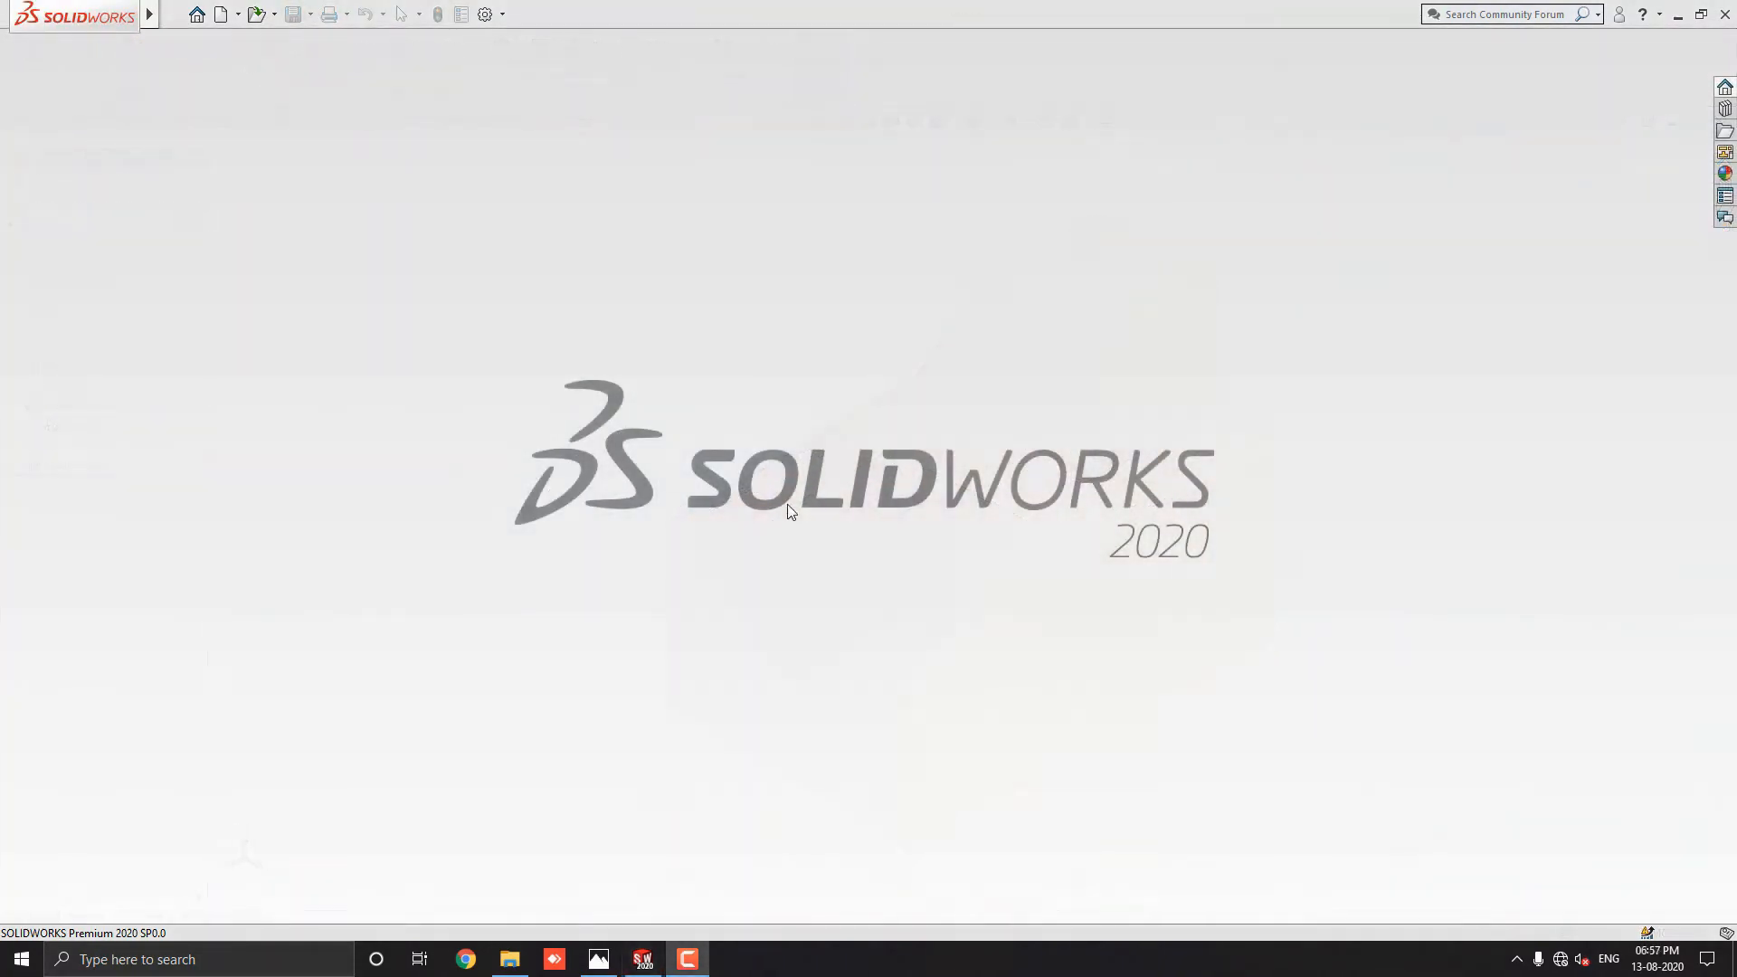
pyautogui.moveTo(521, 532)
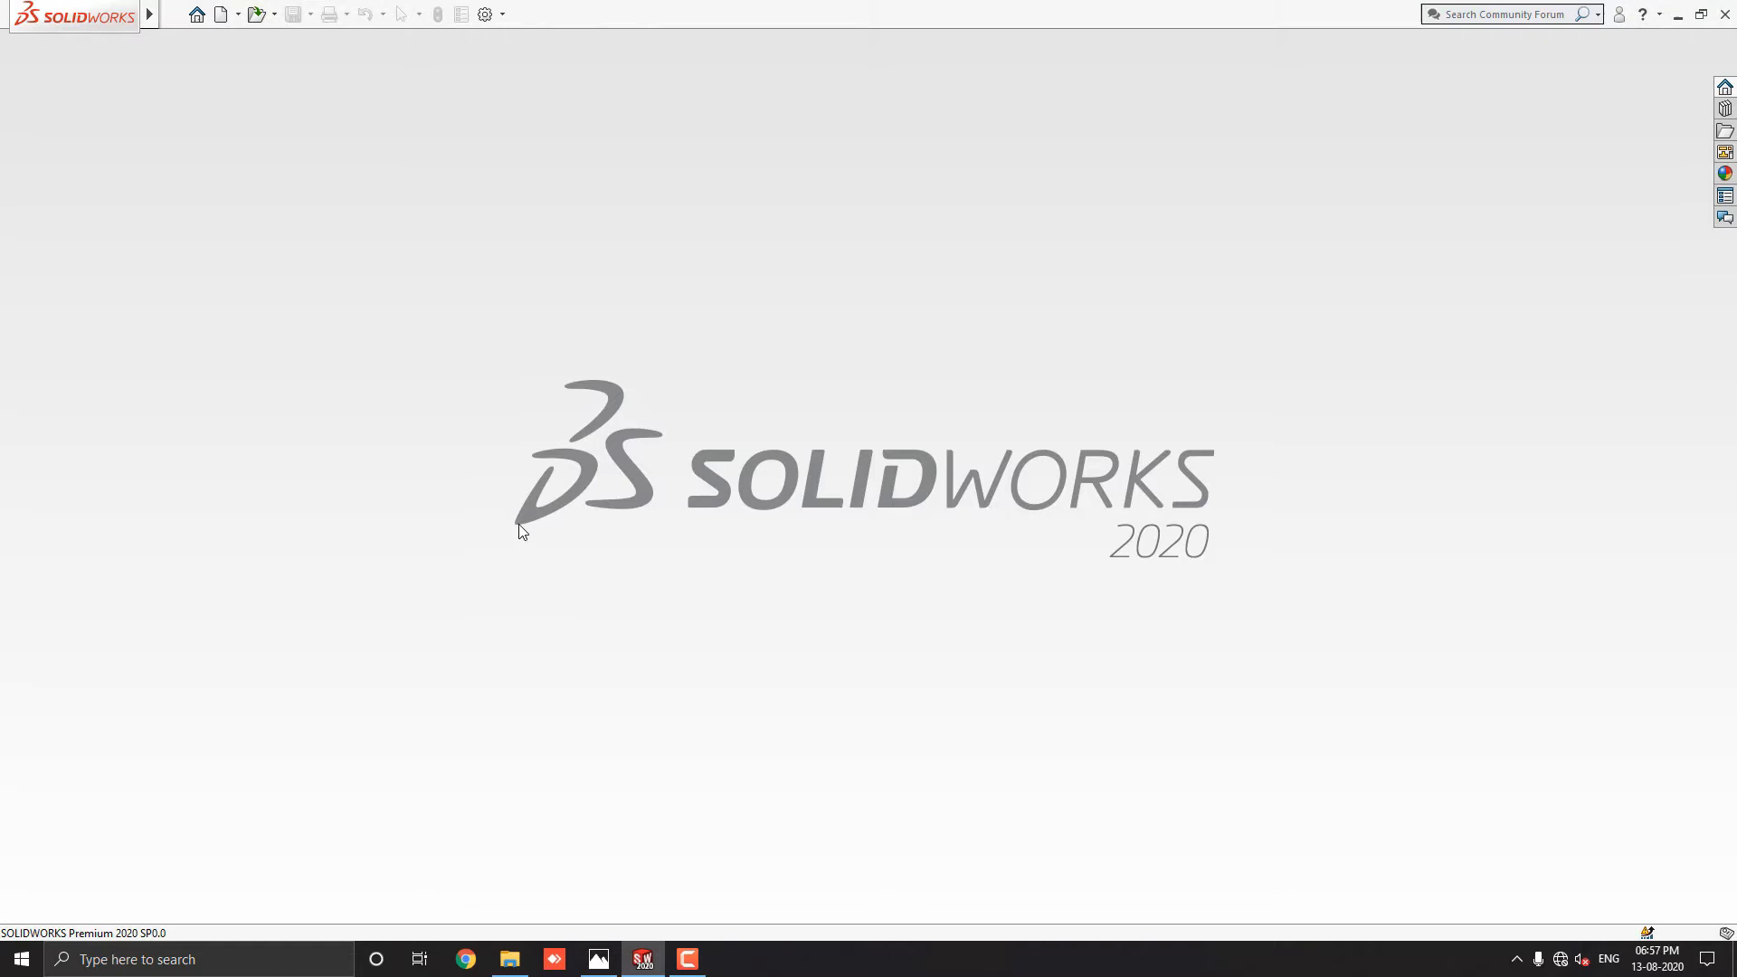
# Create a new blank Part document from the New SOLIDWORKS Document dialog.
pyautogui.click(220, 13)
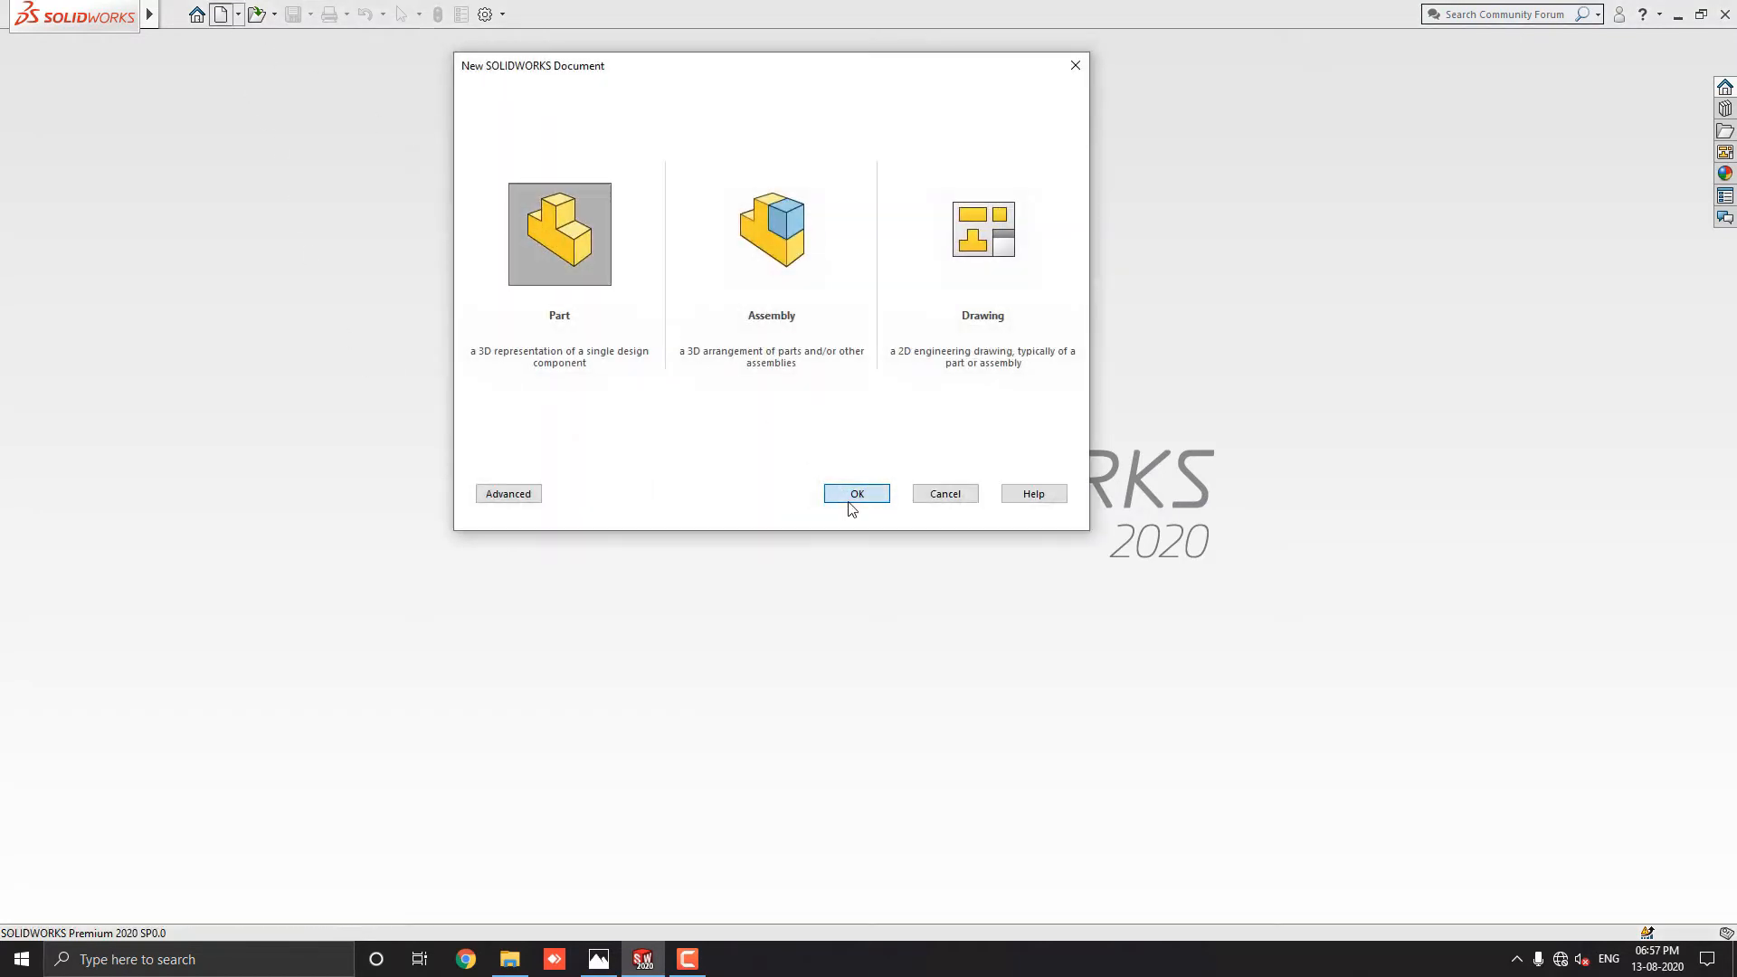
pyautogui.click(855, 492)
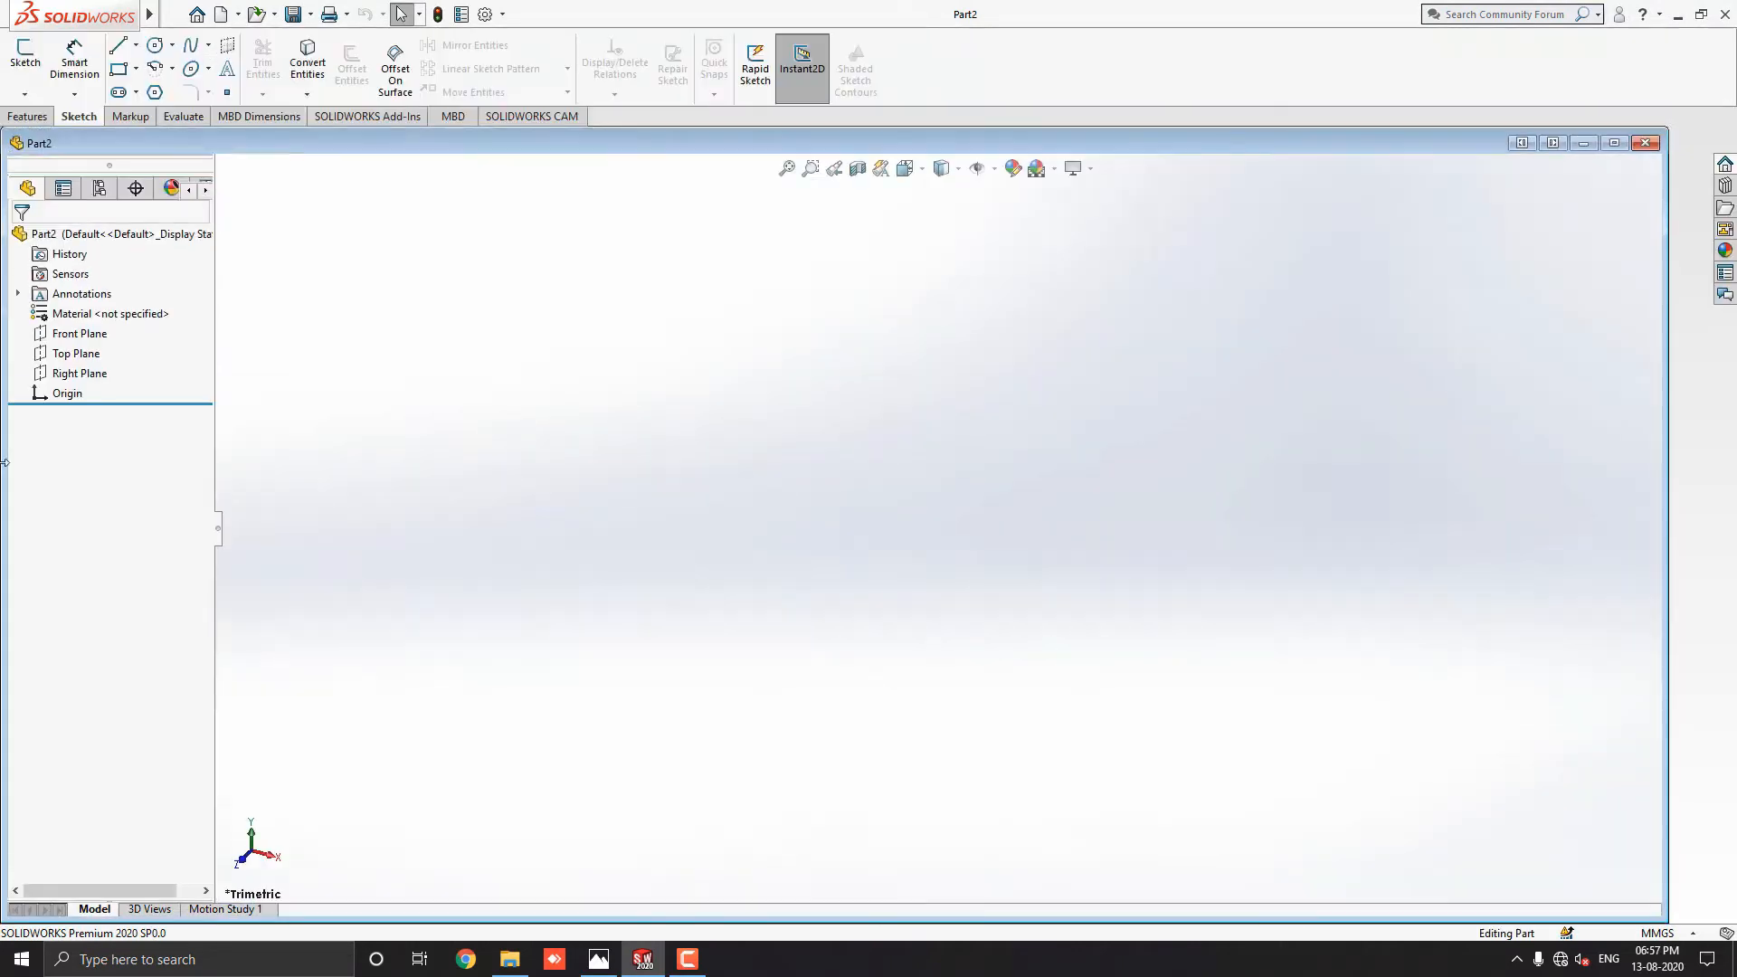
# Bring up the dimensioned reference drawing of the stepped block for guidance.
pyautogui.click(597, 959)
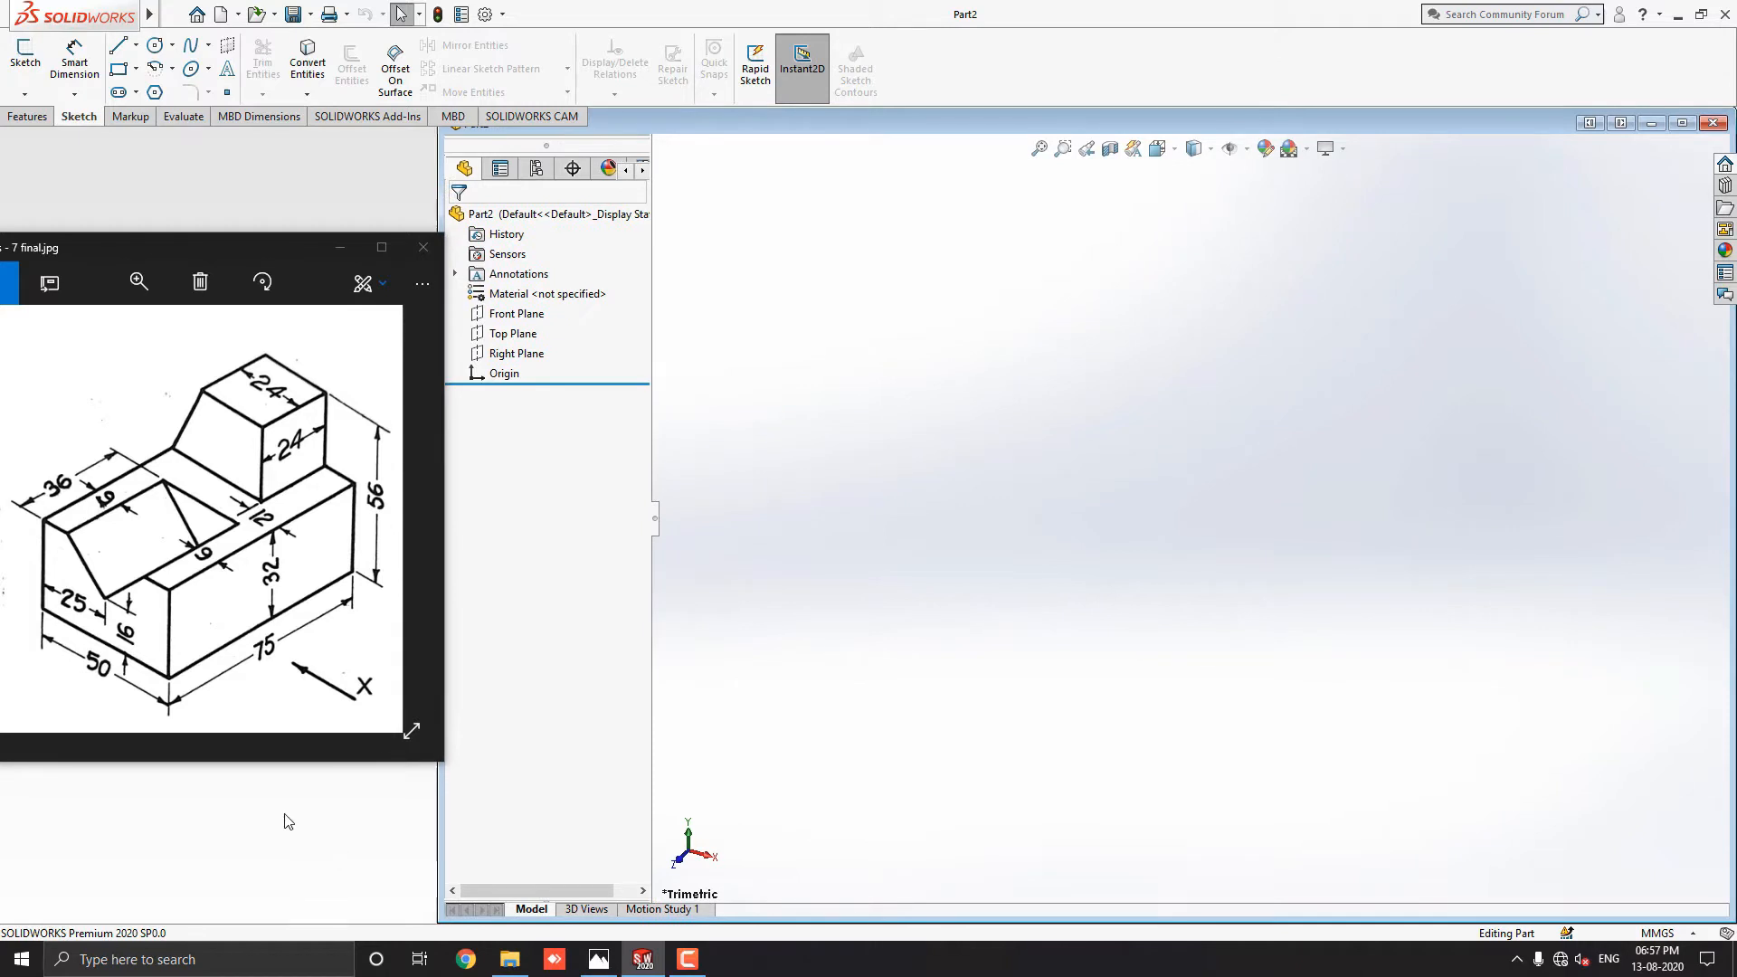
pyautogui.moveTo(328, 595)
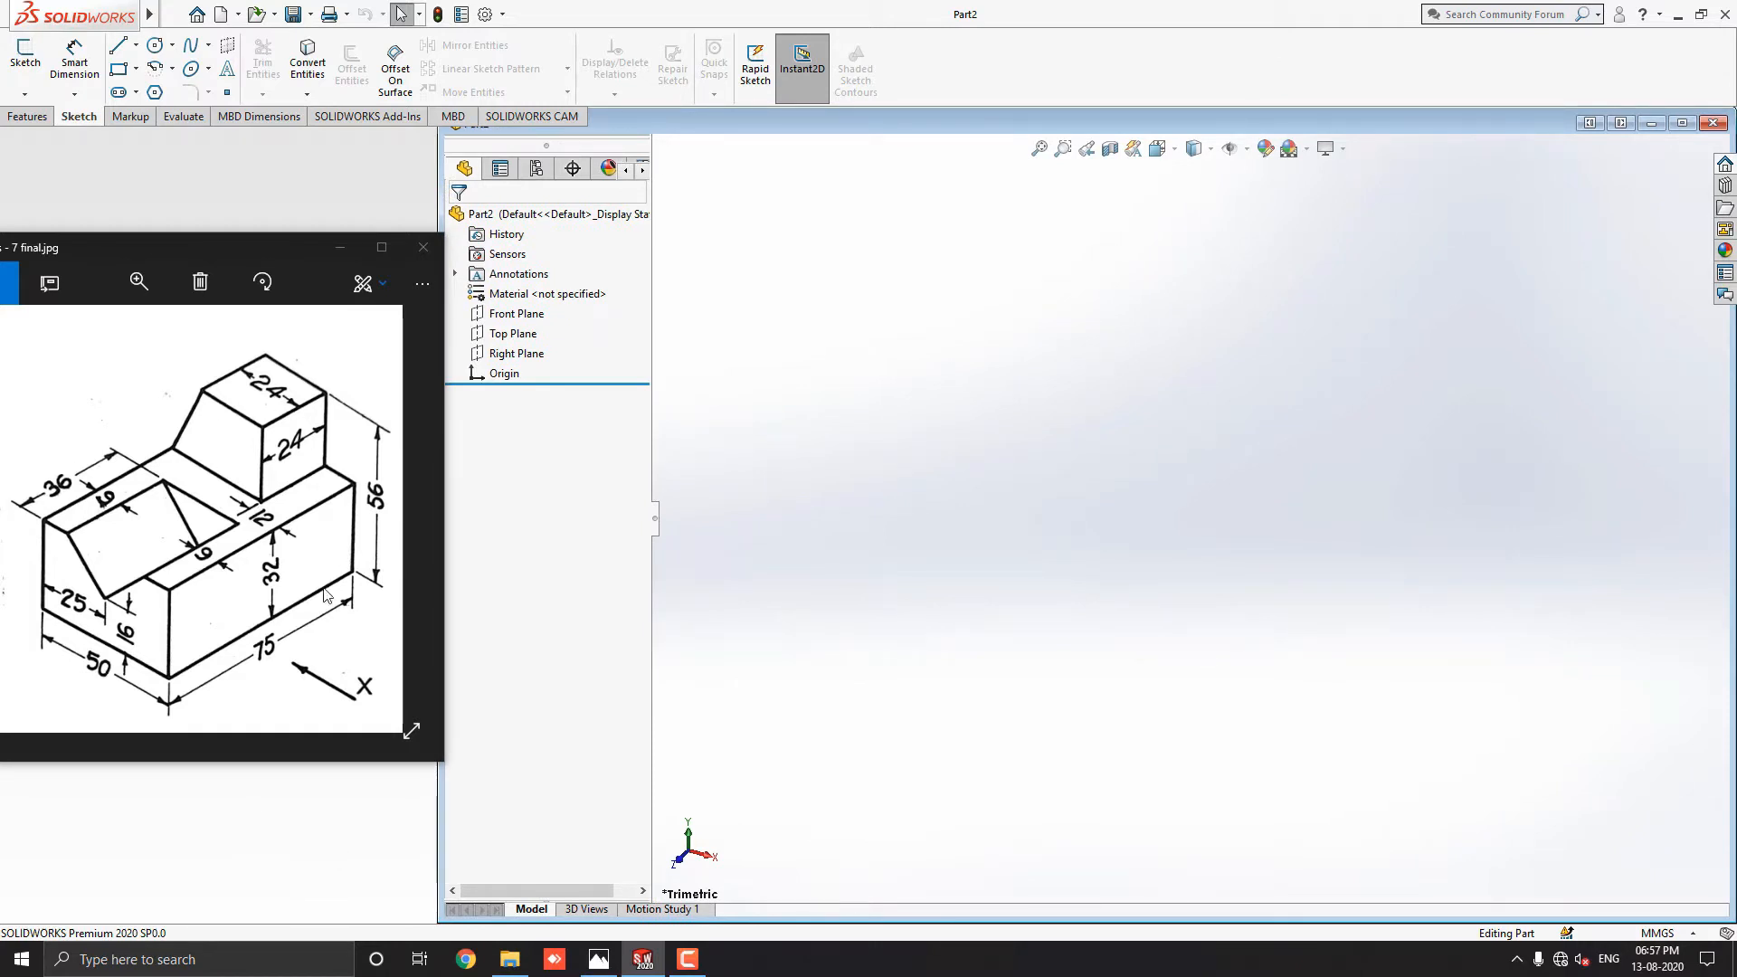
pyautogui.moveTo(181, 753)
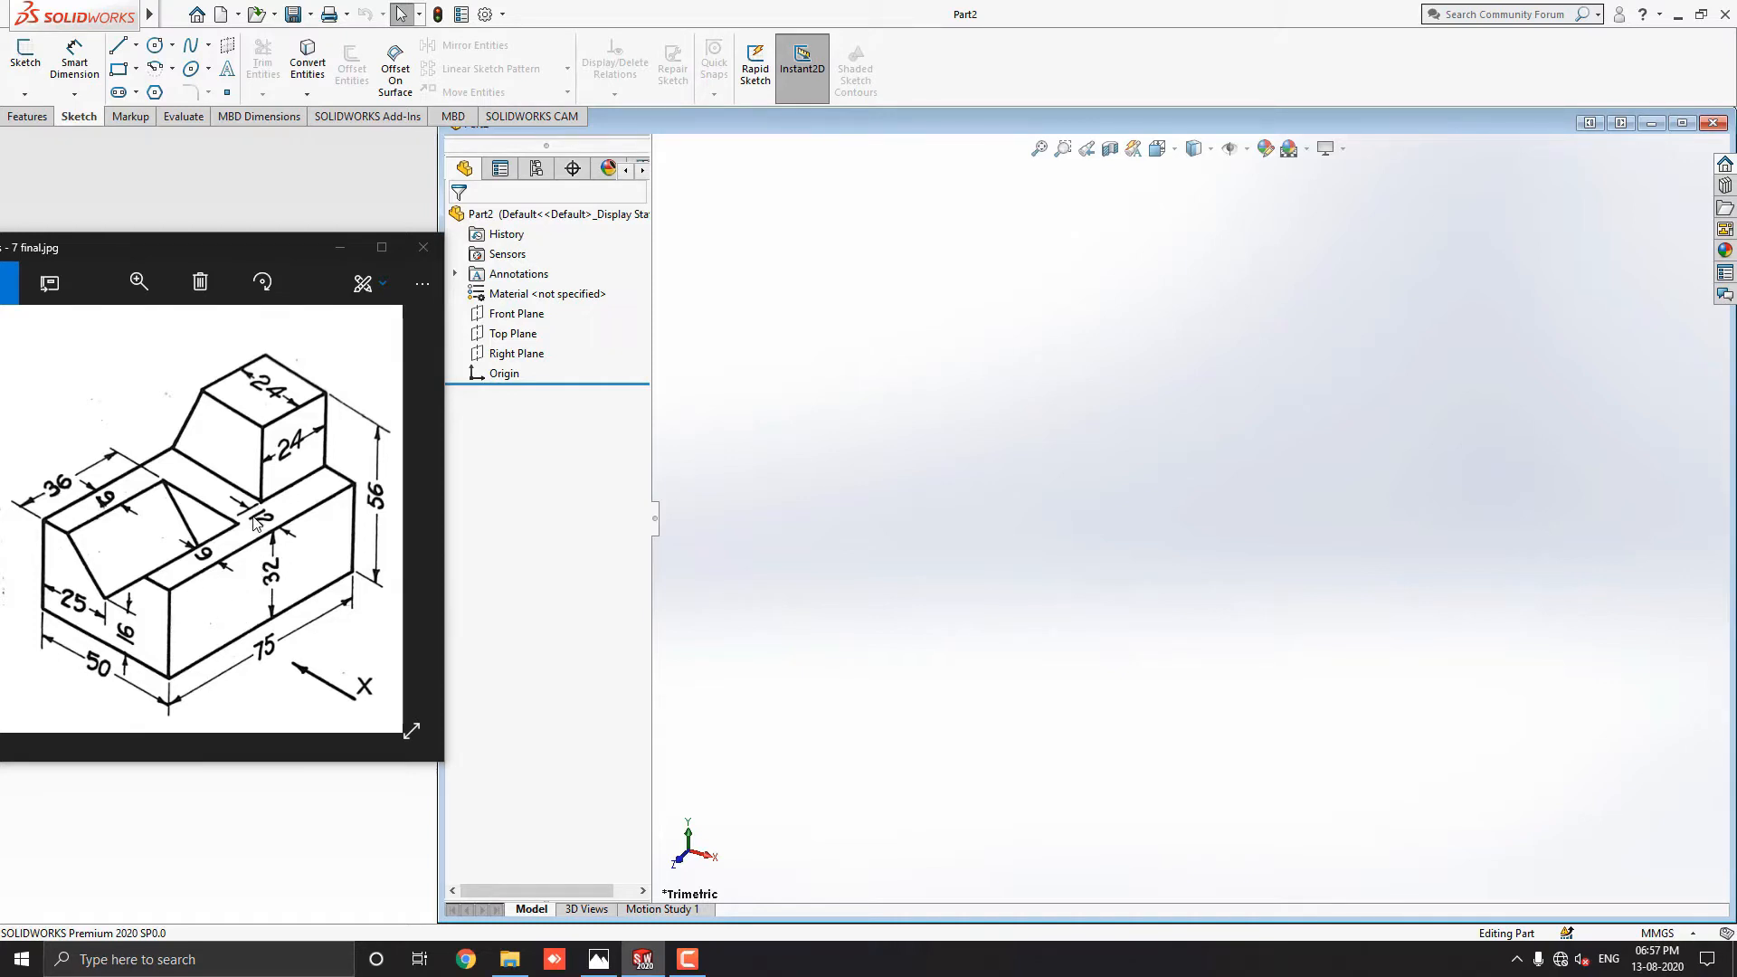
pyautogui.moveTo(204, 470)
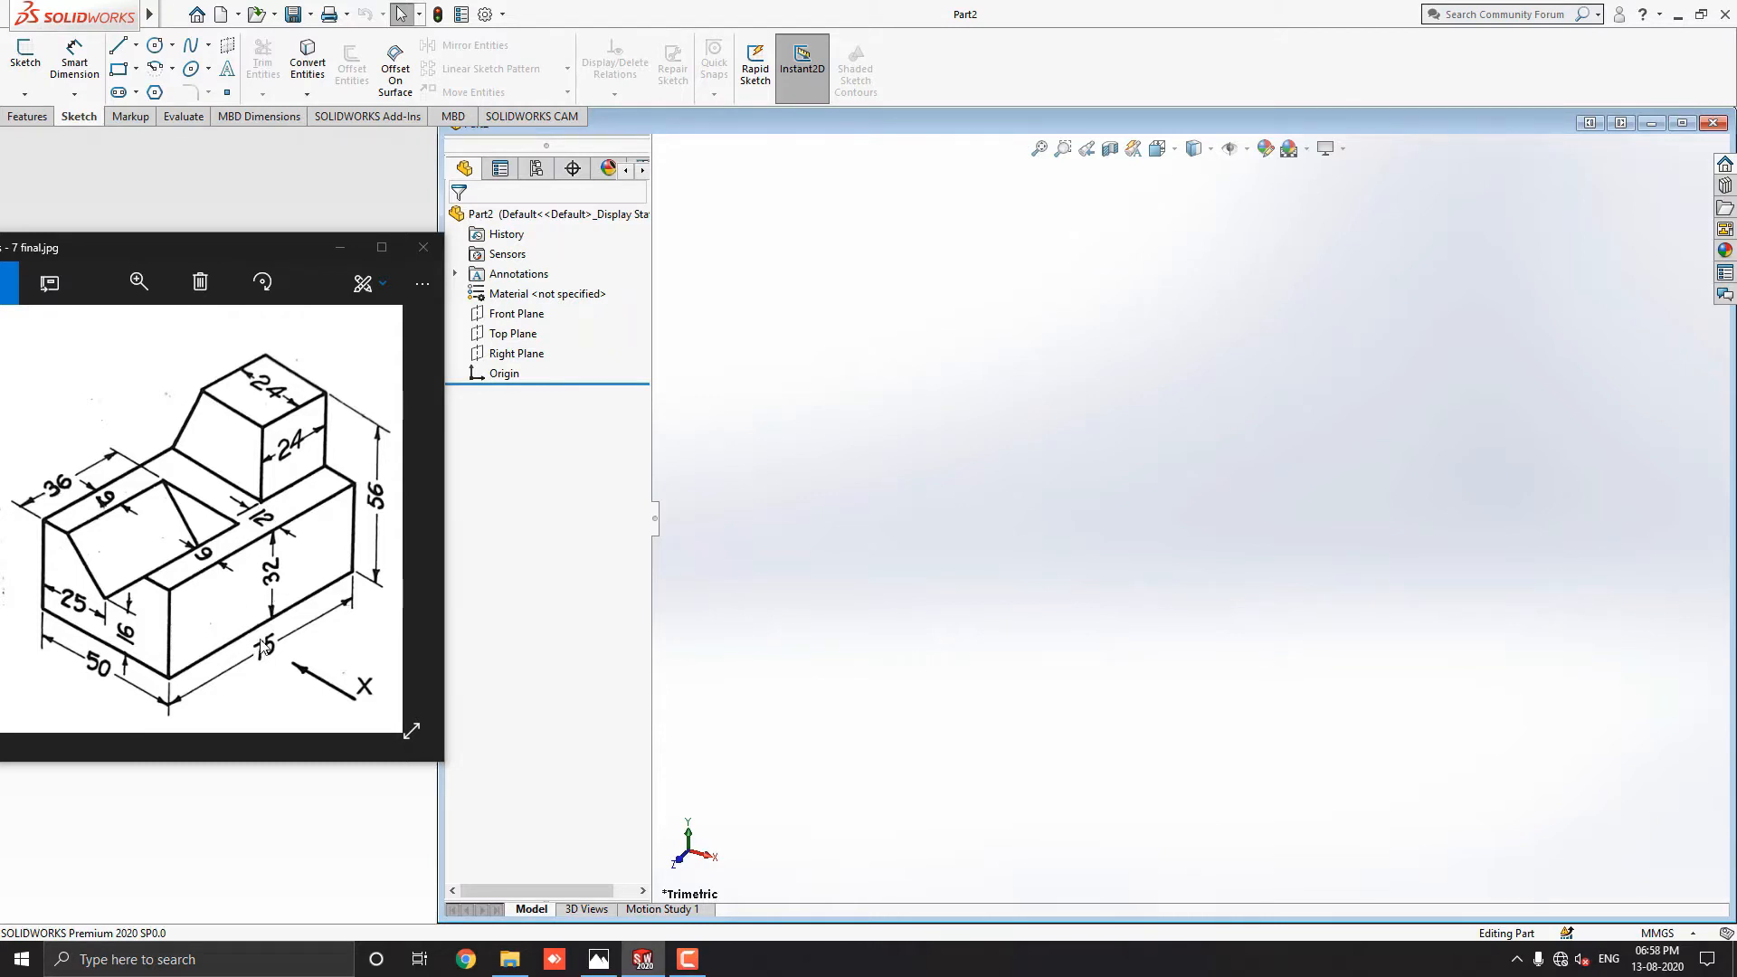
pyautogui.moveTo(270, 664)
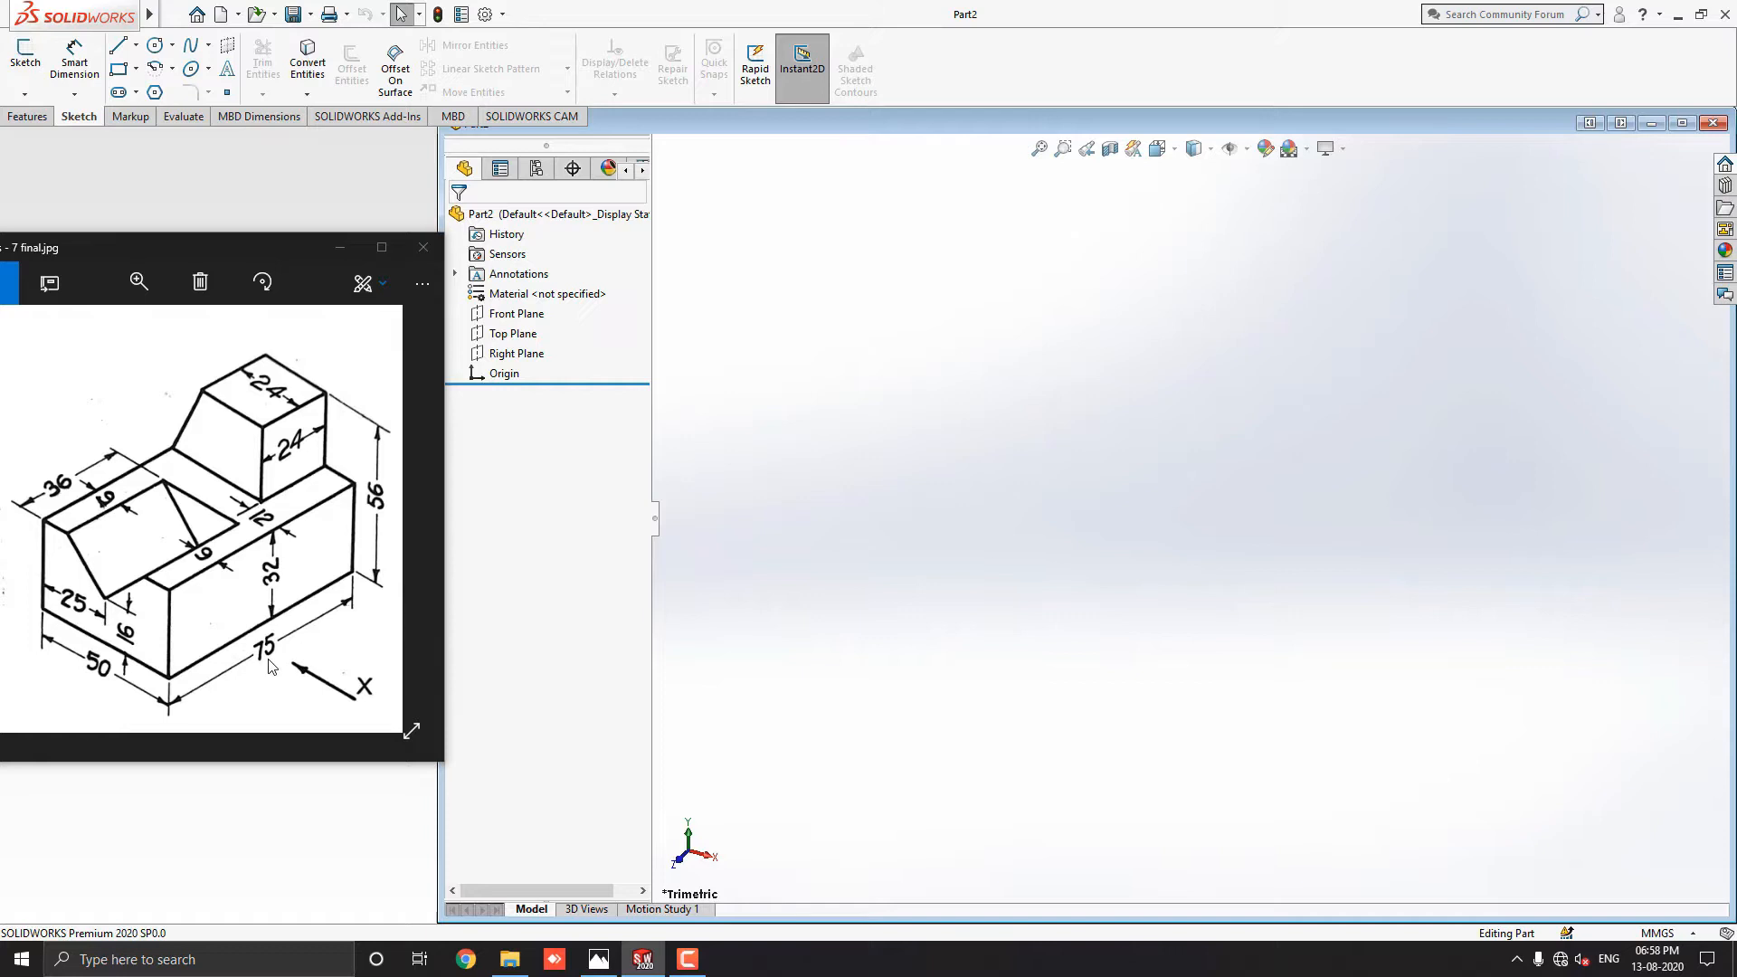
pyautogui.moveTo(286, 452)
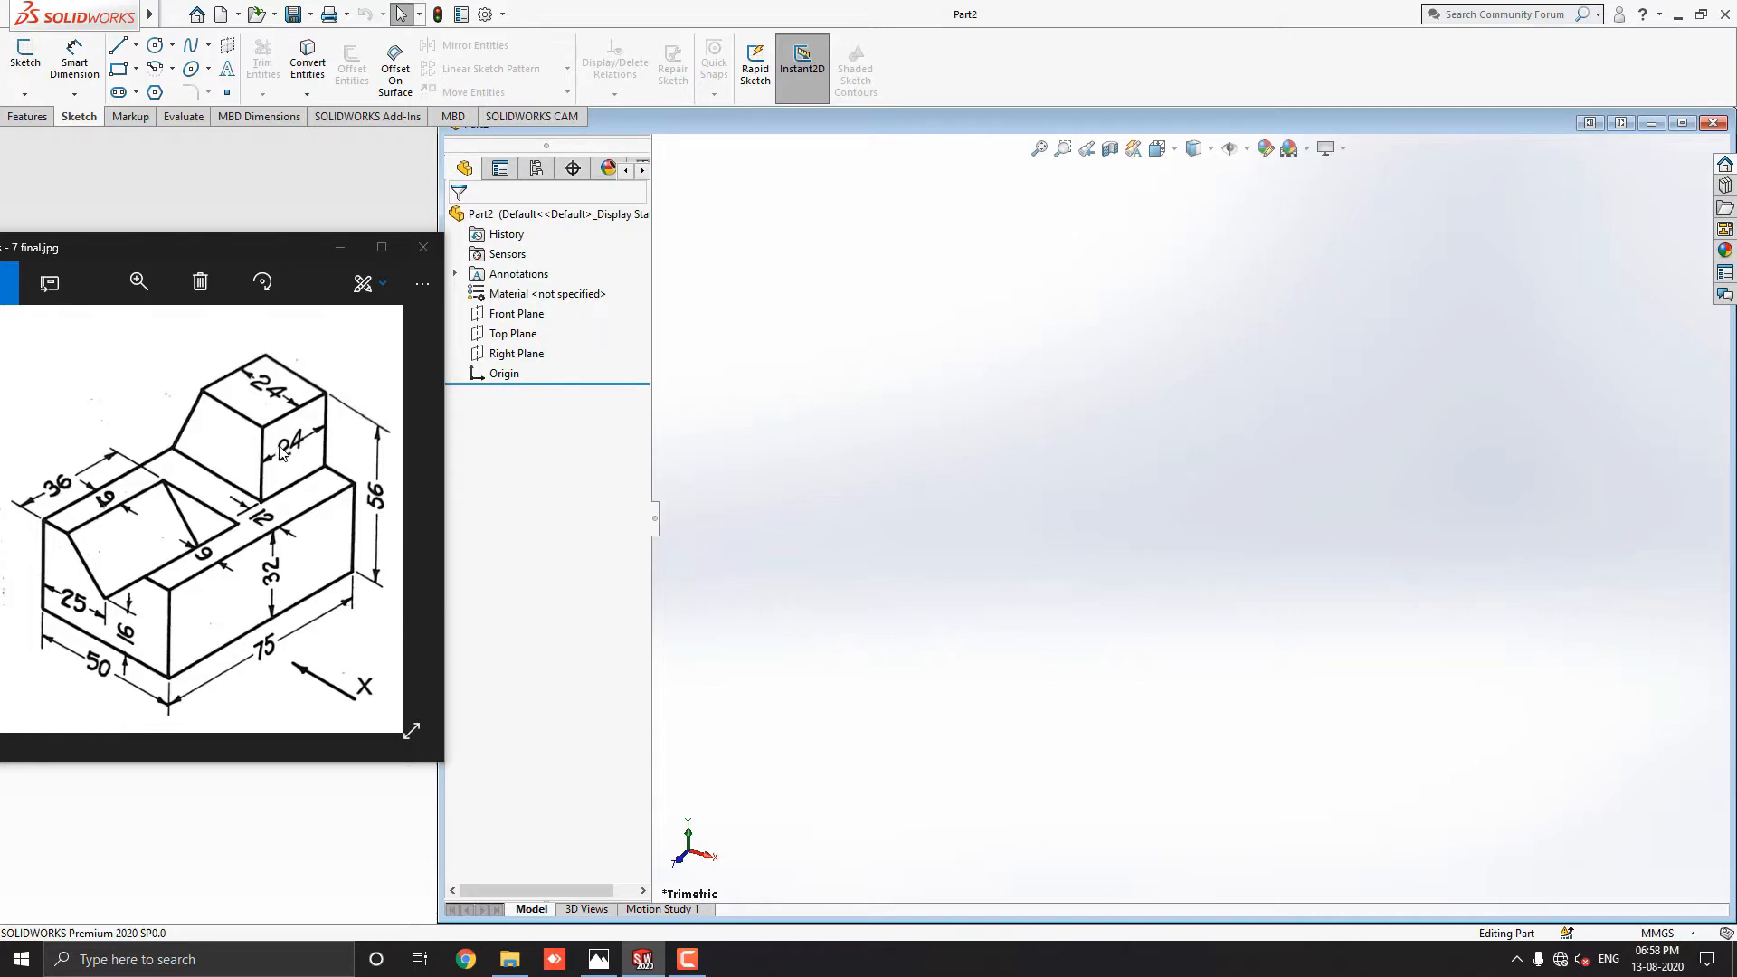
pyautogui.moveTo(299, 464)
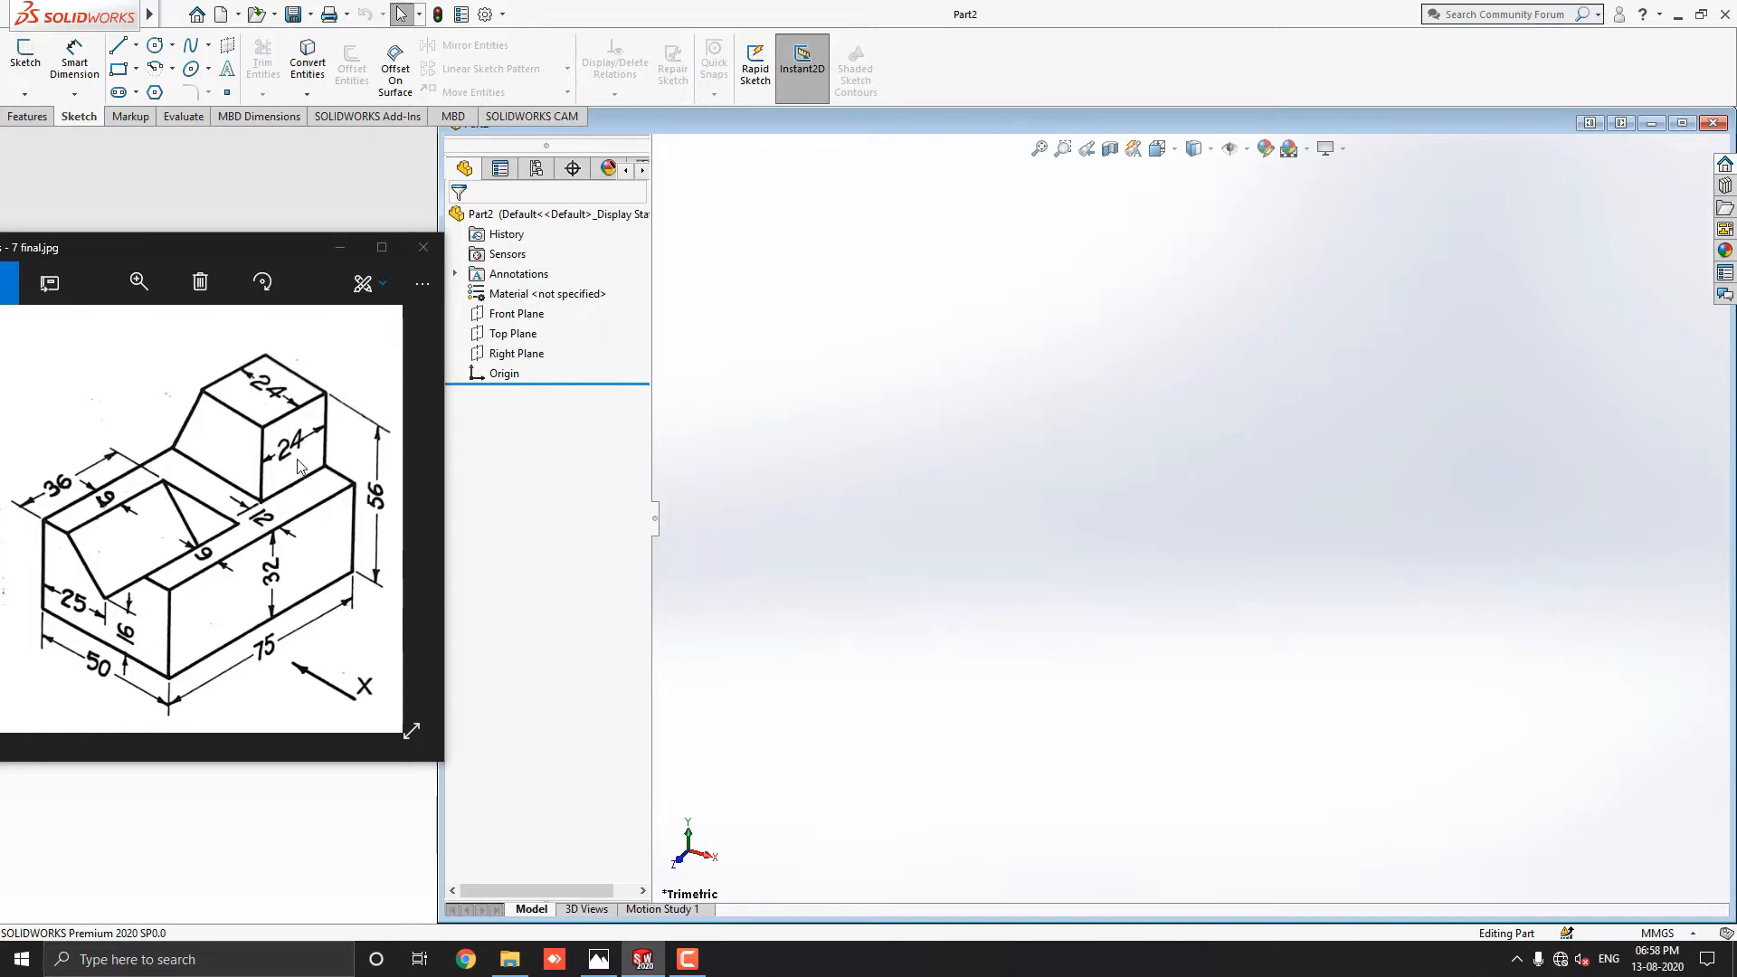
pyautogui.moveTo(72, 552)
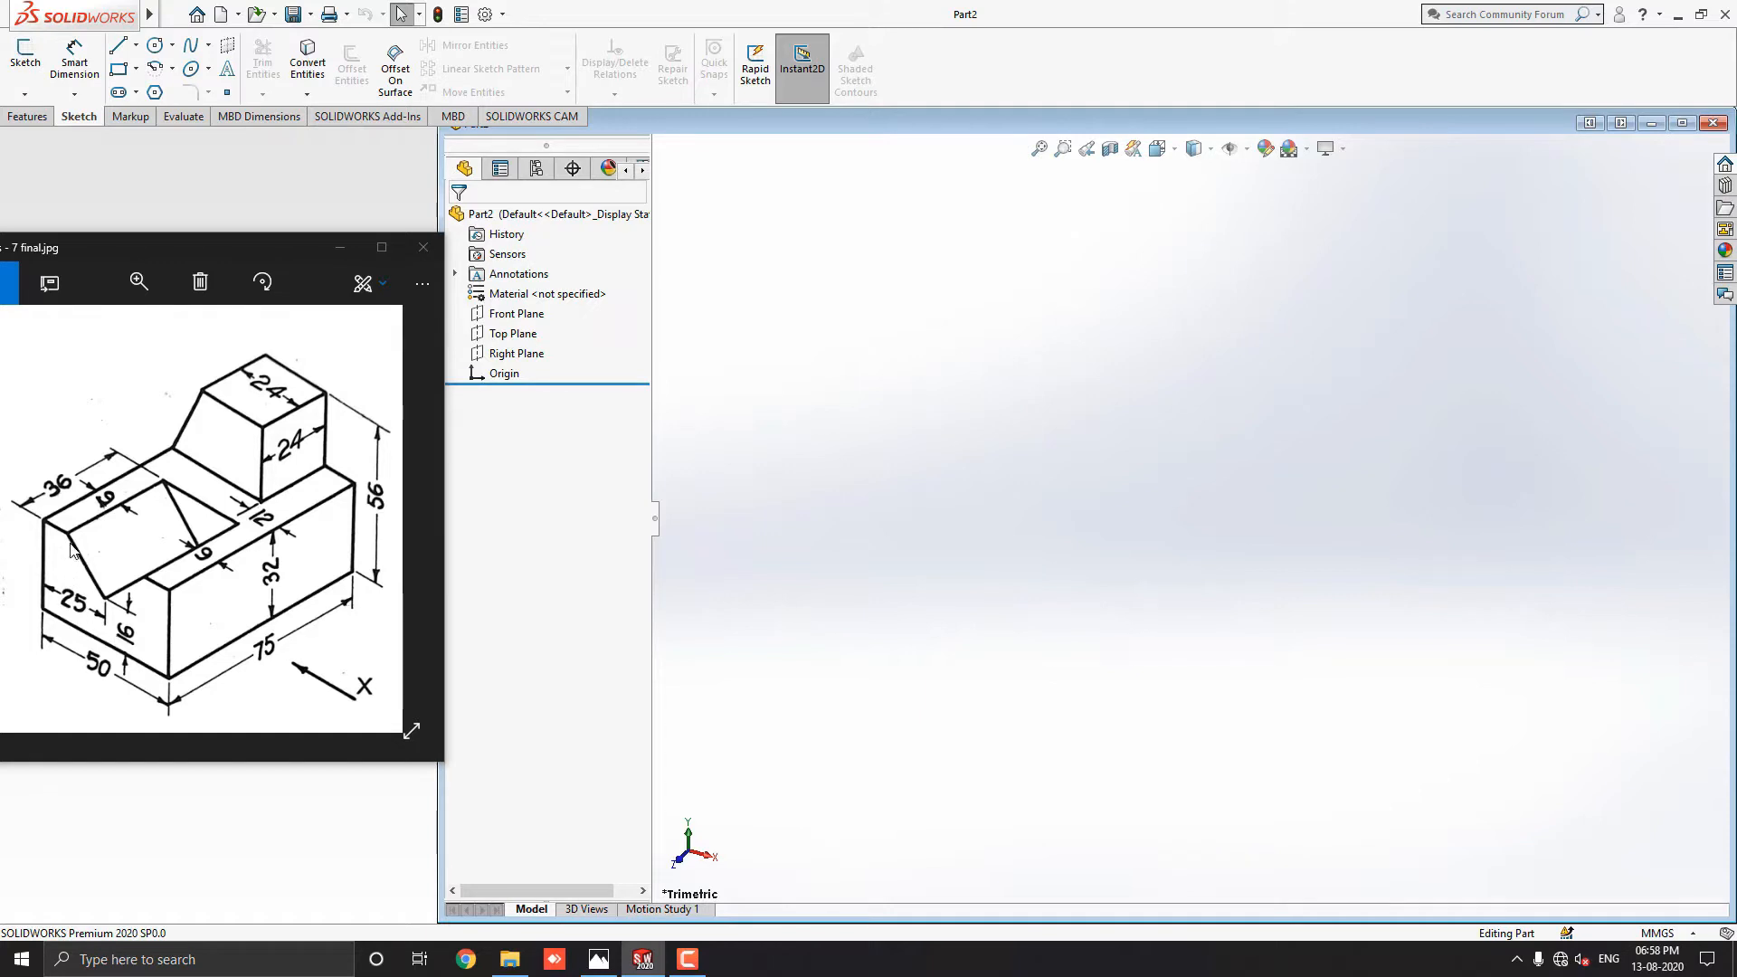
pyautogui.moveTo(98, 614)
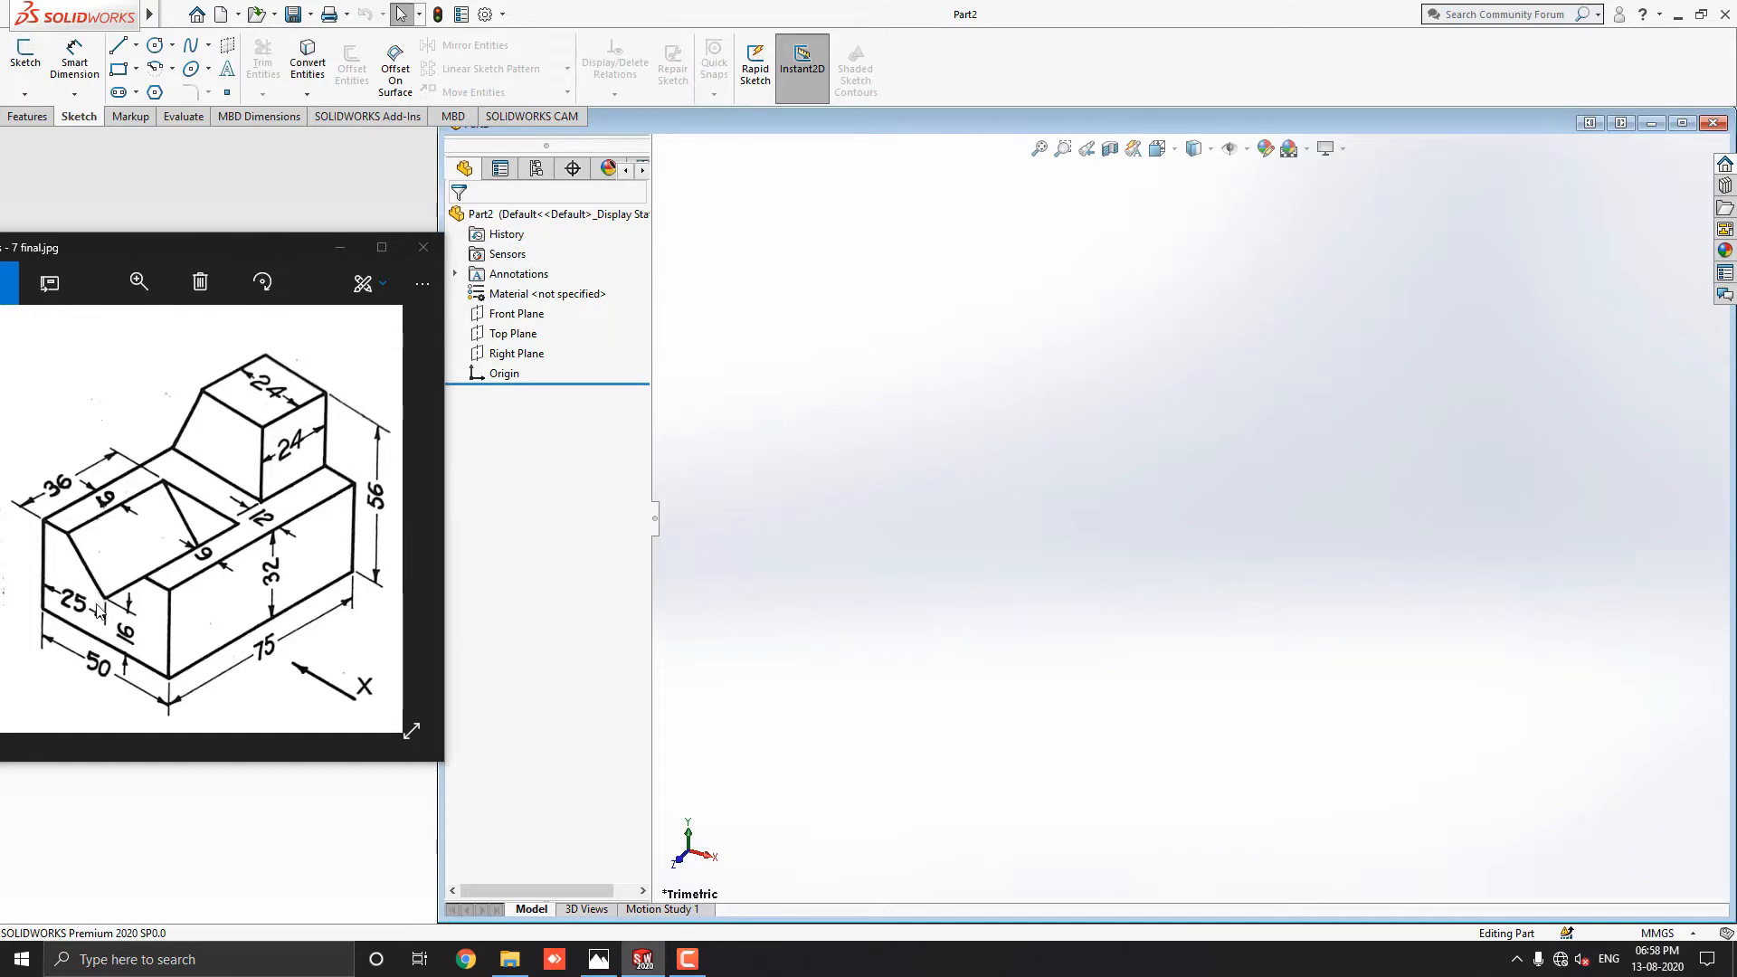
pyautogui.moveTo(127, 563)
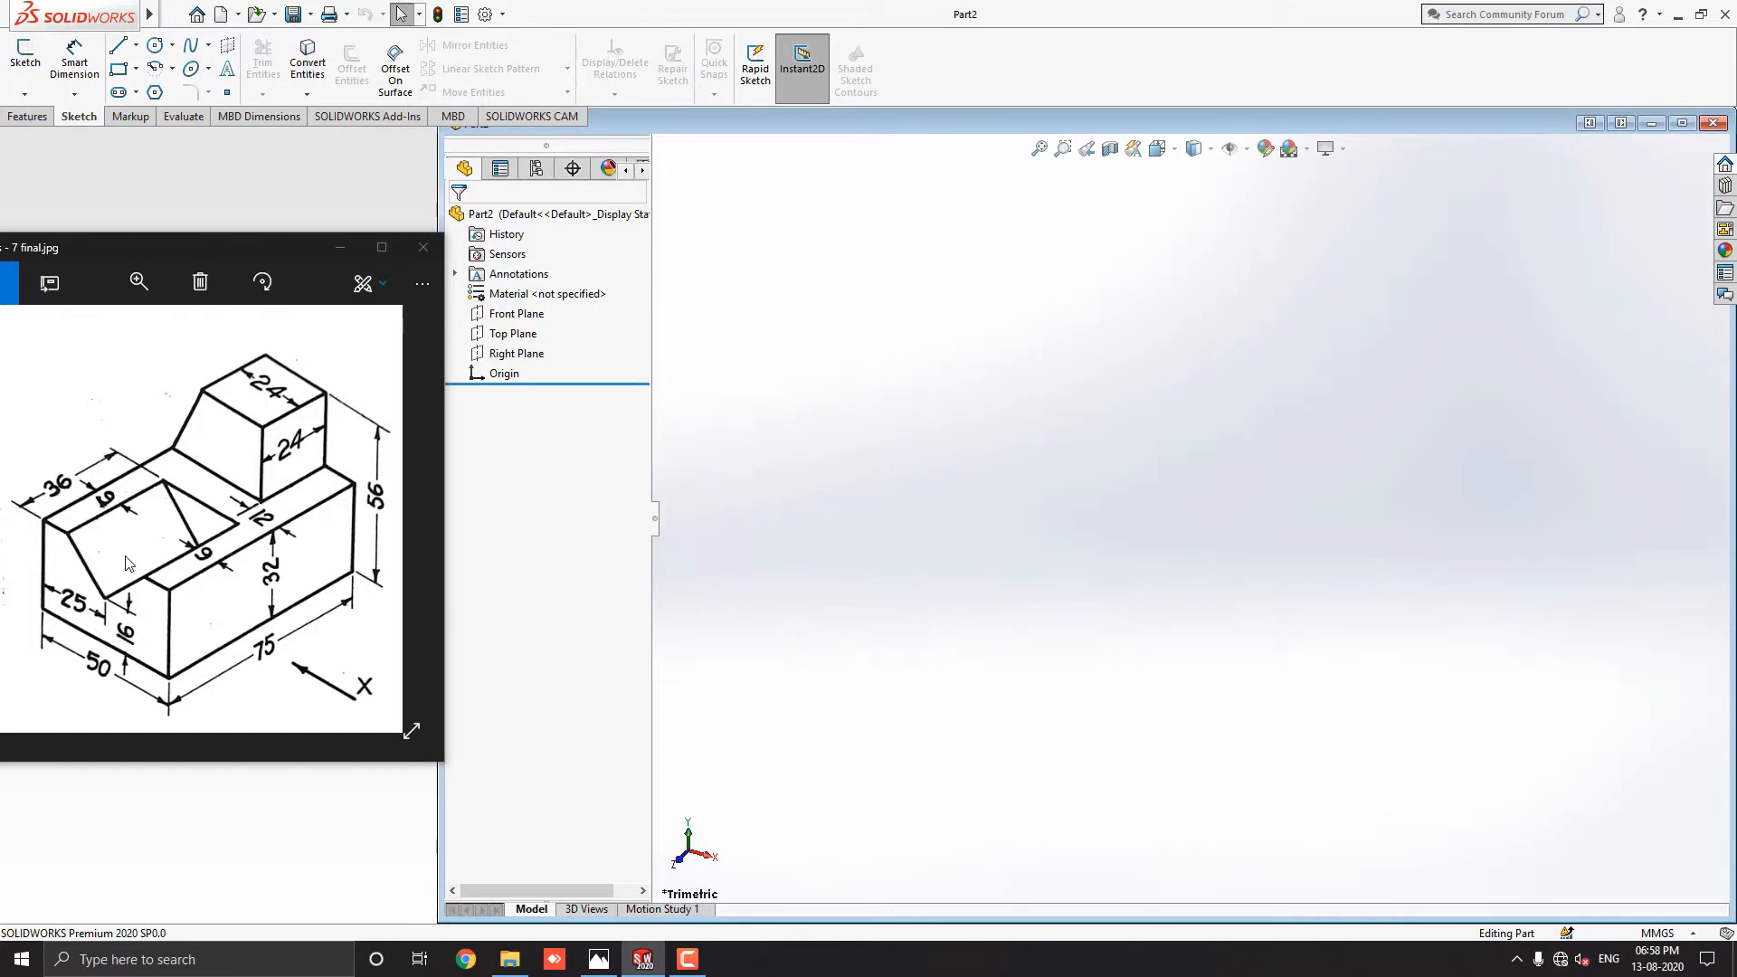
pyautogui.moveTo(97, 541)
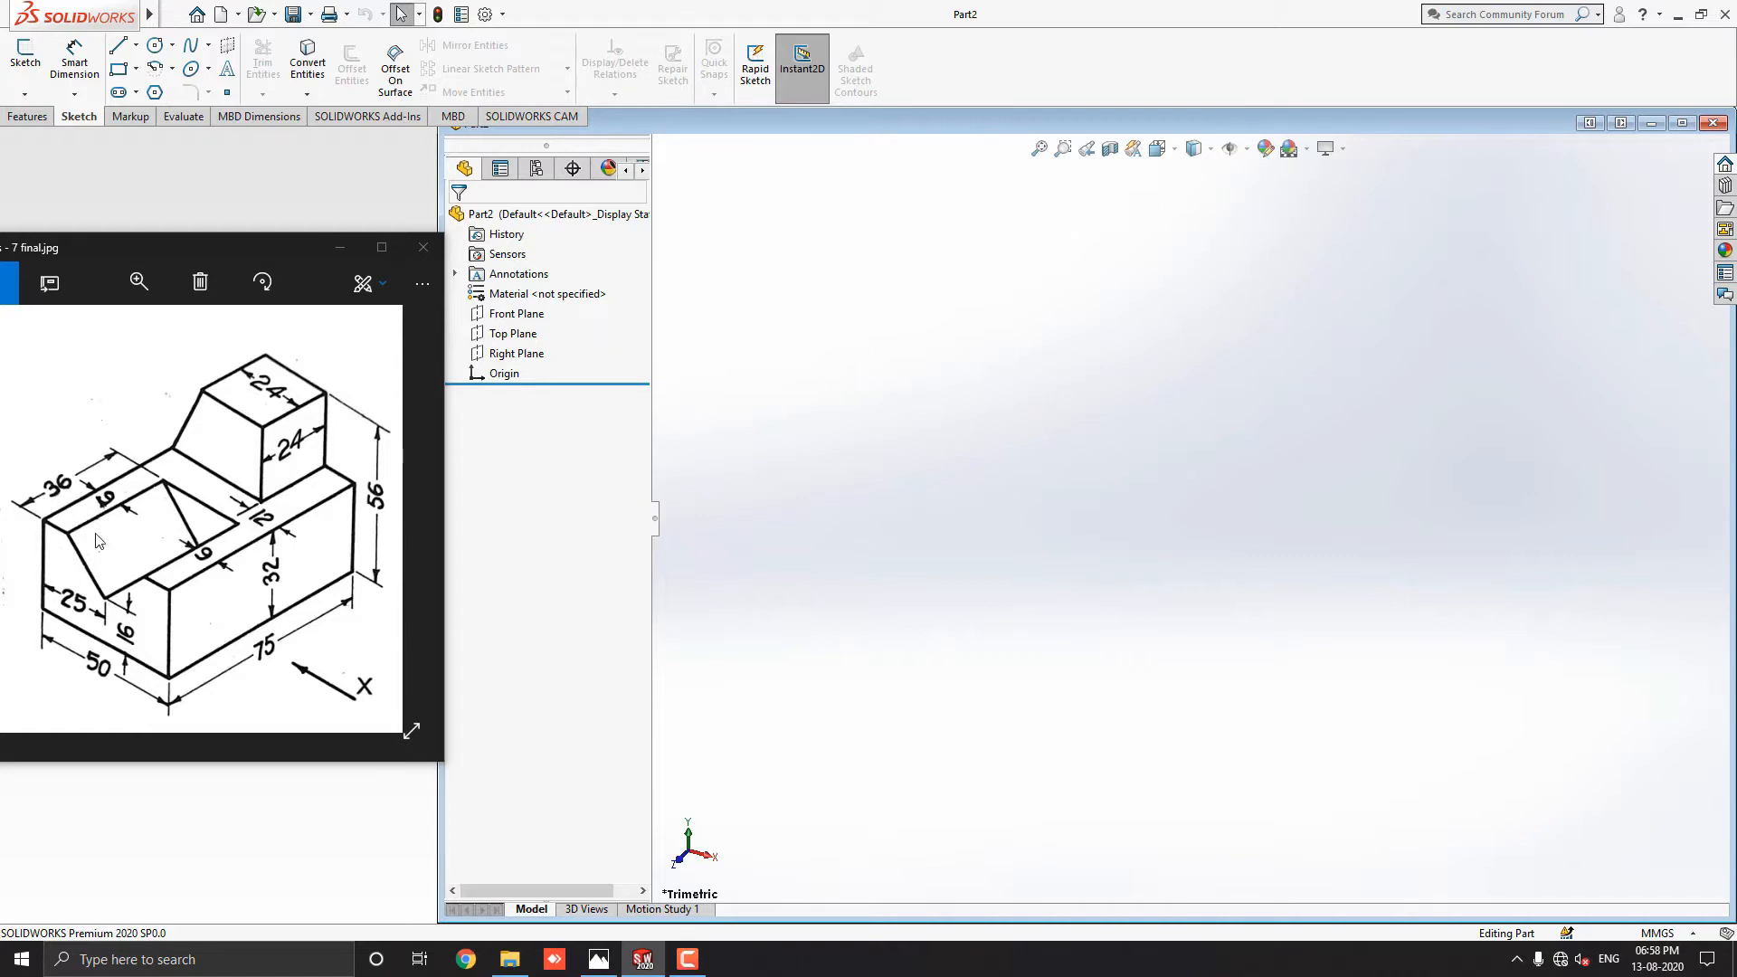
pyautogui.moveTo(95, 532)
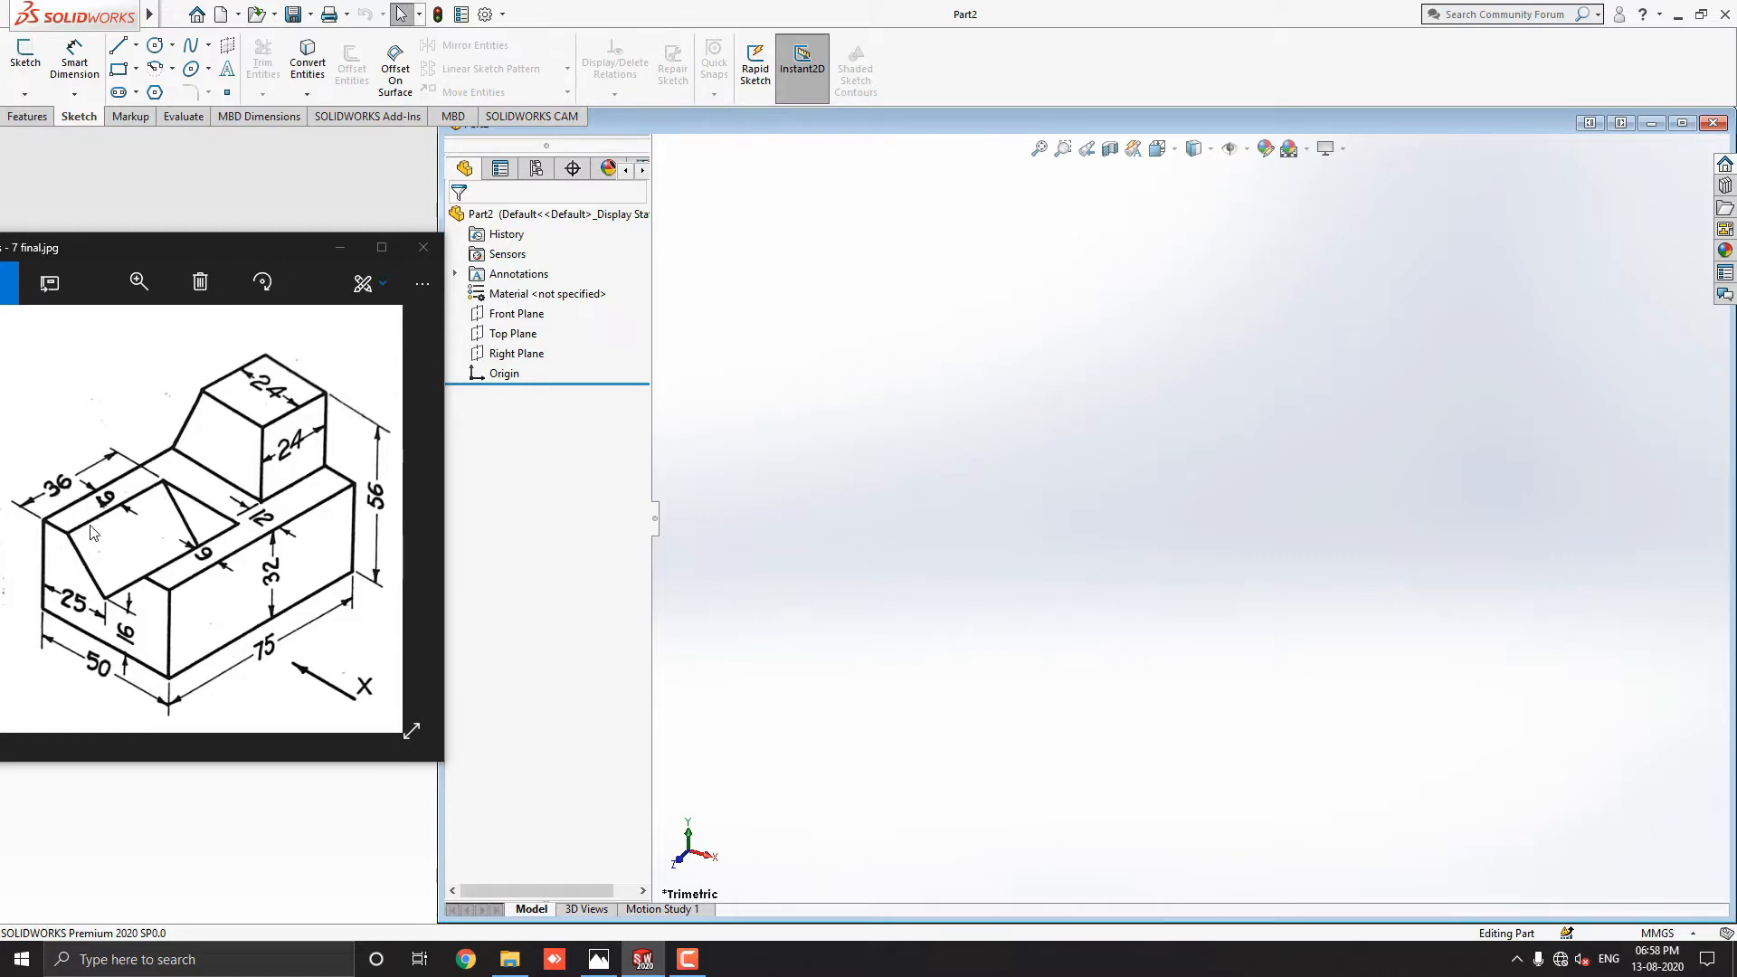
pyautogui.moveTo(940, 559)
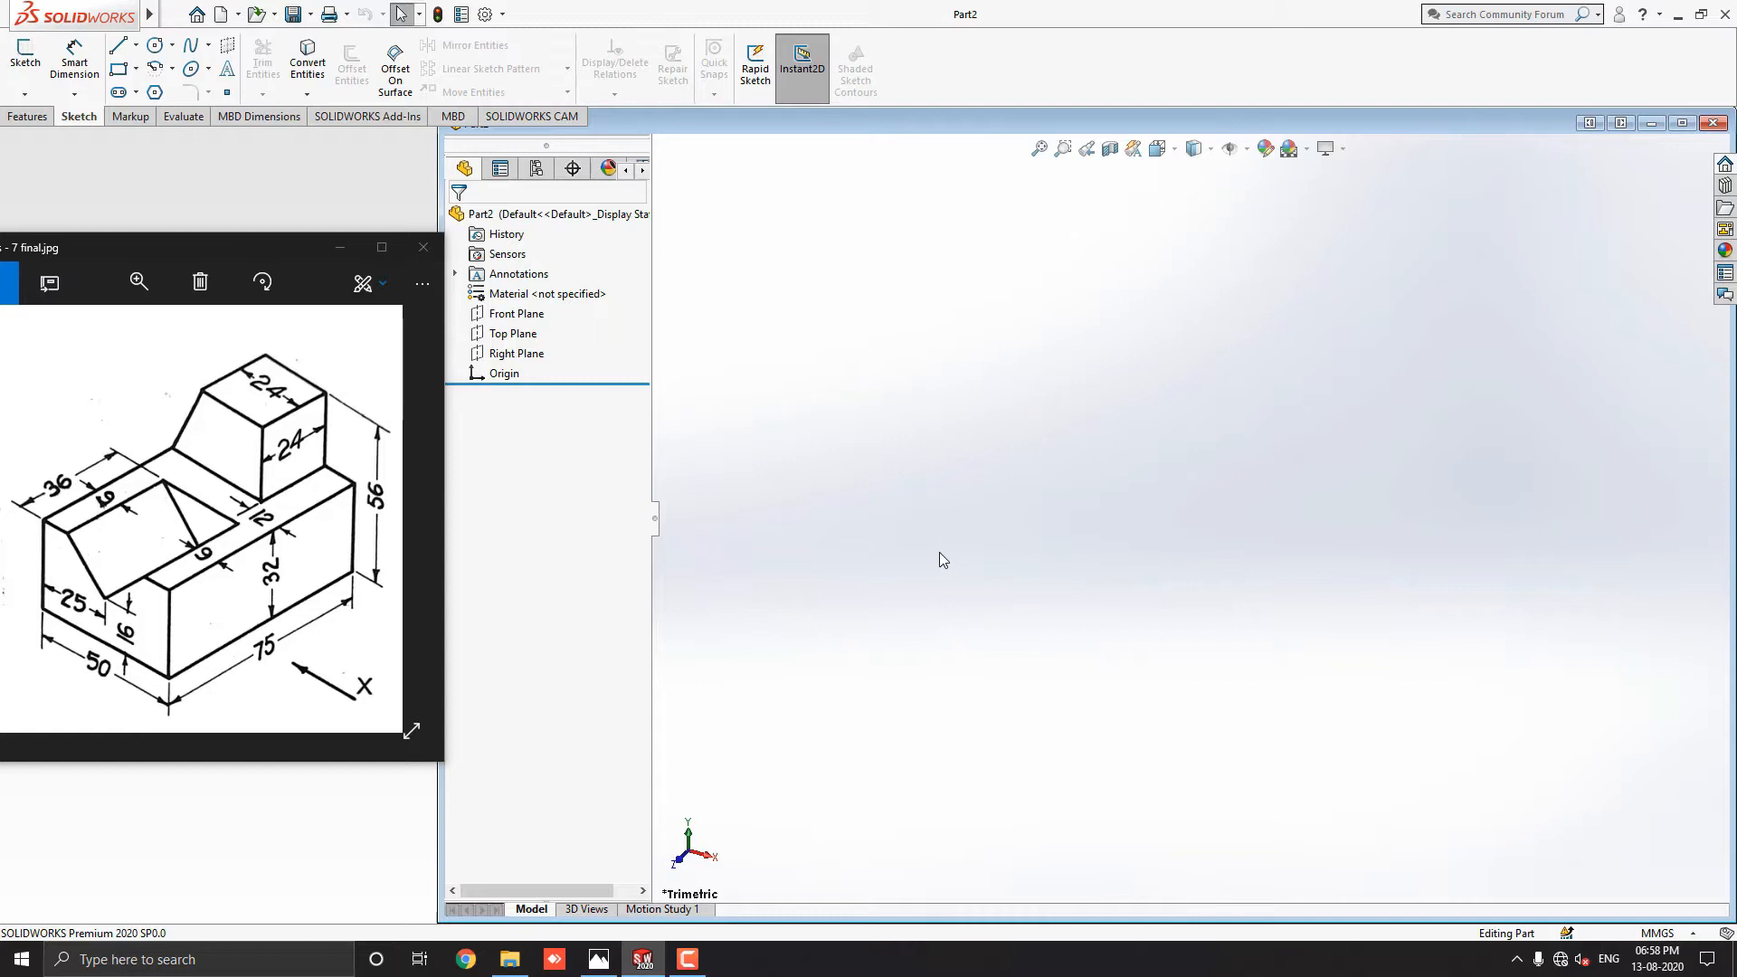
pyautogui.moveTo(966, 574)
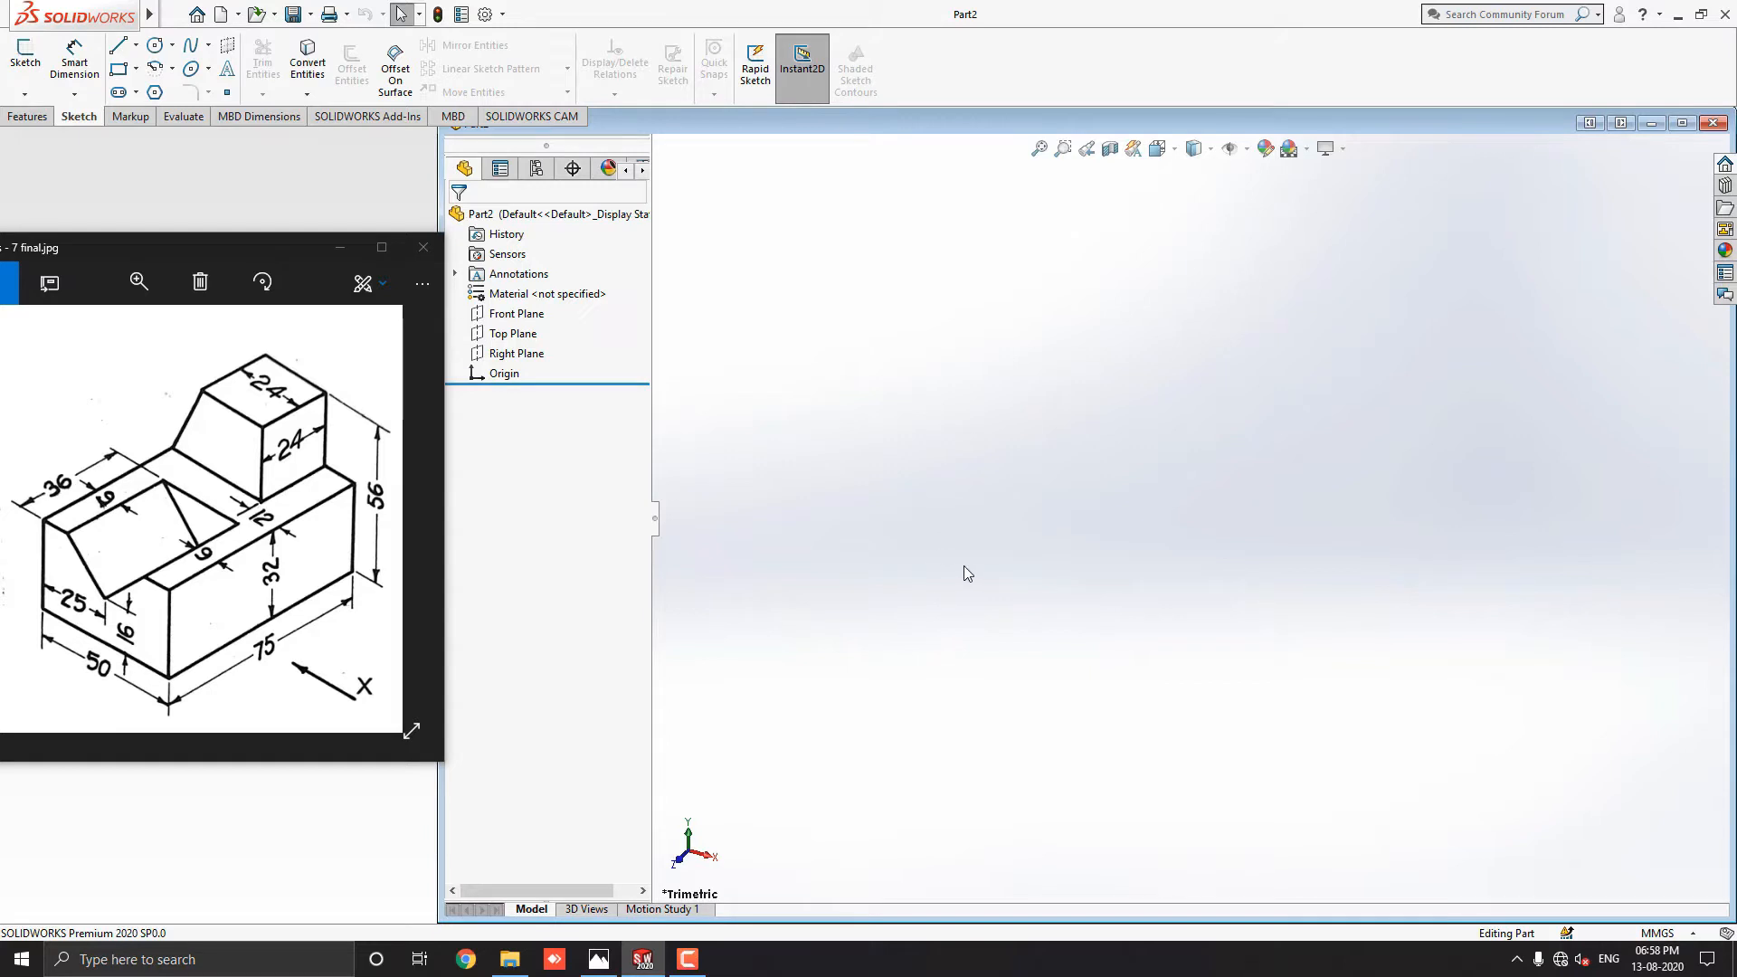
# Sketch a fully defined 50 × 32 mm centre rectangle from the origin on the Front Plane.
pyautogui.click(516, 313)
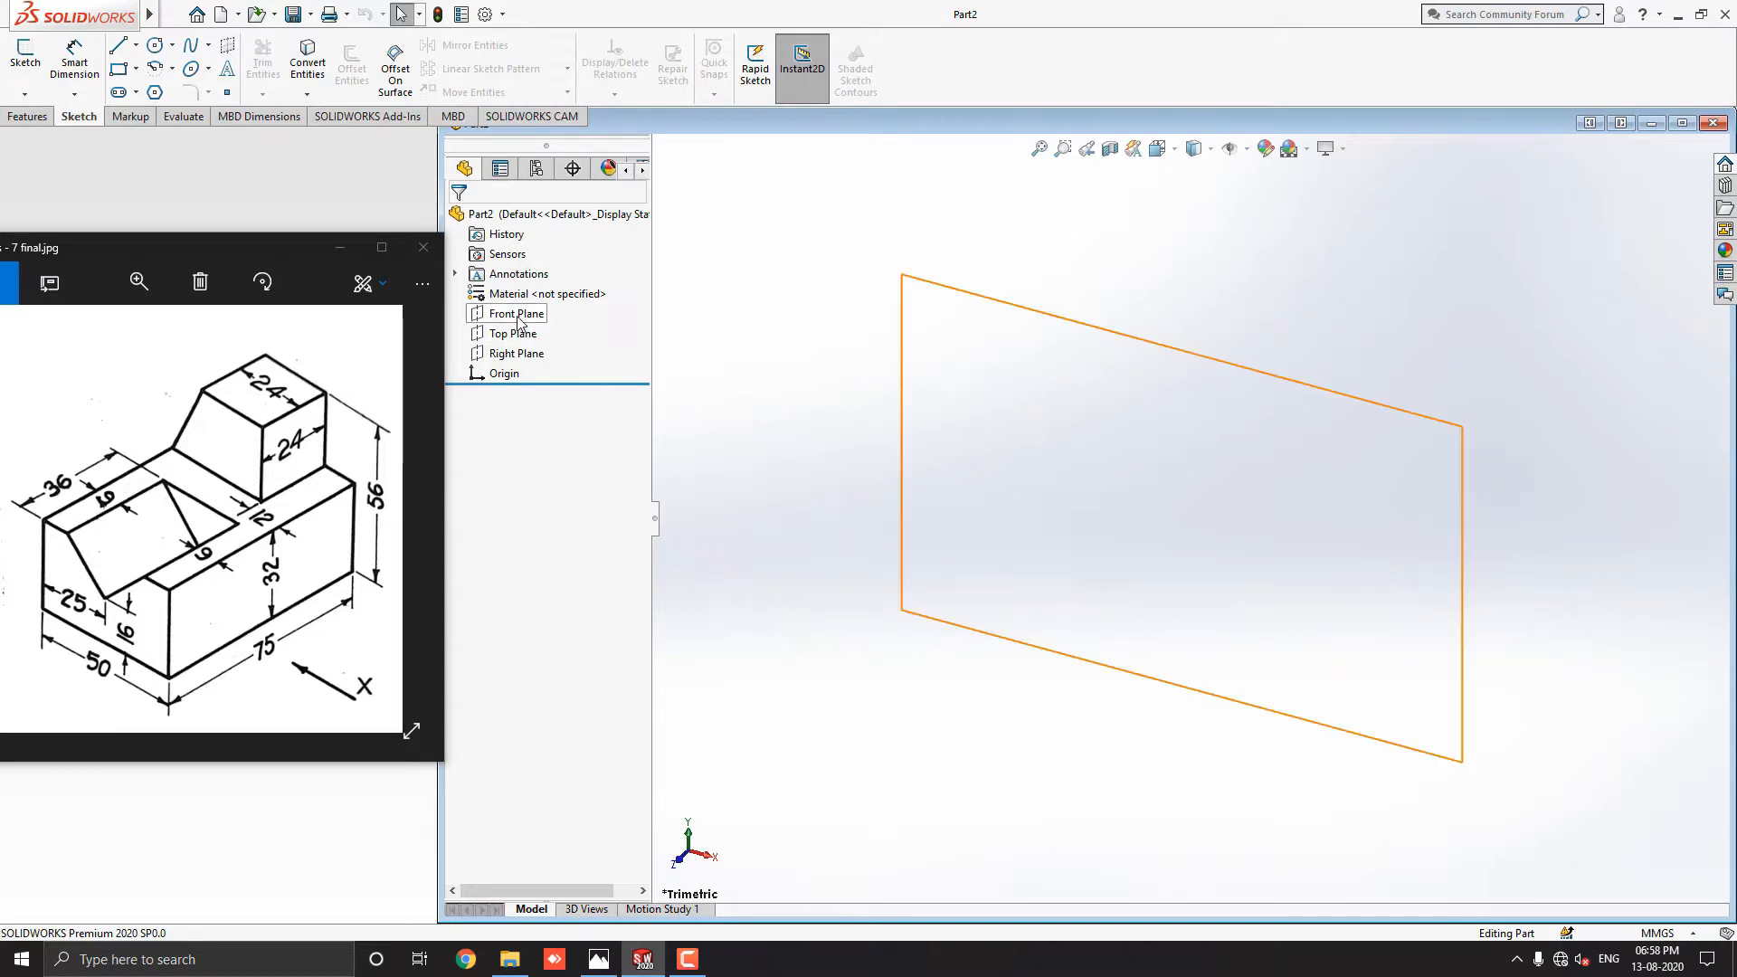
pyautogui.click(514, 313)
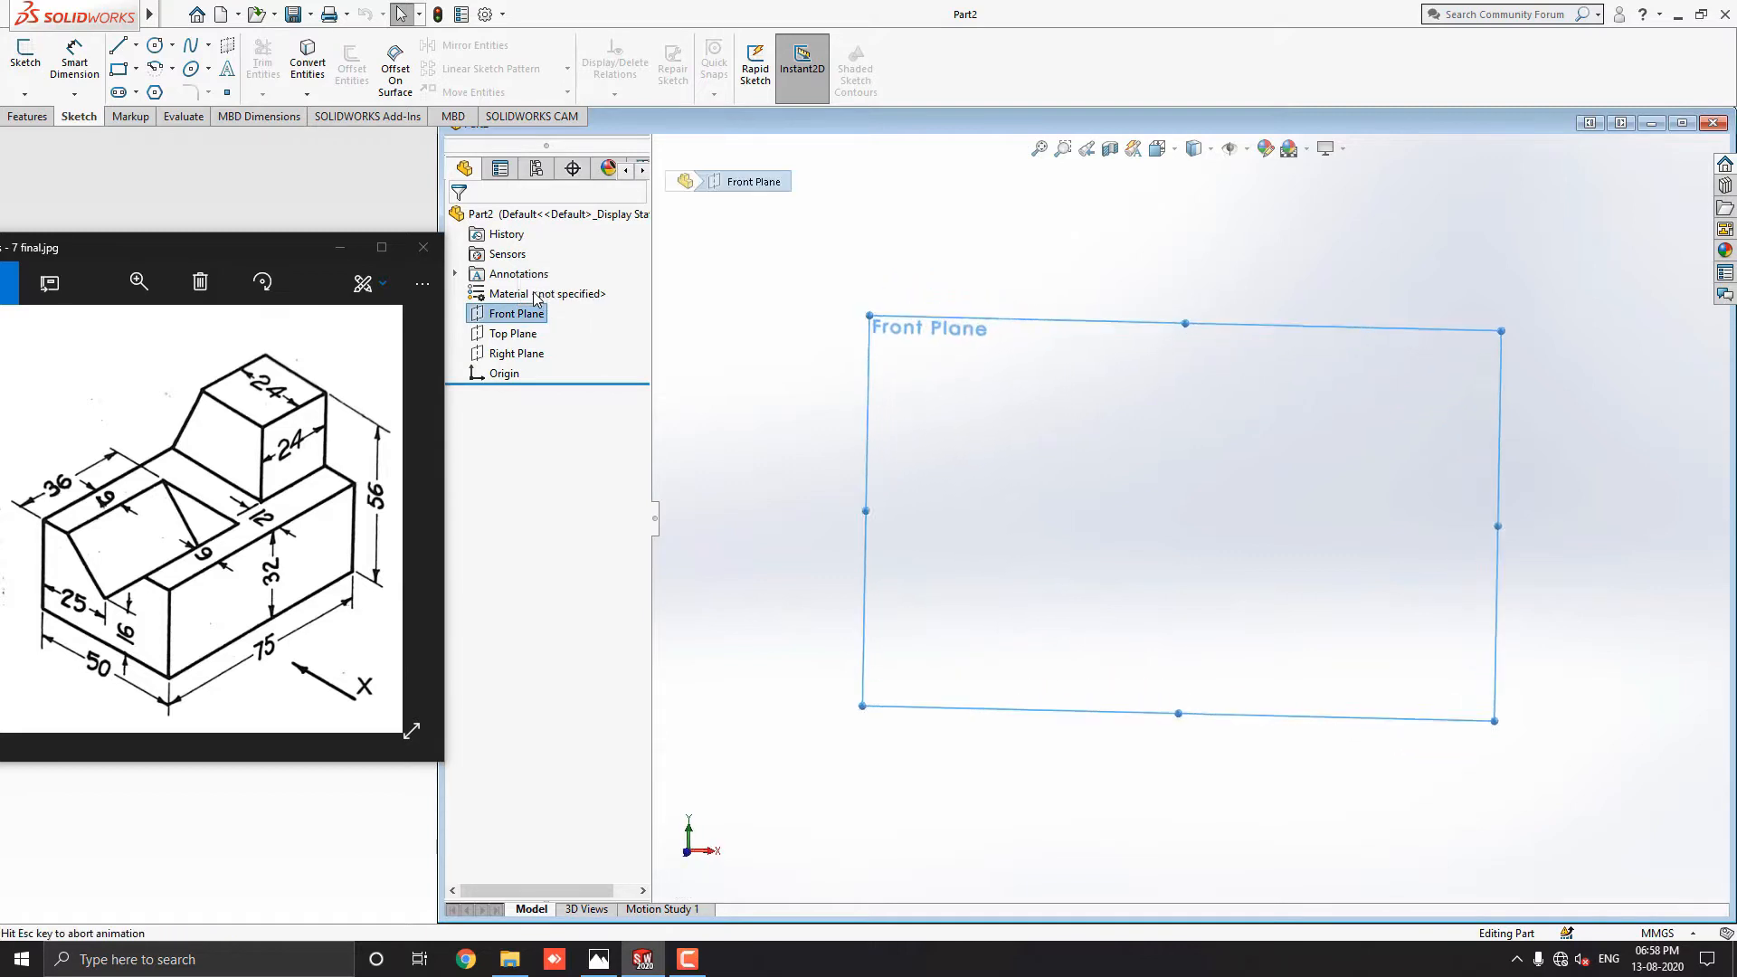
pyautogui.click(24, 58)
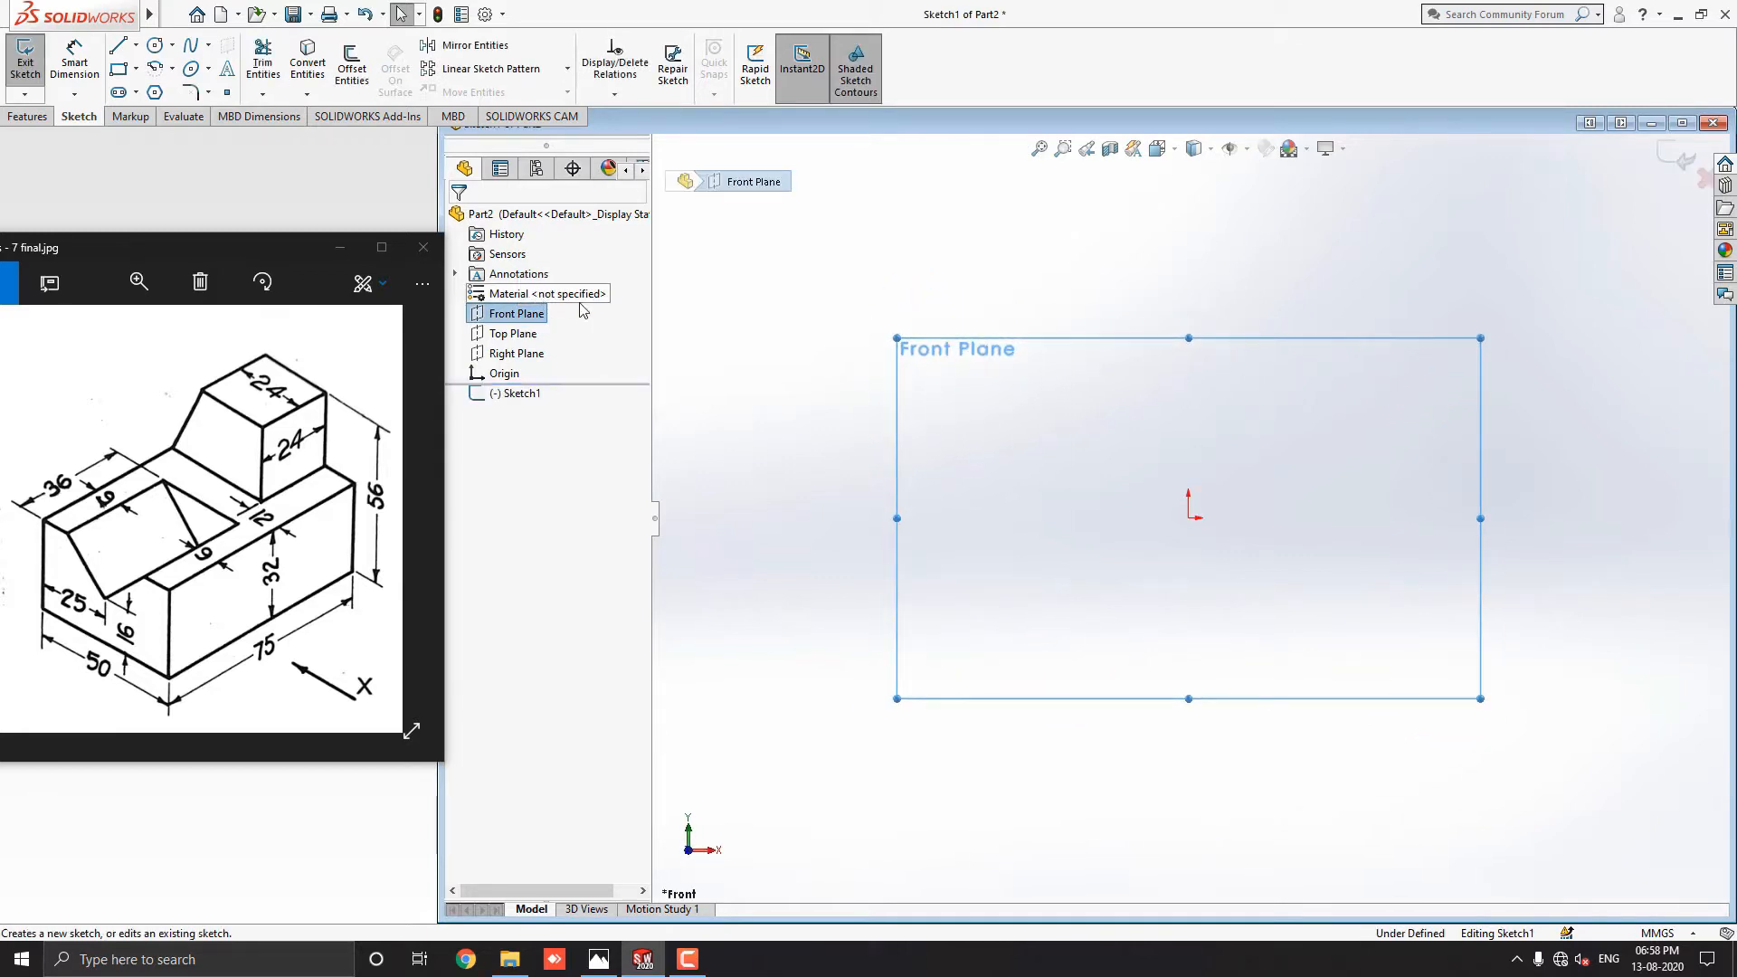
pyautogui.moveTo(94, 119)
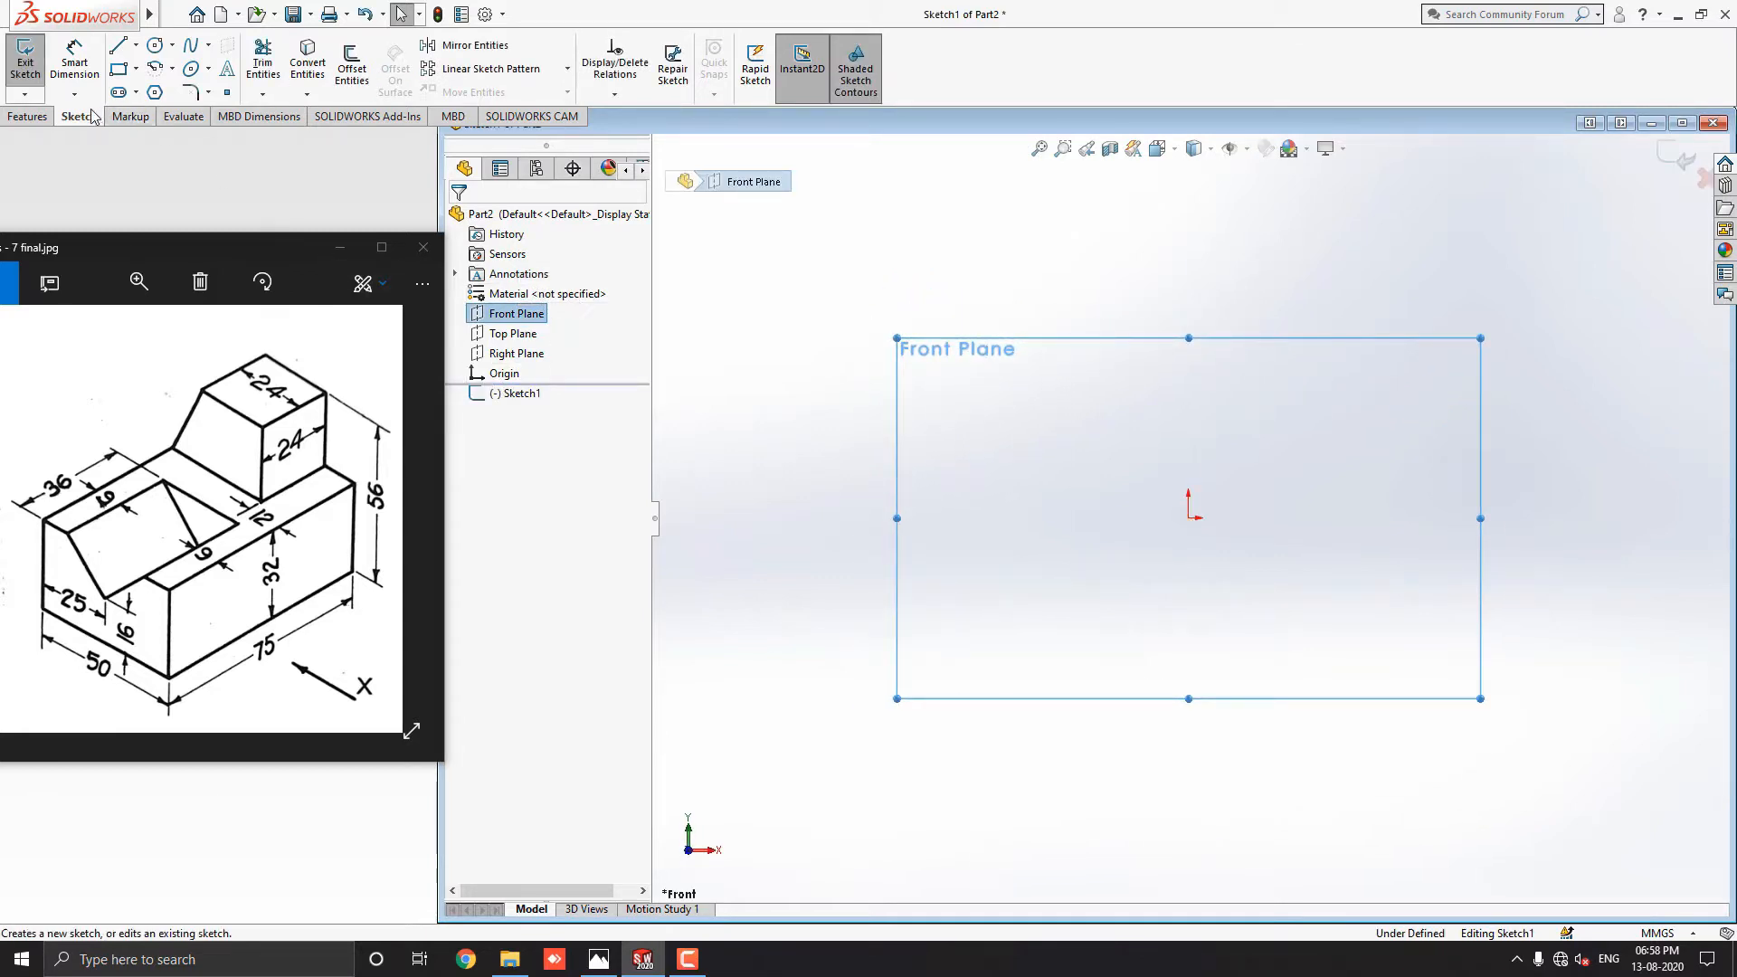
pyautogui.click(136, 45)
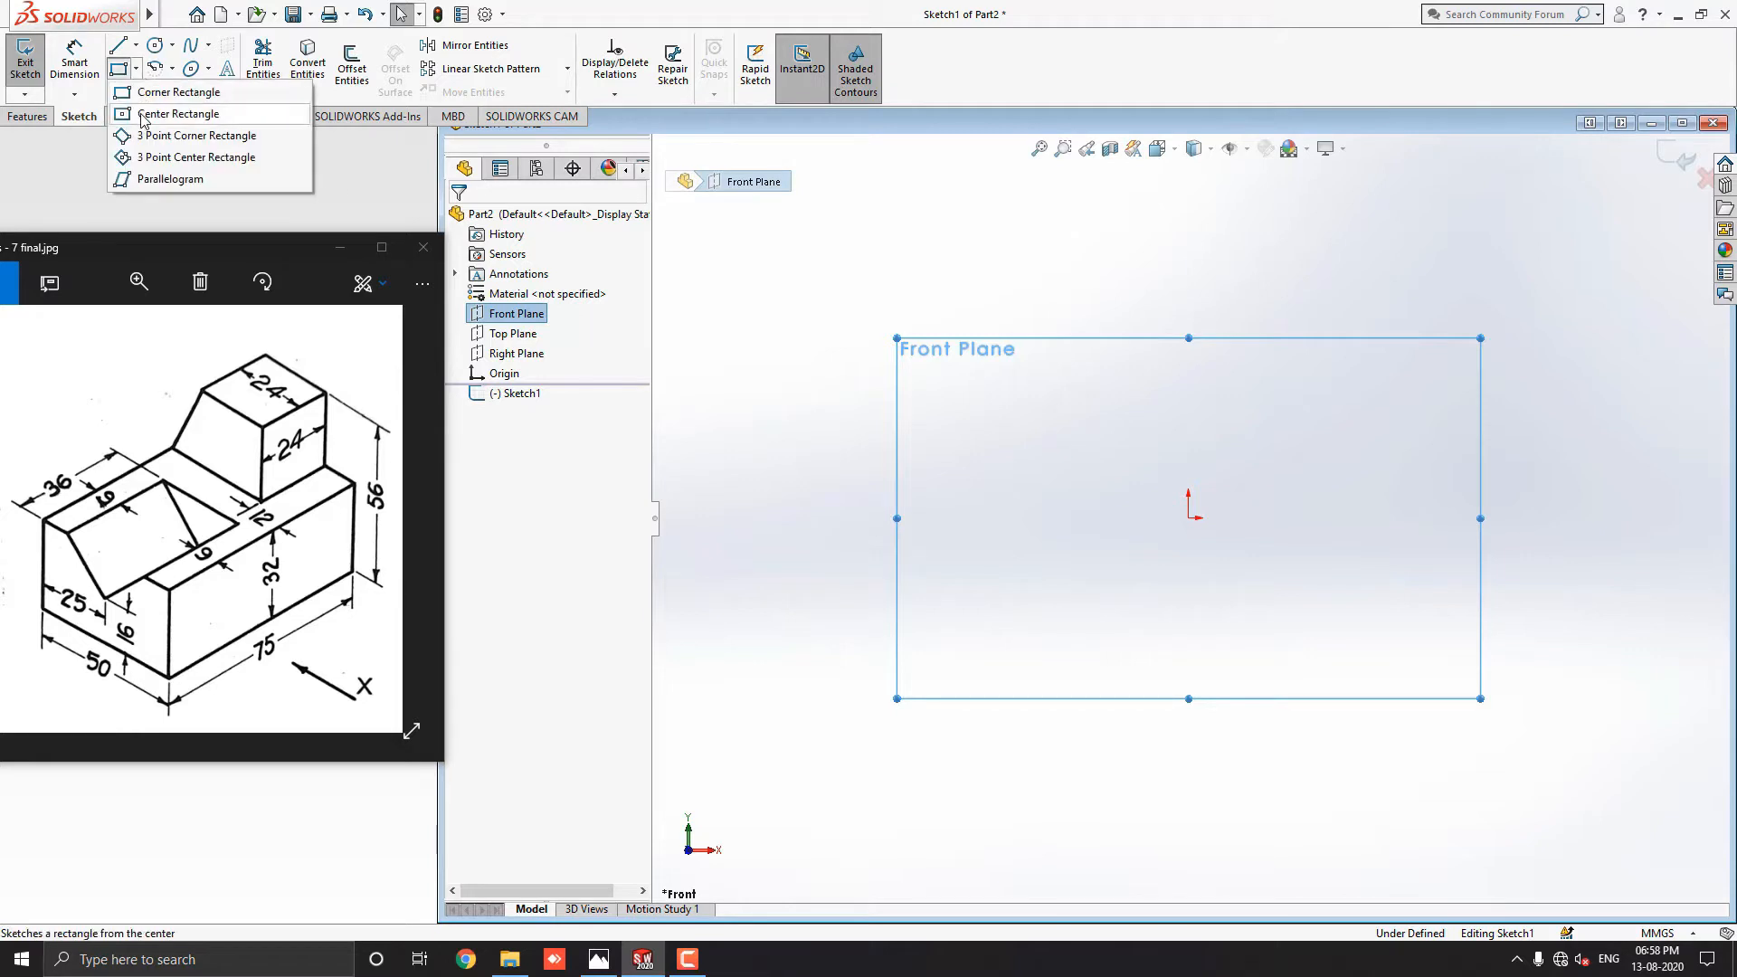
pyautogui.click(182, 114)
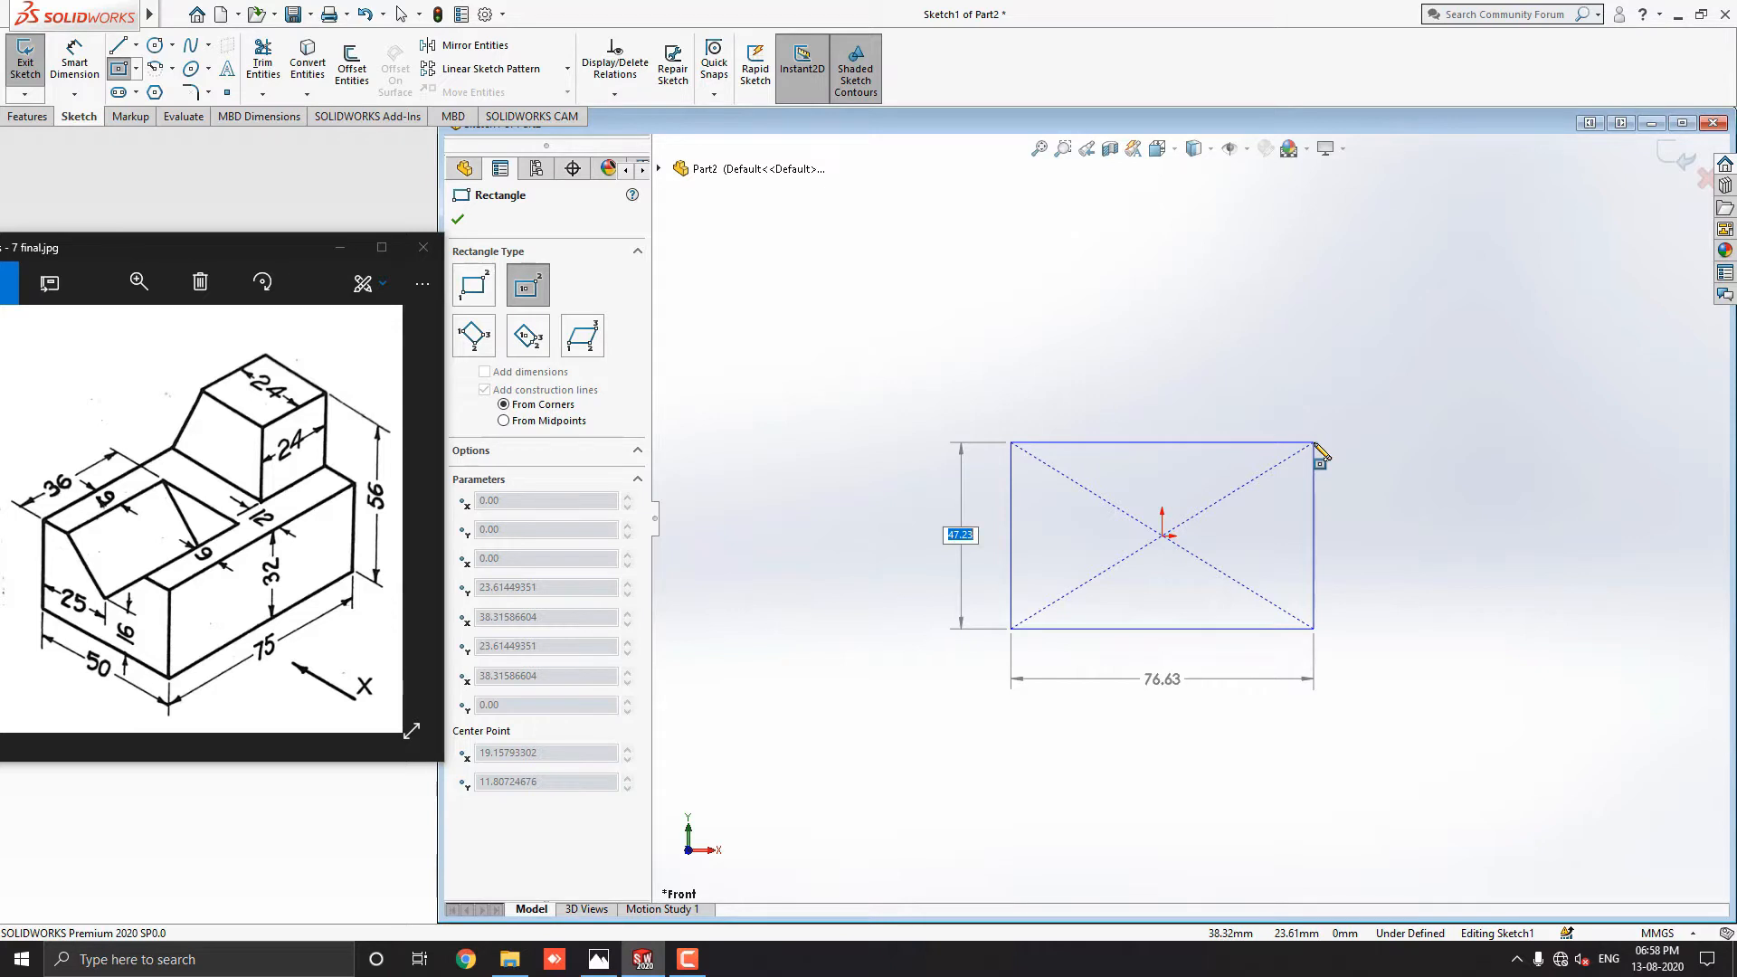
pyautogui.write('32.00')
pyautogui.click(1162, 678)
pyautogui.write('50')
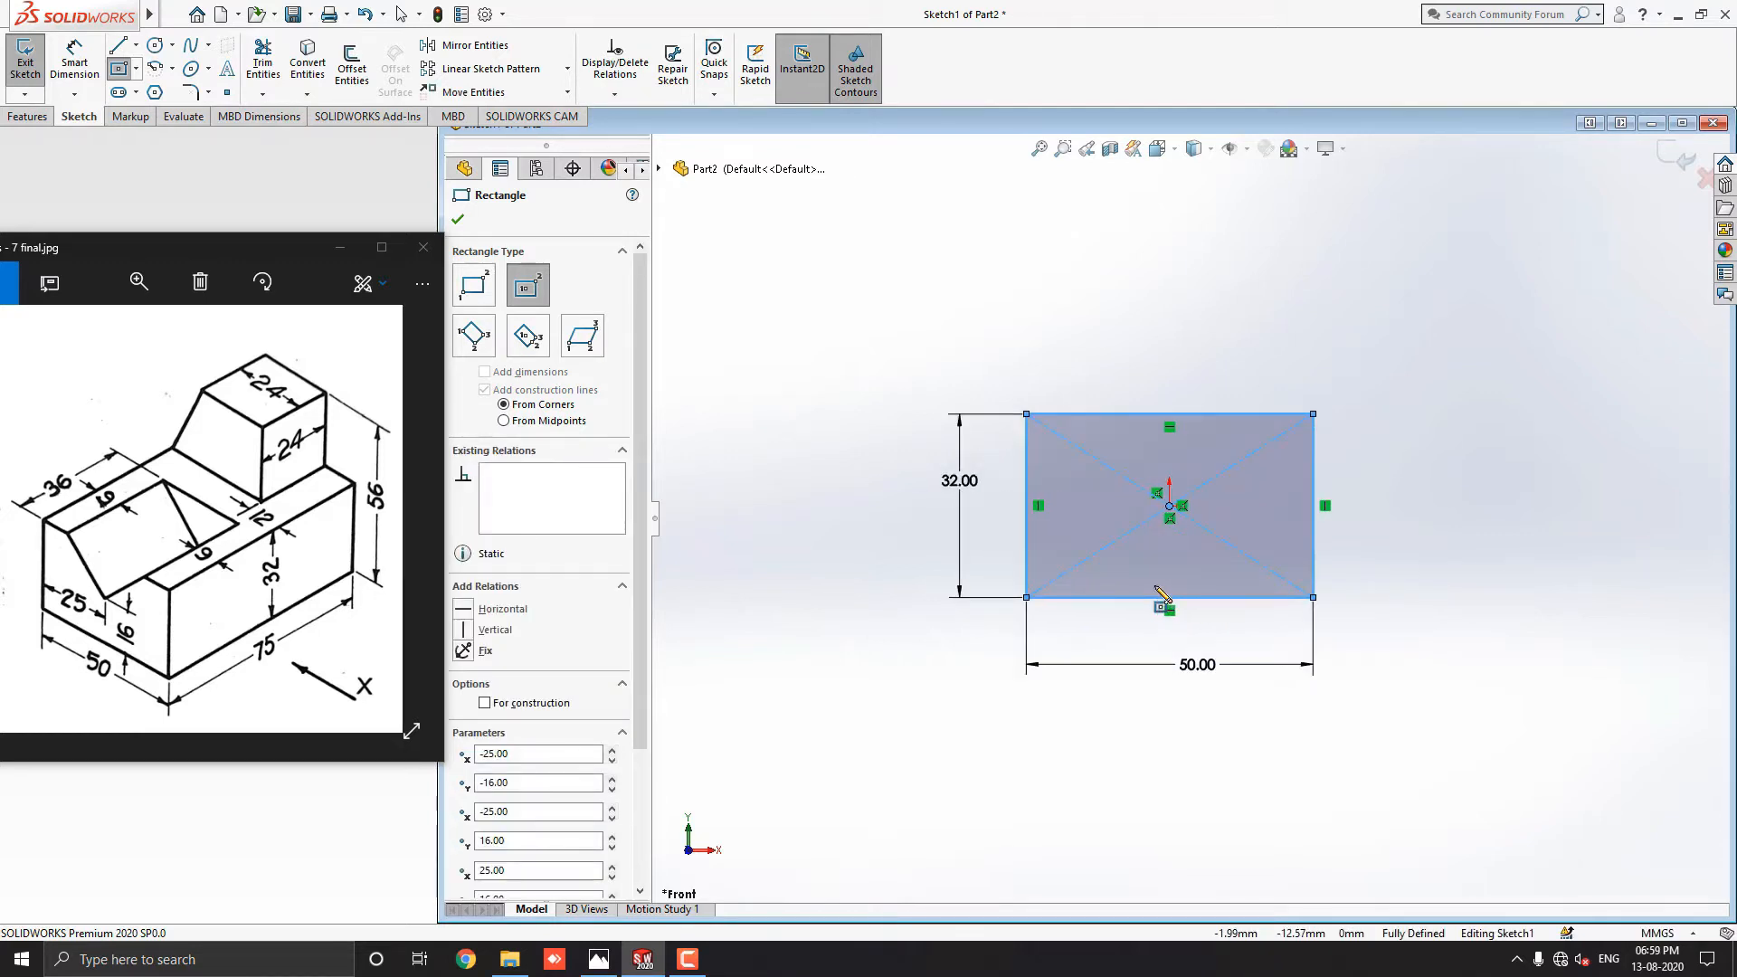
pyautogui.click(456, 219)
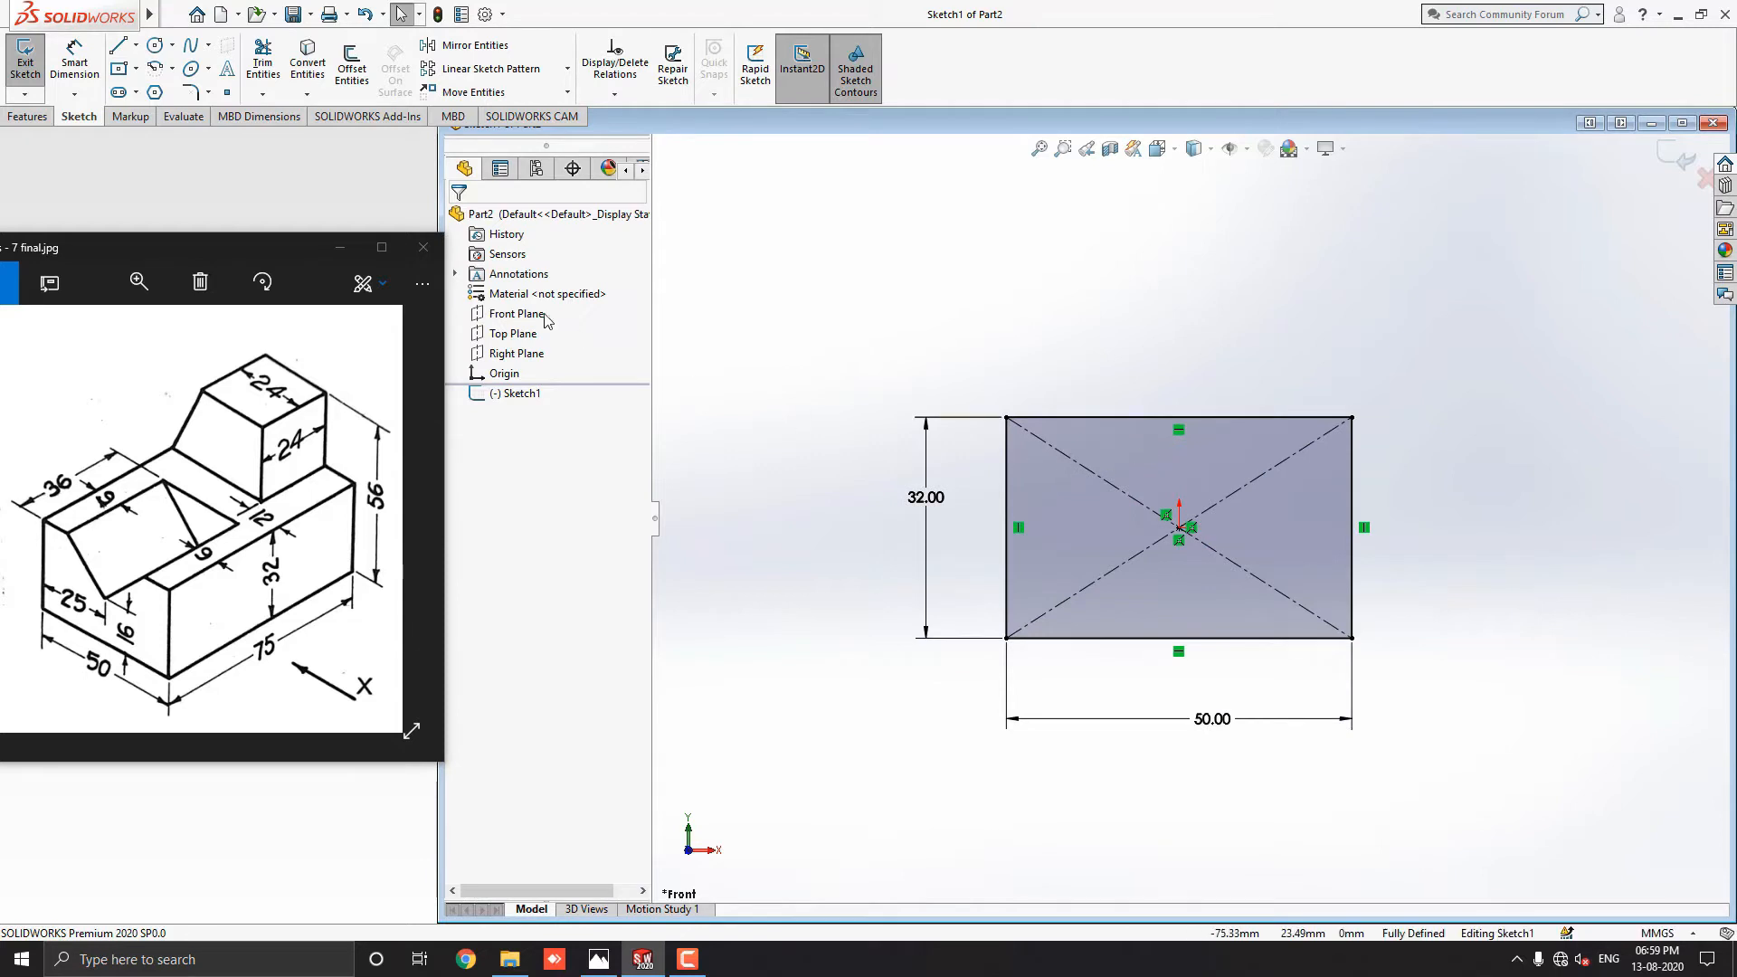
# Draw the raised block's 24 mm profile lines and dimension its side 12 mm from the right edge.
pyautogui.click(118, 44)
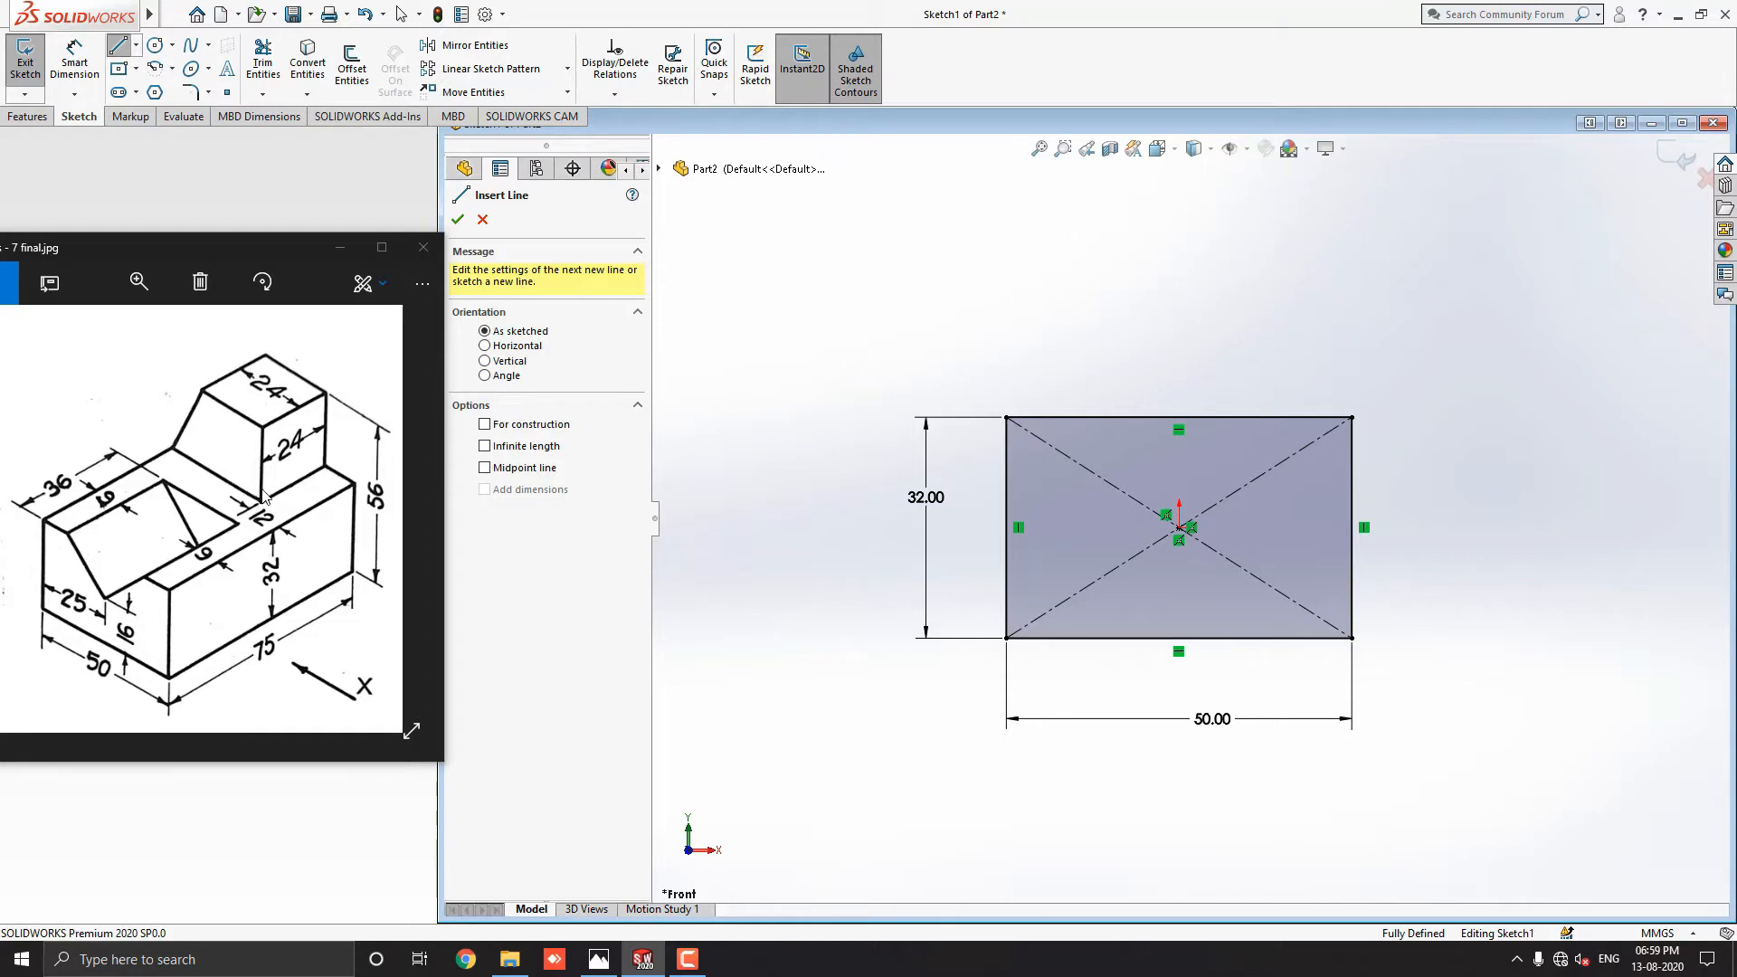
pyautogui.moveTo(1261, 433)
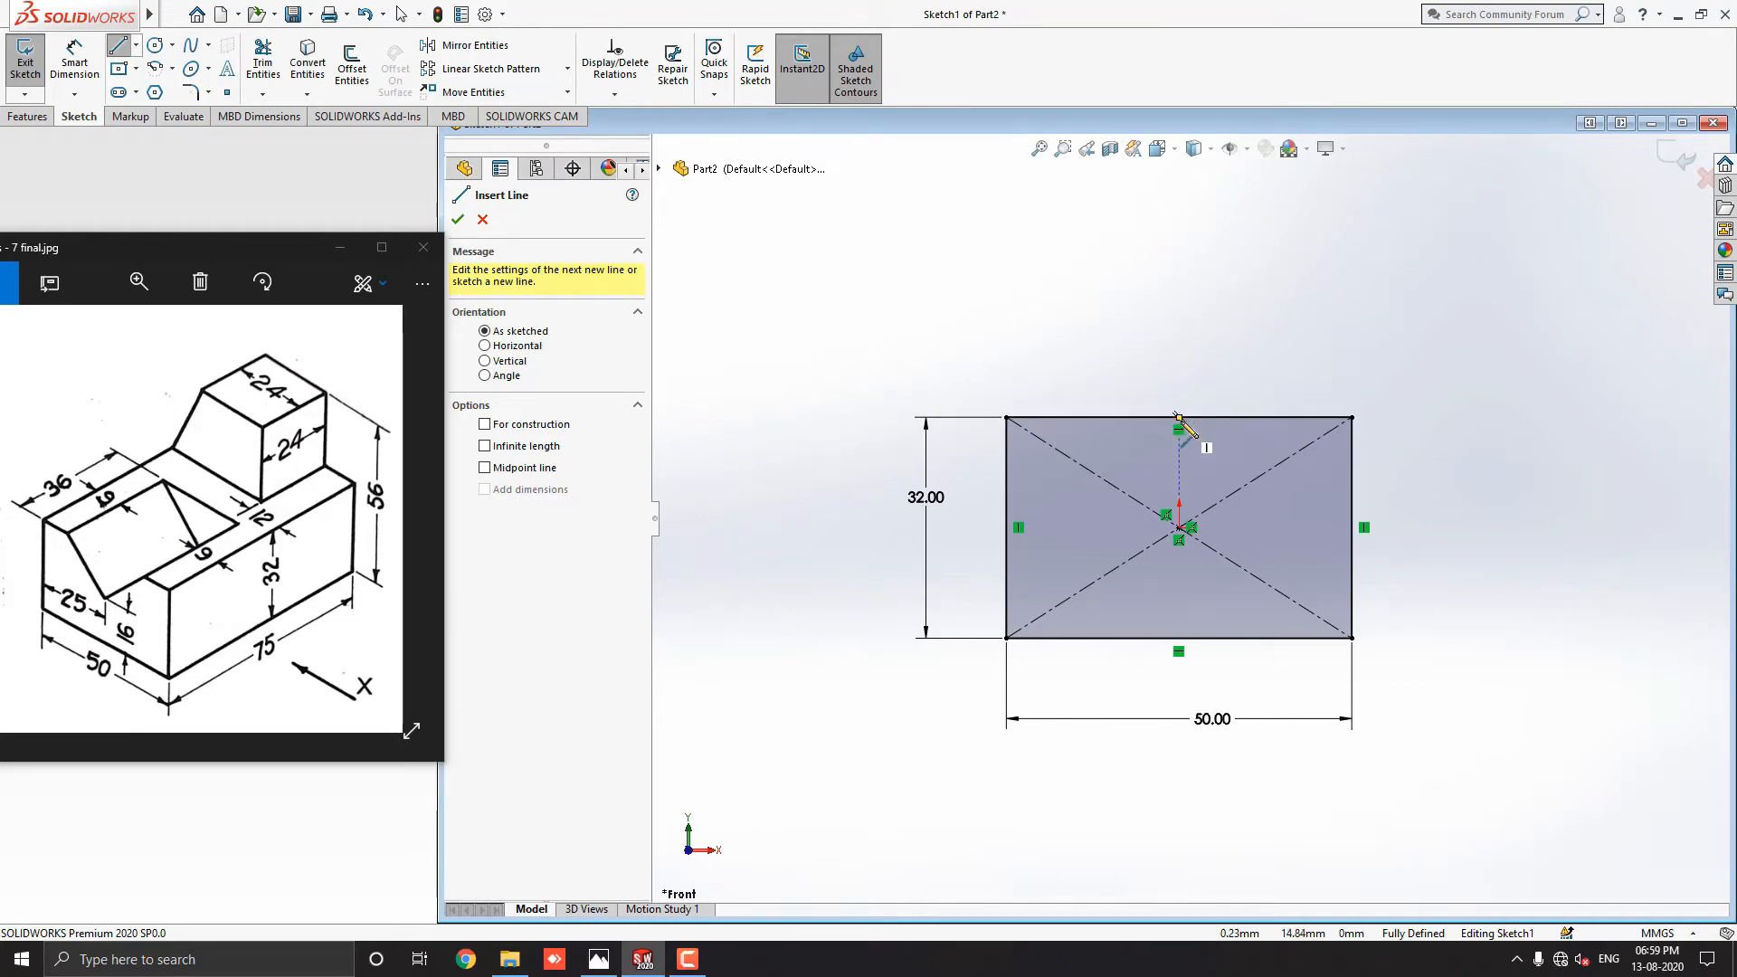
pyautogui.moveTo(1324, 431)
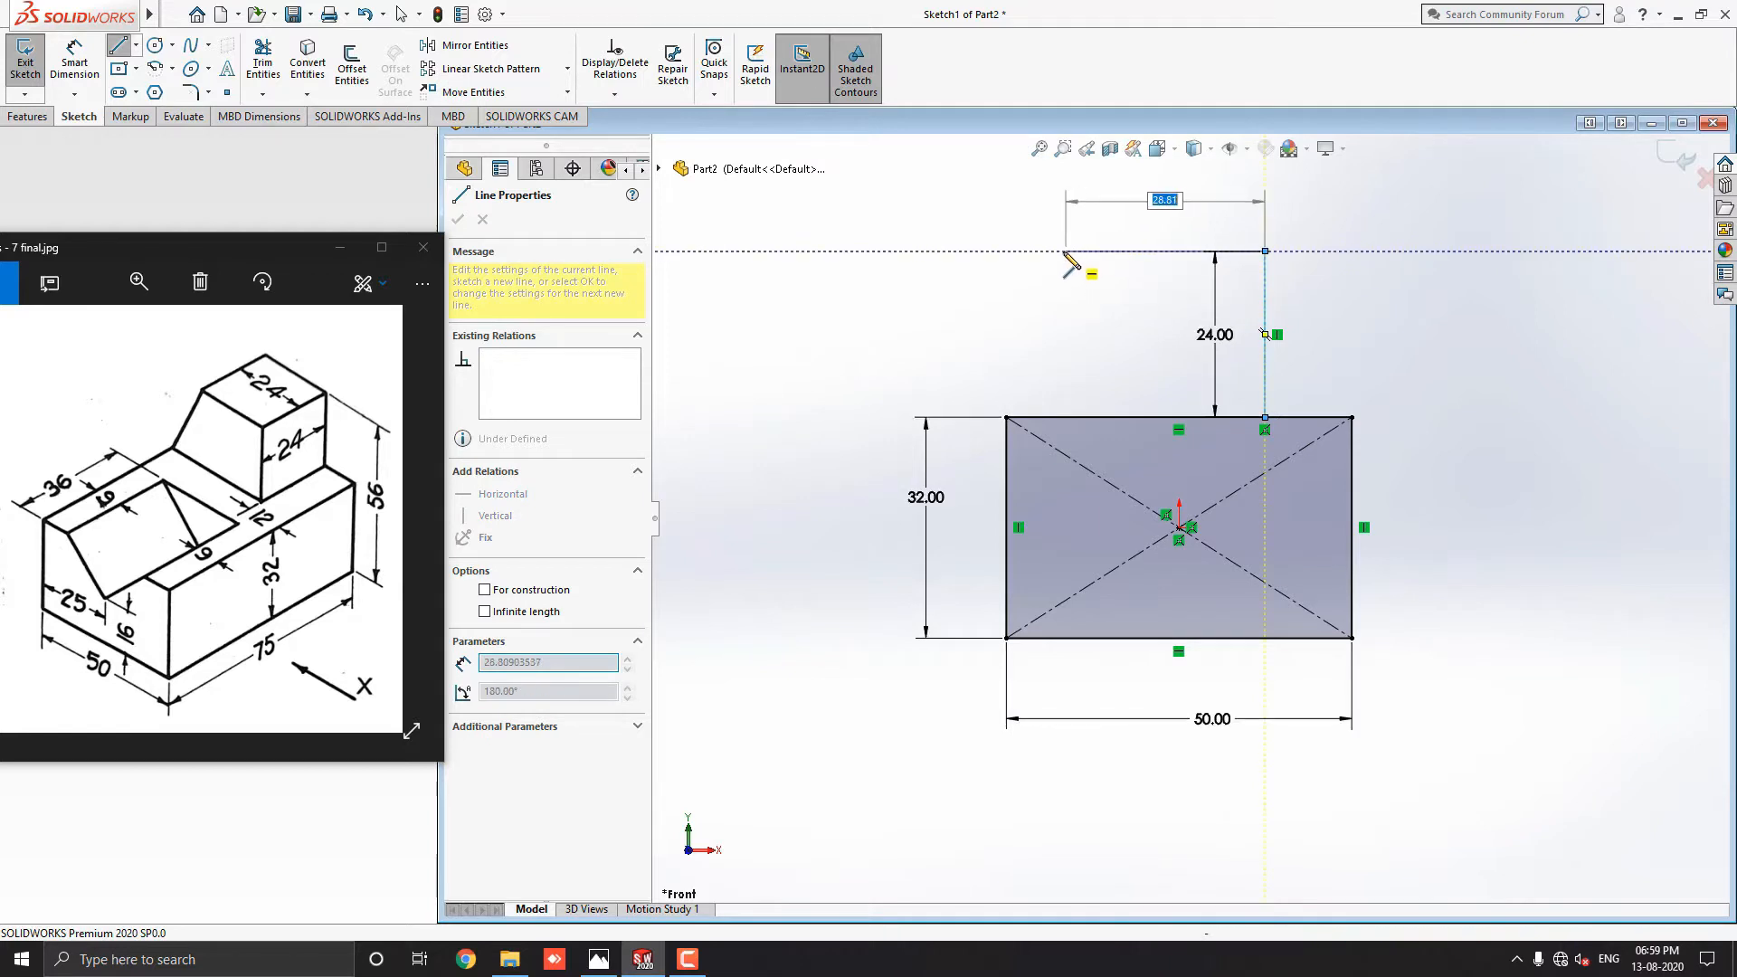
pyautogui.write('24.00')
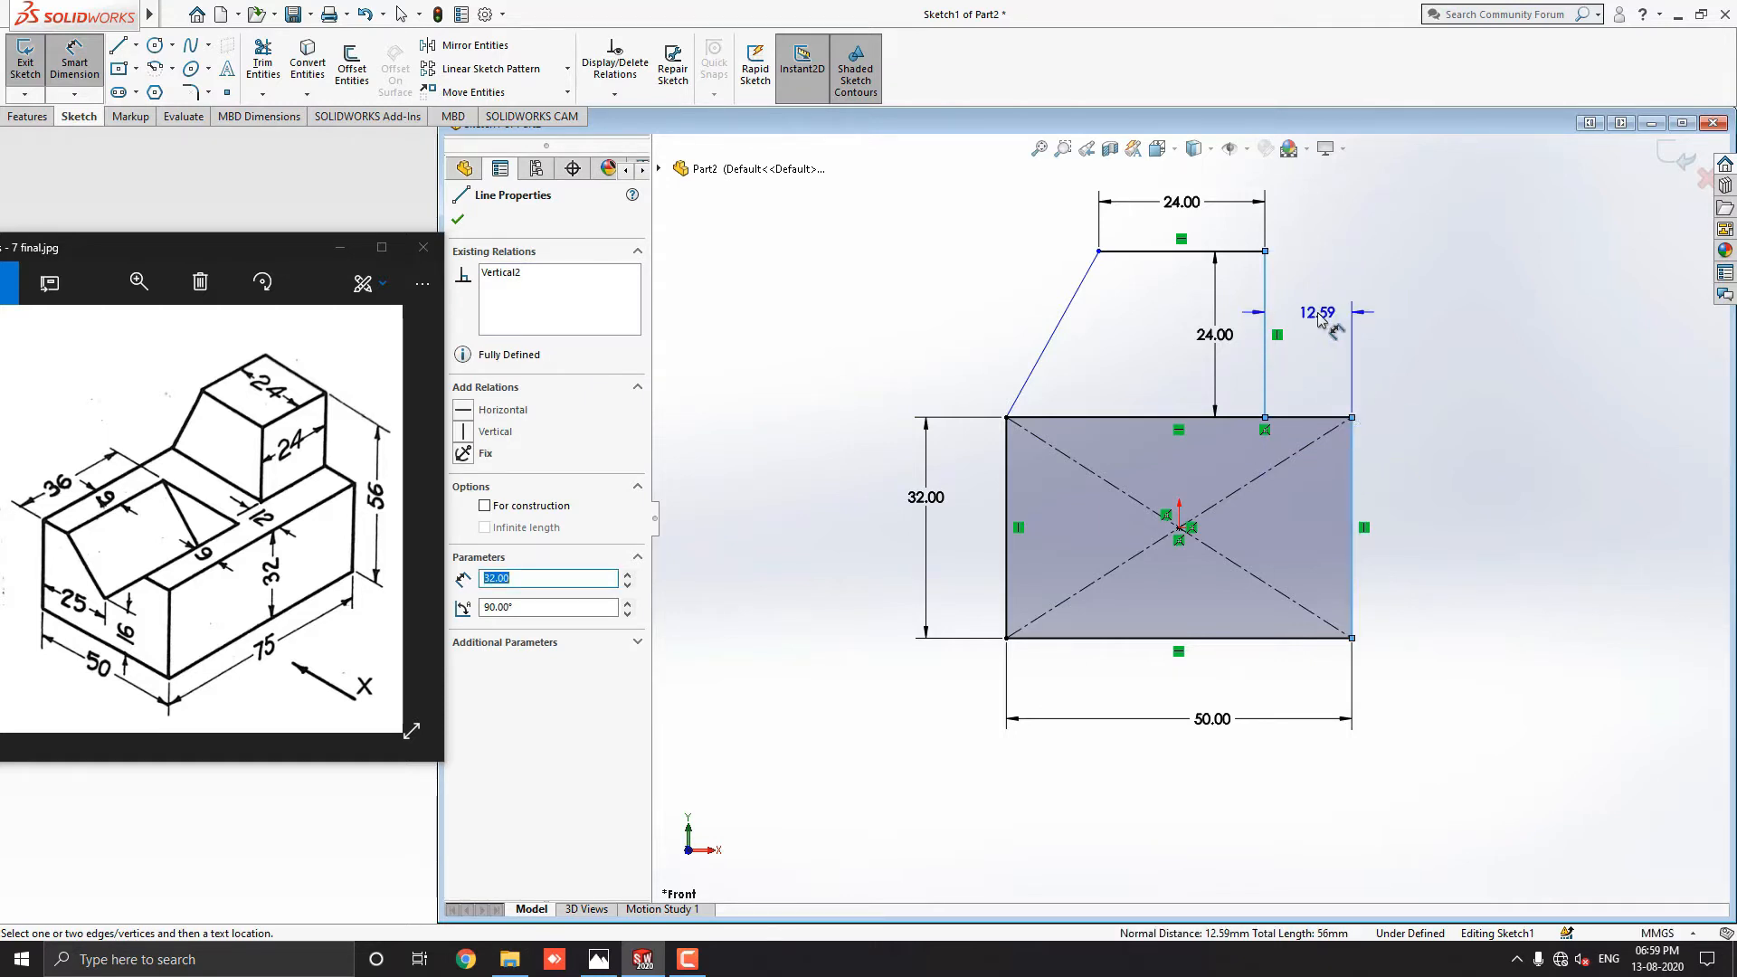
pyautogui.click(1318, 313)
pyautogui.write('12')
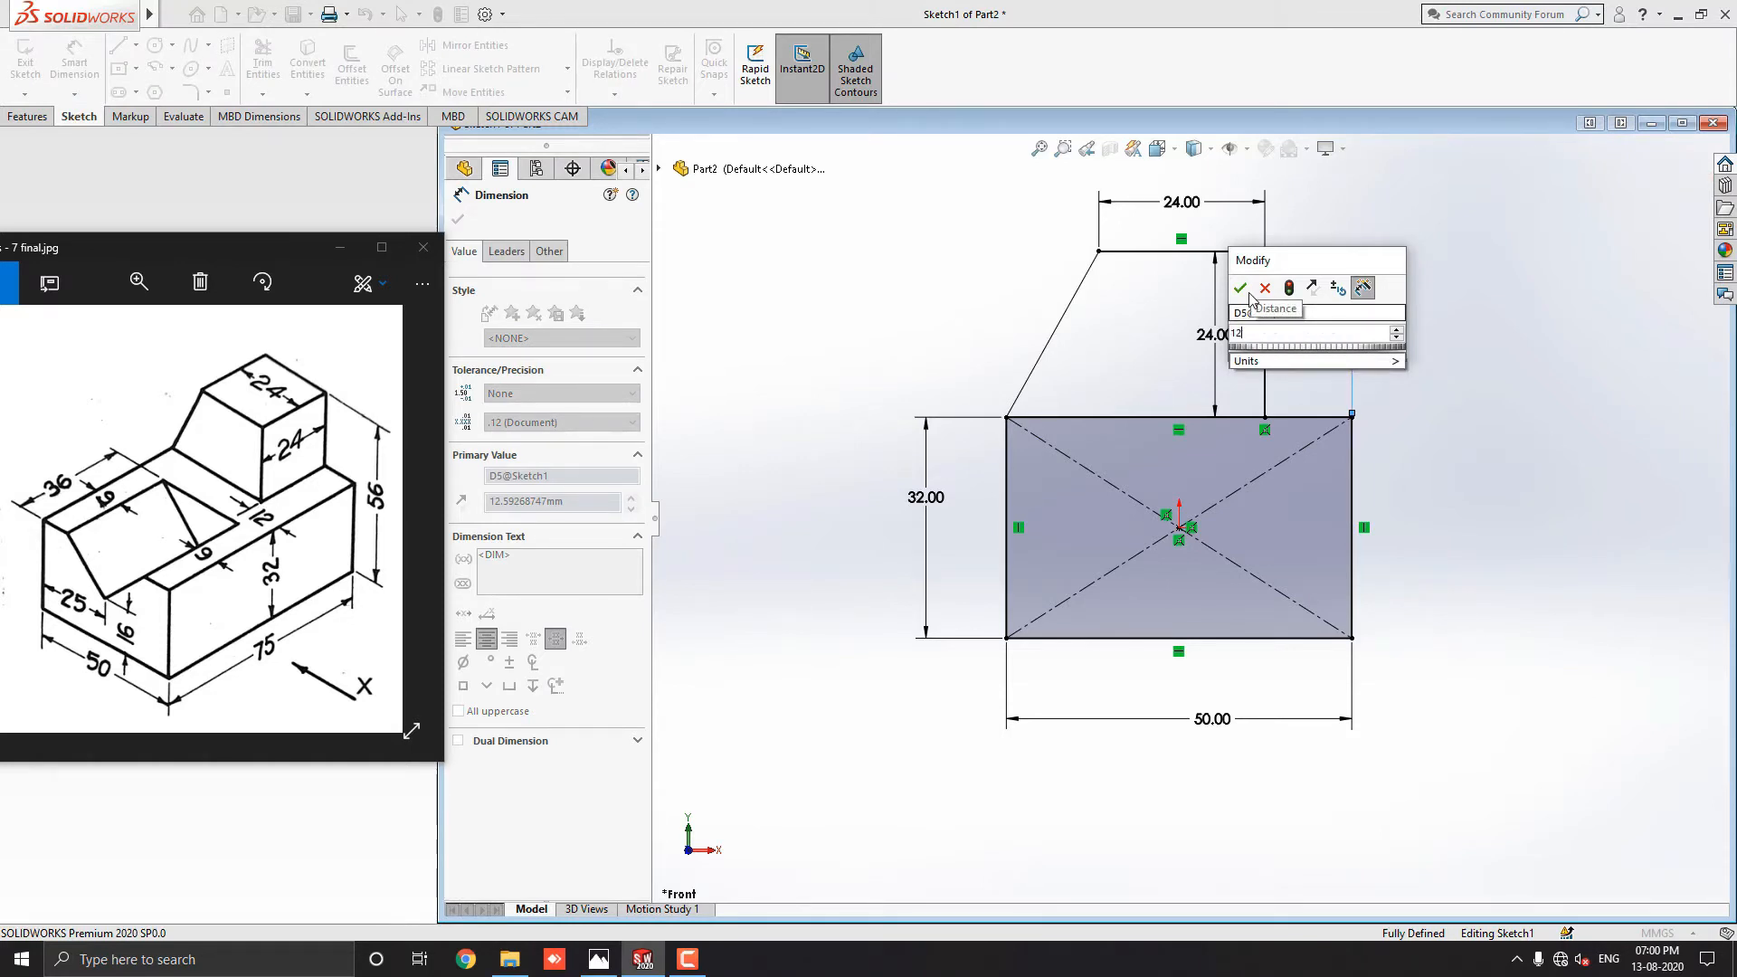
pyautogui.click(1240, 287)
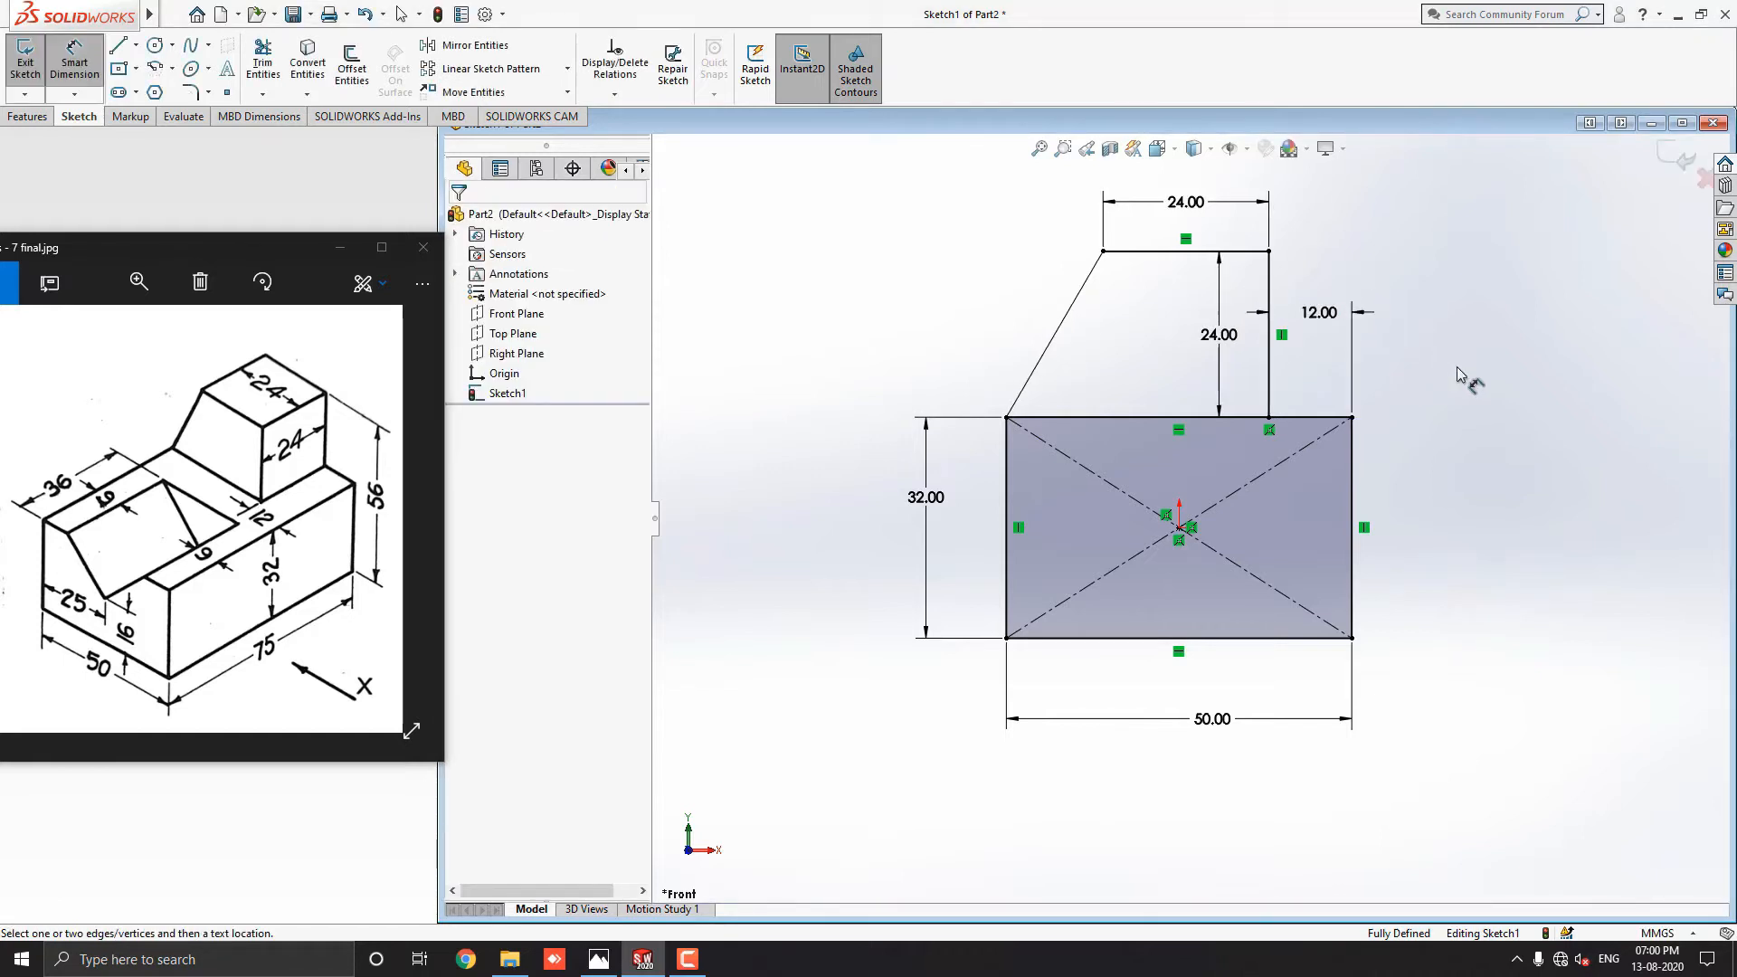
pyautogui.moveTo(857, 460)
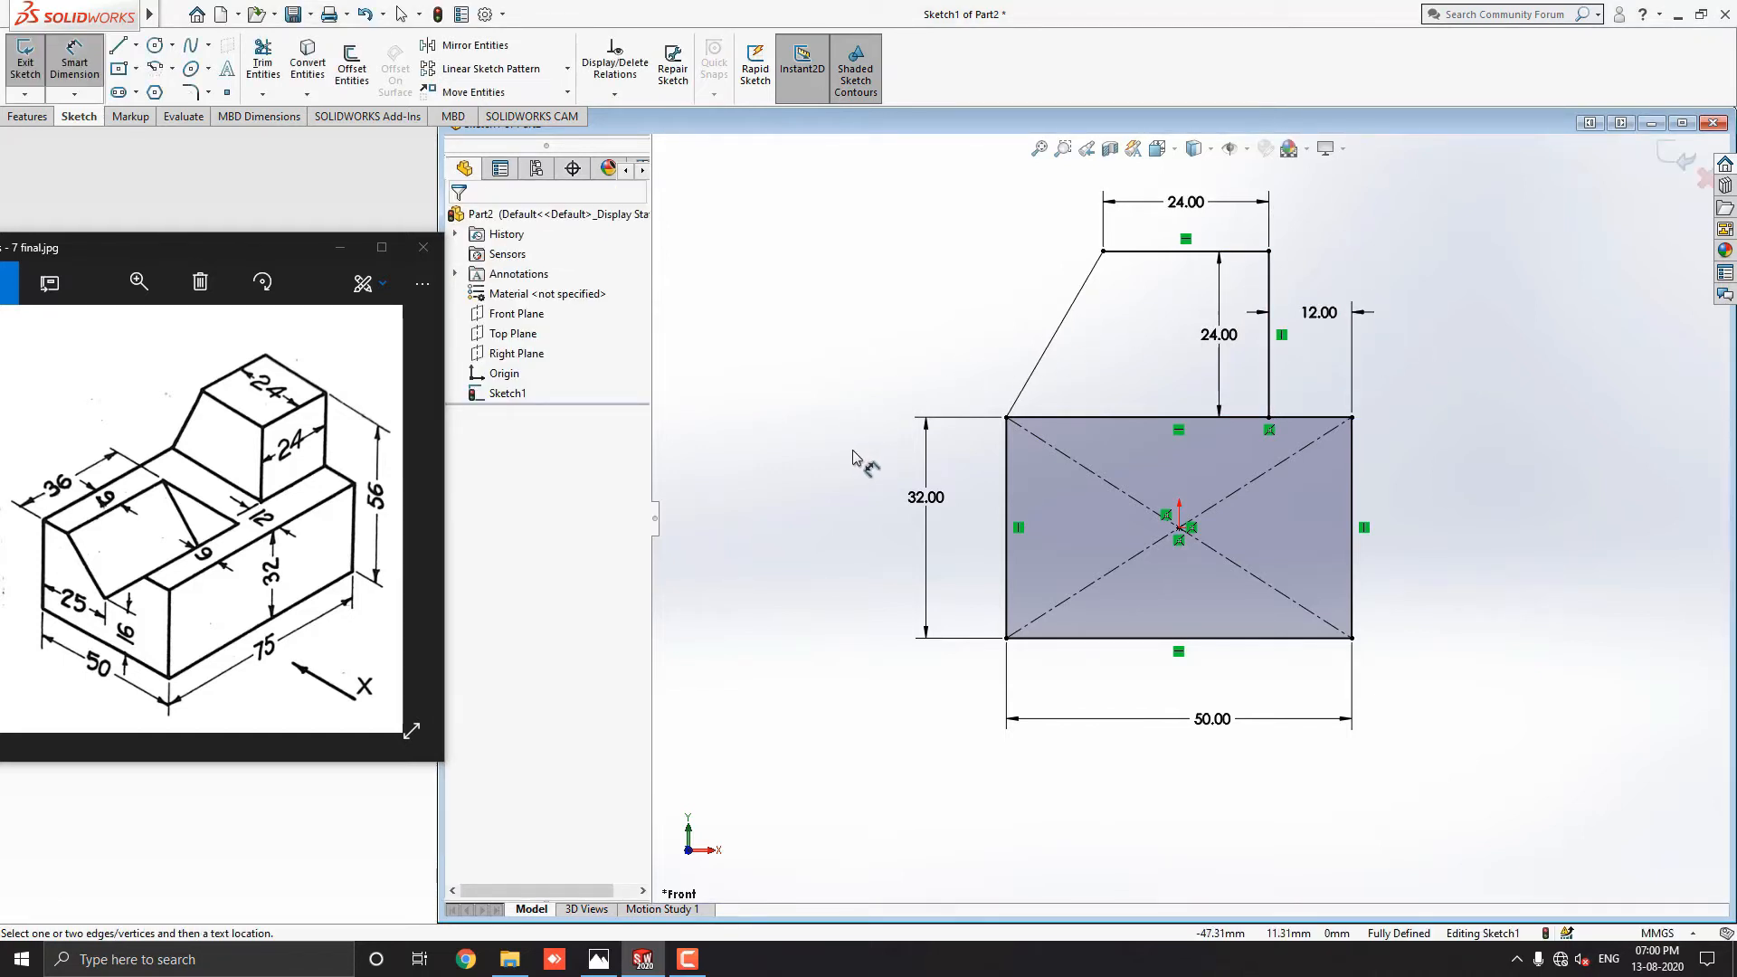
pyautogui.moveTo(72, 162)
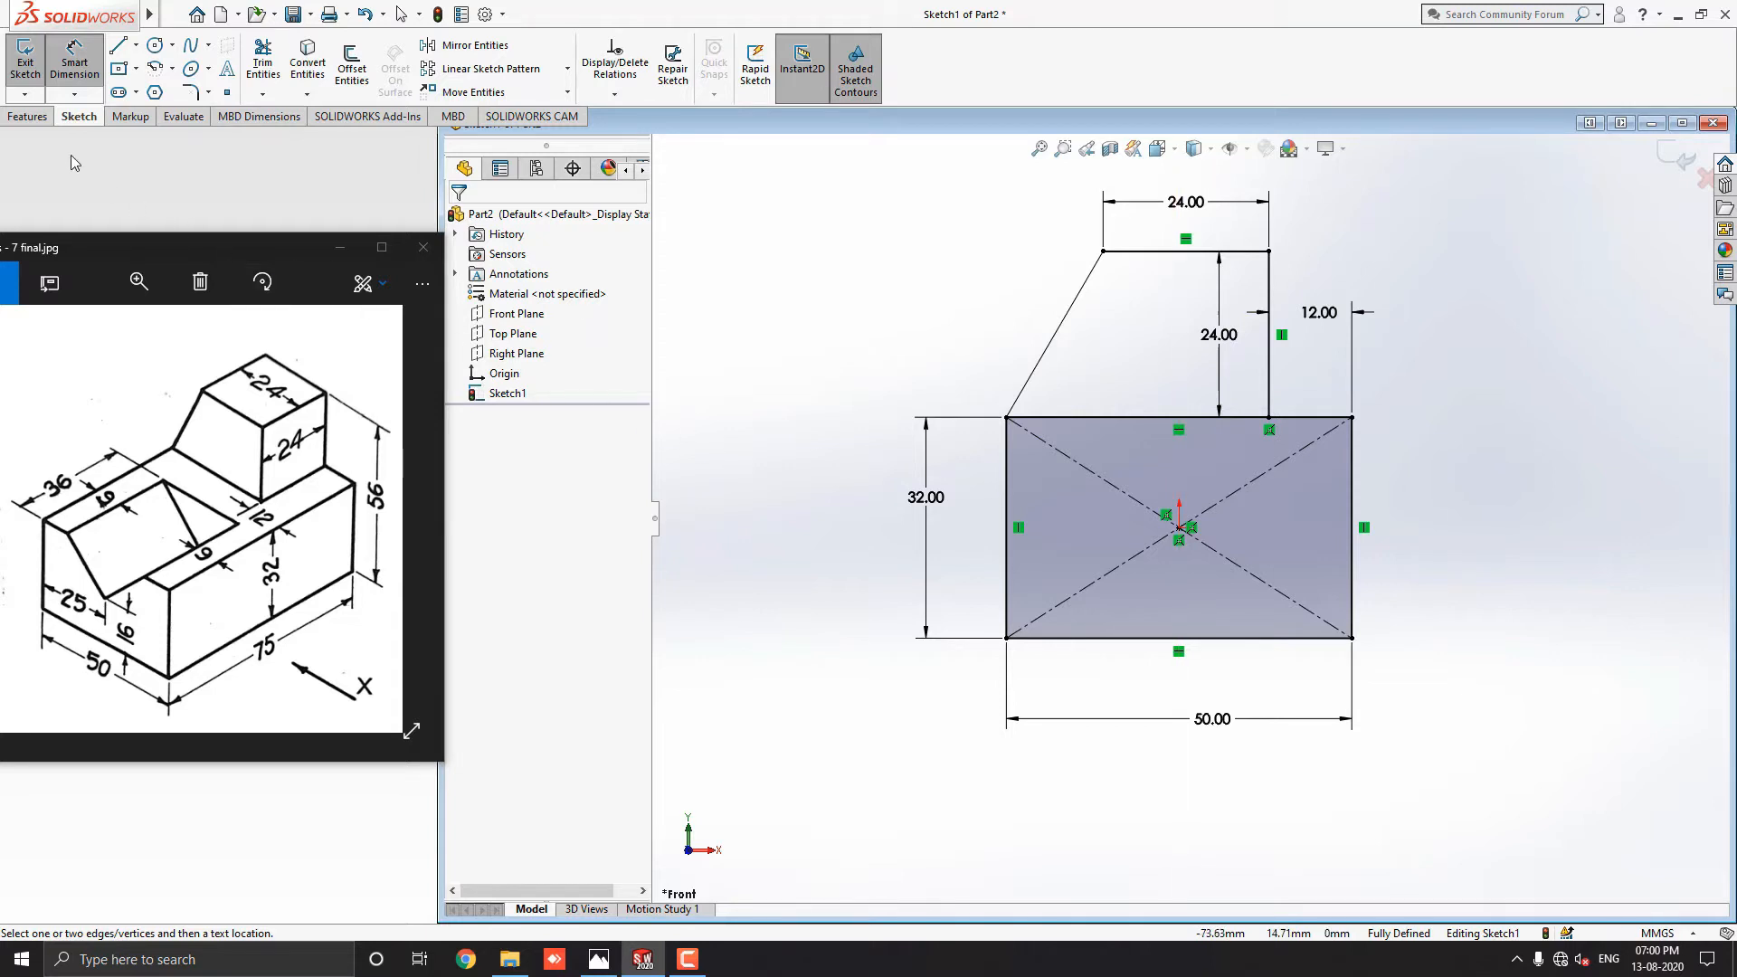
# Boss-extrude the 50 × 32 rectangle region 75 mm blind to form the base block.
pyautogui.click(28, 116)
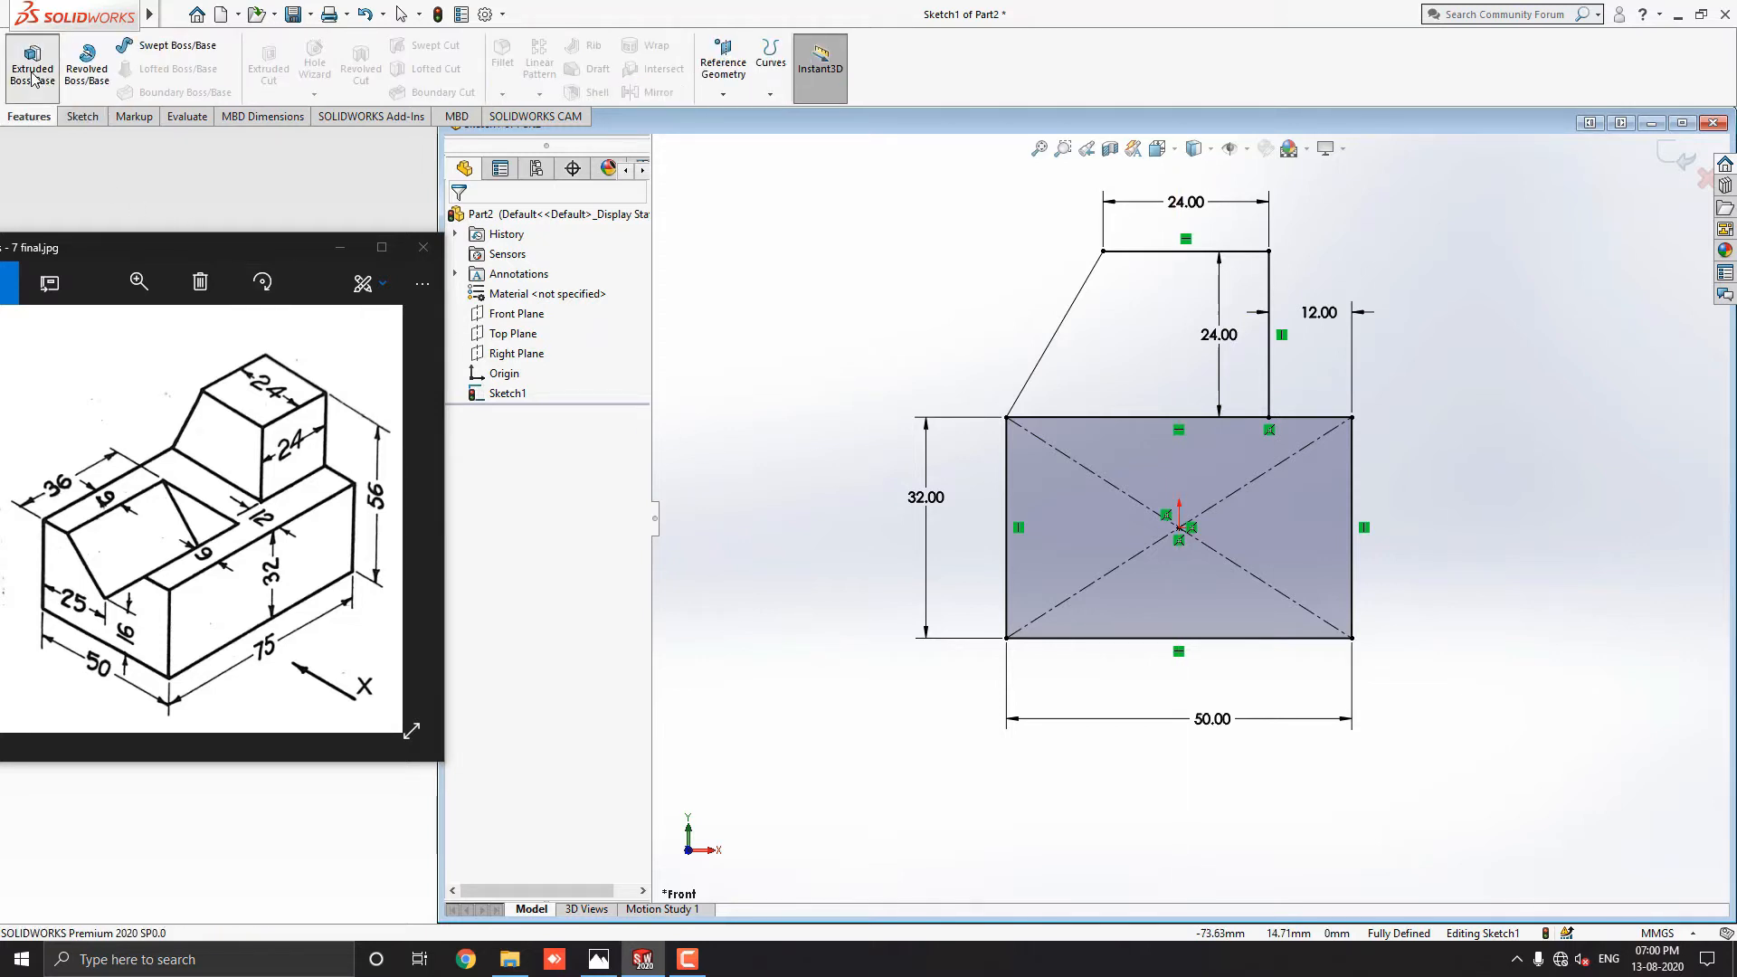
pyautogui.click(31, 66)
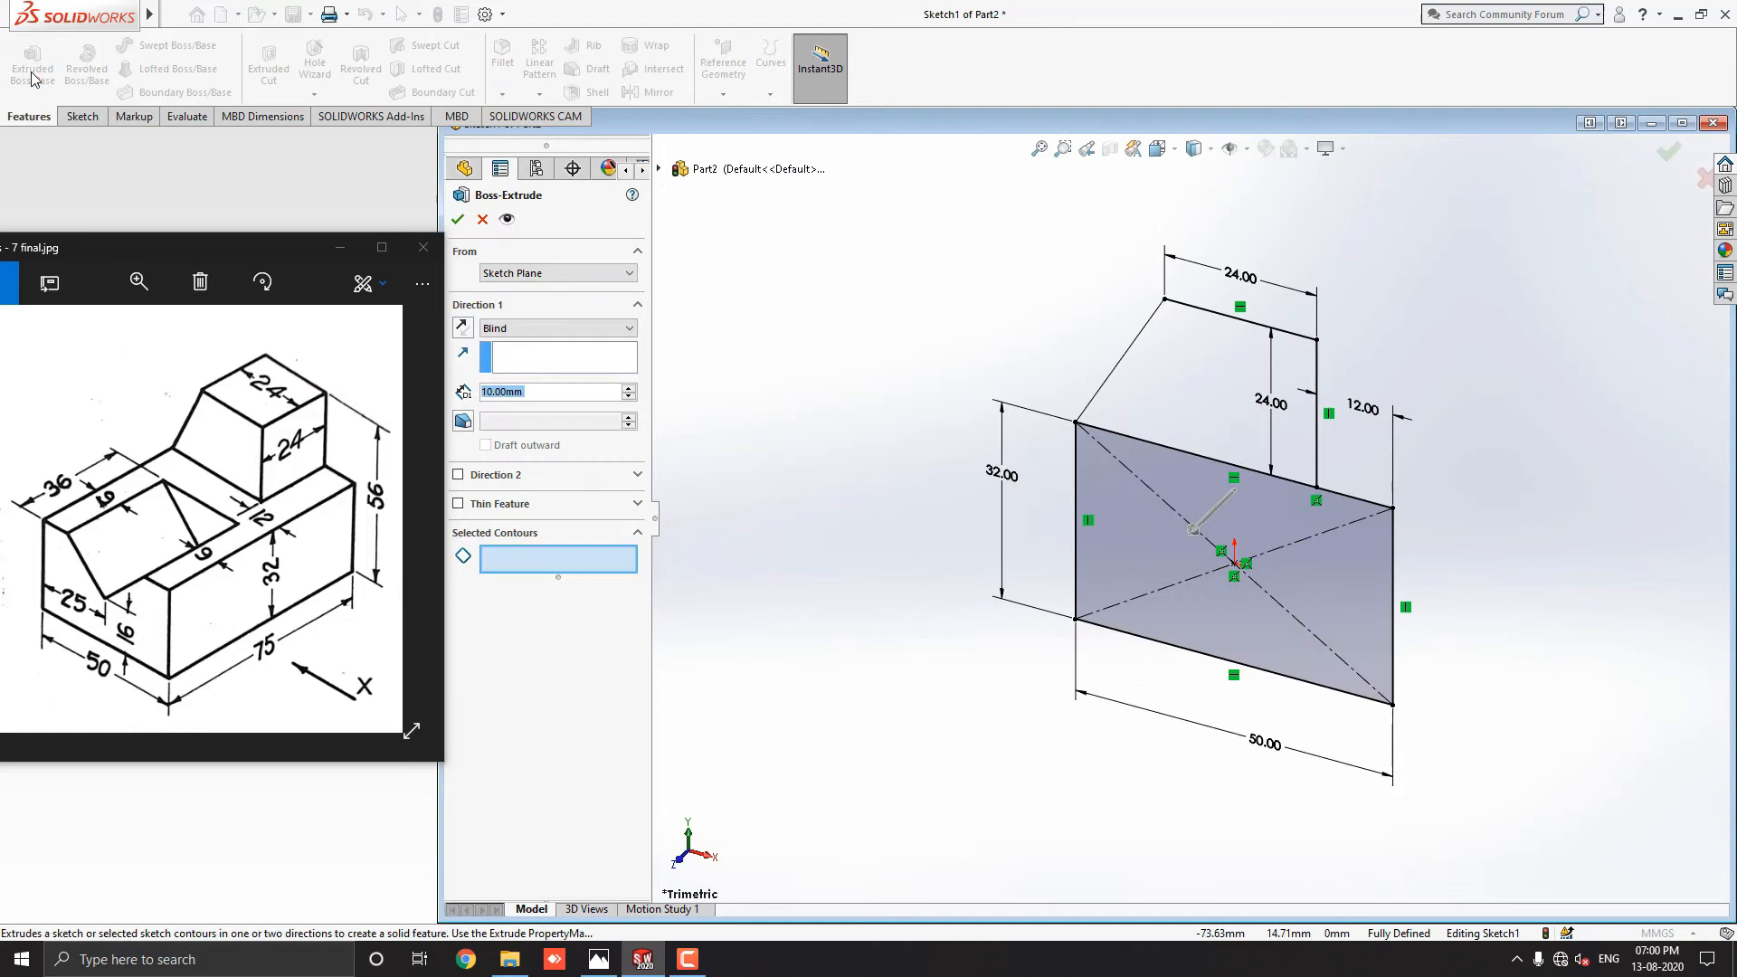
pyautogui.moveTo(1212, 322)
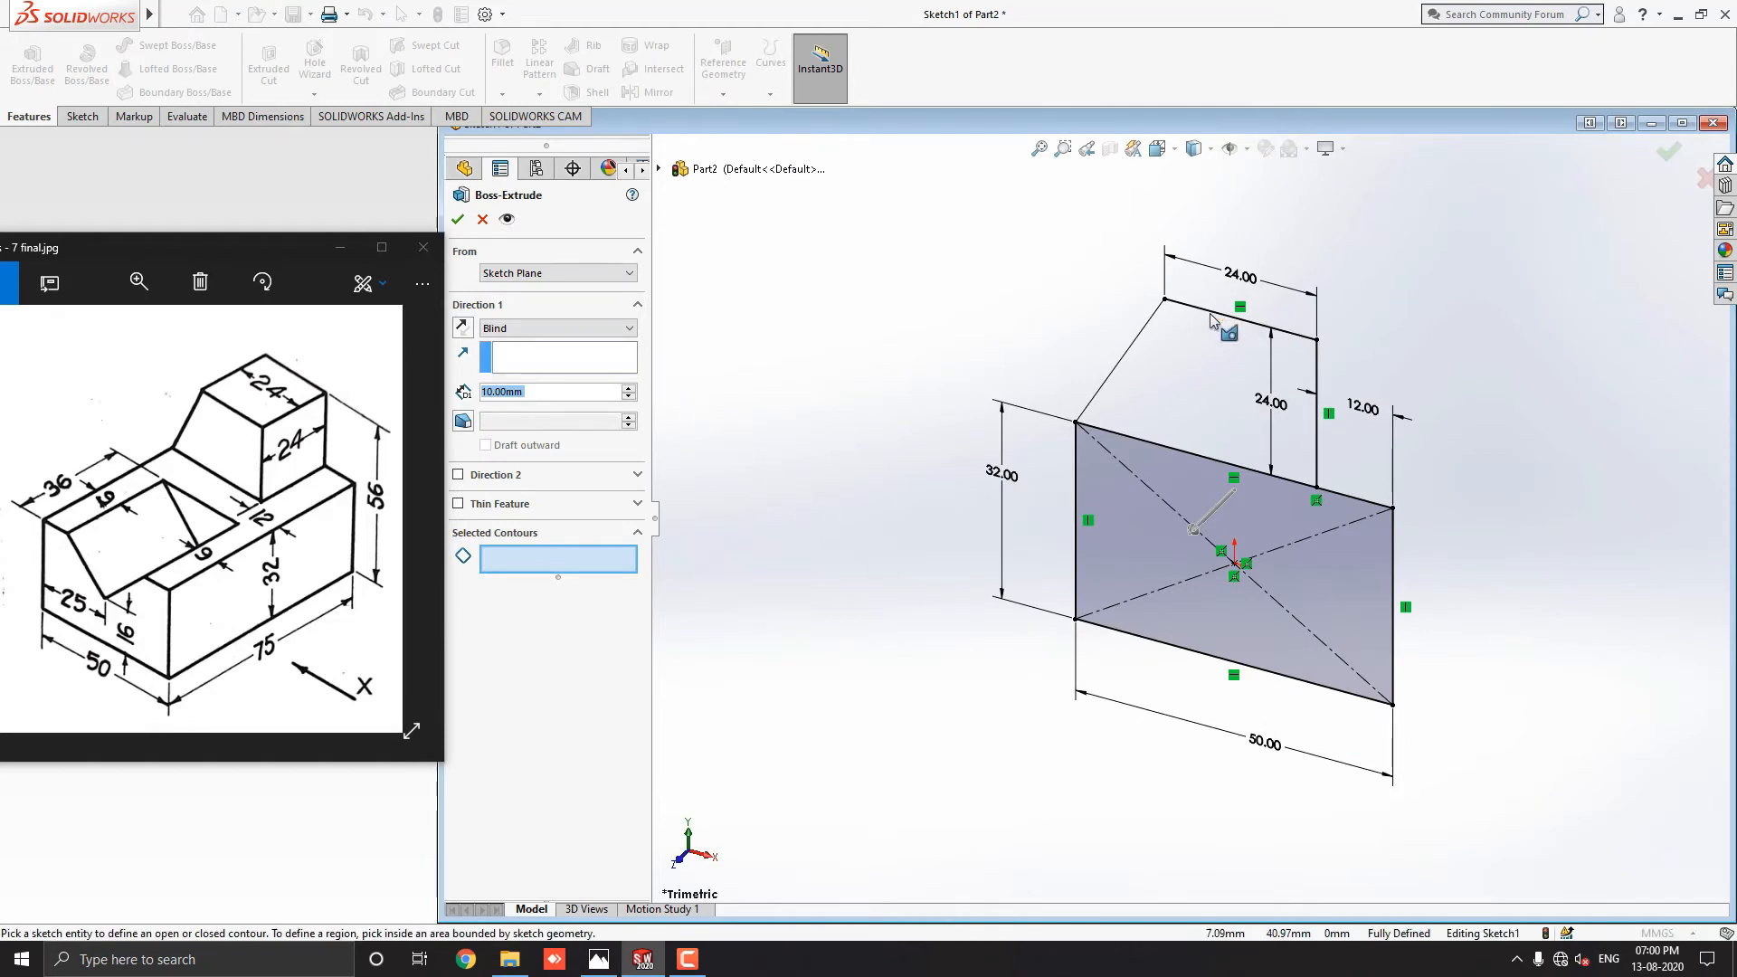
pyautogui.moveTo(858, 532)
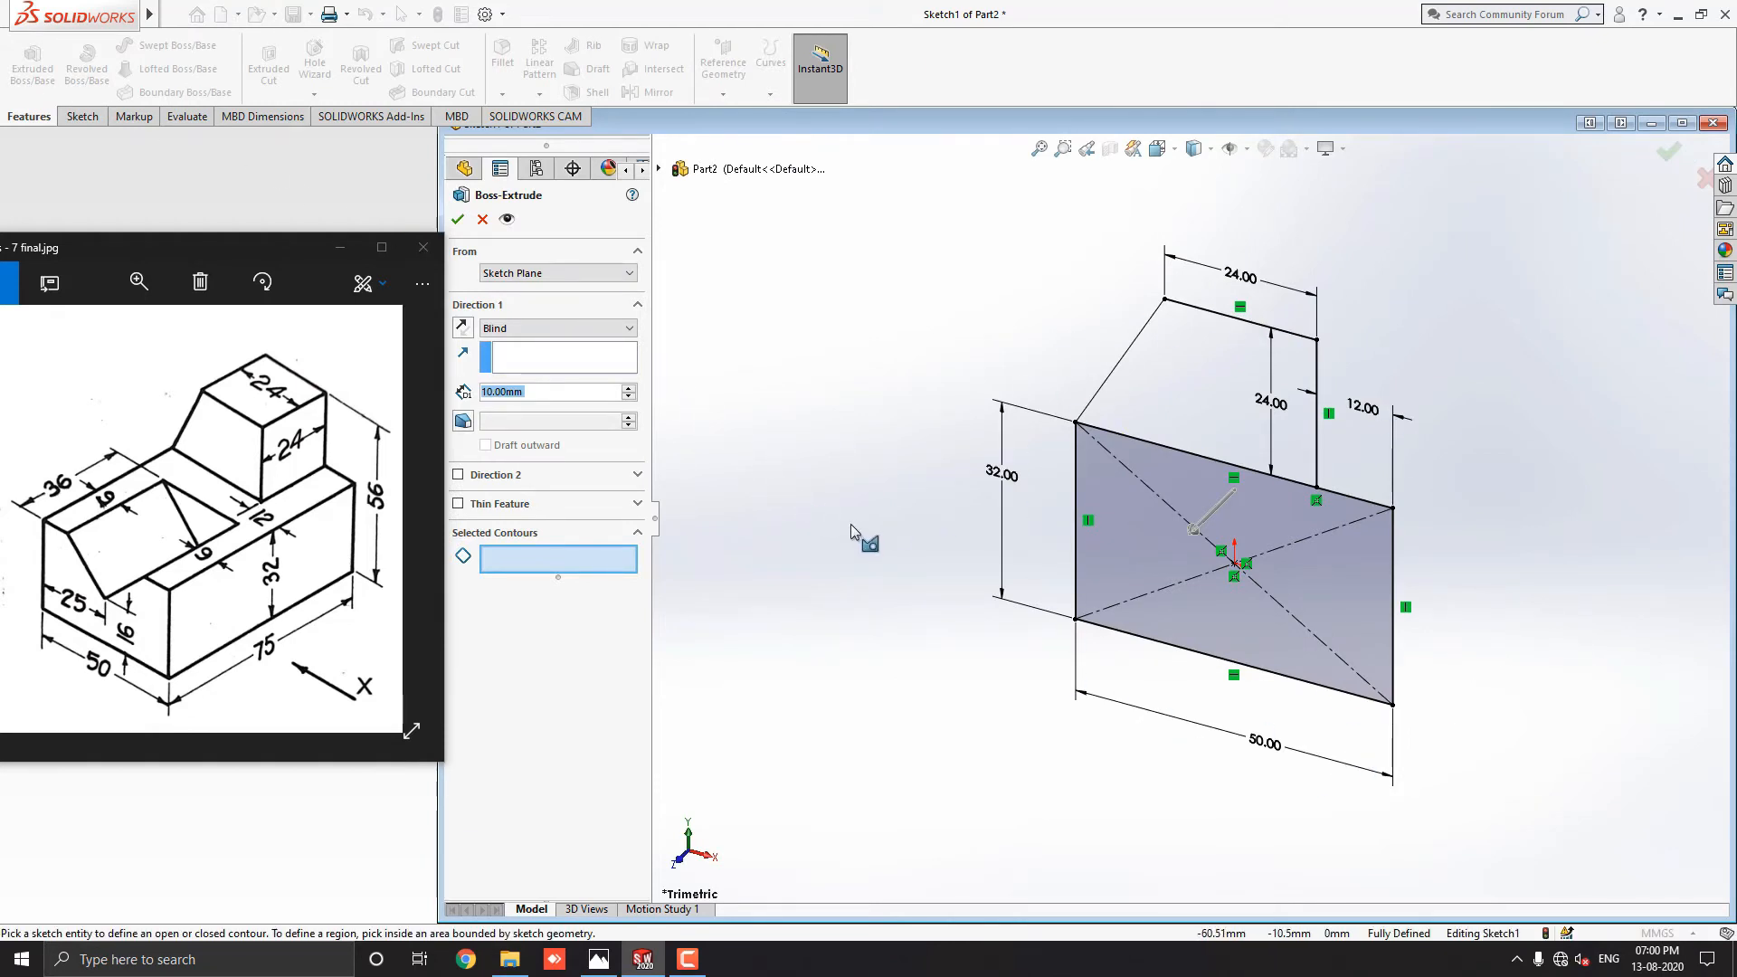
pyautogui.moveTo(692, 632)
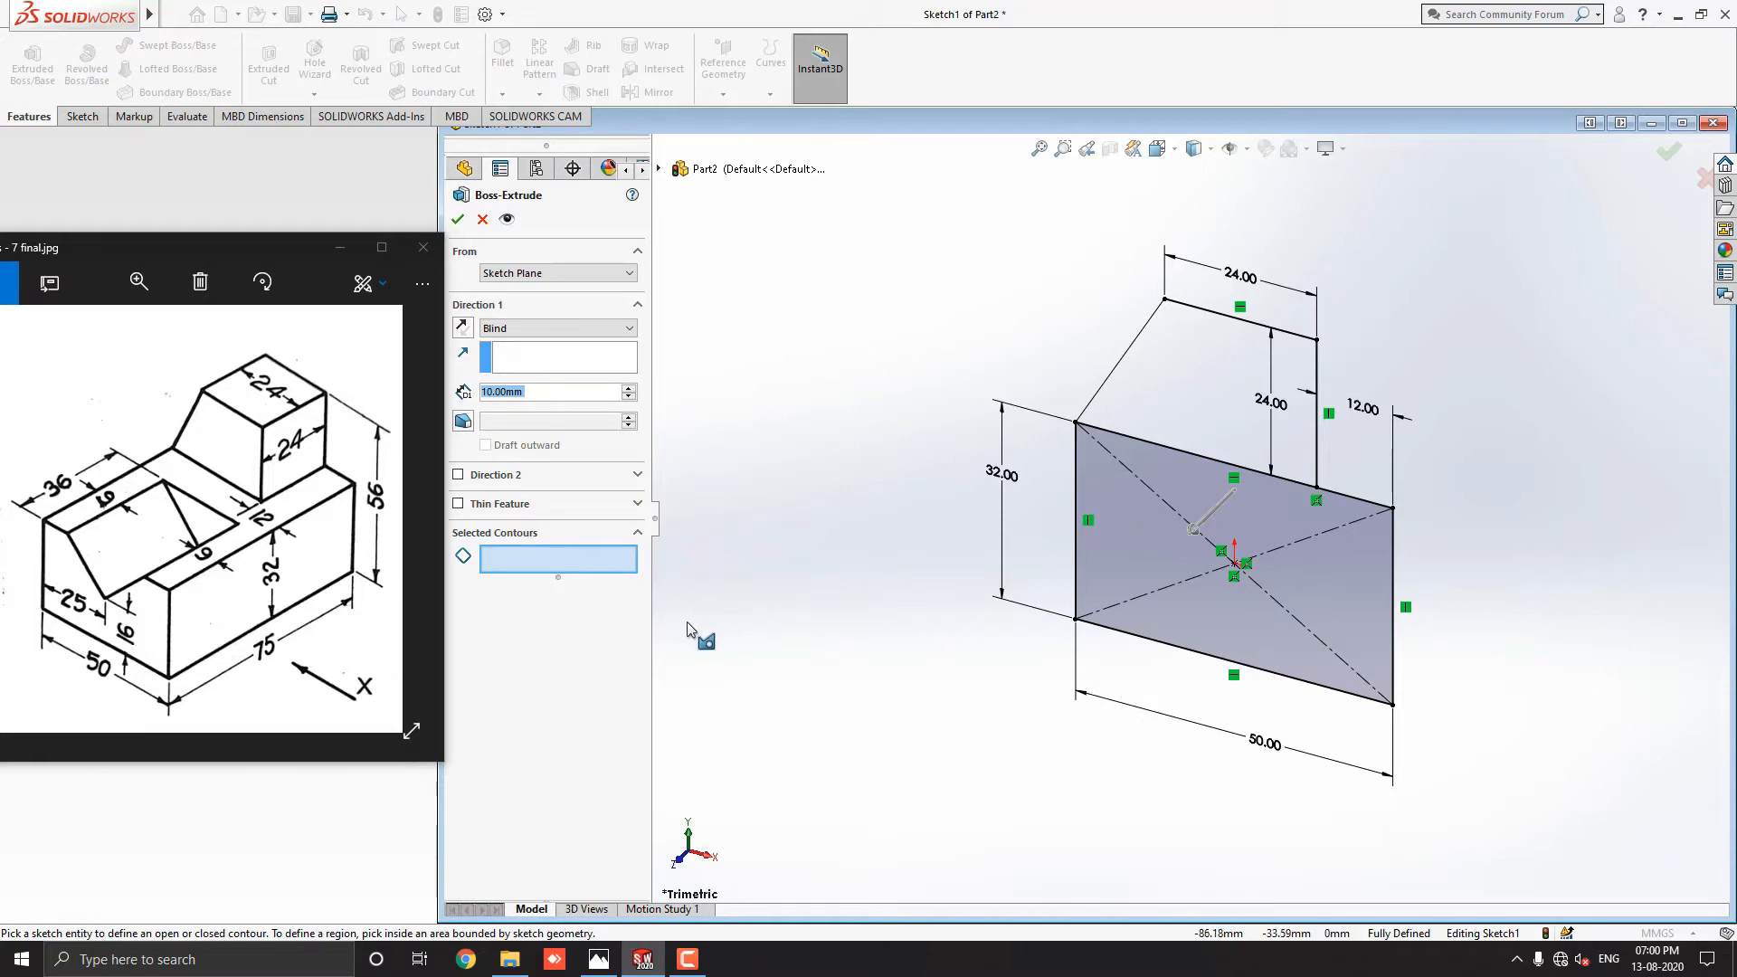
pyautogui.moveTo(510, 541)
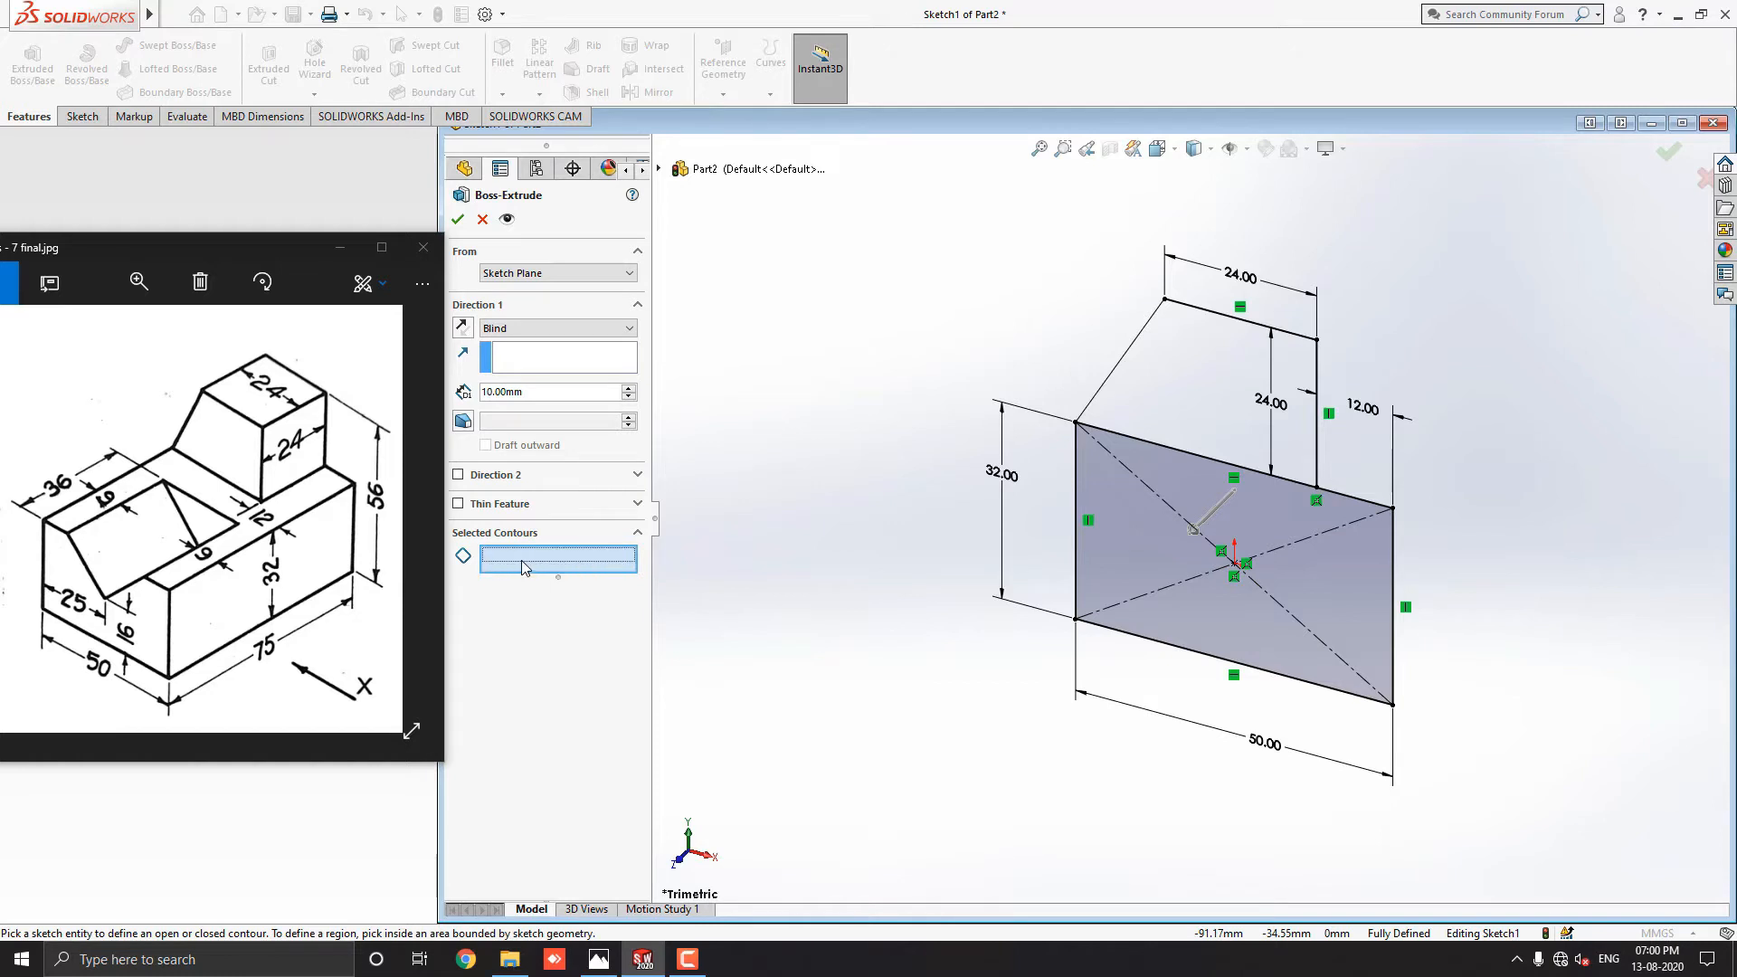
pyautogui.moveTo(1080, 443)
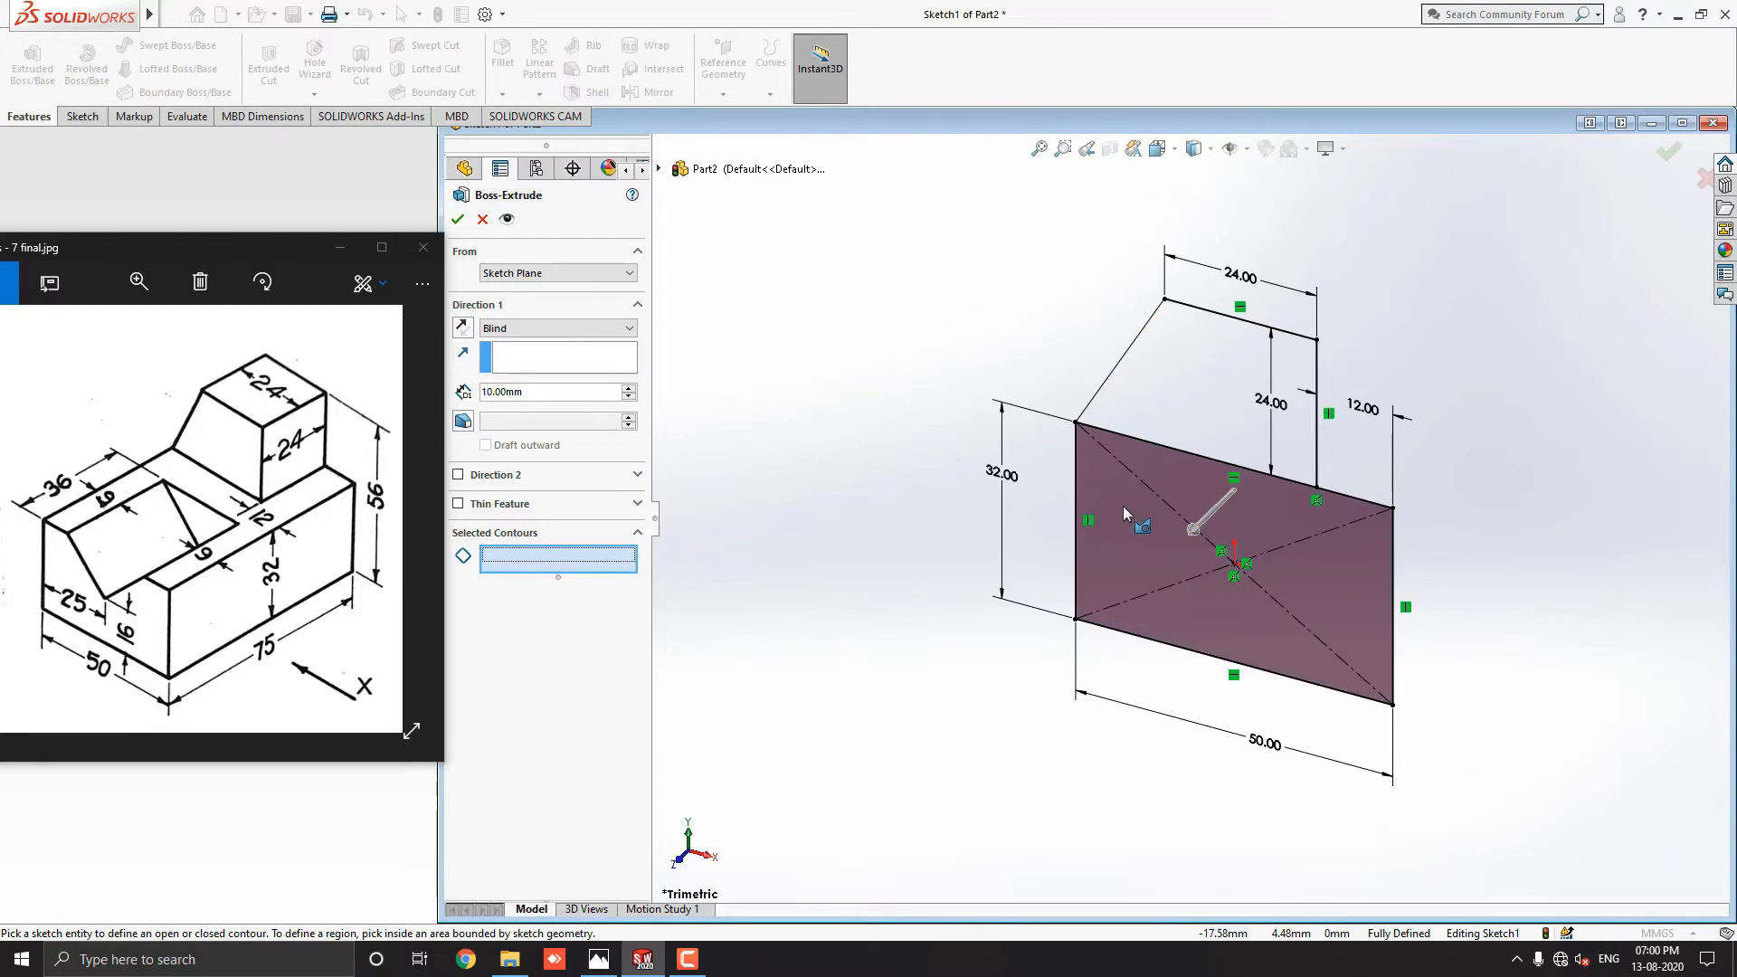
pyautogui.click(1163, 521)
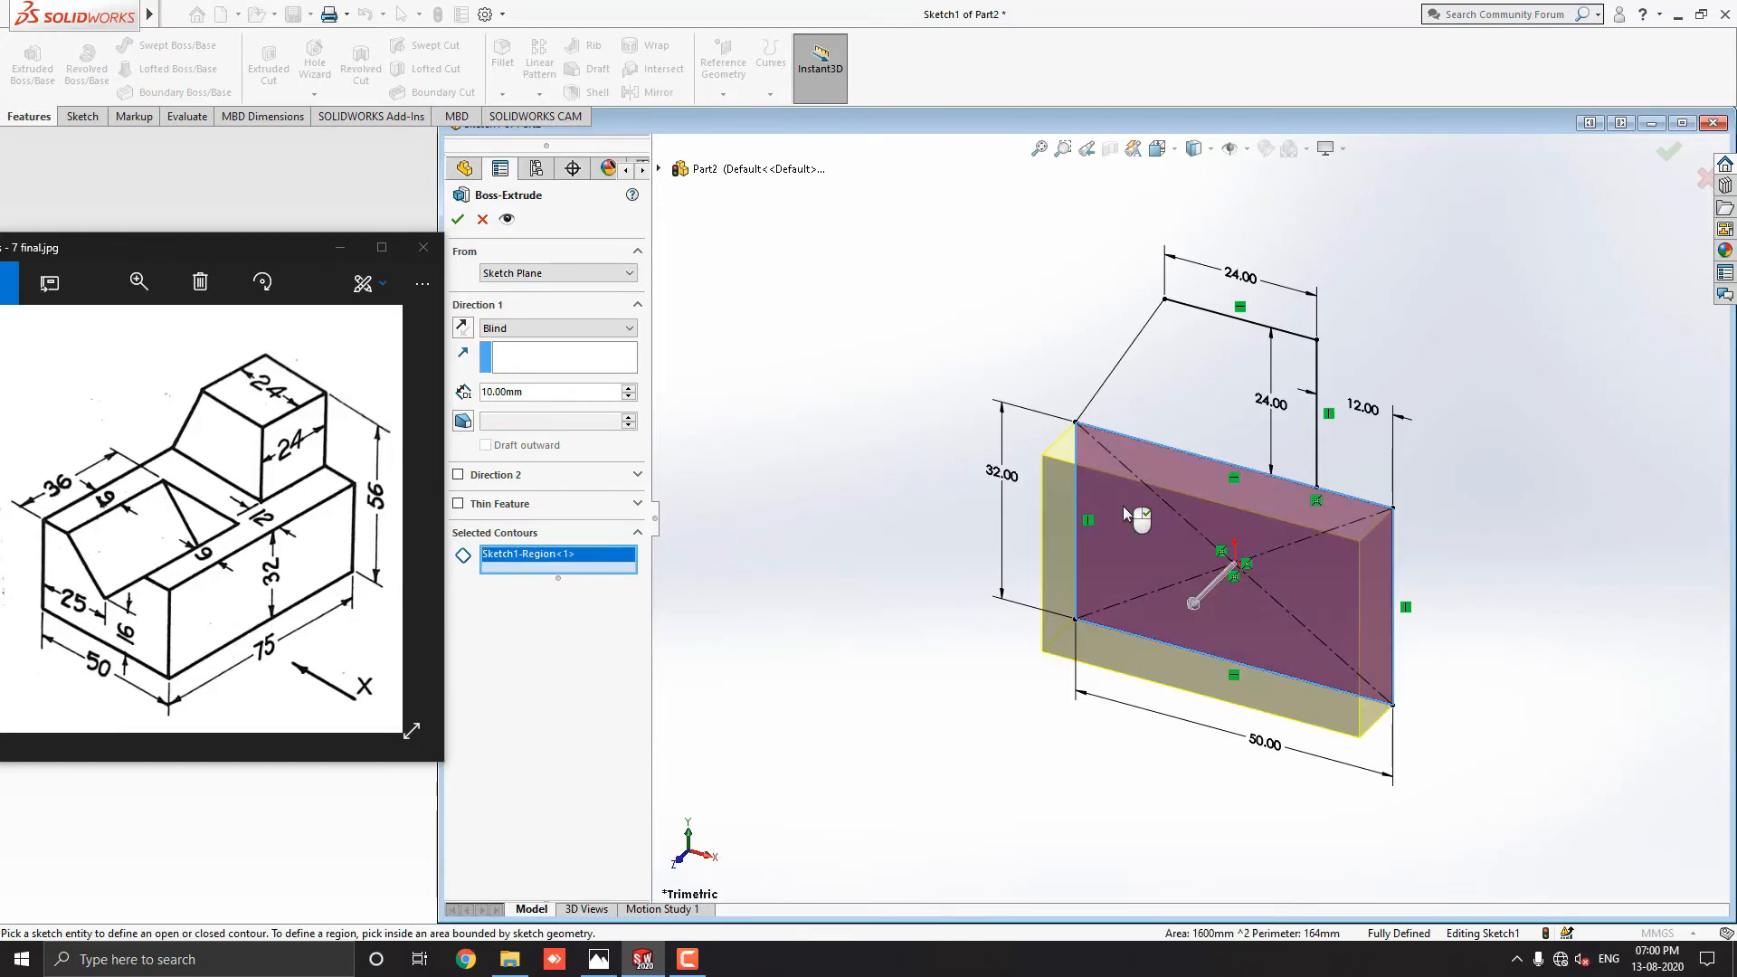
pyautogui.moveTo(1149, 675)
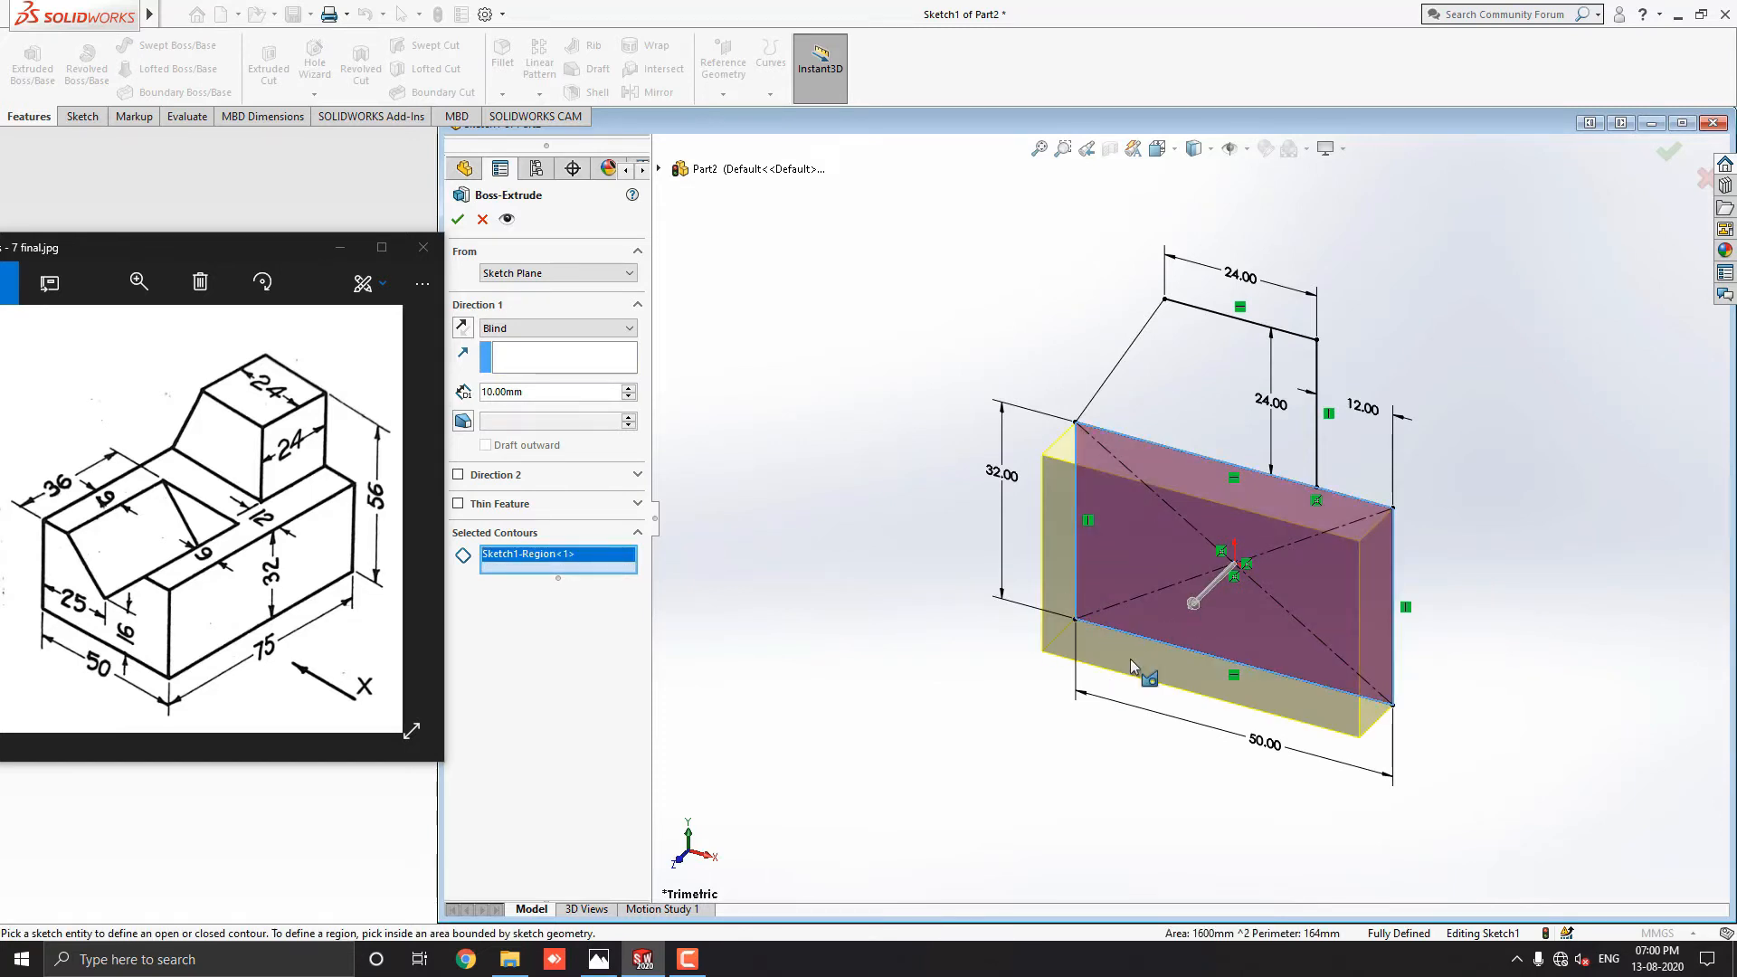
pyautogui.moveTo(928, 642)
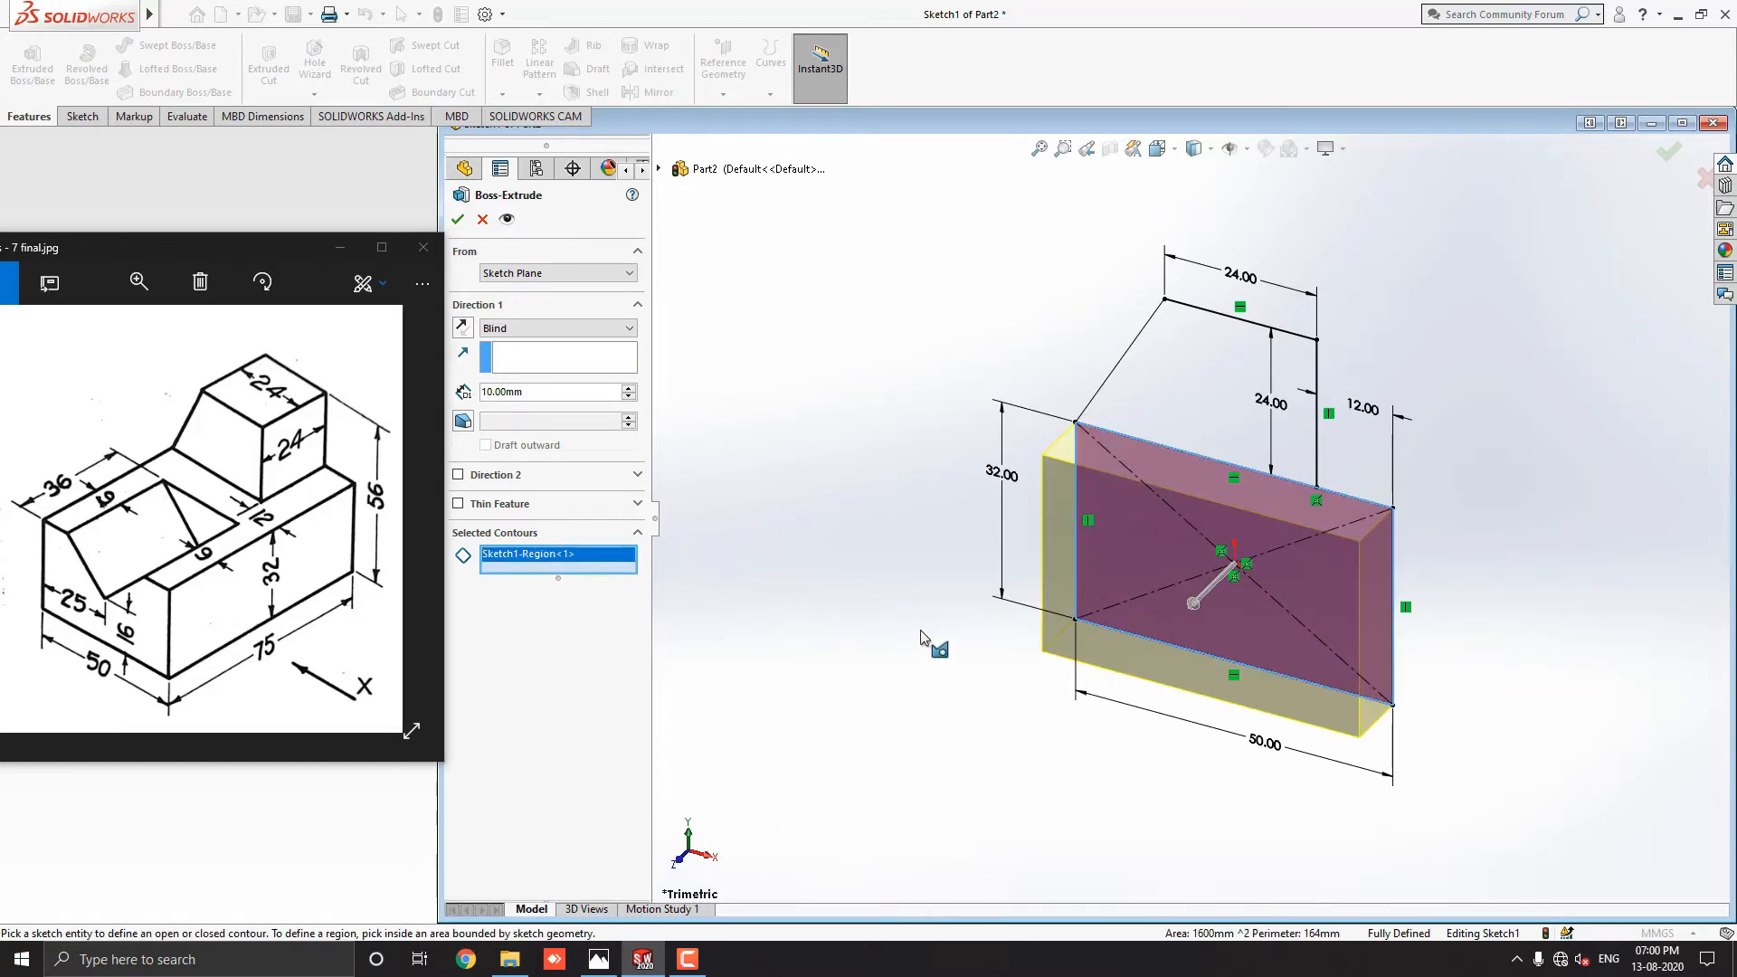
pyautogui.tripleClick(543, 391)
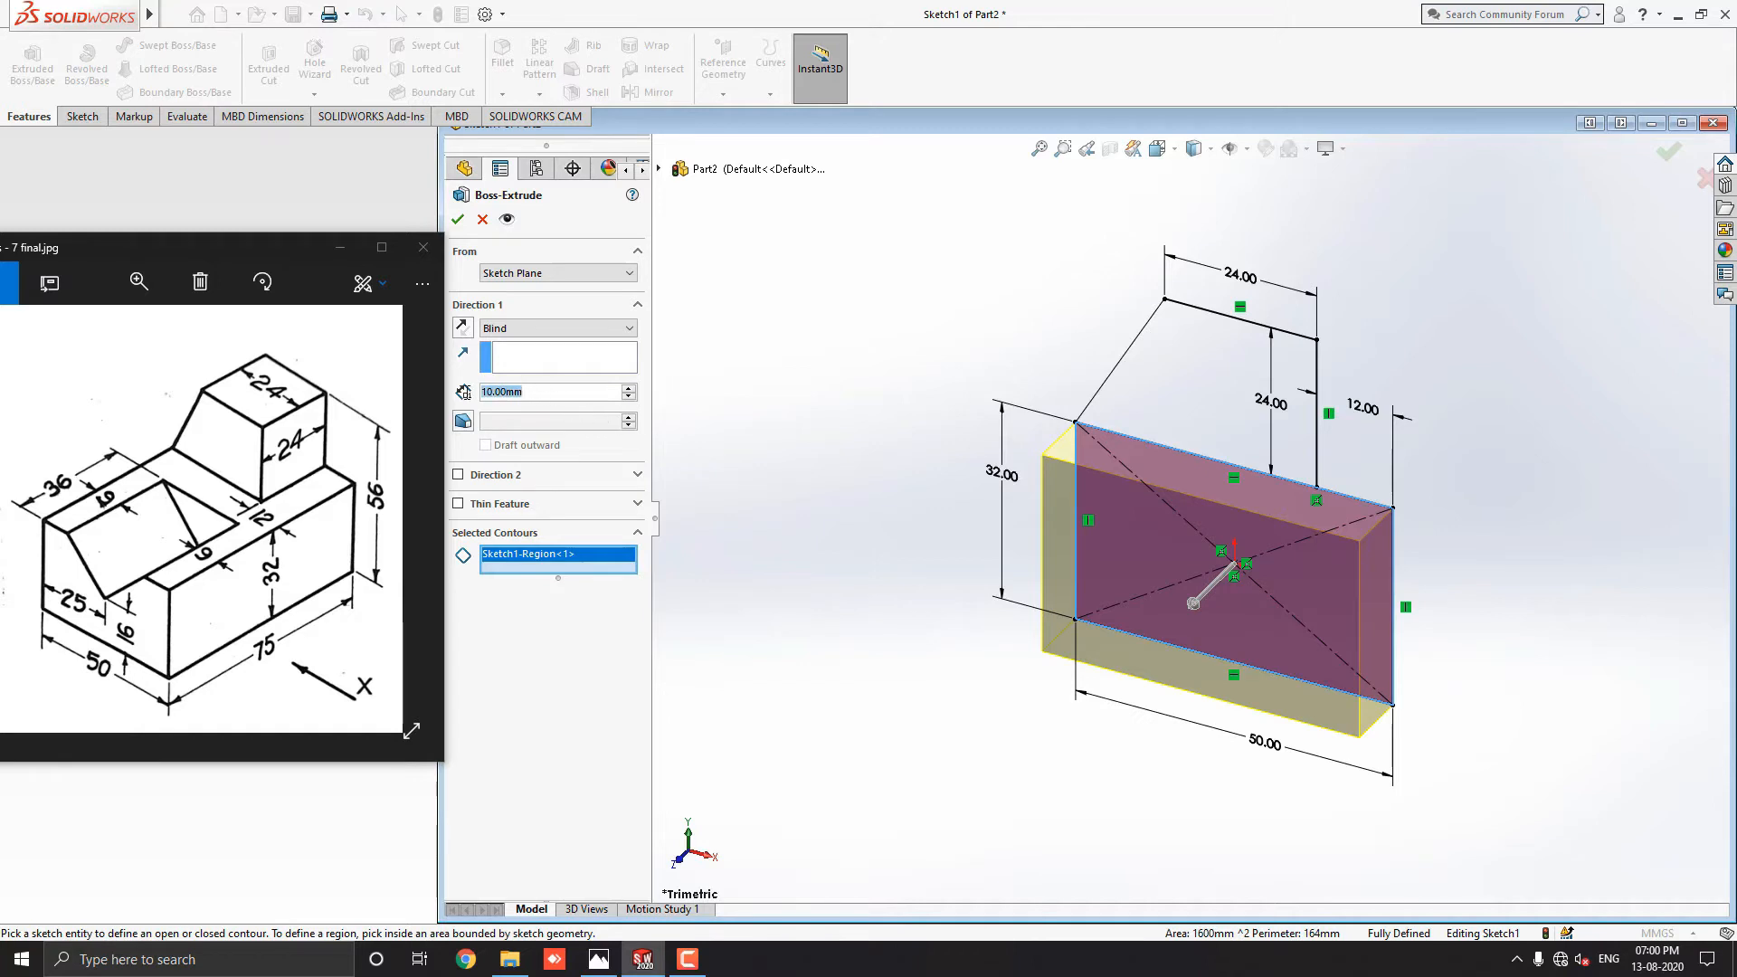
pyautogui.moveTo(554, 392)
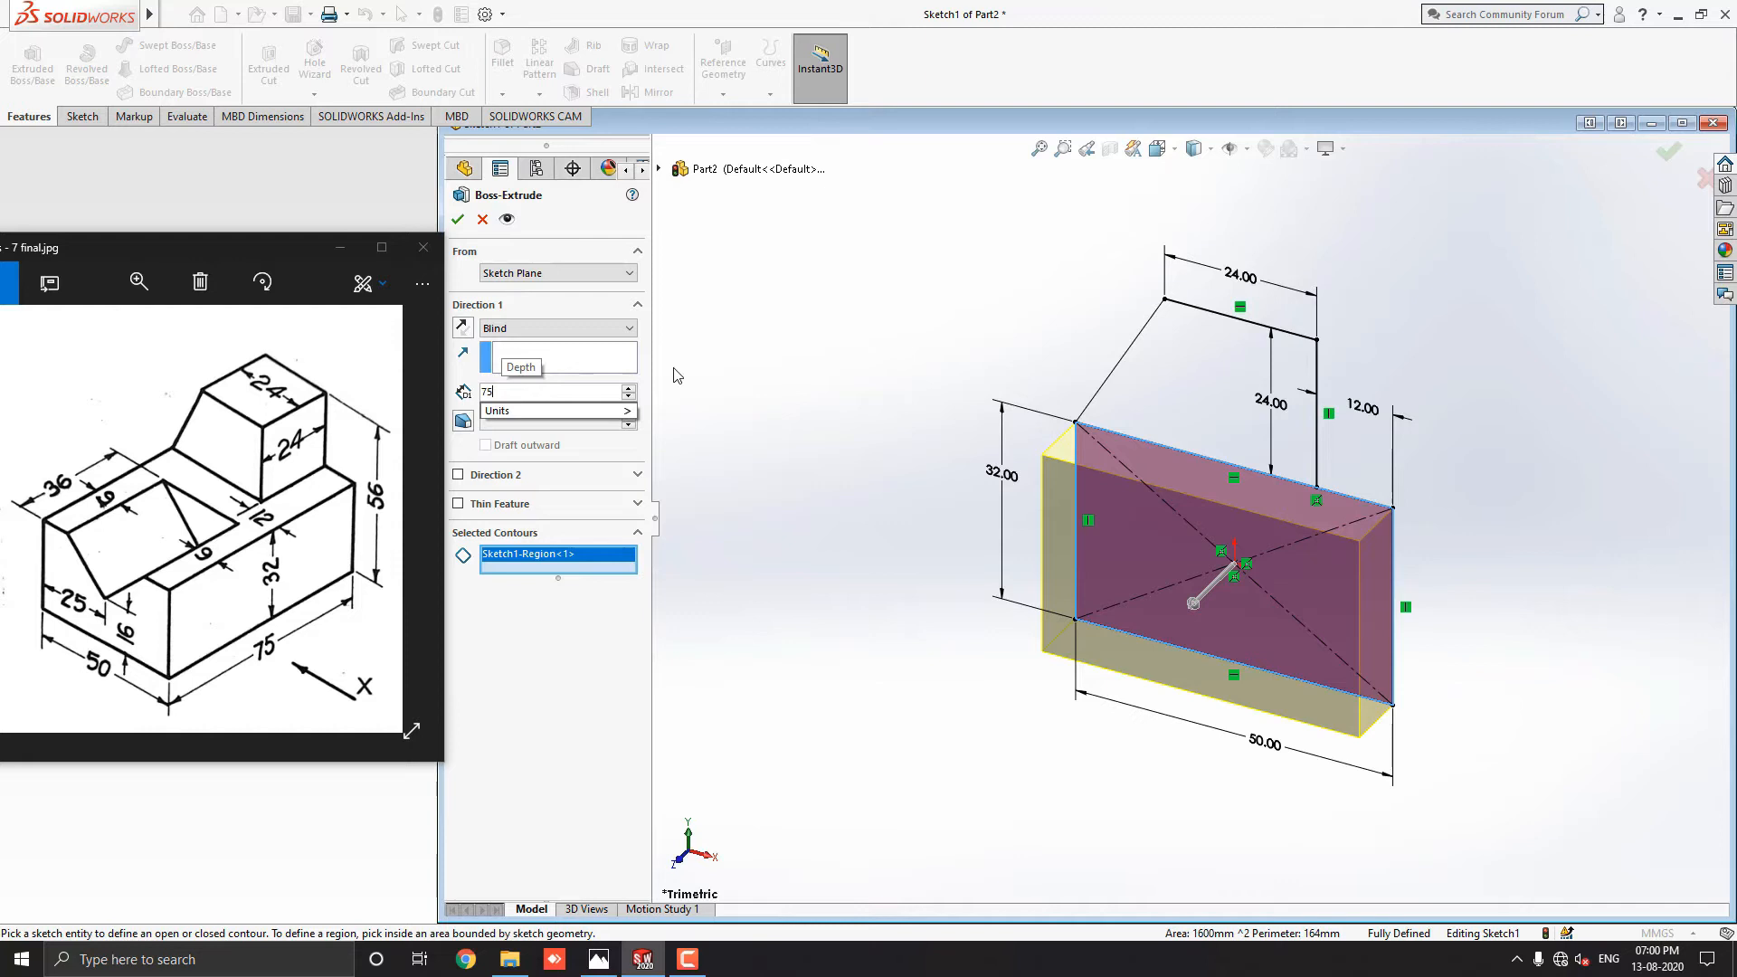
pyautogui.press('Return')
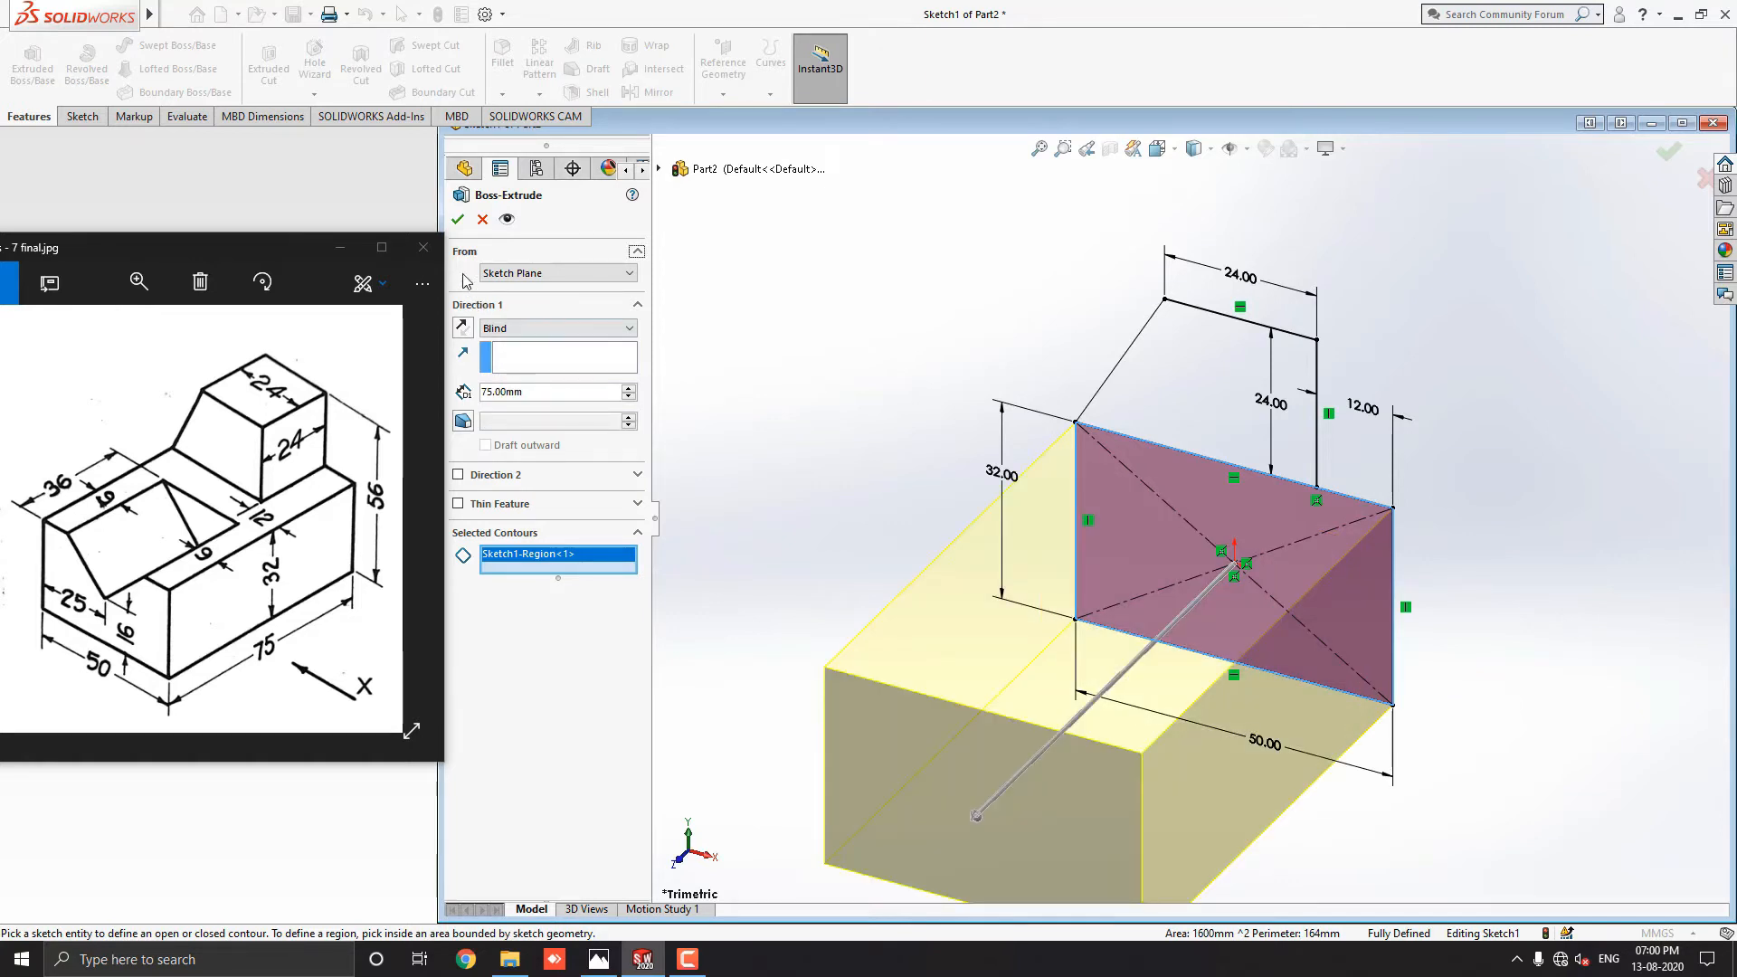
pyautogui.click(458, 219)
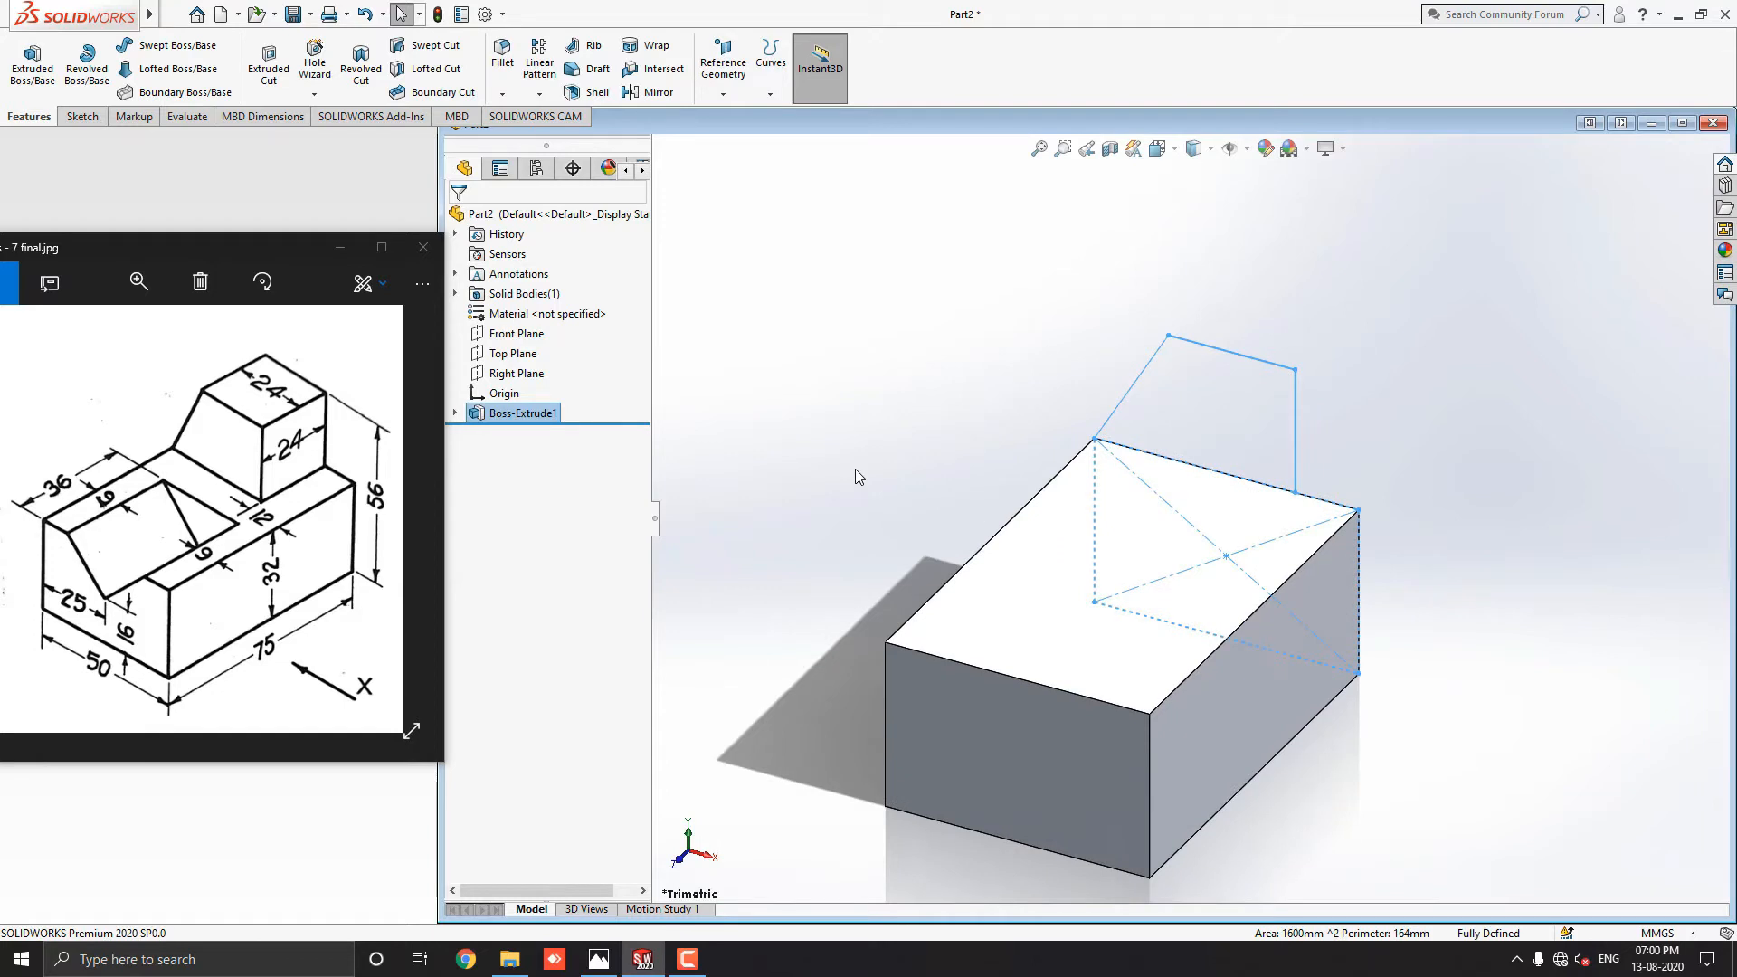
pyautogui.moveTo(1127, 411)
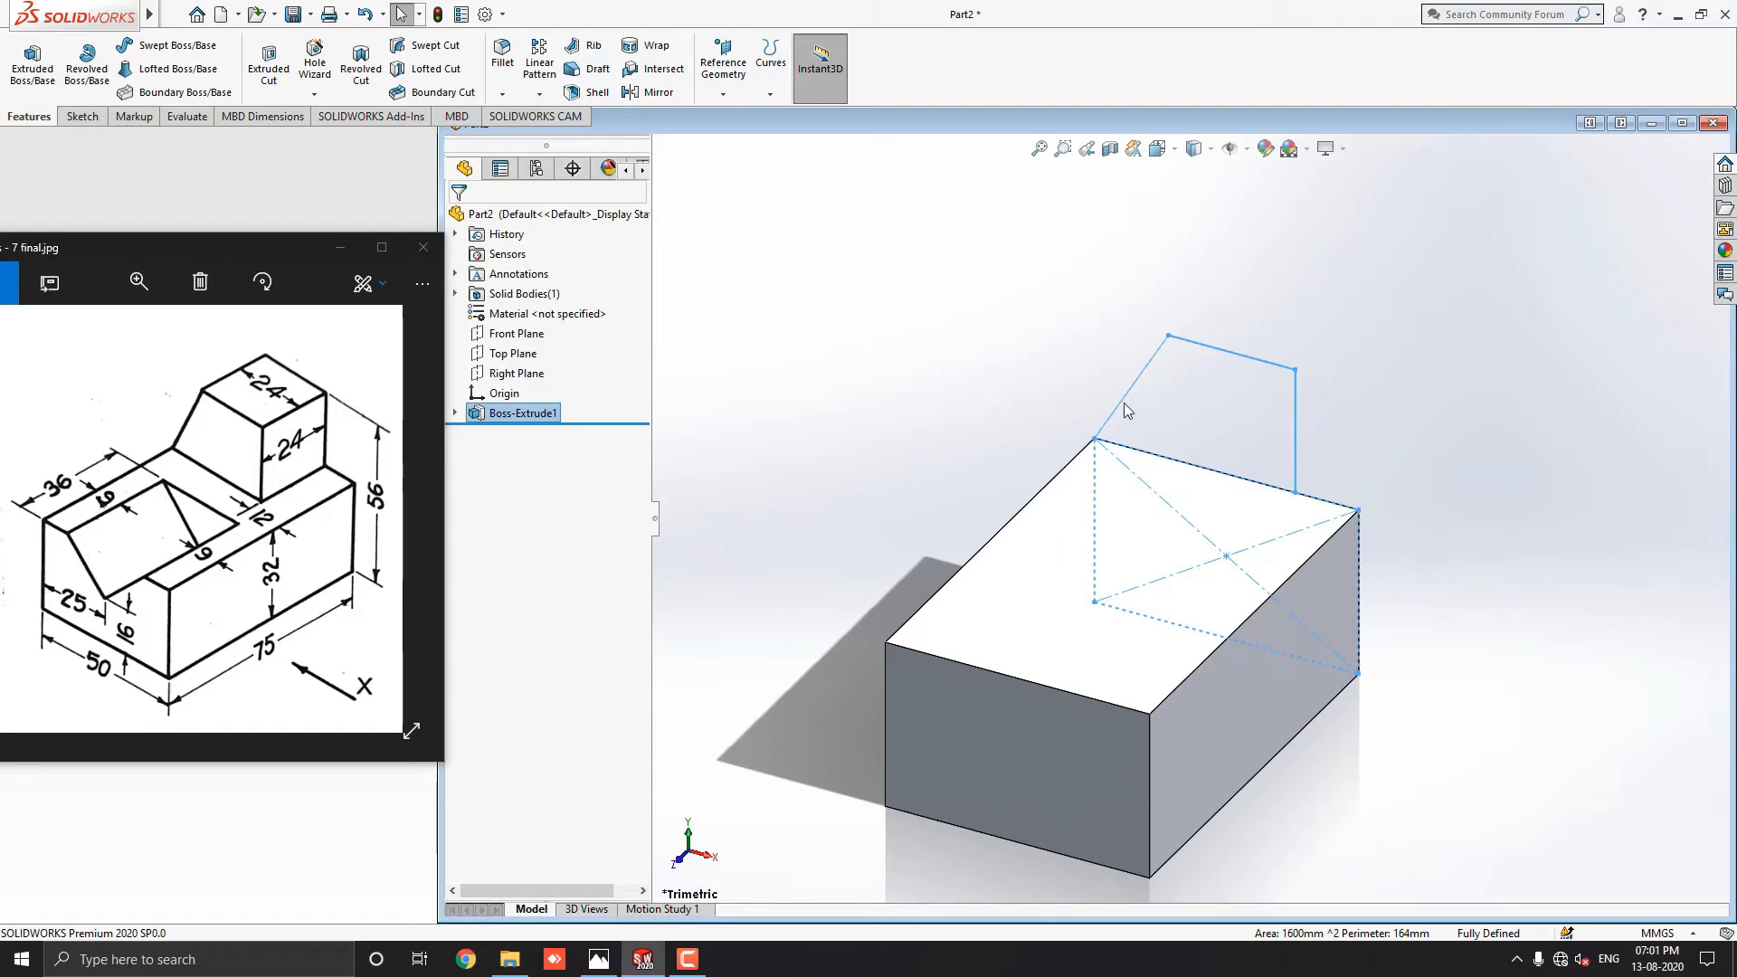
pyautogui.moveTo(1136, 449)
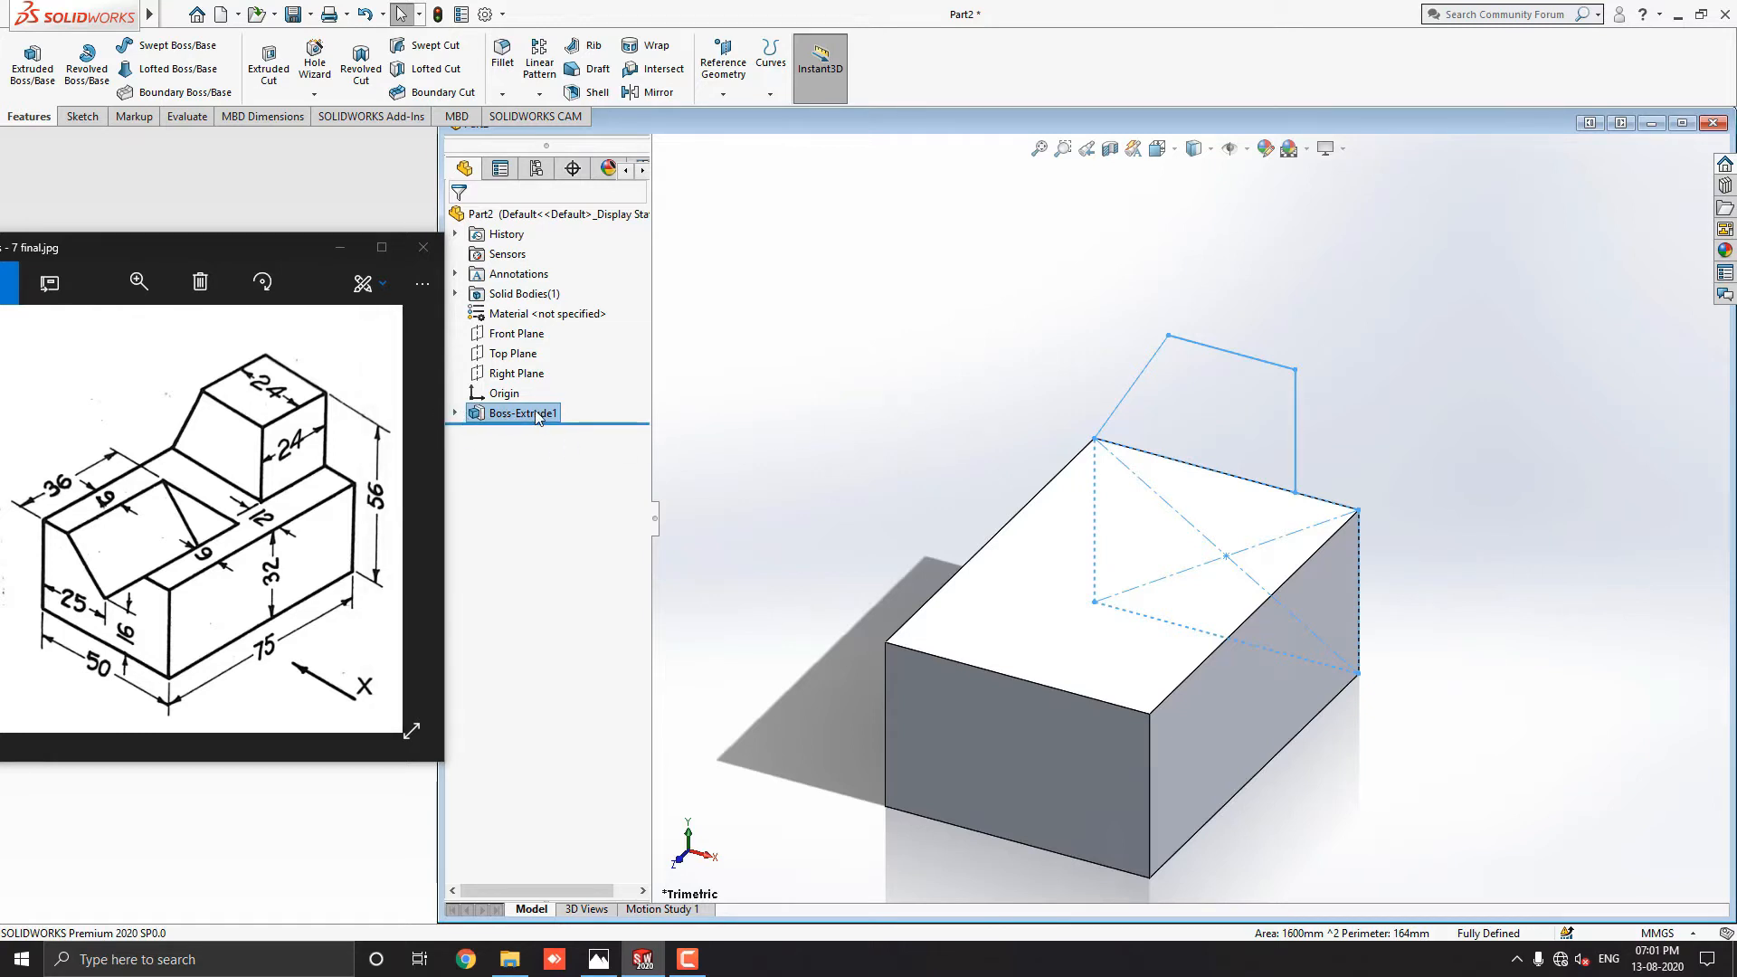
# Reuse Sketch1 to boss-extrude the upper region 24 mm, merged atop the base.
pyautogui.click(455, 413)
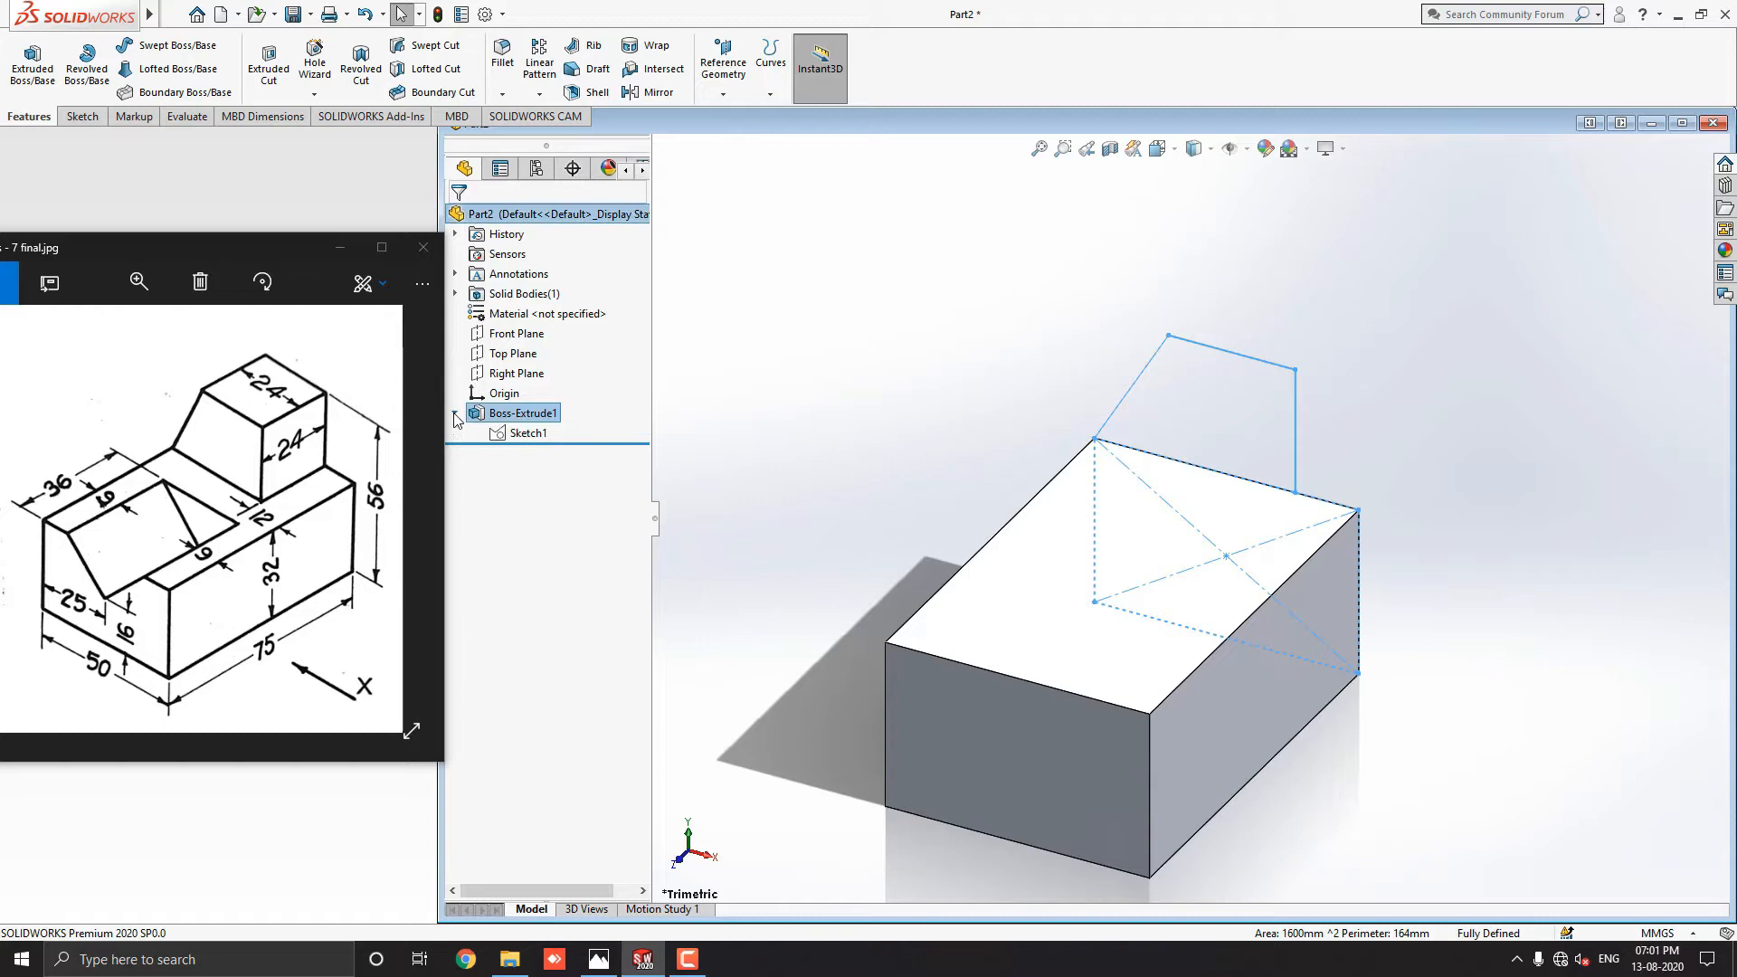
pyautogui.click(529, 433)
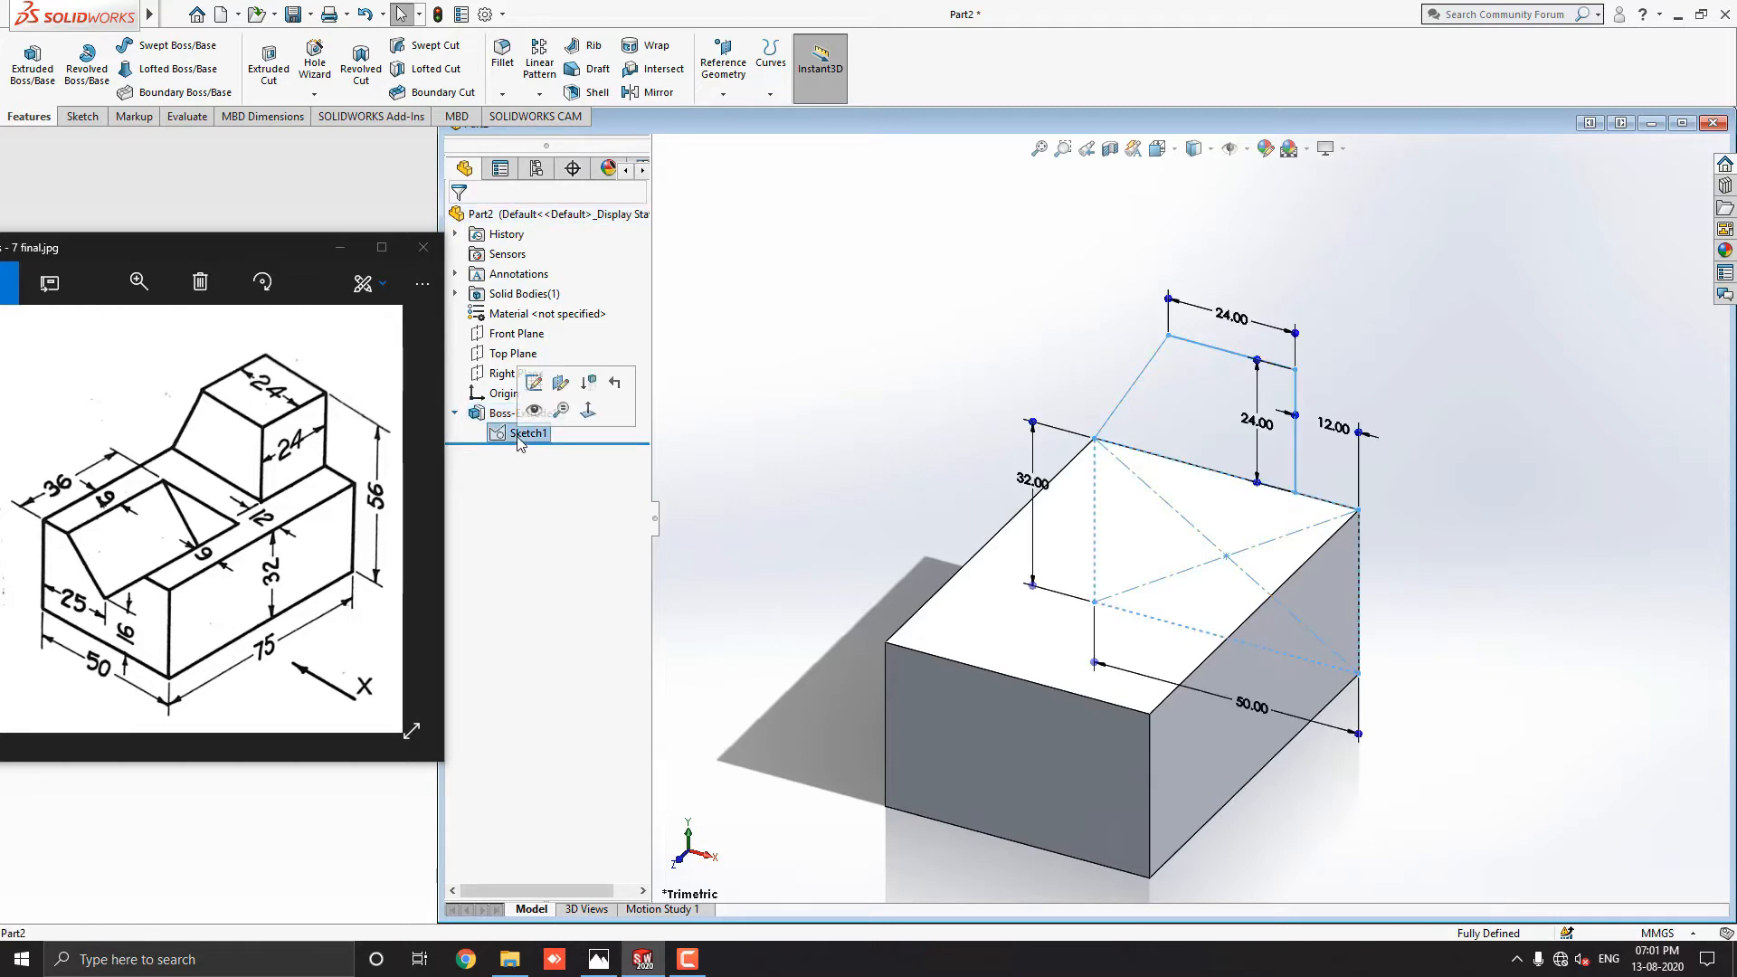
pyautogui.click(1008, 400)
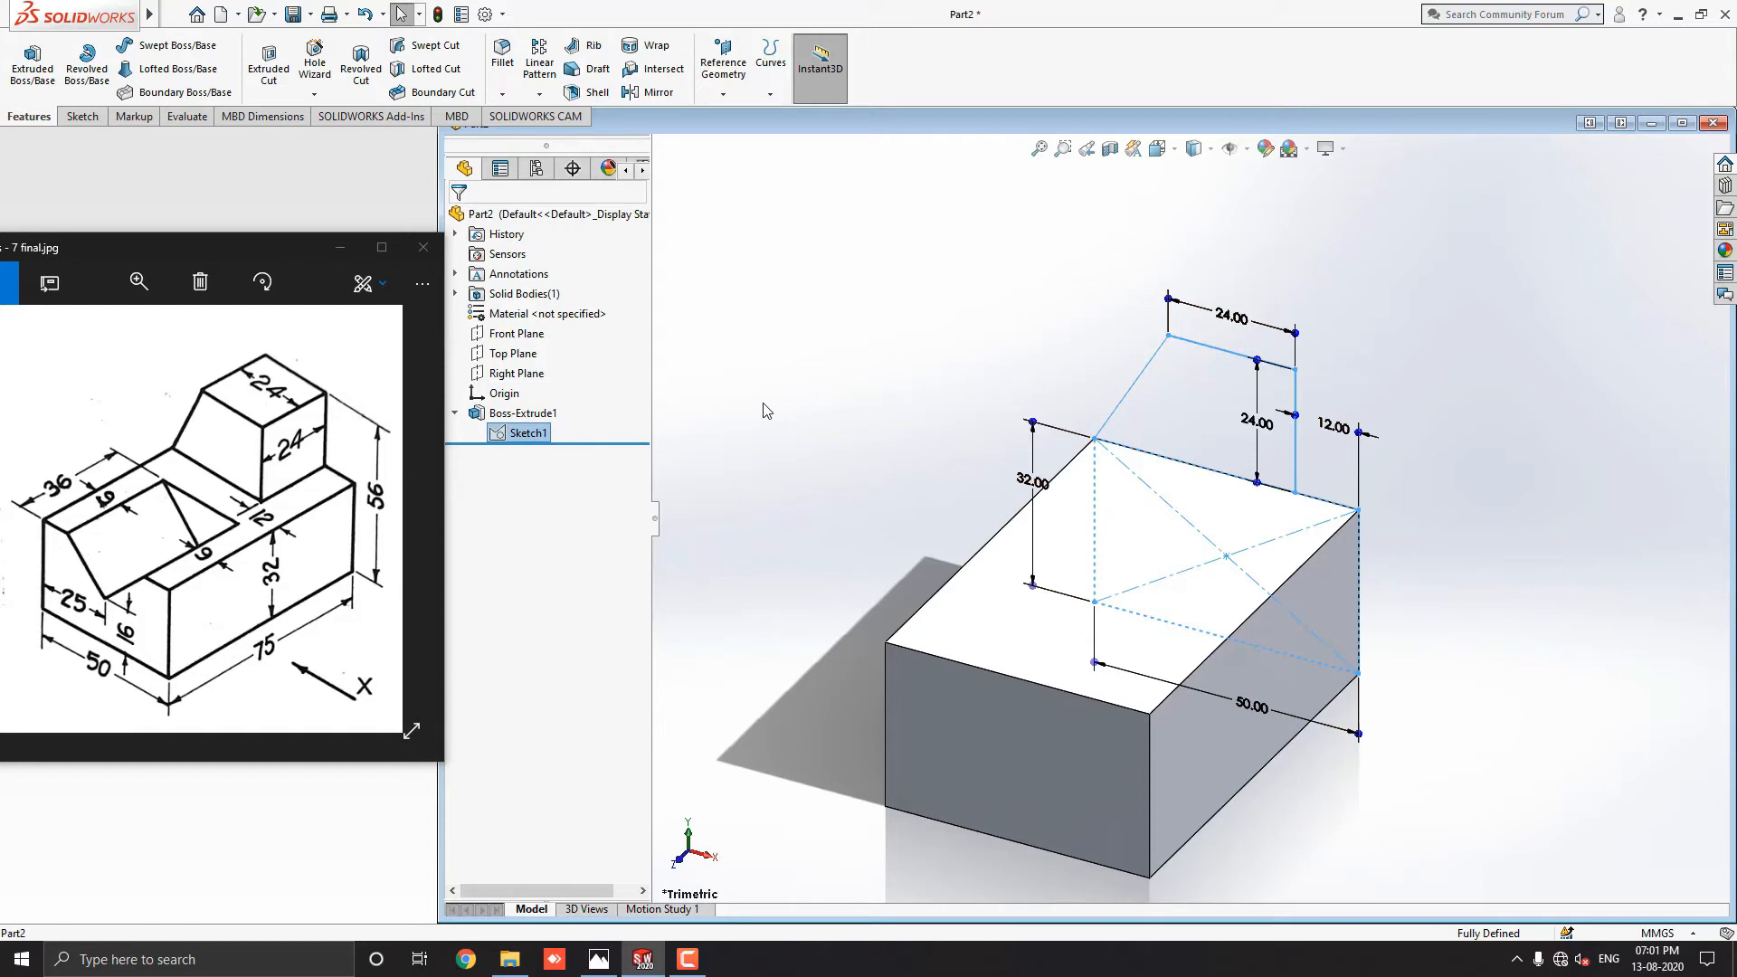
pyautogui.moveTo(27, 116)
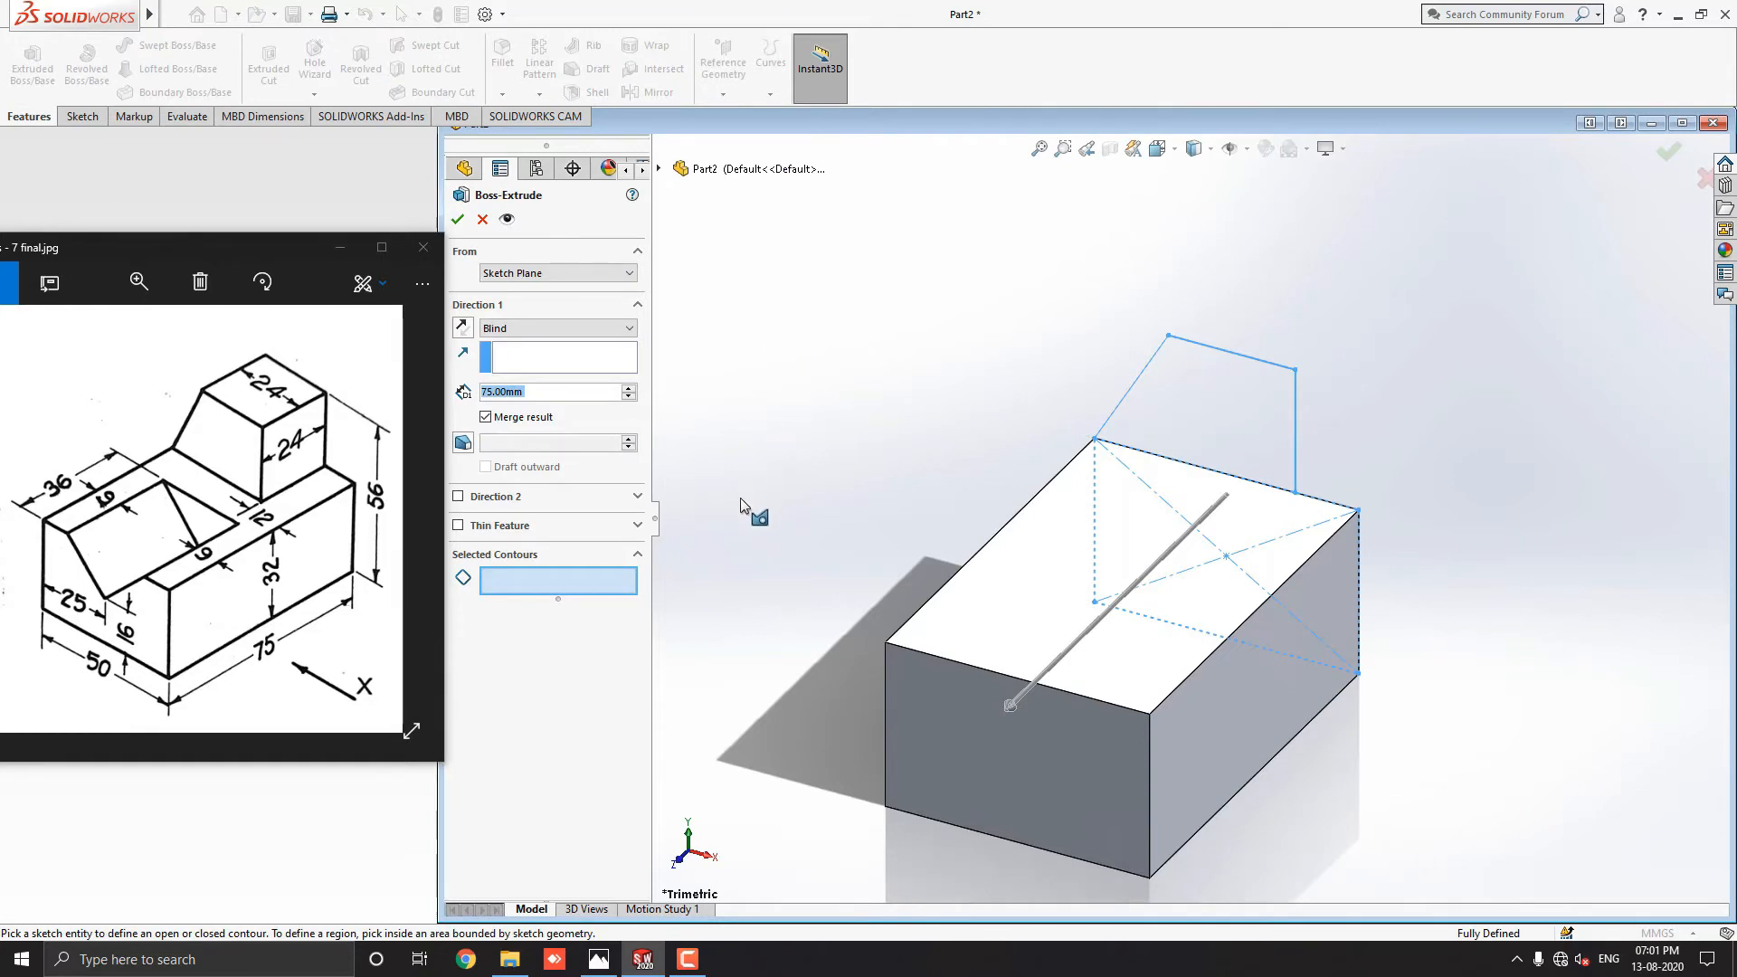
pyautogui.moveTo(558, 599)
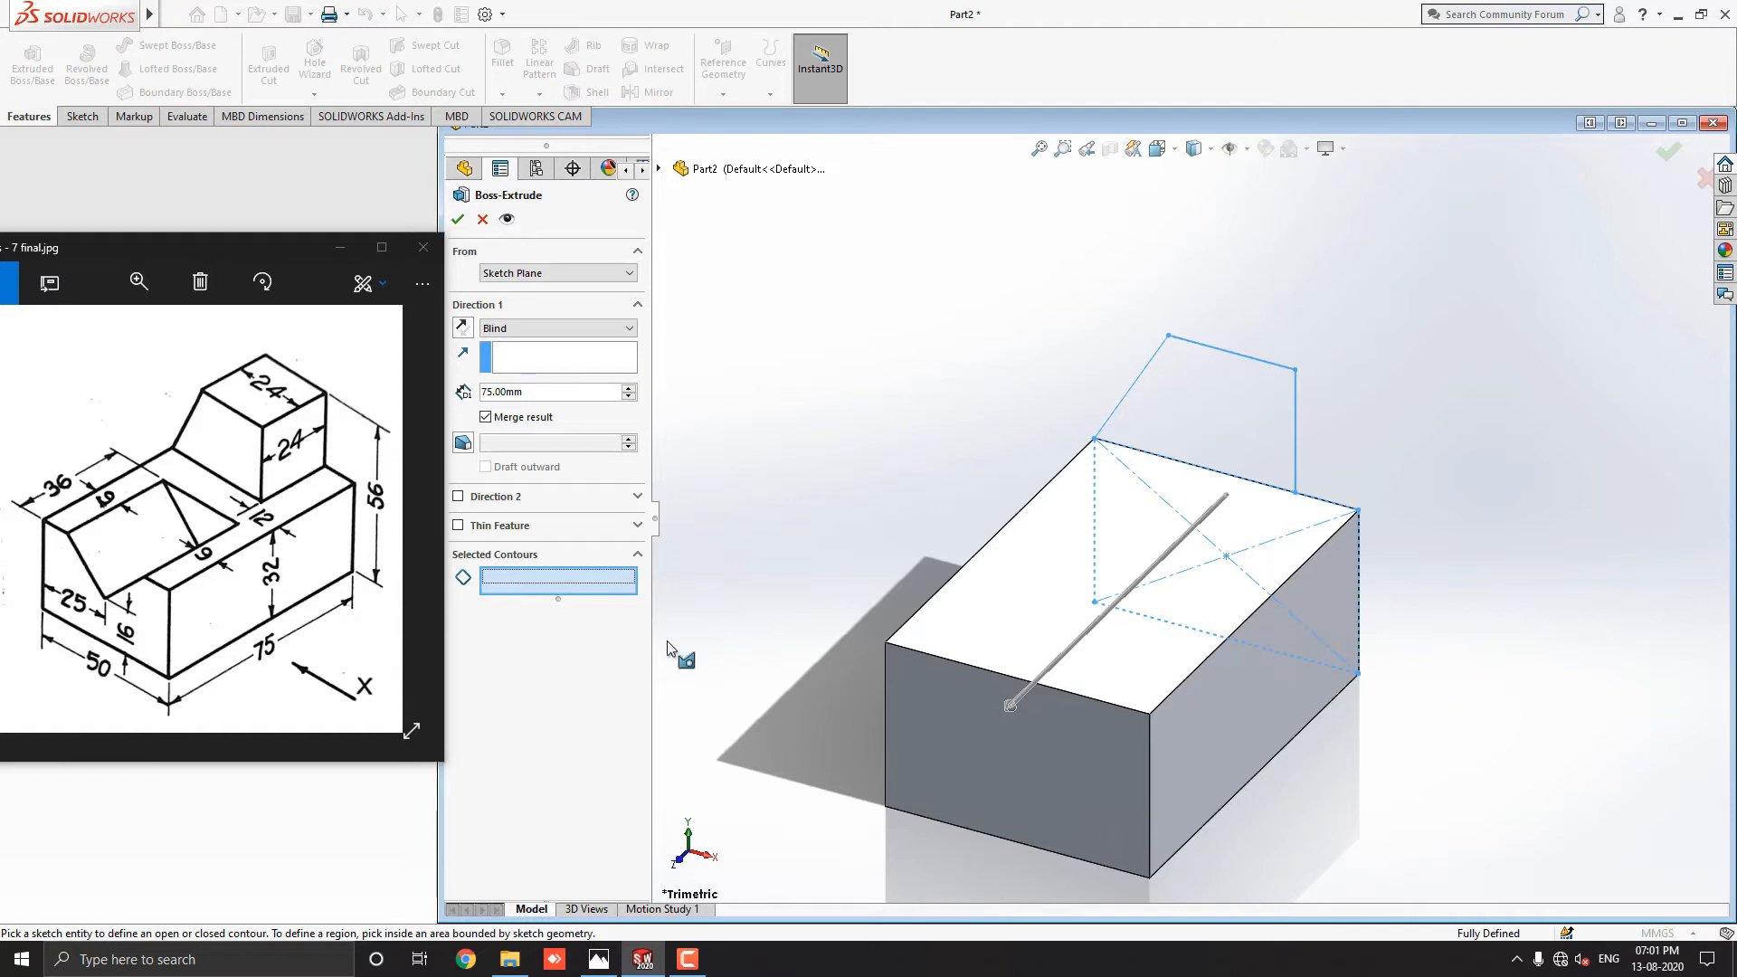
pyautogui.moveTo(1202, 432)
pyautogui.write('24')
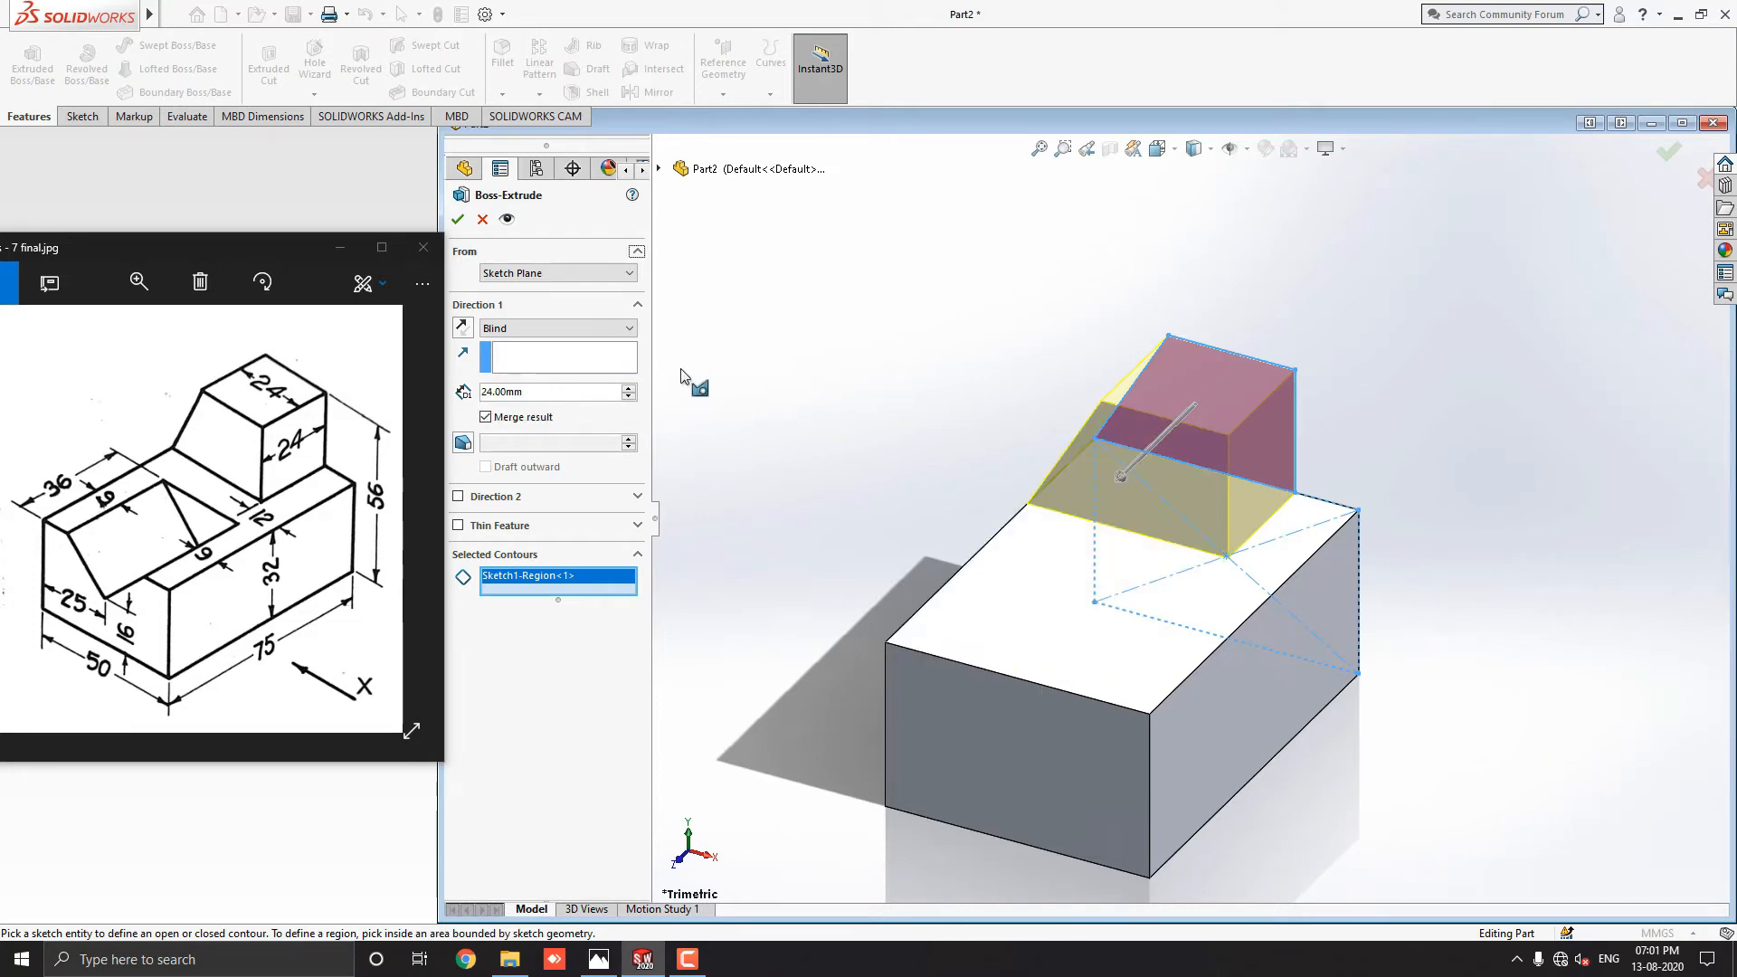
pyautogui.click(458, 219)
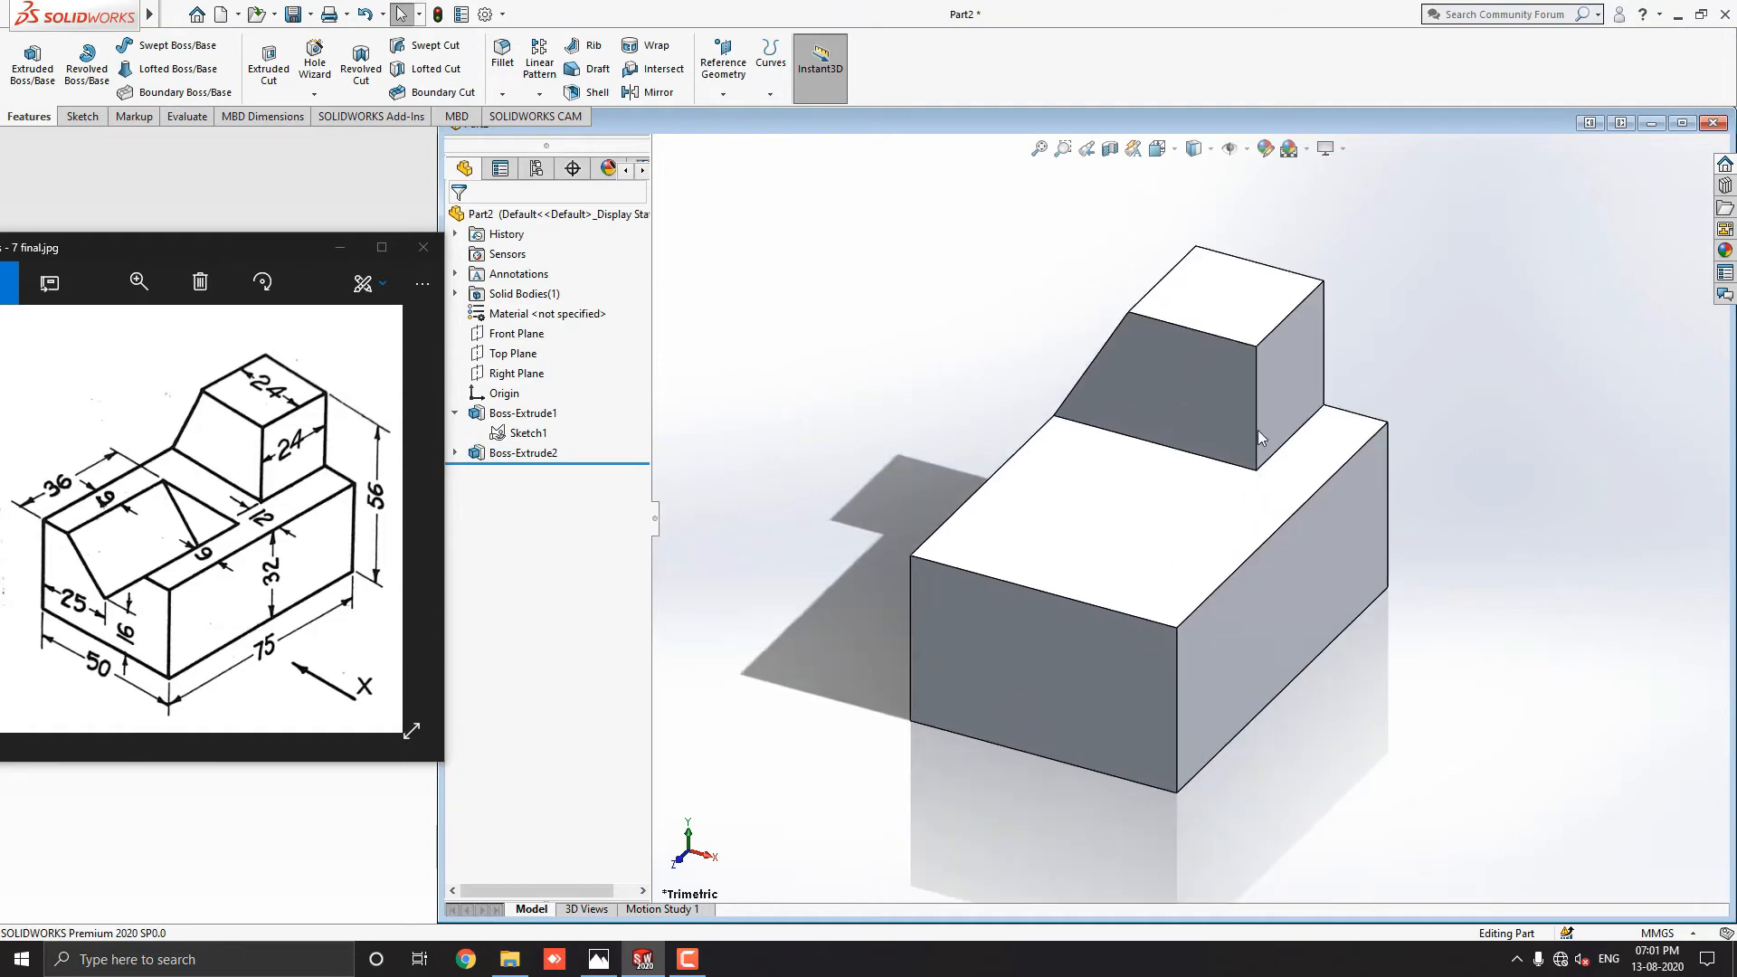
pyautogui.moveTo(684, 601)
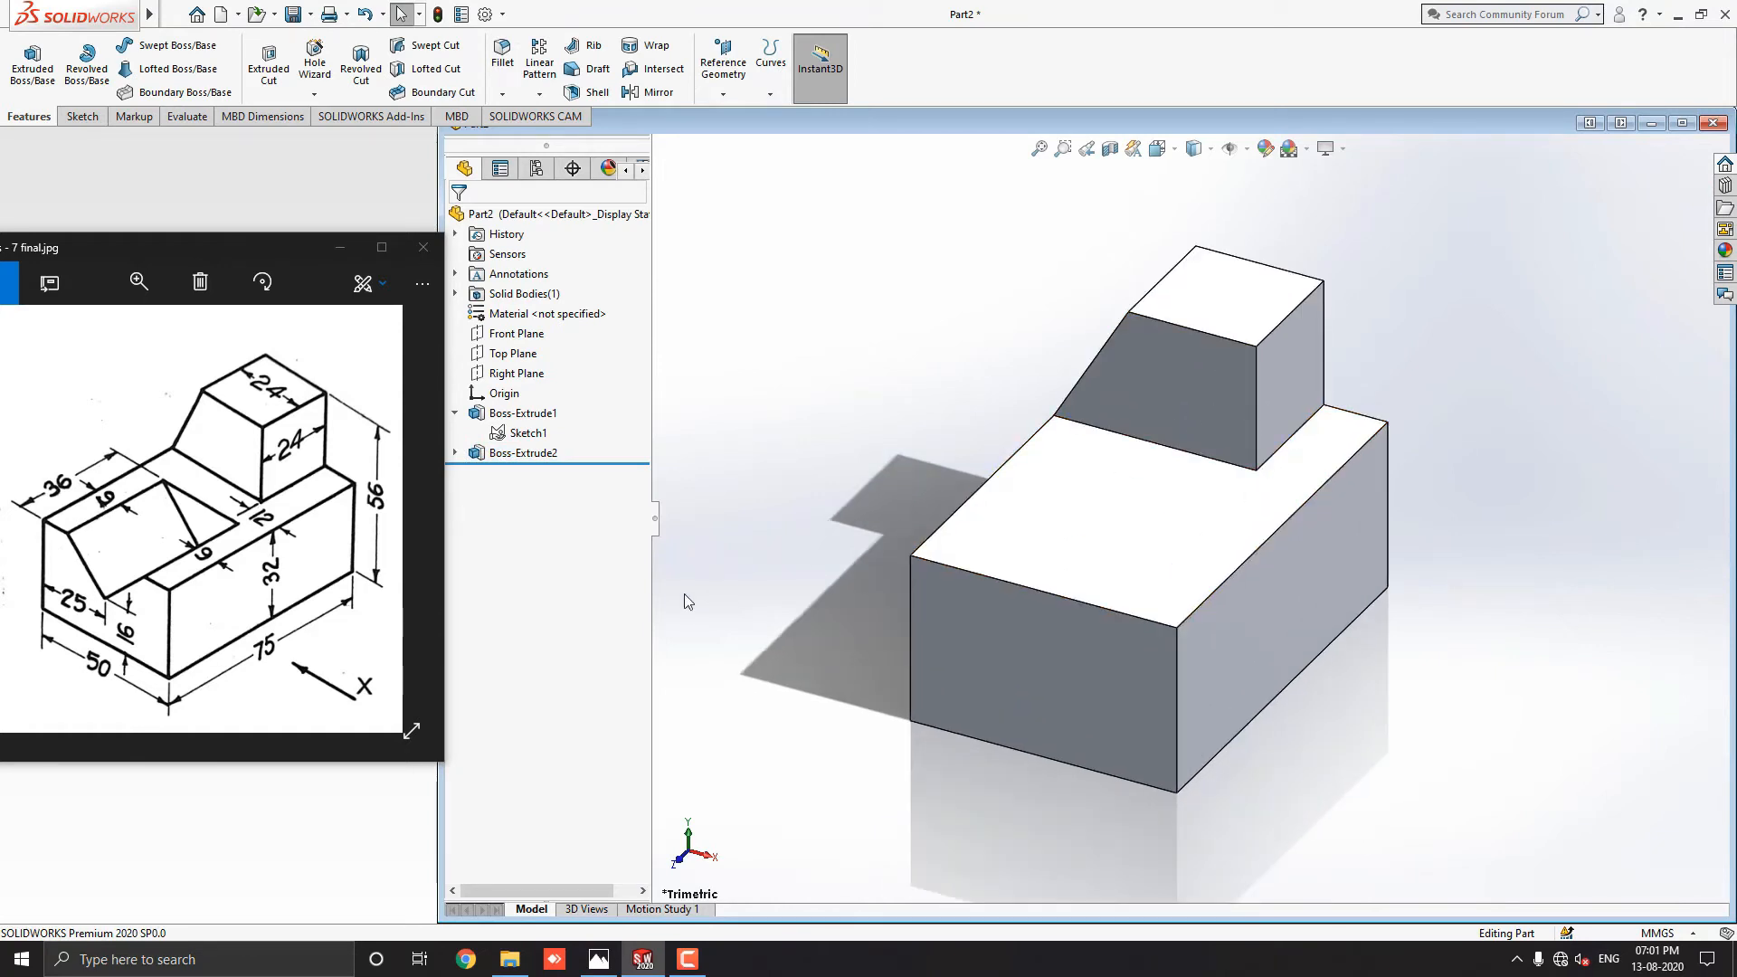
pyautogui.moveTo(119, 564)
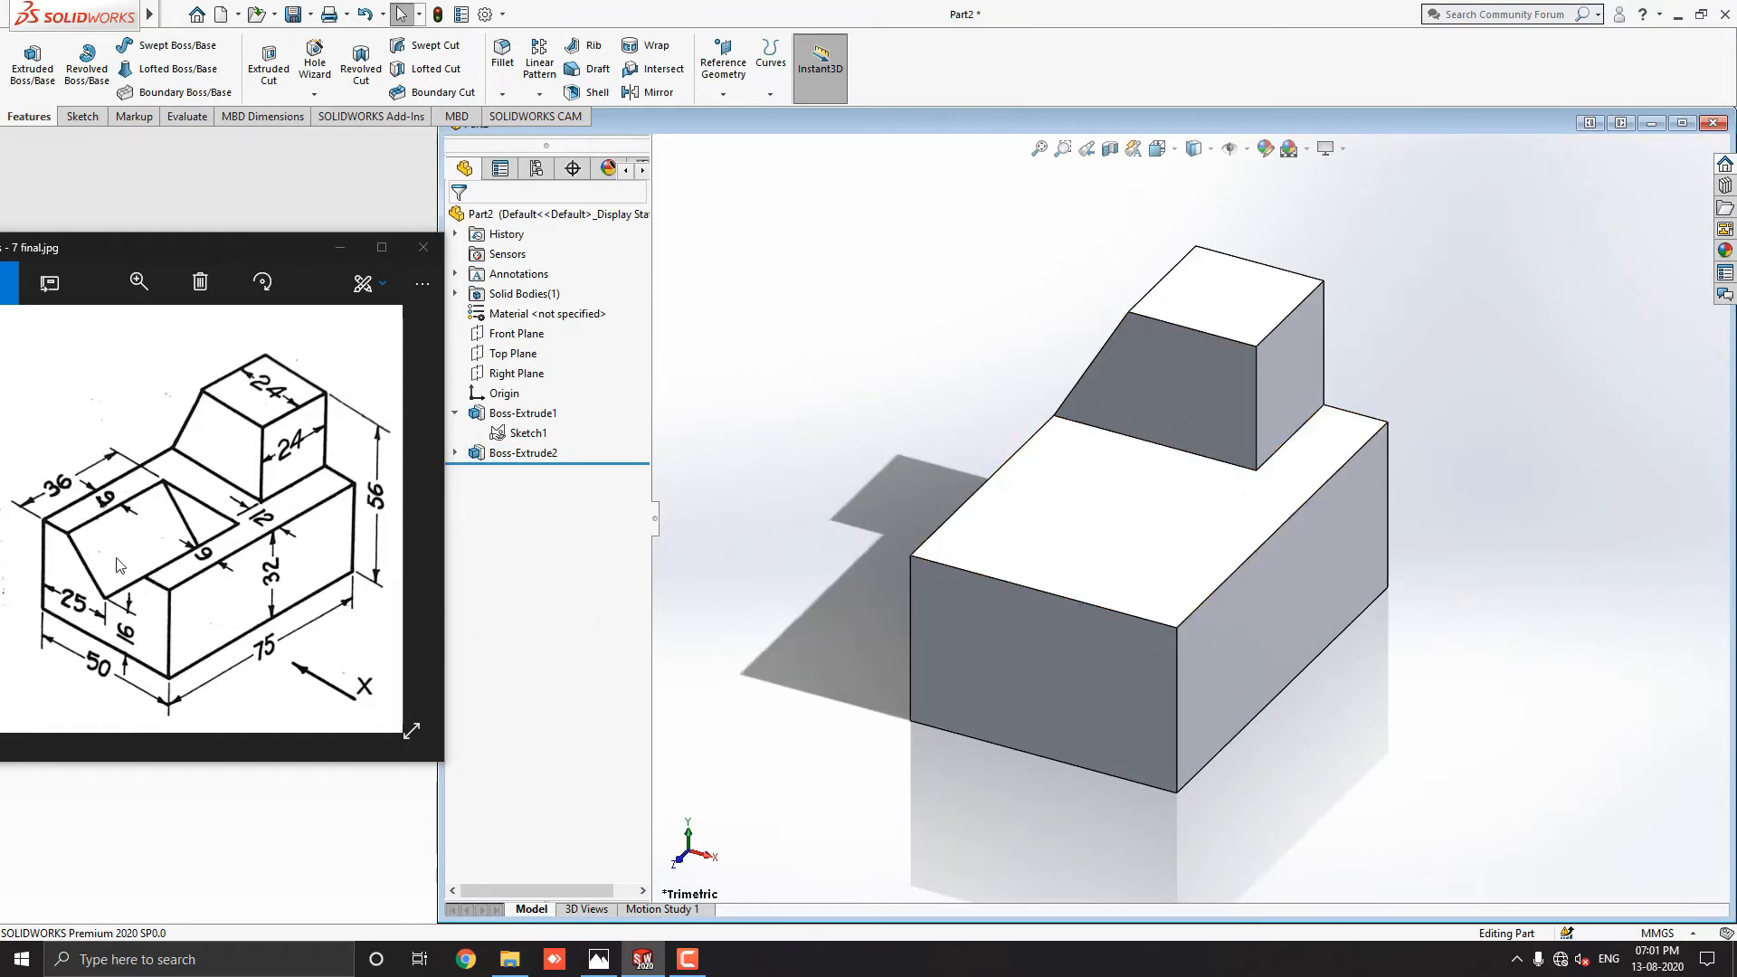
pyautogui.moveTo(523, 687)
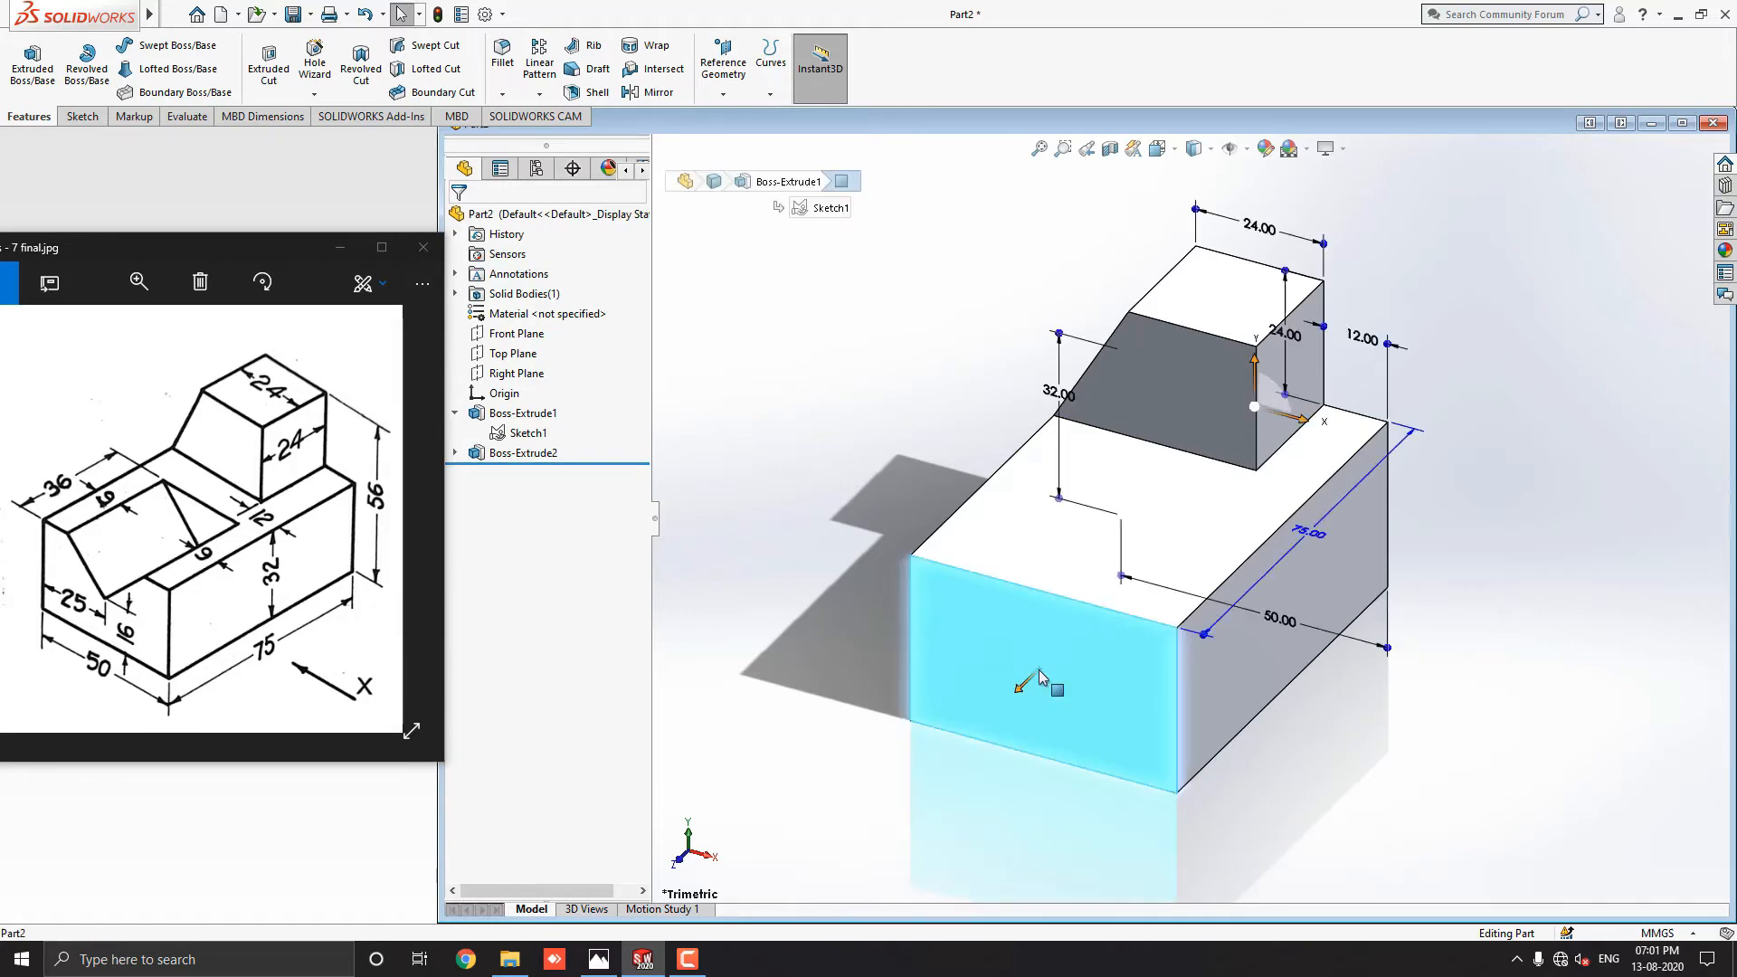
# Start a sketch on the base block's front face and view it normal-to.
pyautogui.click(1042, 682)
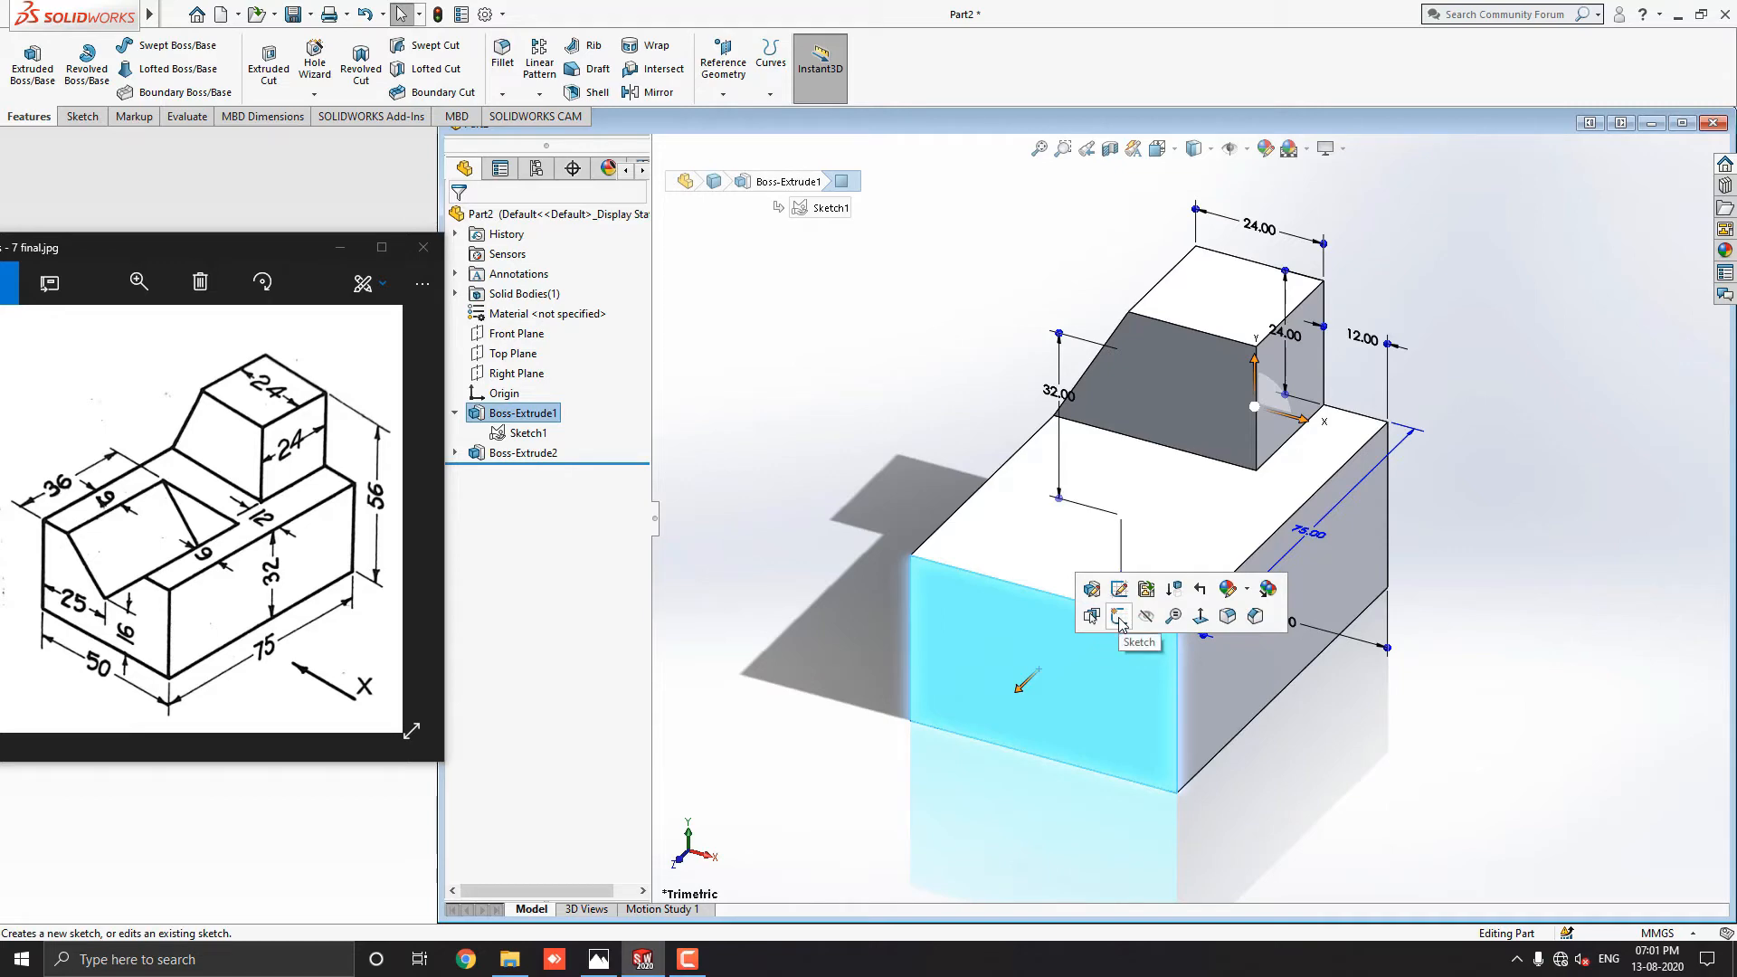
pyautogui.click(1119, 617)
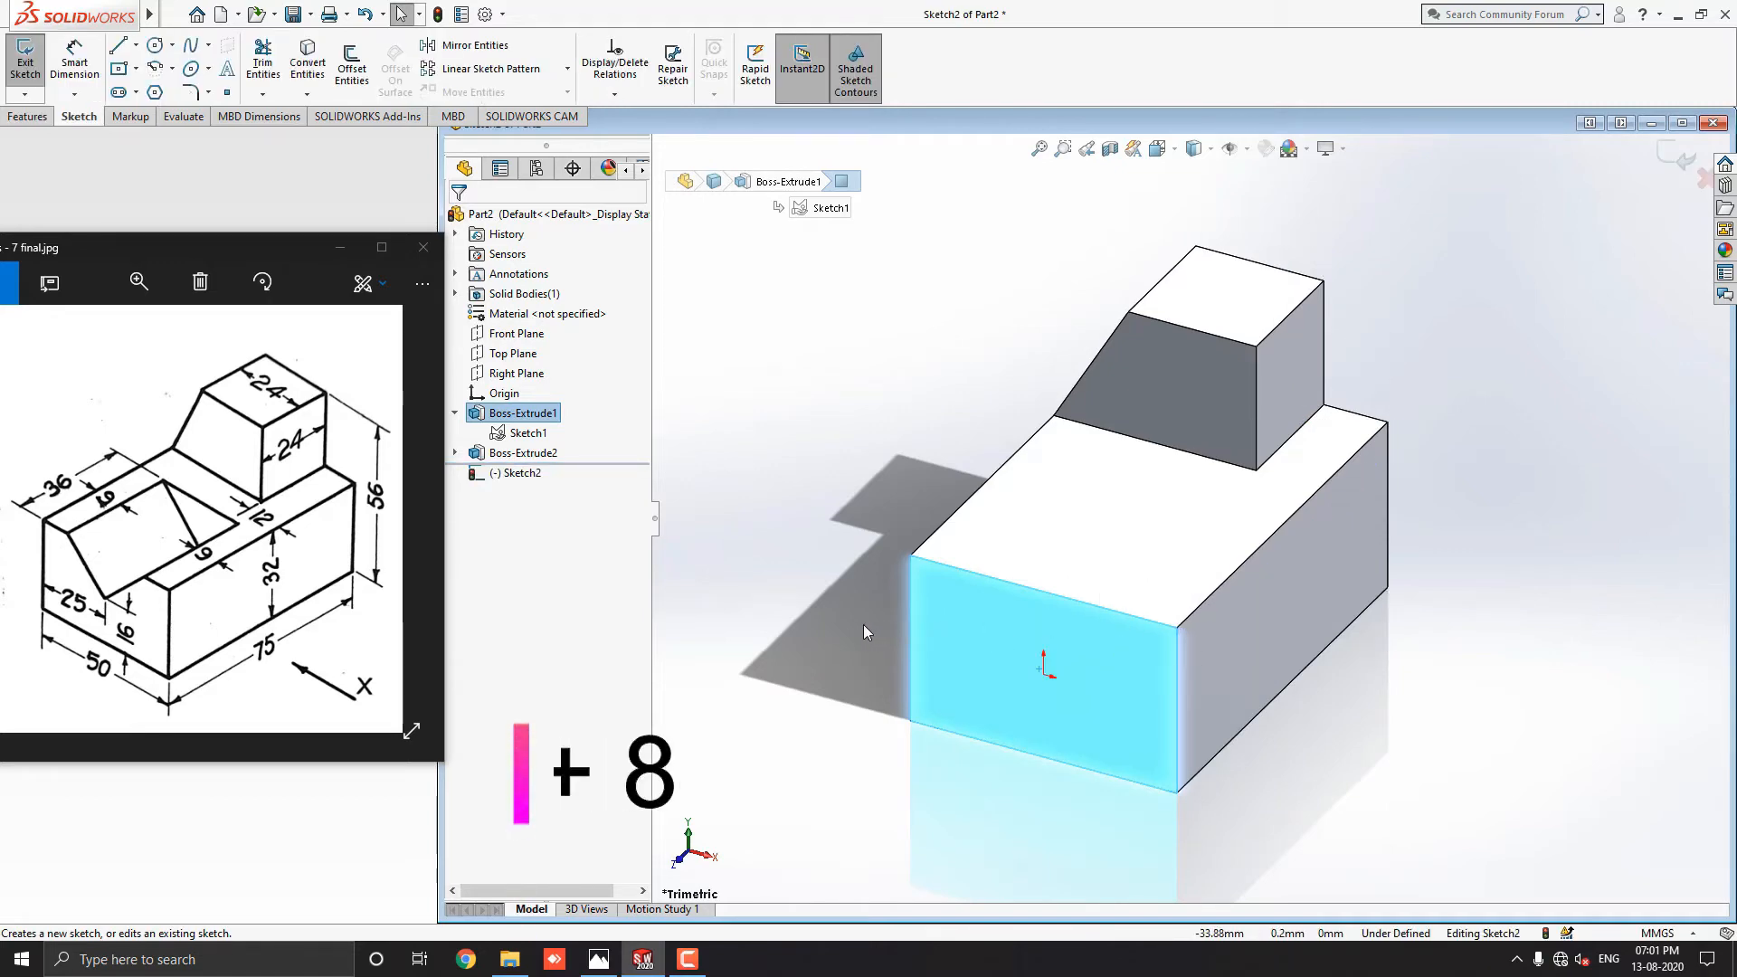
pyautogui.press('ctrl+8')
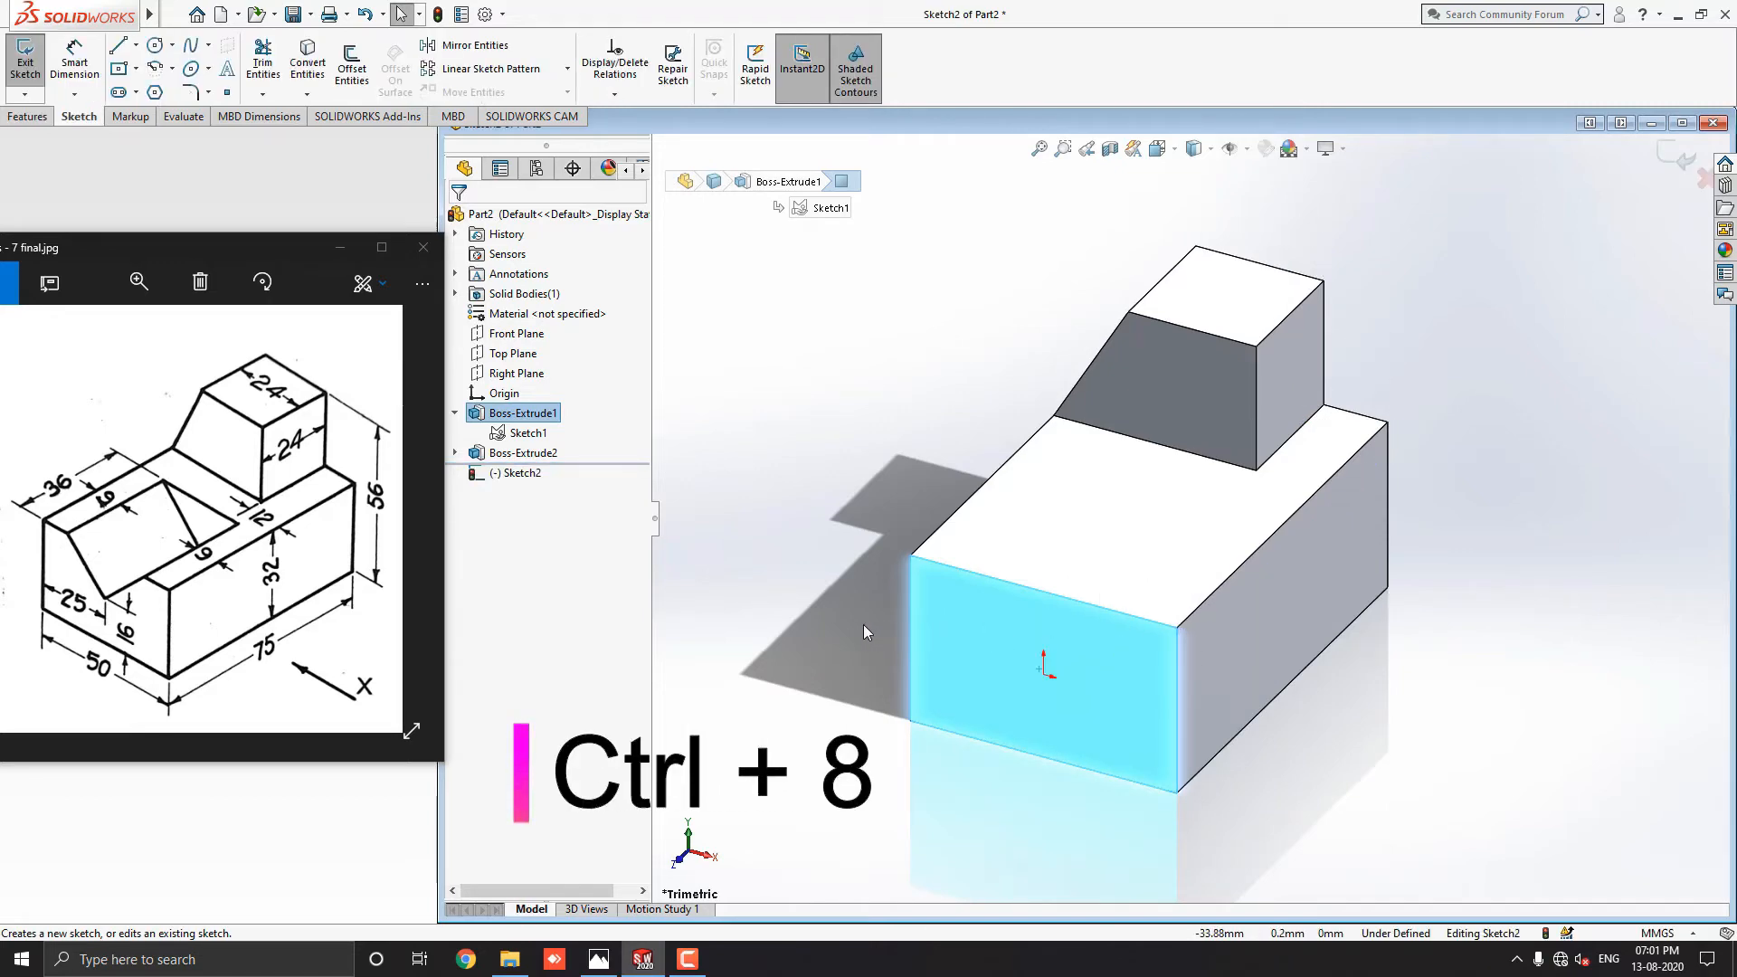
pyautogui.press('ctrl+8')
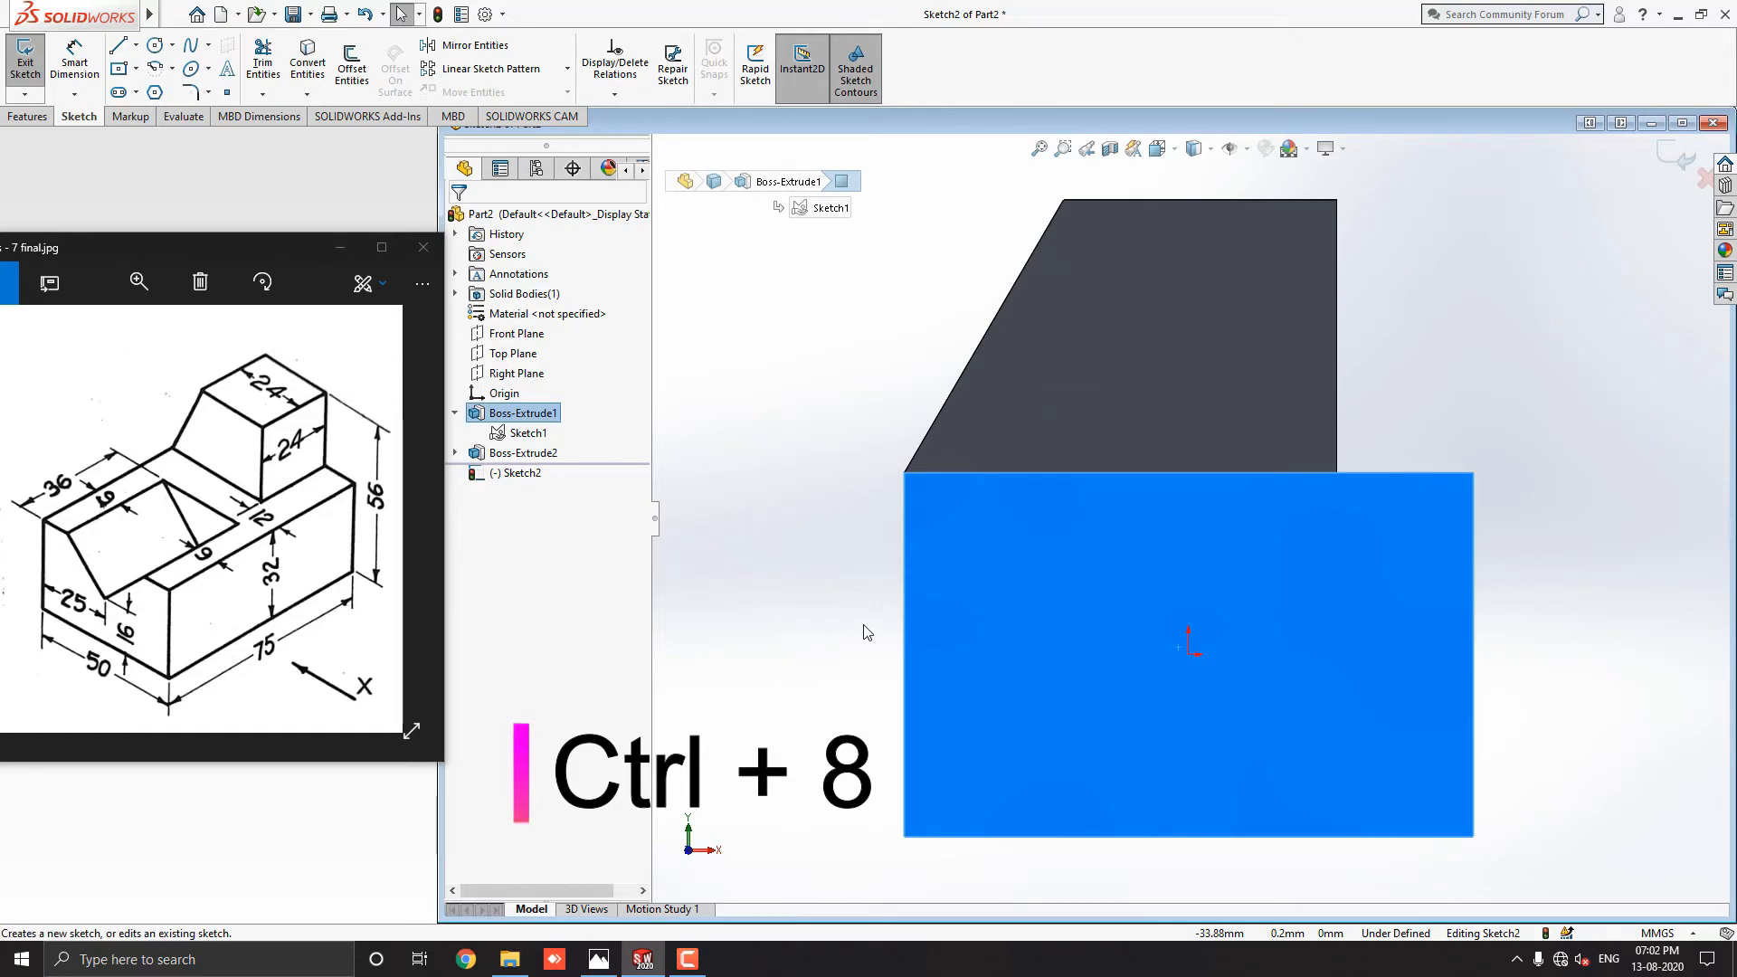
pyautogui.press('ctrl+8')
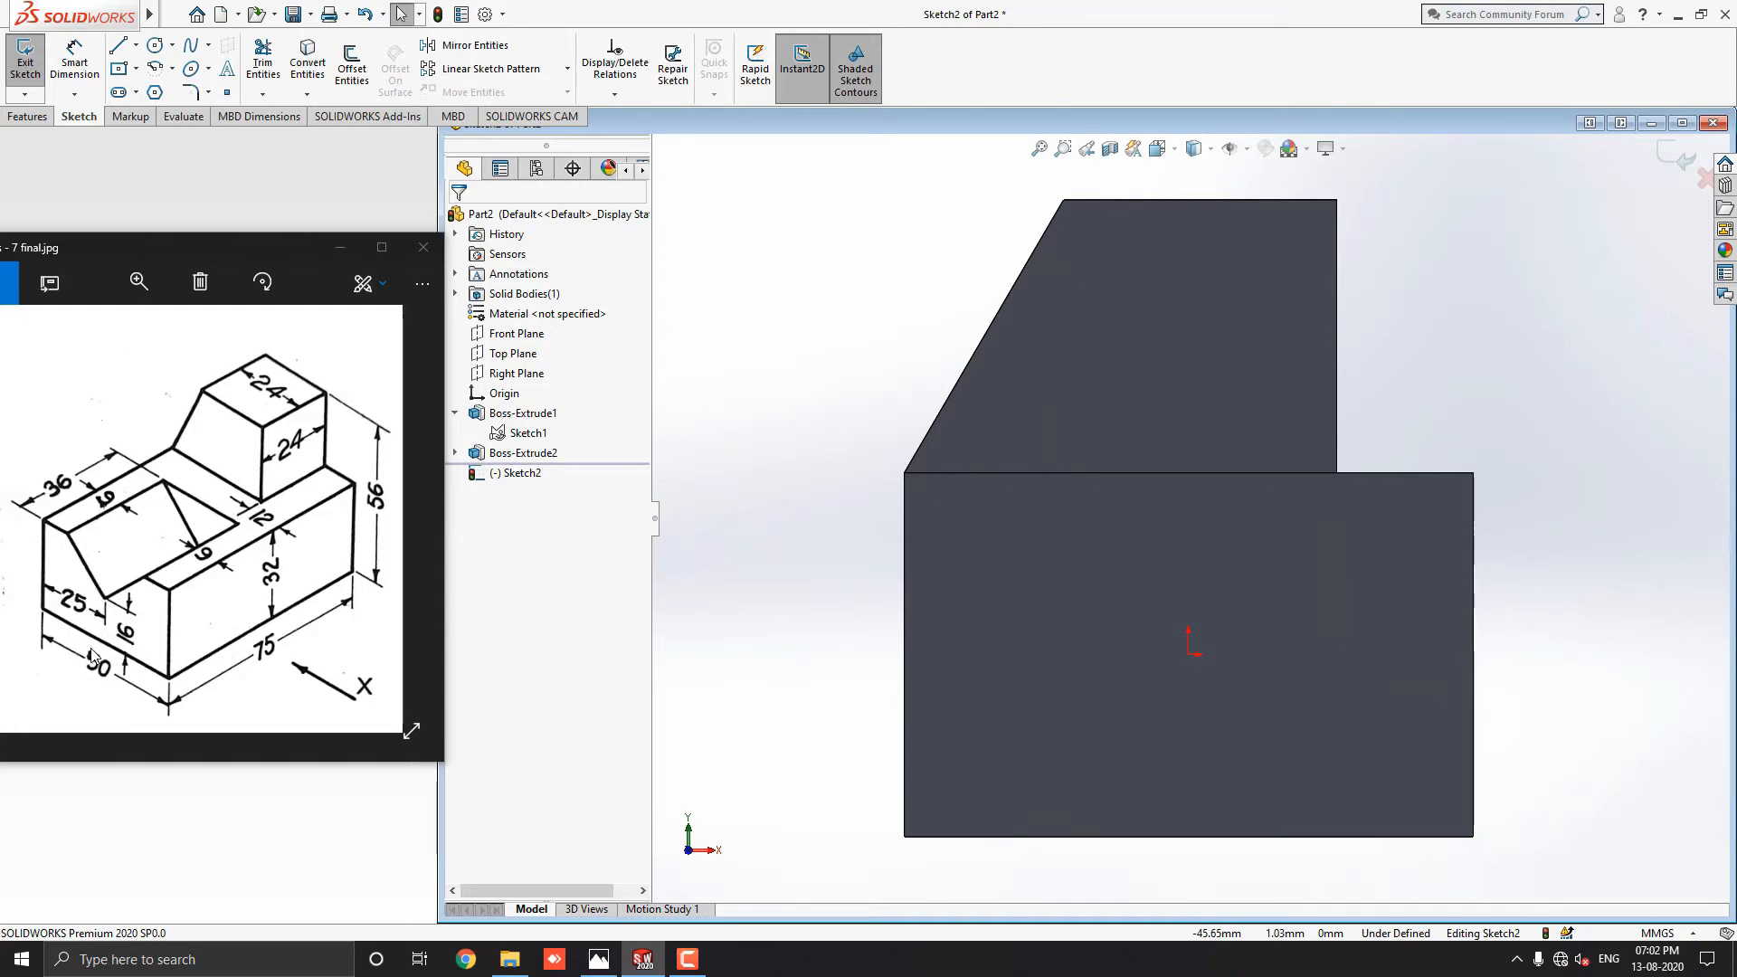
pyautogui.moveTo(105, 616)
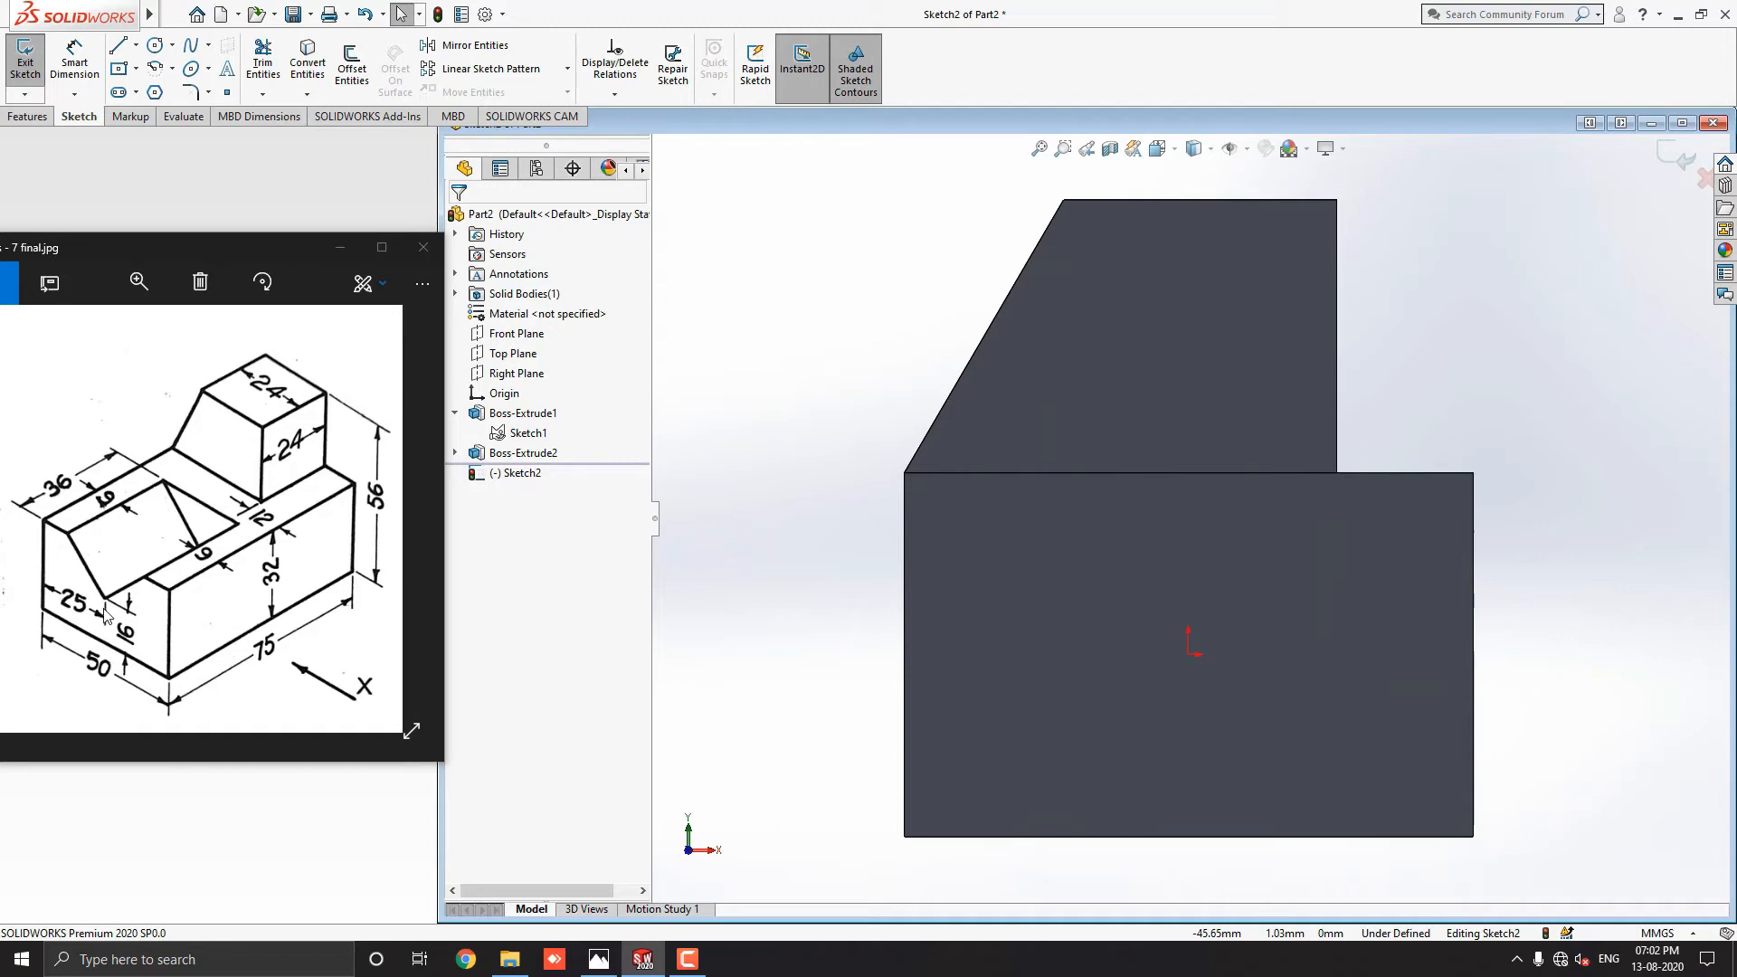
pyautogui.moveTo(141, 166)
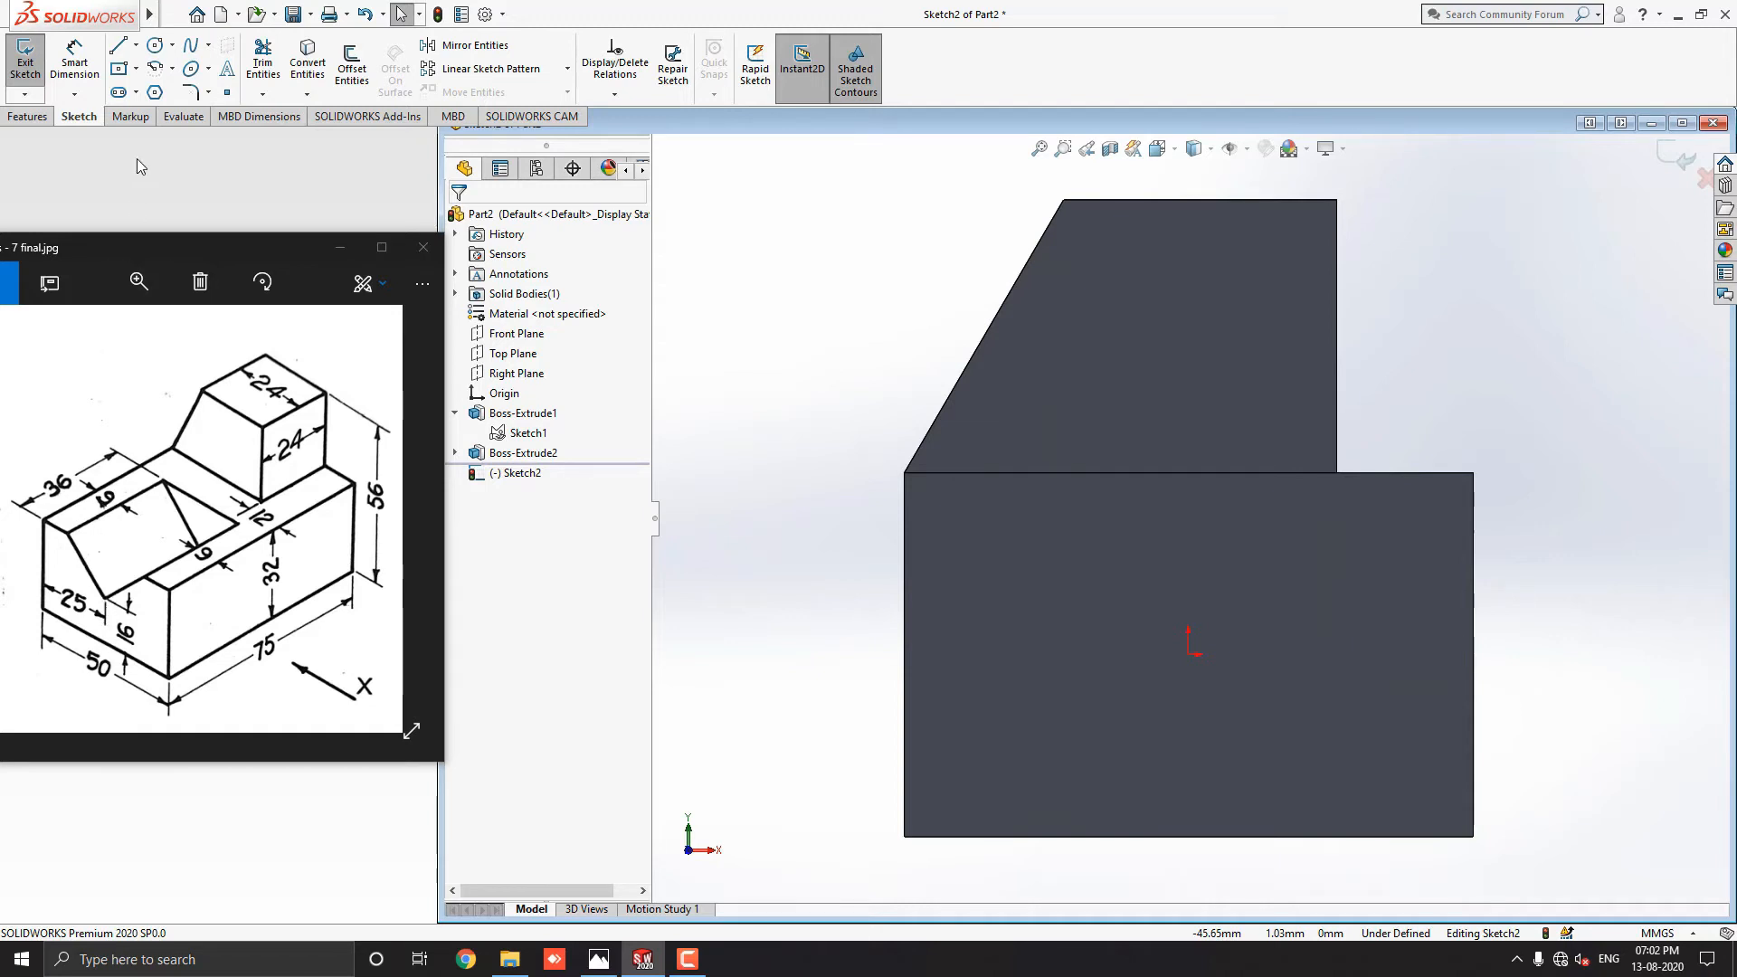
# Begin drawing the V-notch lines from the top edge with the Line tool.
pyautogui.click(119, 44)
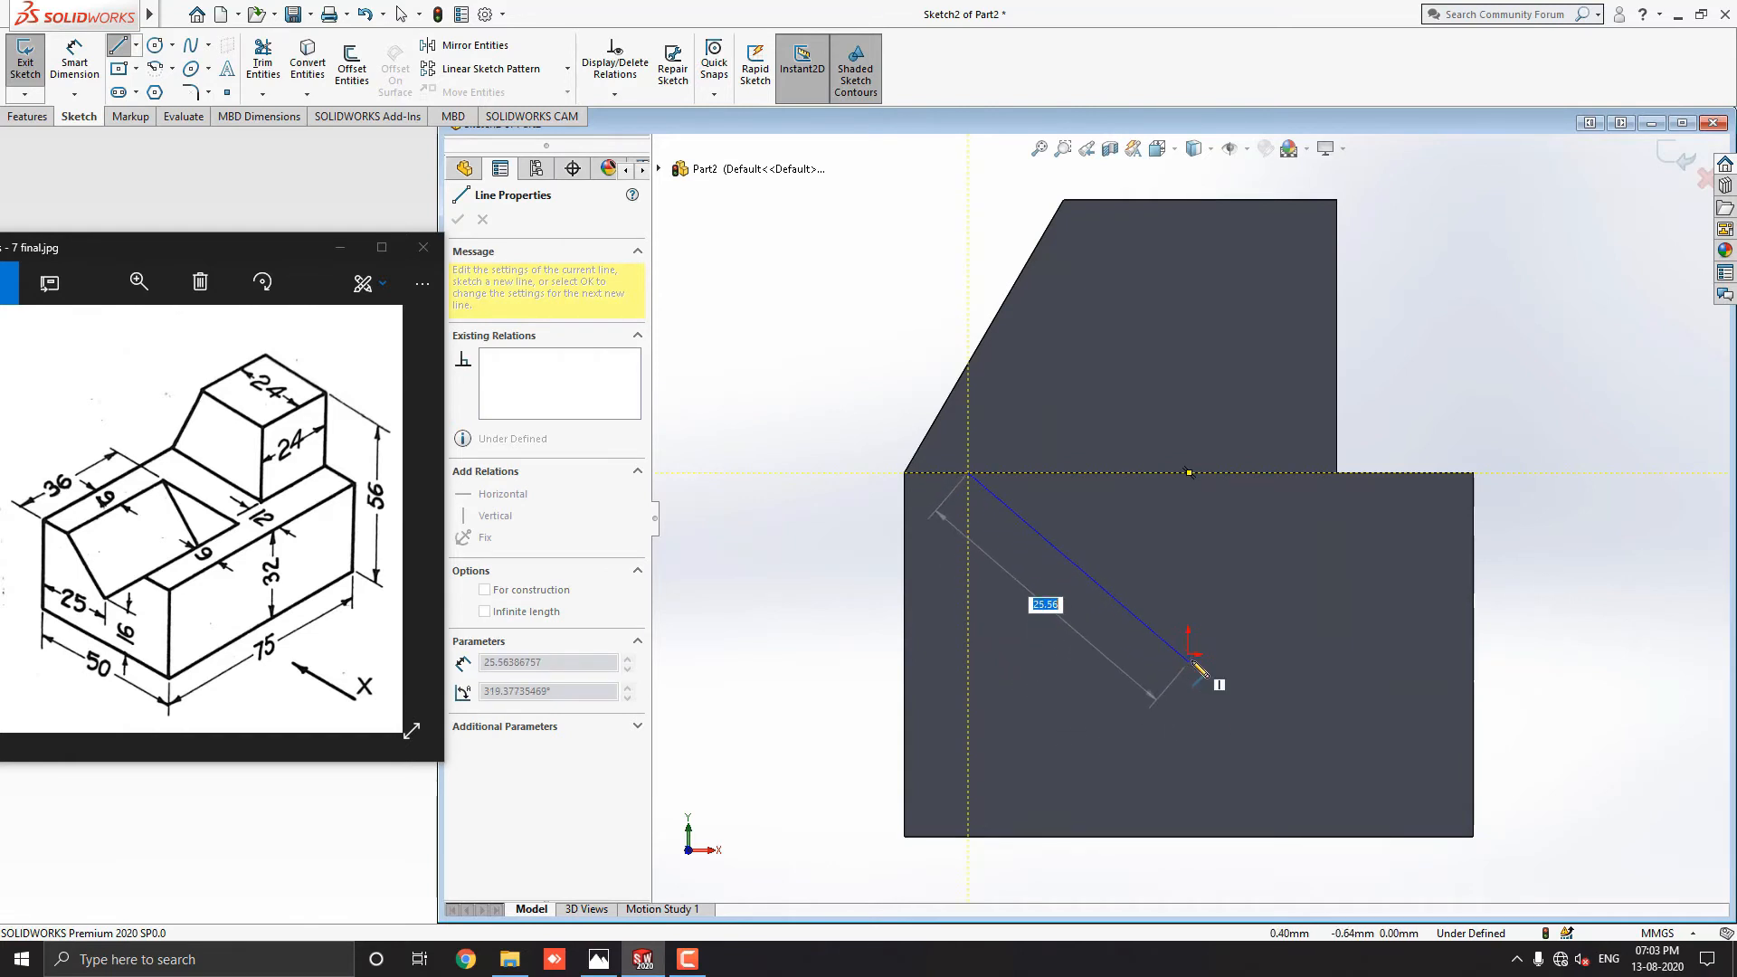
pyautogui.moveTo(1196, 740)
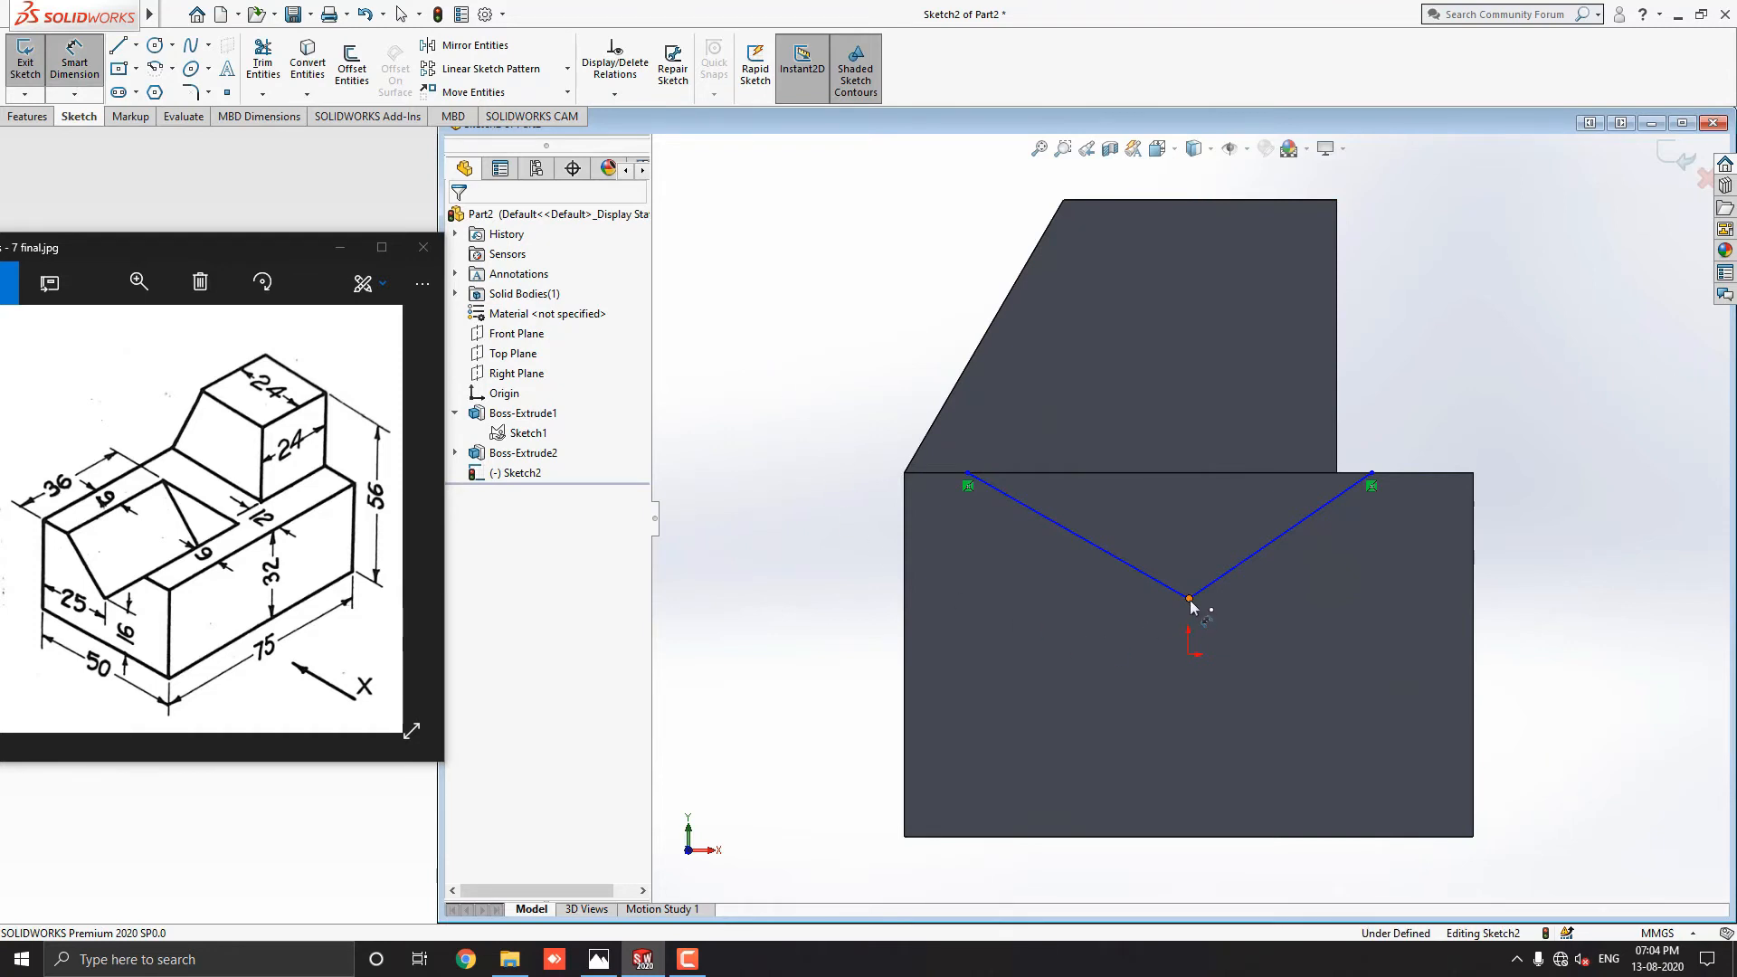
# Dimension the V: tip 16 mm high and 25 mm across, both top ends 9 mm from the sides.
pyautogui.click(1189, 599)
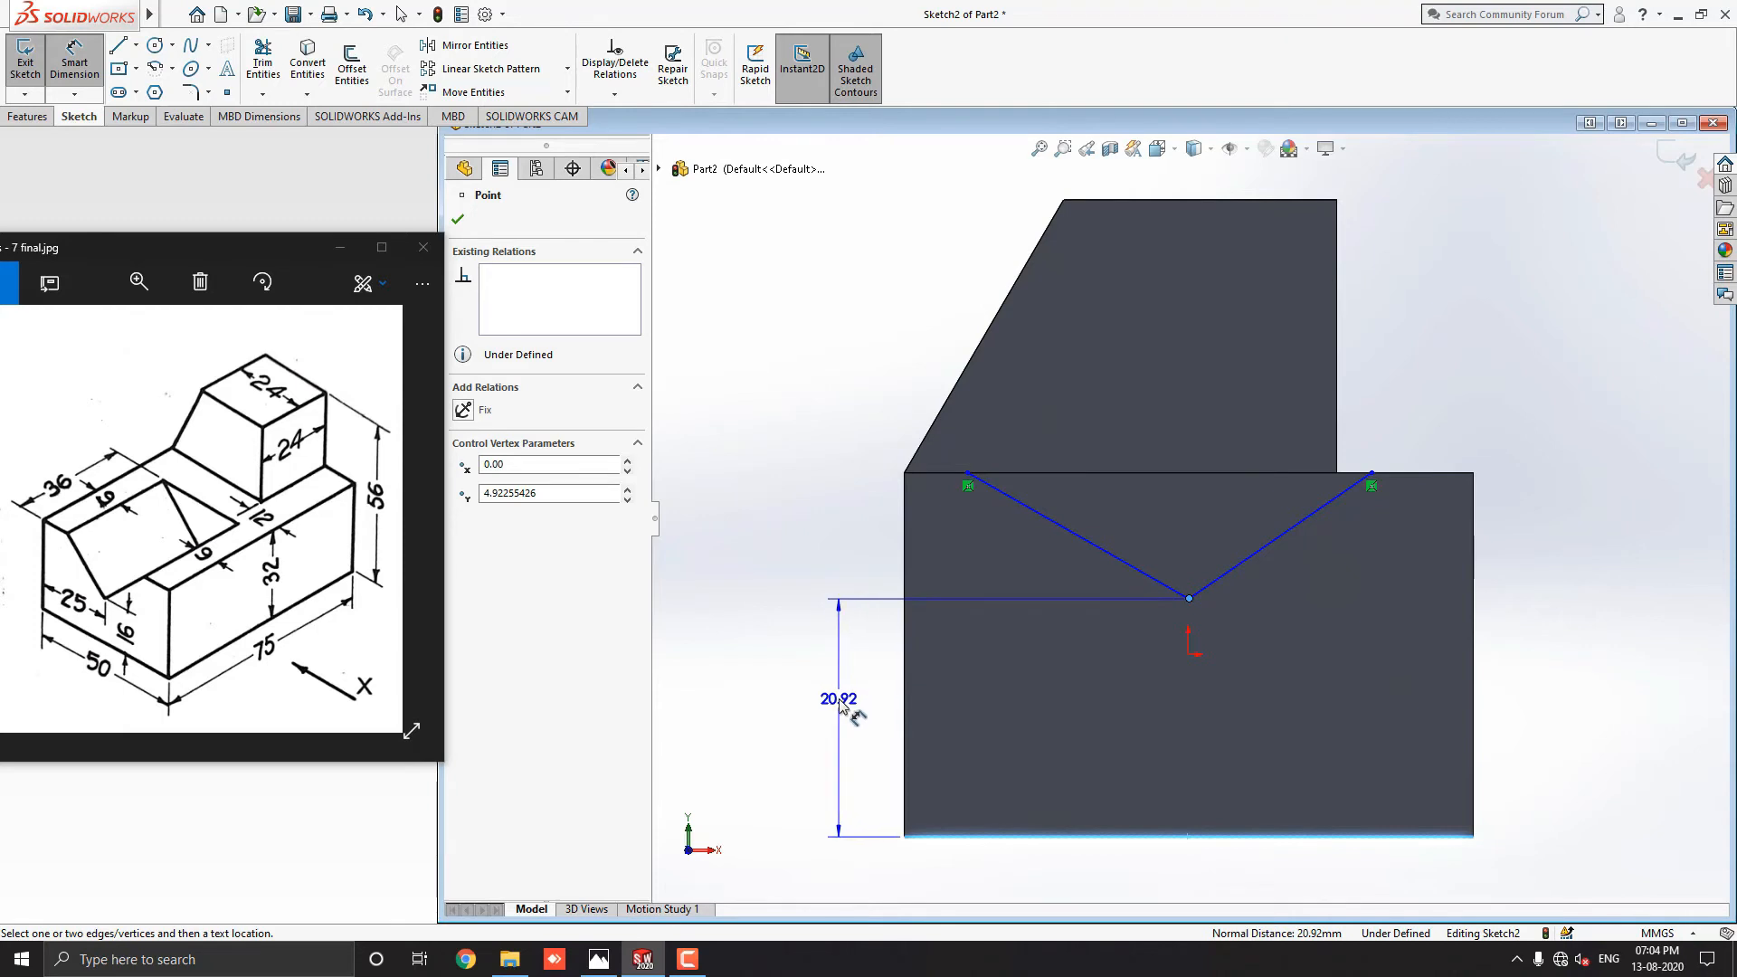
pyautogui.click(837, 699)
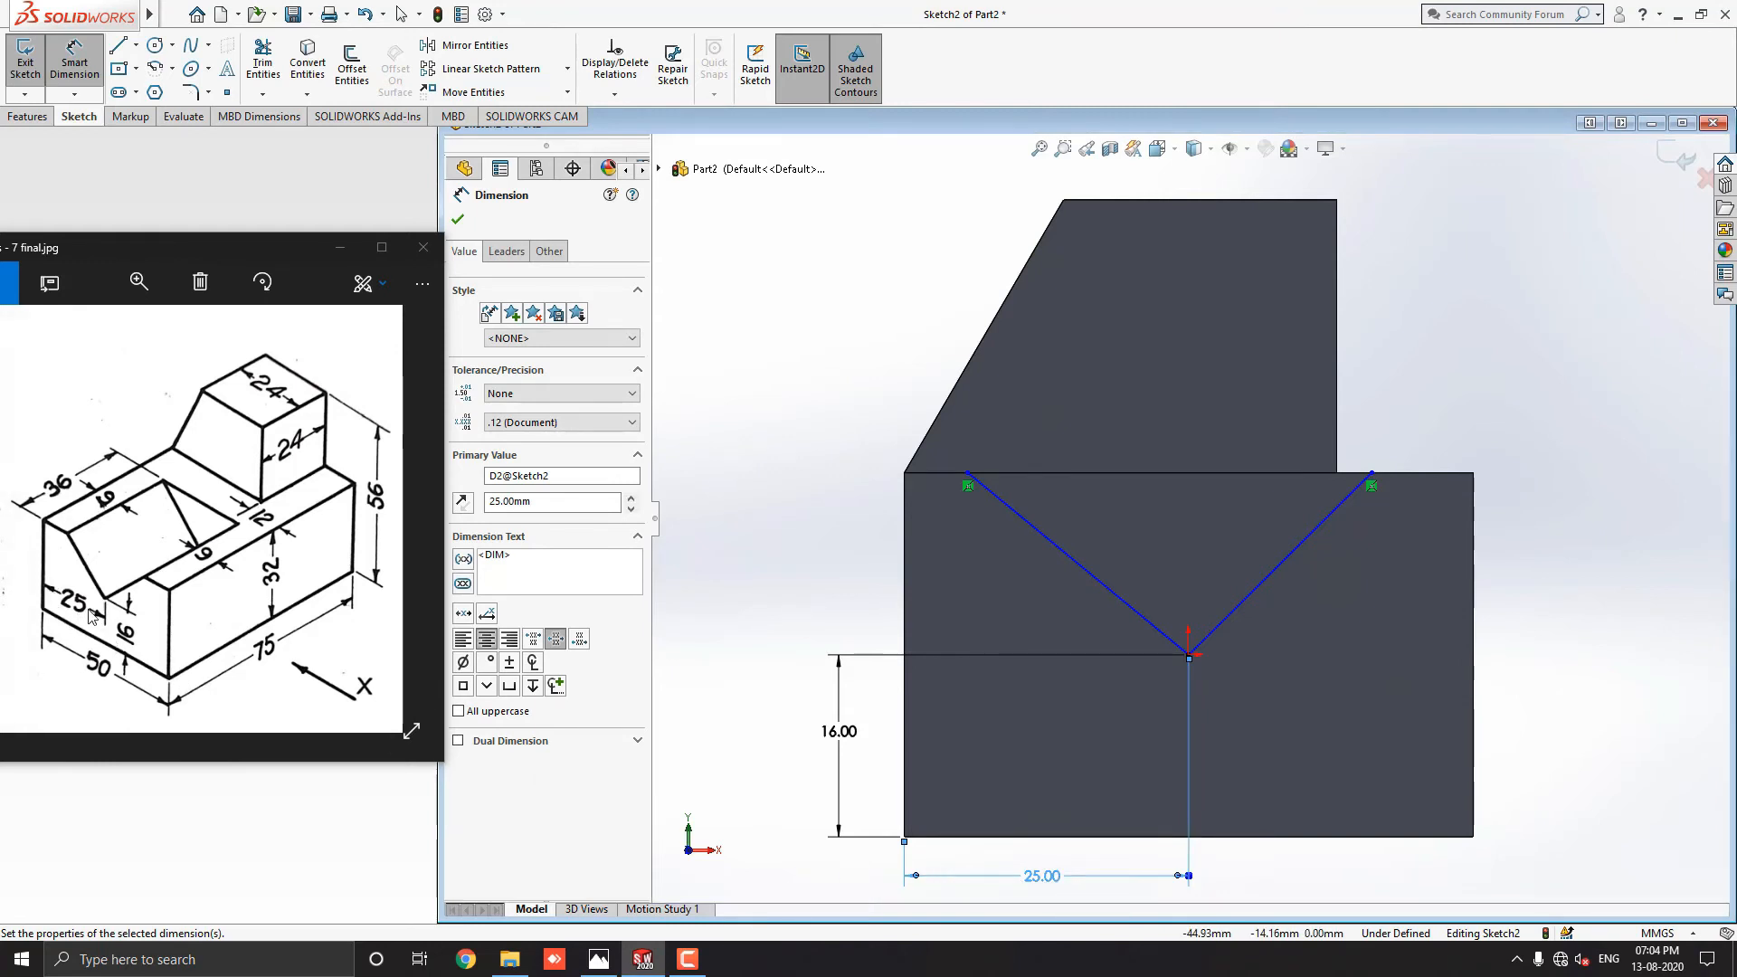
pyautogui.moveTo(738, 642)
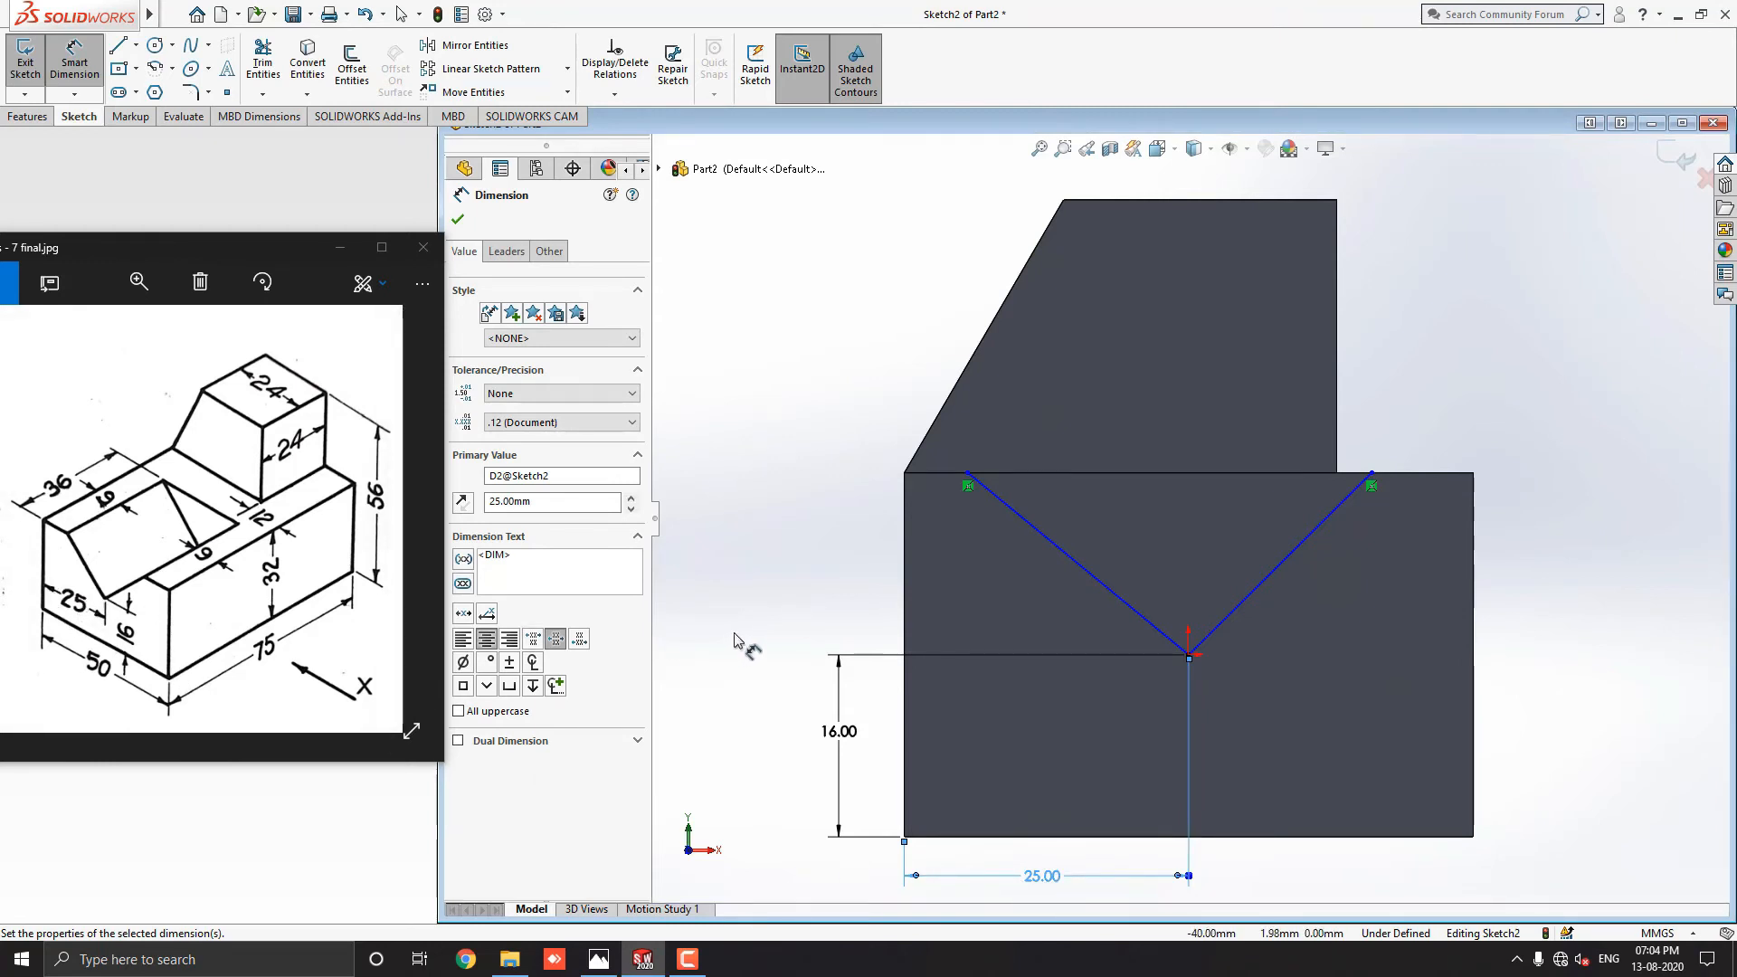
pyautogui.click(966, 474)
pyautogui.write('9')
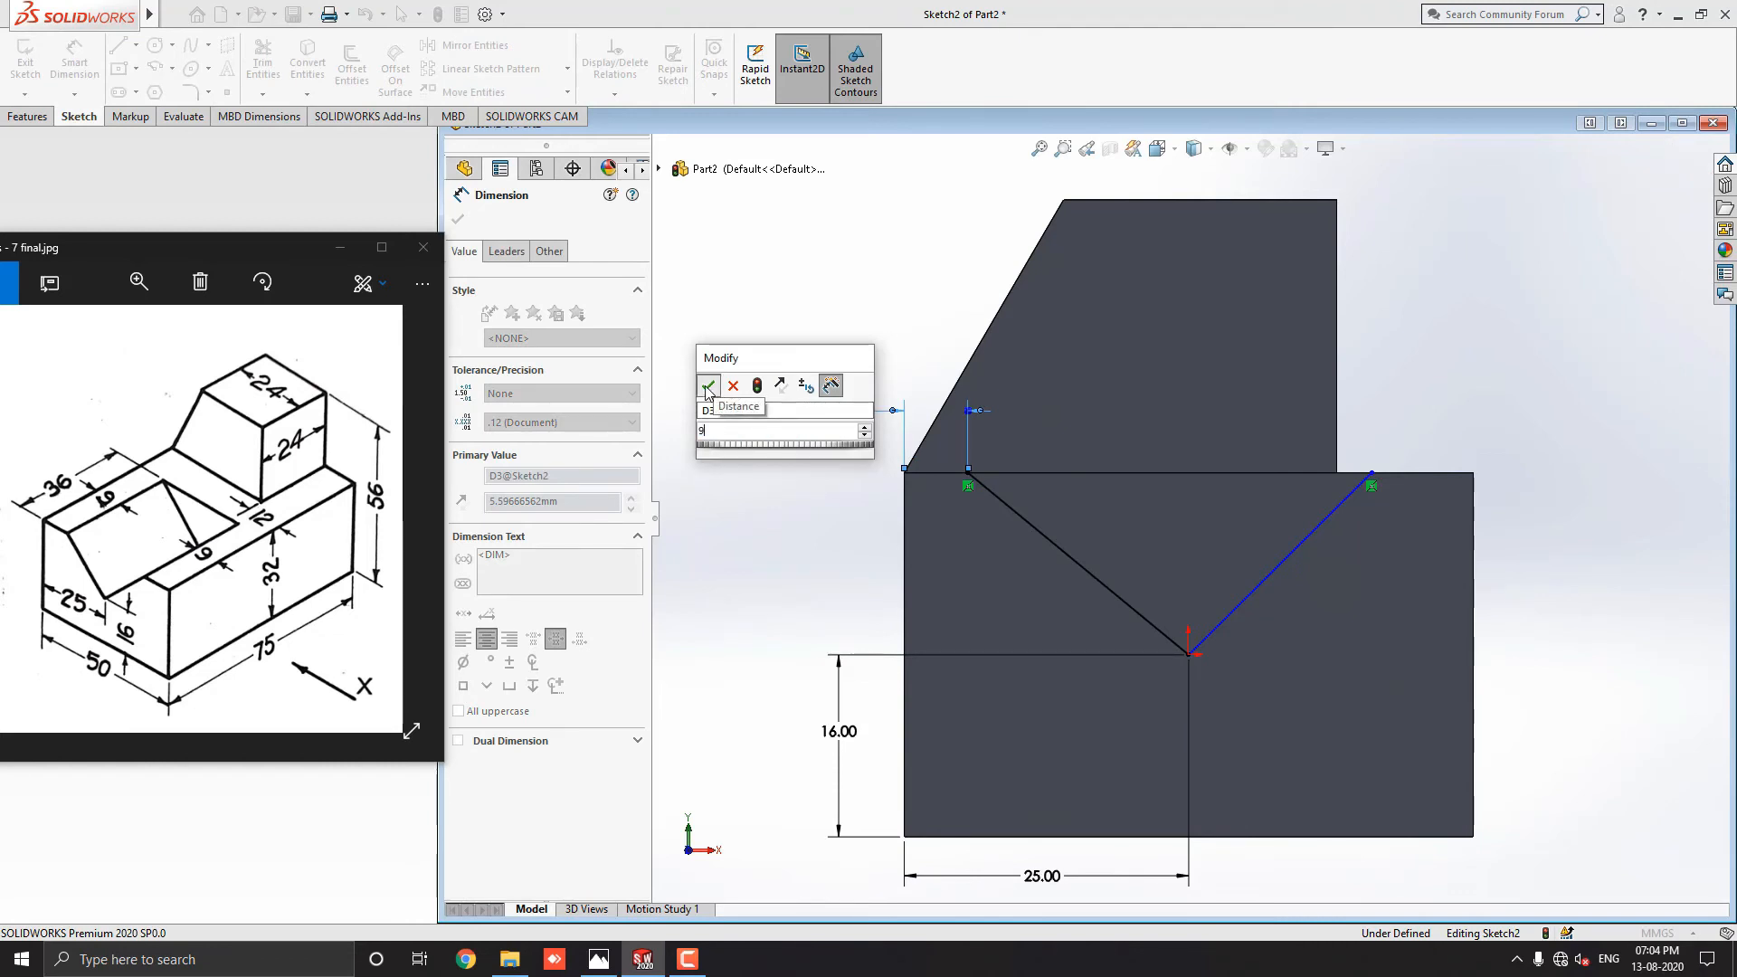
pyautogui.click(707, 384)
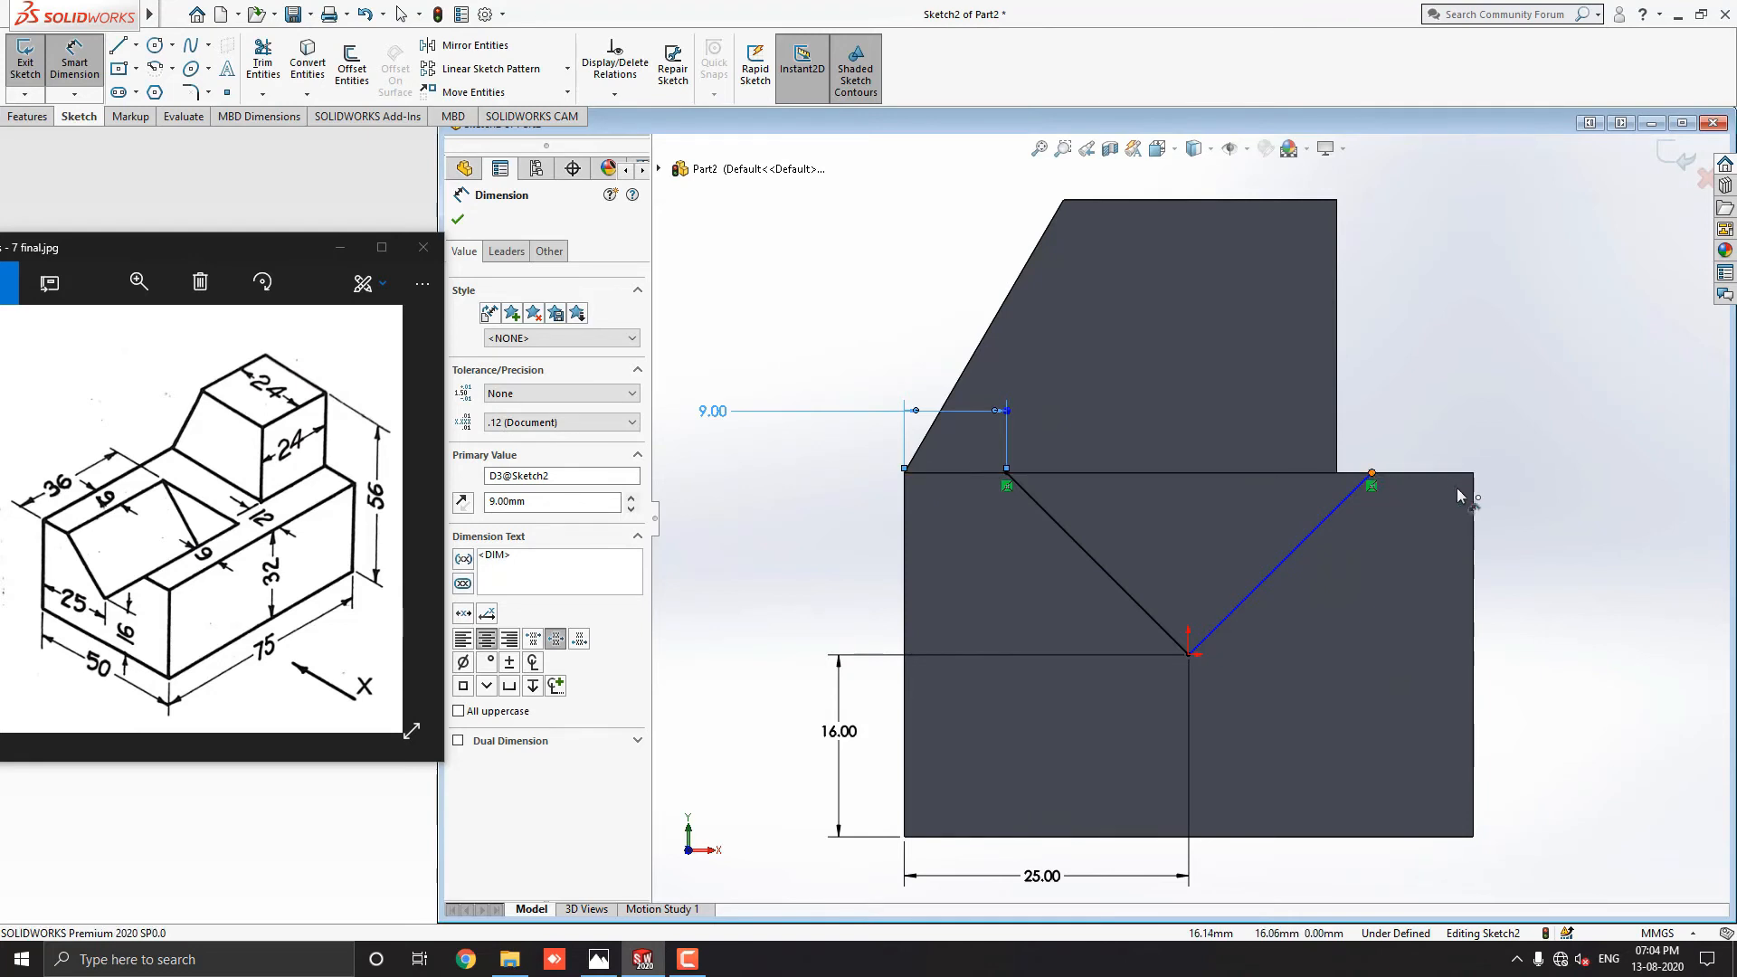
pyautogui.click(1372, 474)
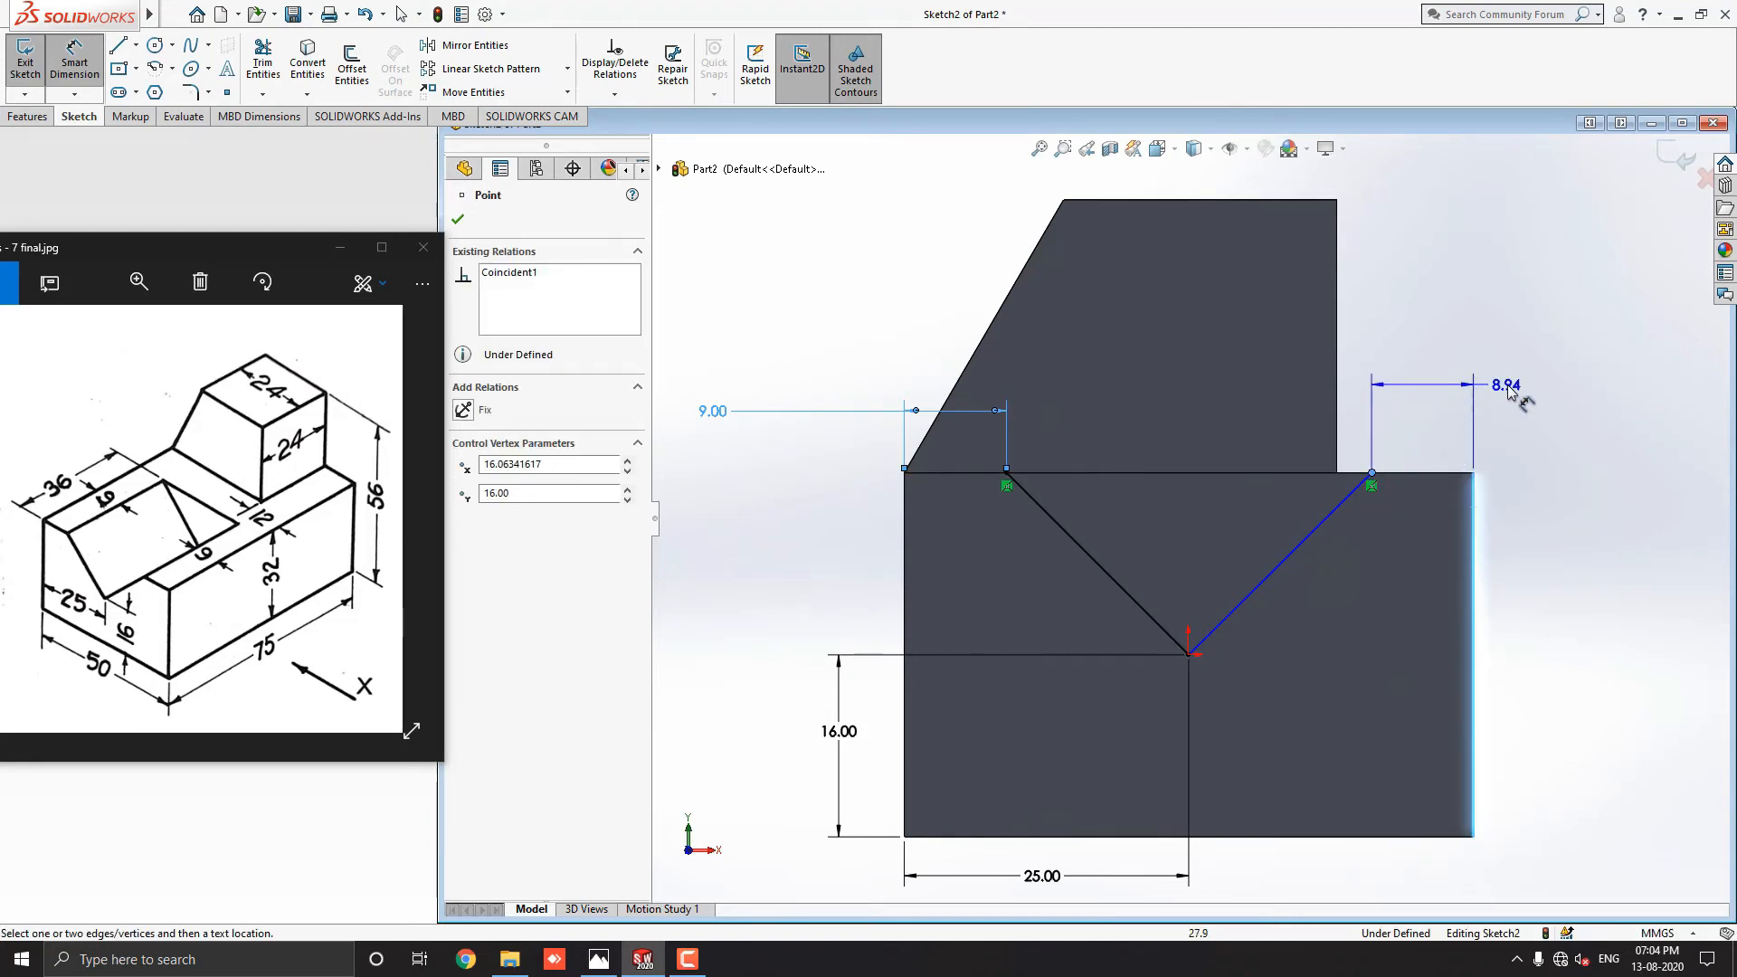
pyautogui.click(1507, 393)
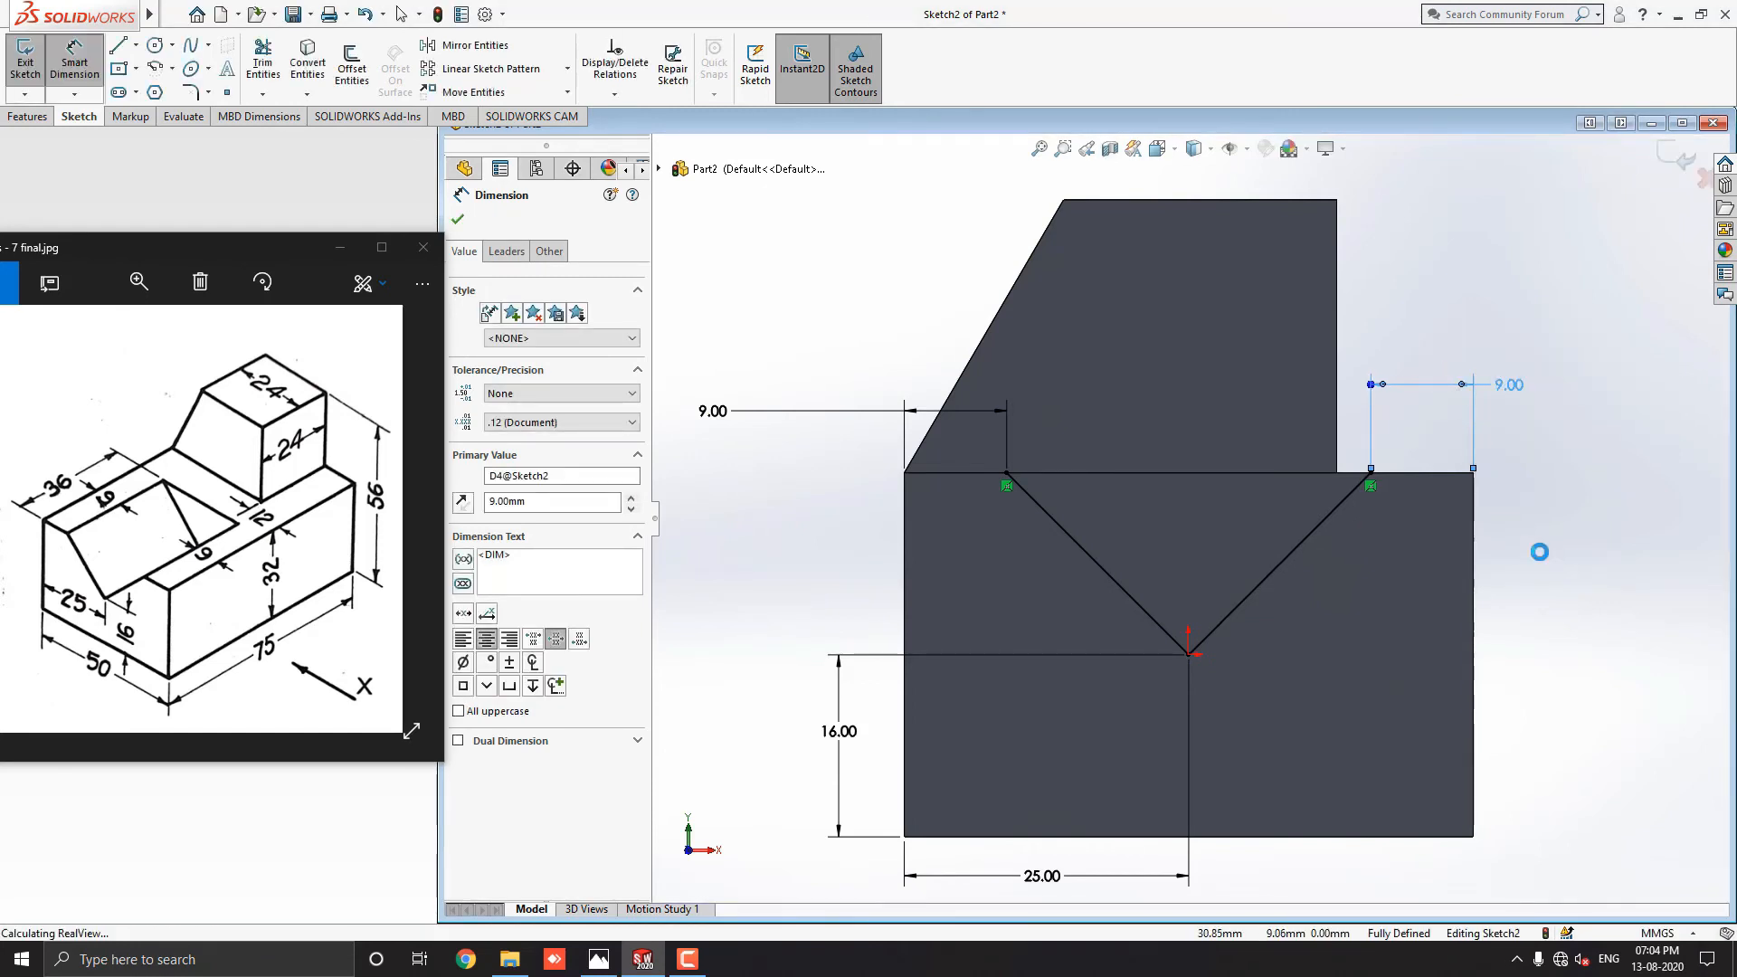
pyautogui.click(456, 219)
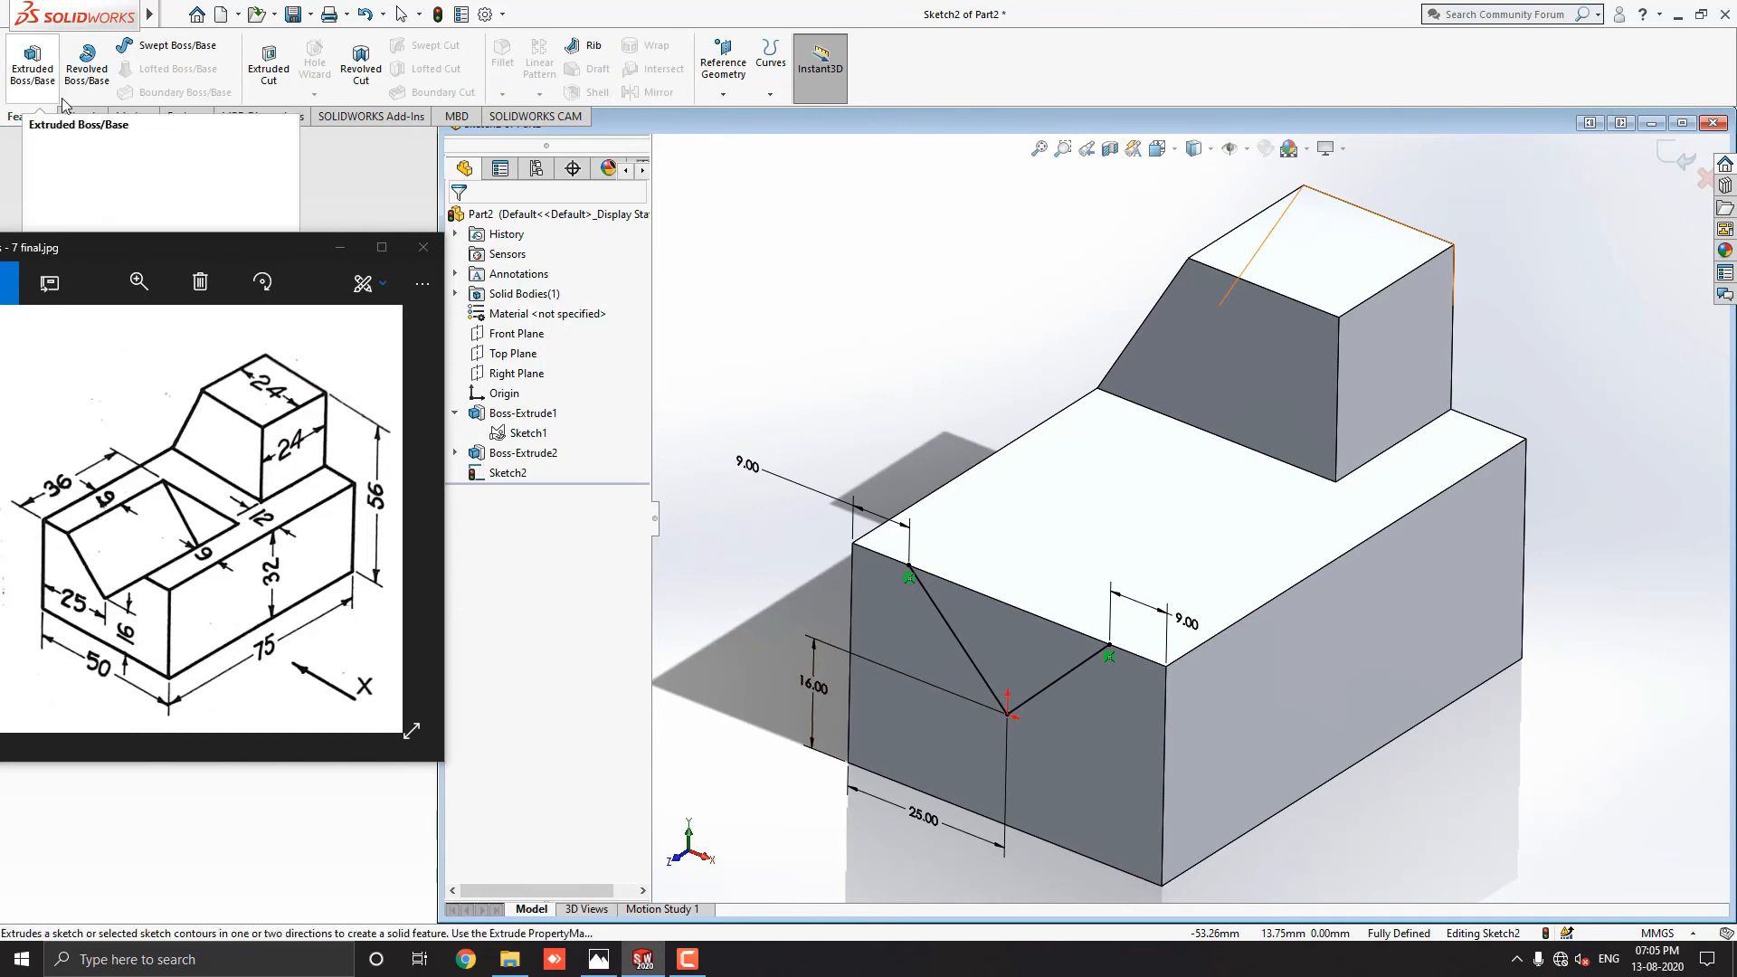
# Extruded Cut the V sketch 36 mm blind into the lower block.
pyautogui.click(268, 58)
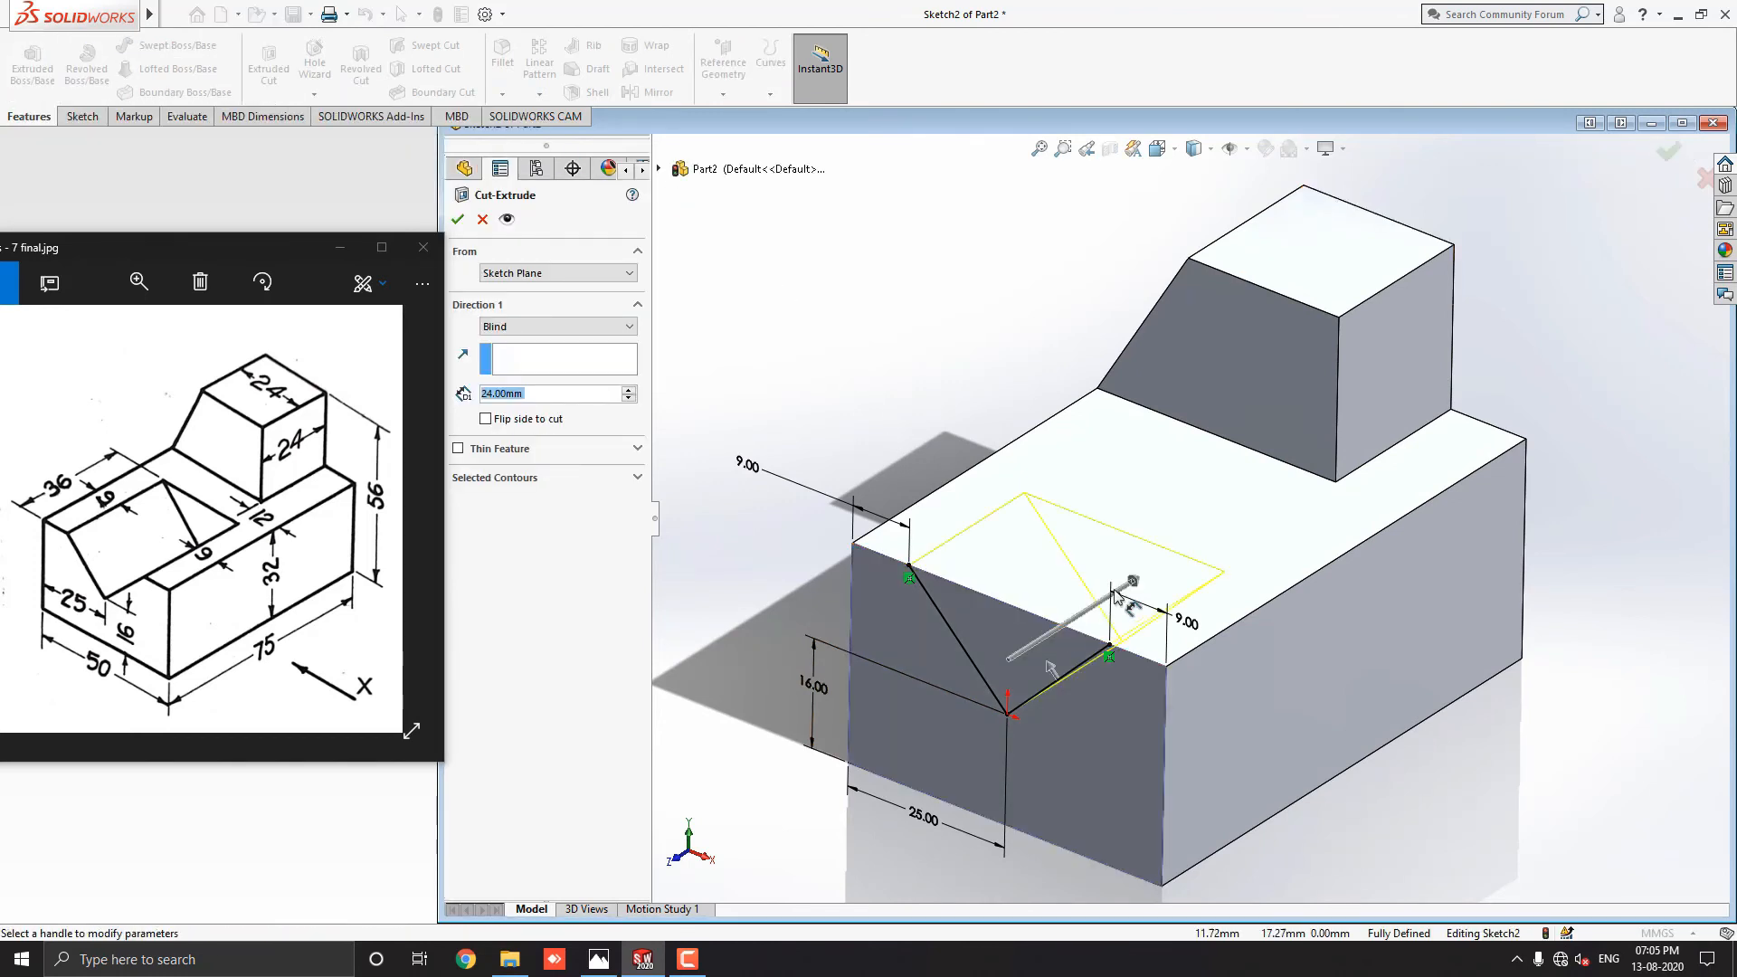
pyautogui.moveTo(1168, 575)
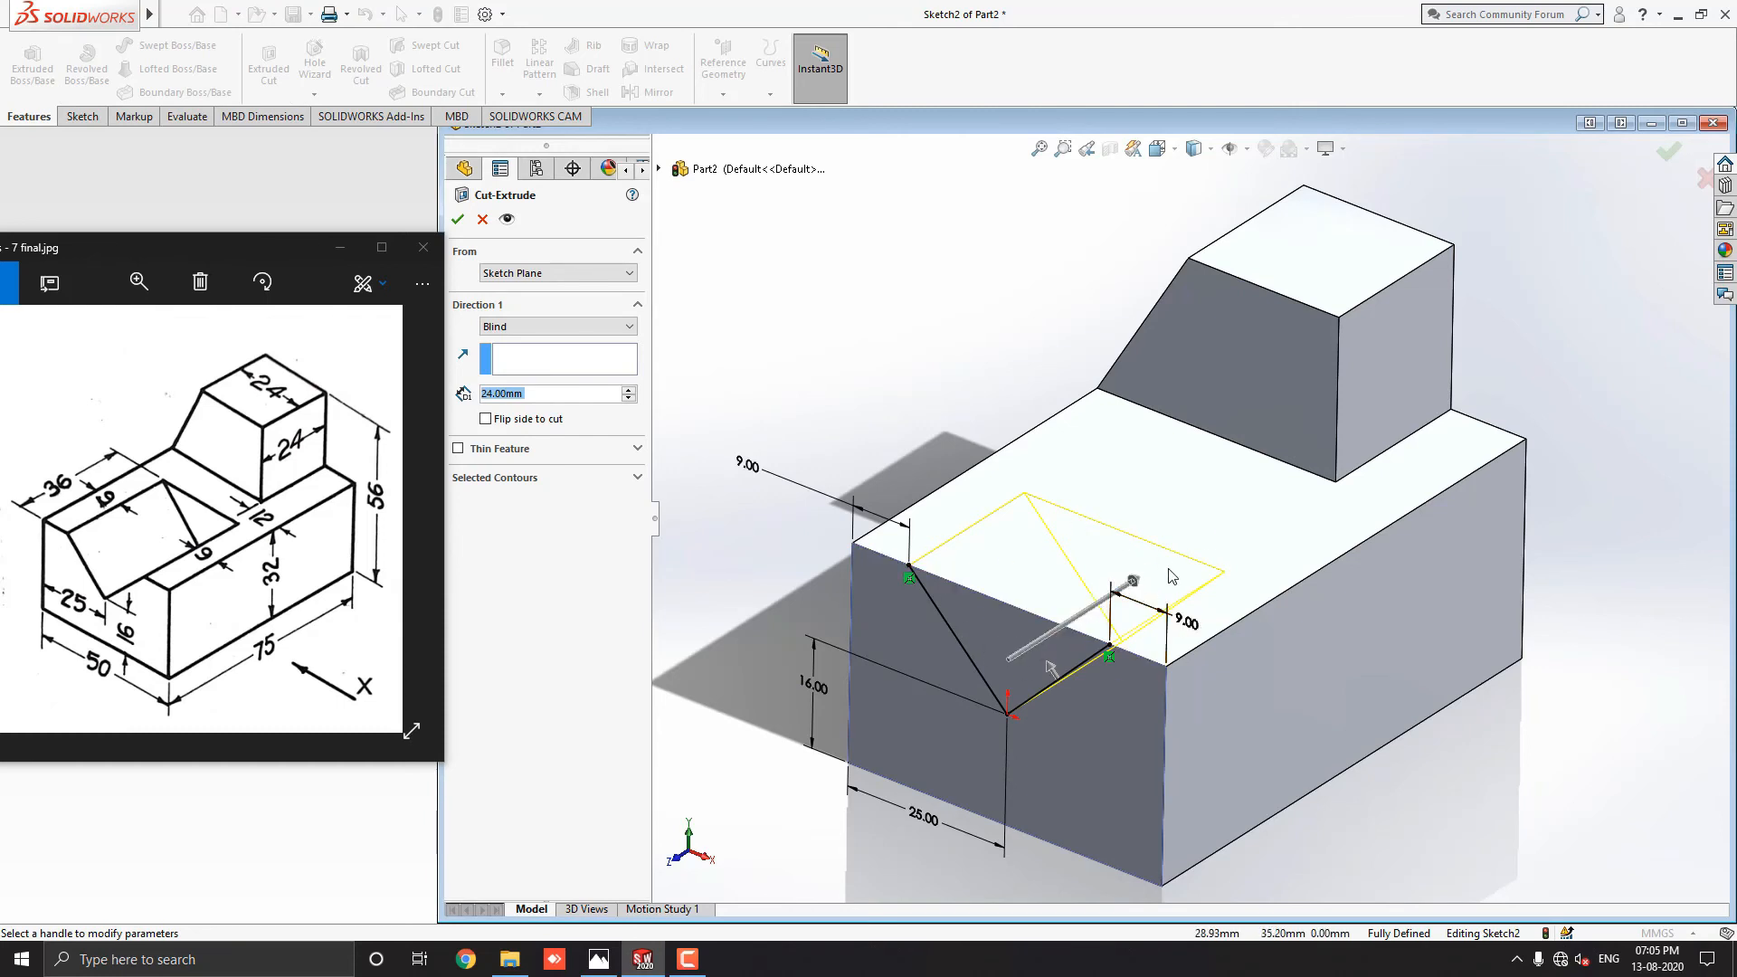
pyautogui.moveTo(615, 416)
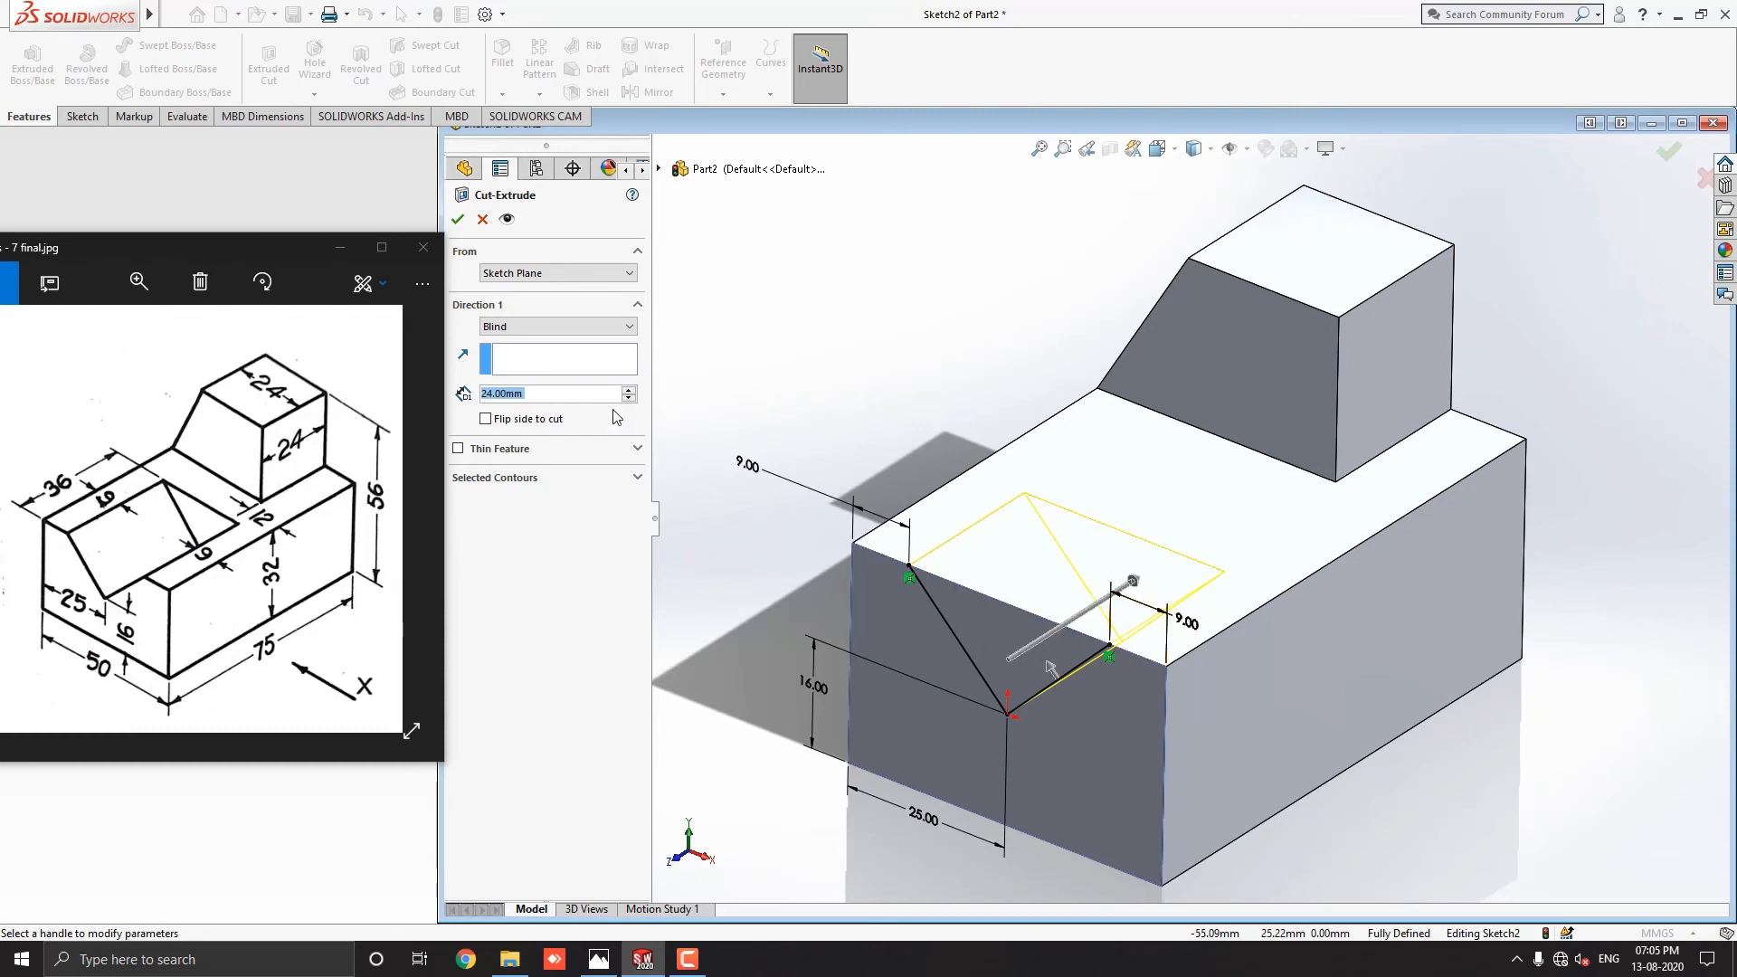
pyautogui.moveTo(526, 398)
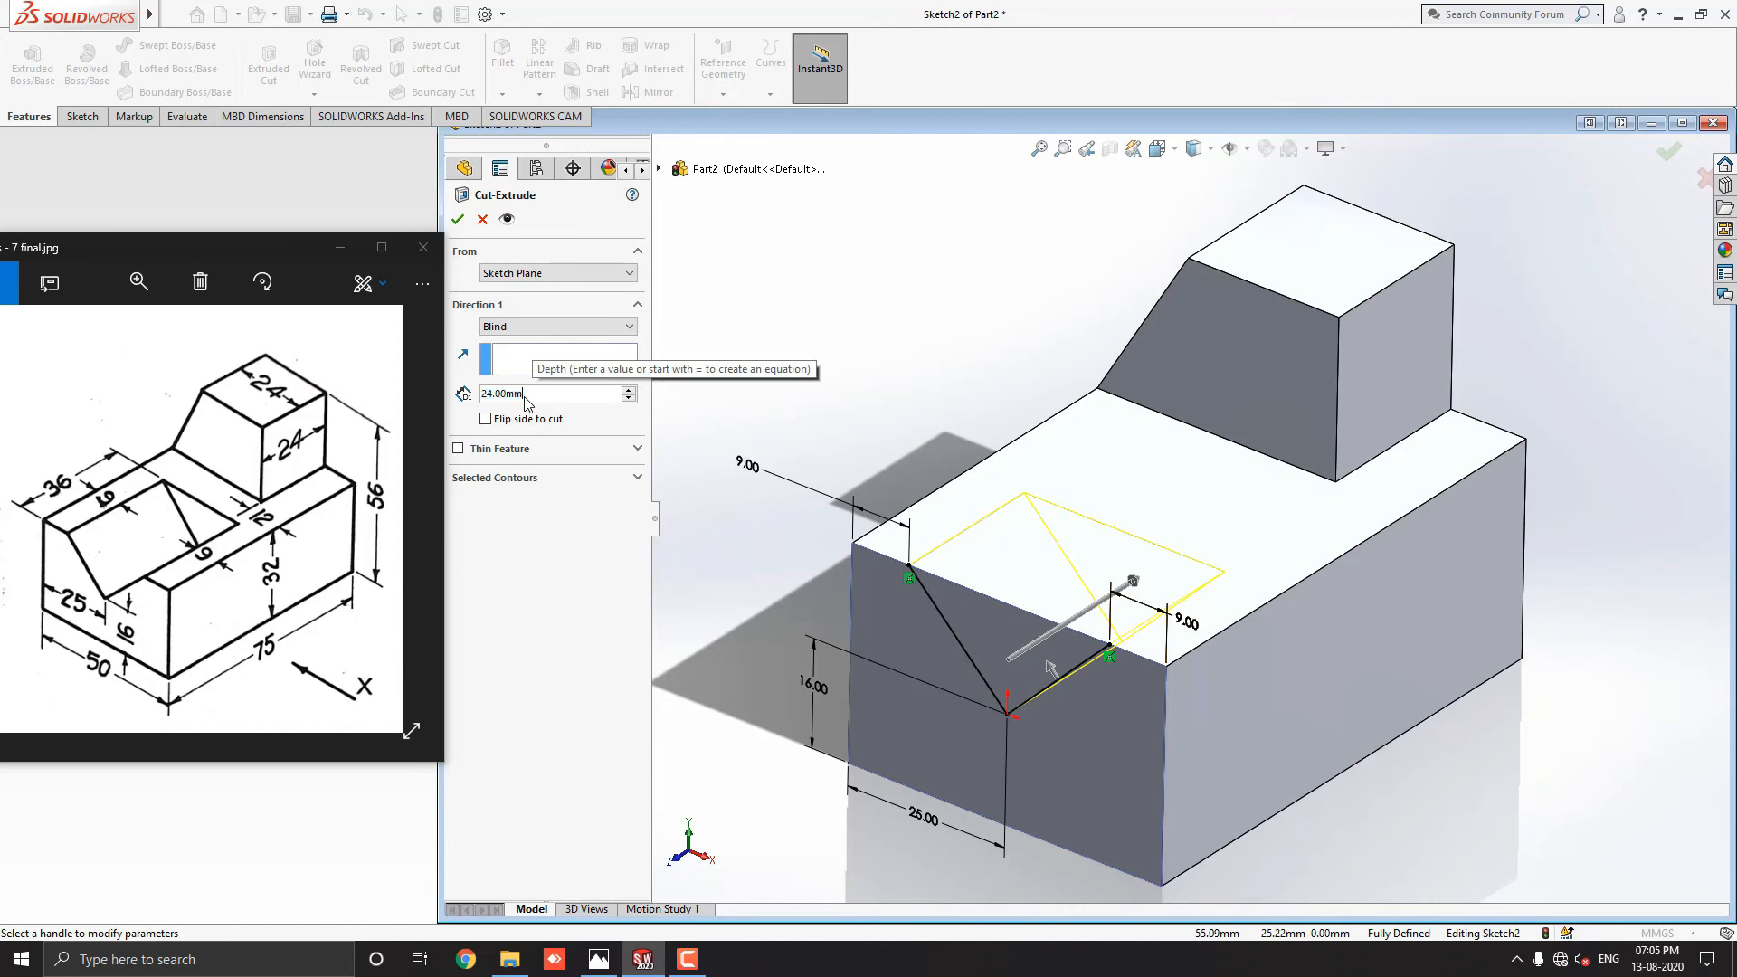
pyautogui.tripleClick(543, 393)
pyautogui.write('36')
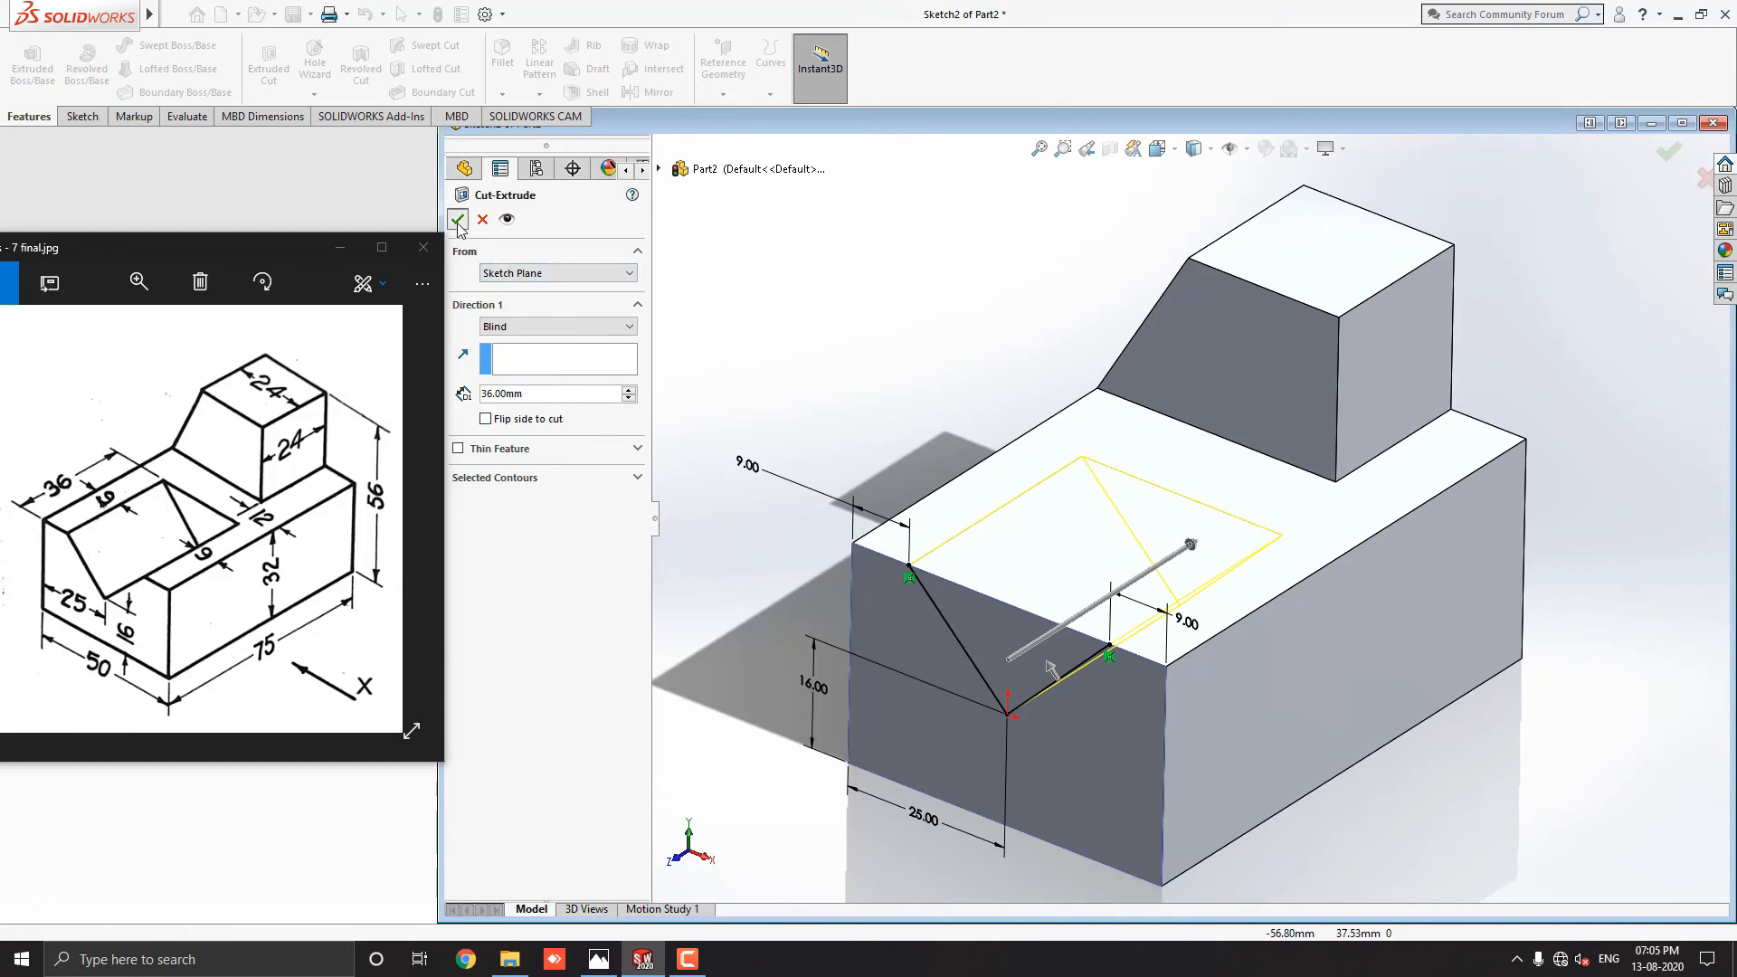
pyautogui.click(458, 219)
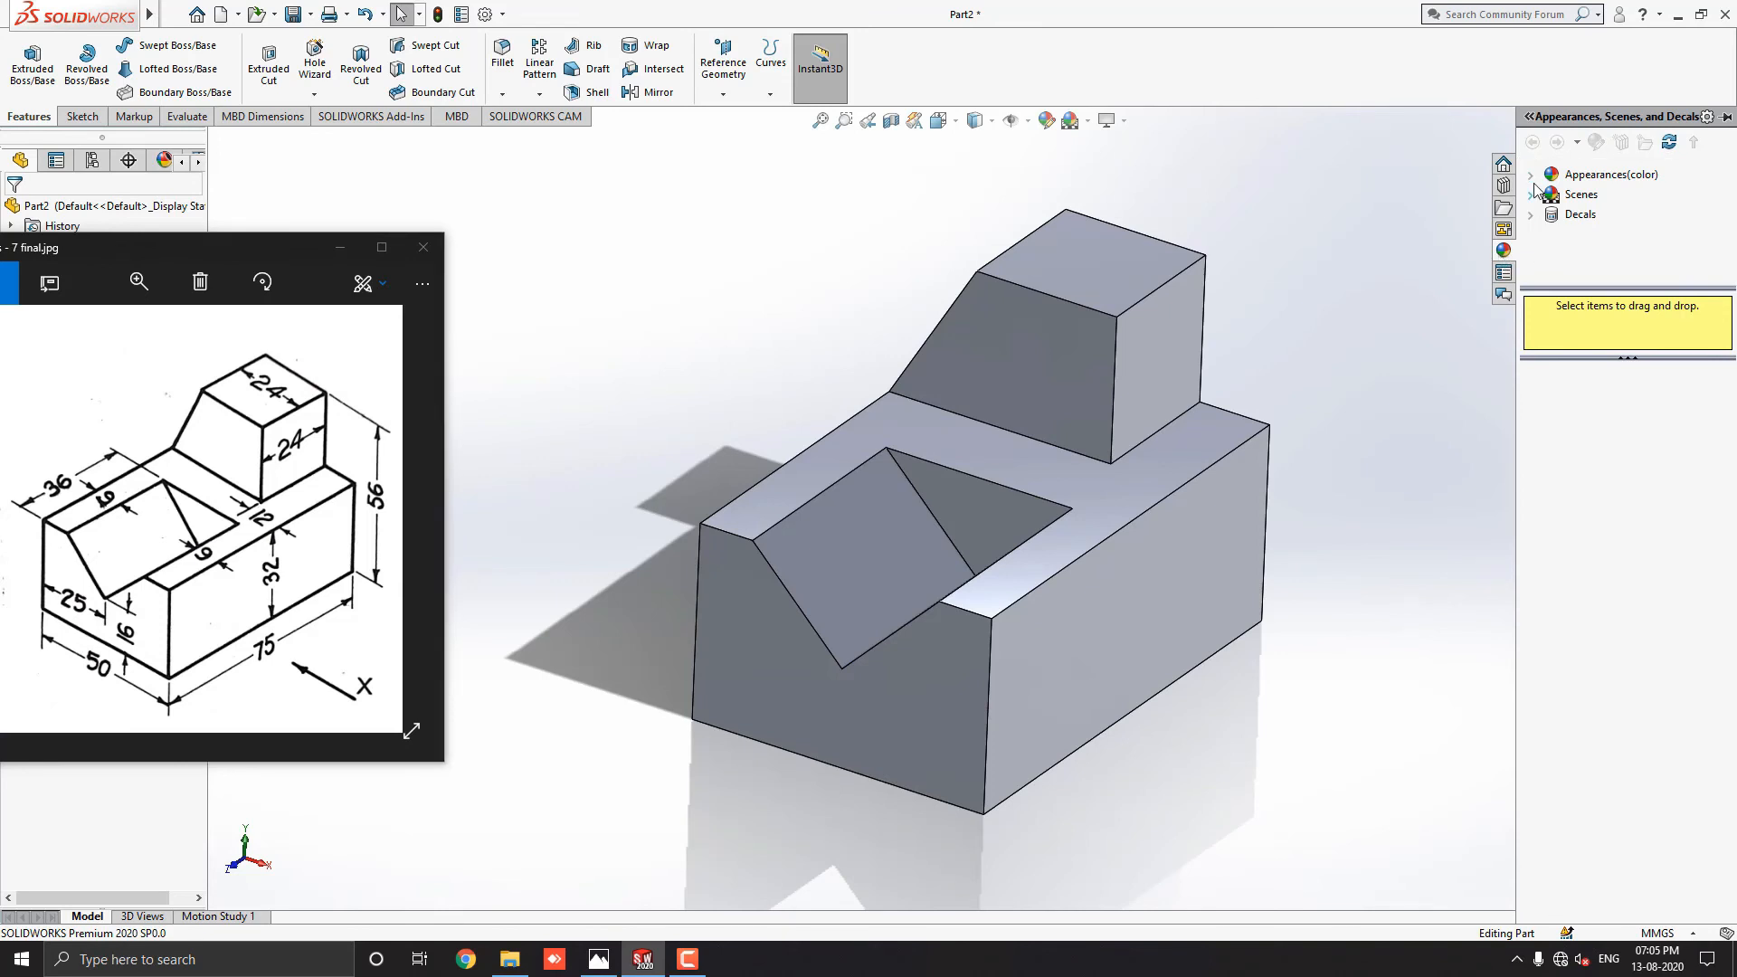
# Expand Appearances(color) > Metal and select Copper to list its finishes.
pyautogui.click(1532, 174)
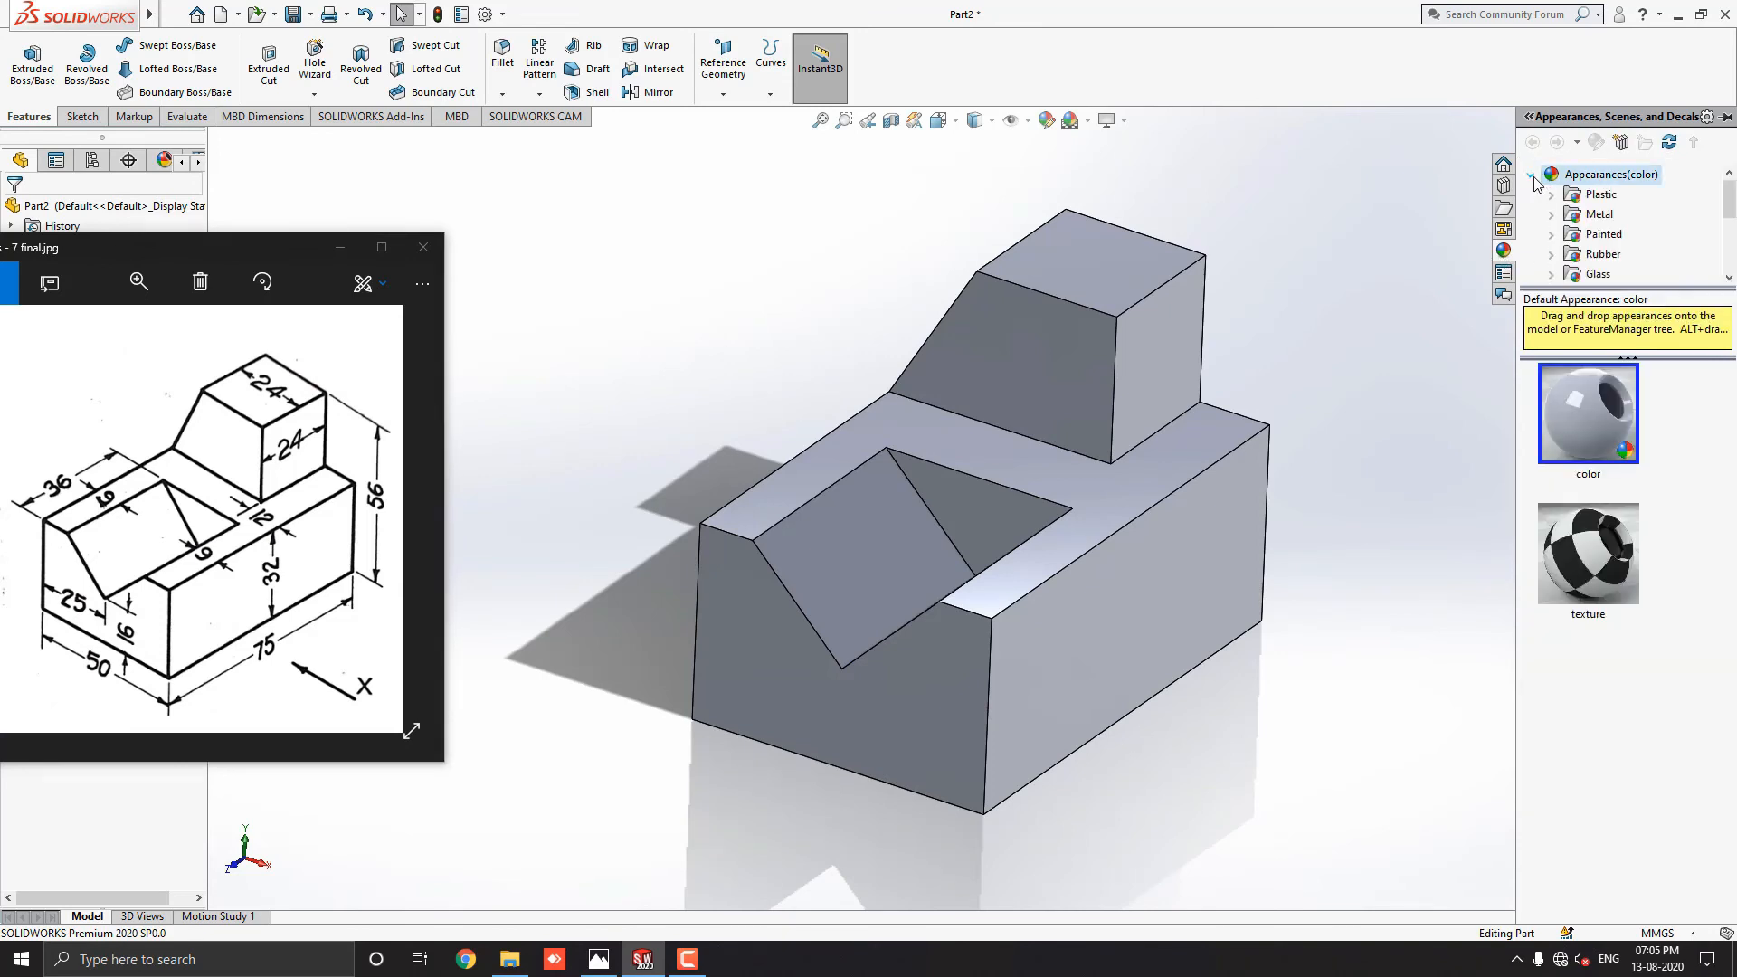
pyautogui.click(1553, 214)
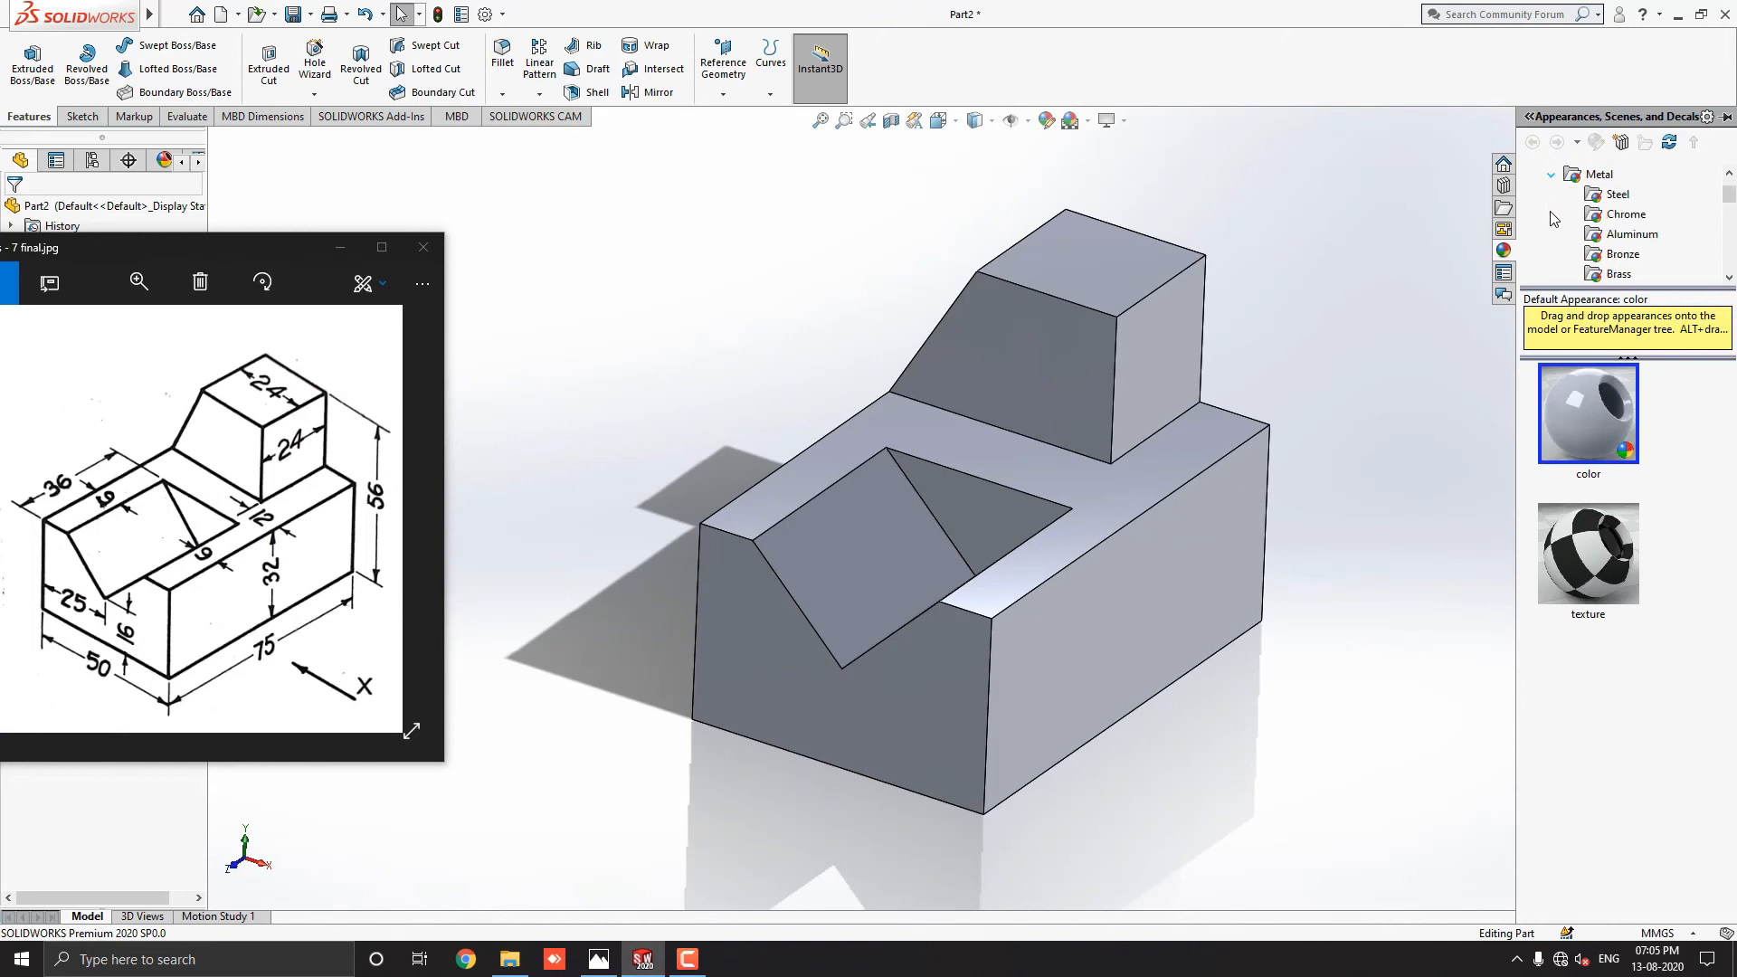
pyautogui.scroll(-3)
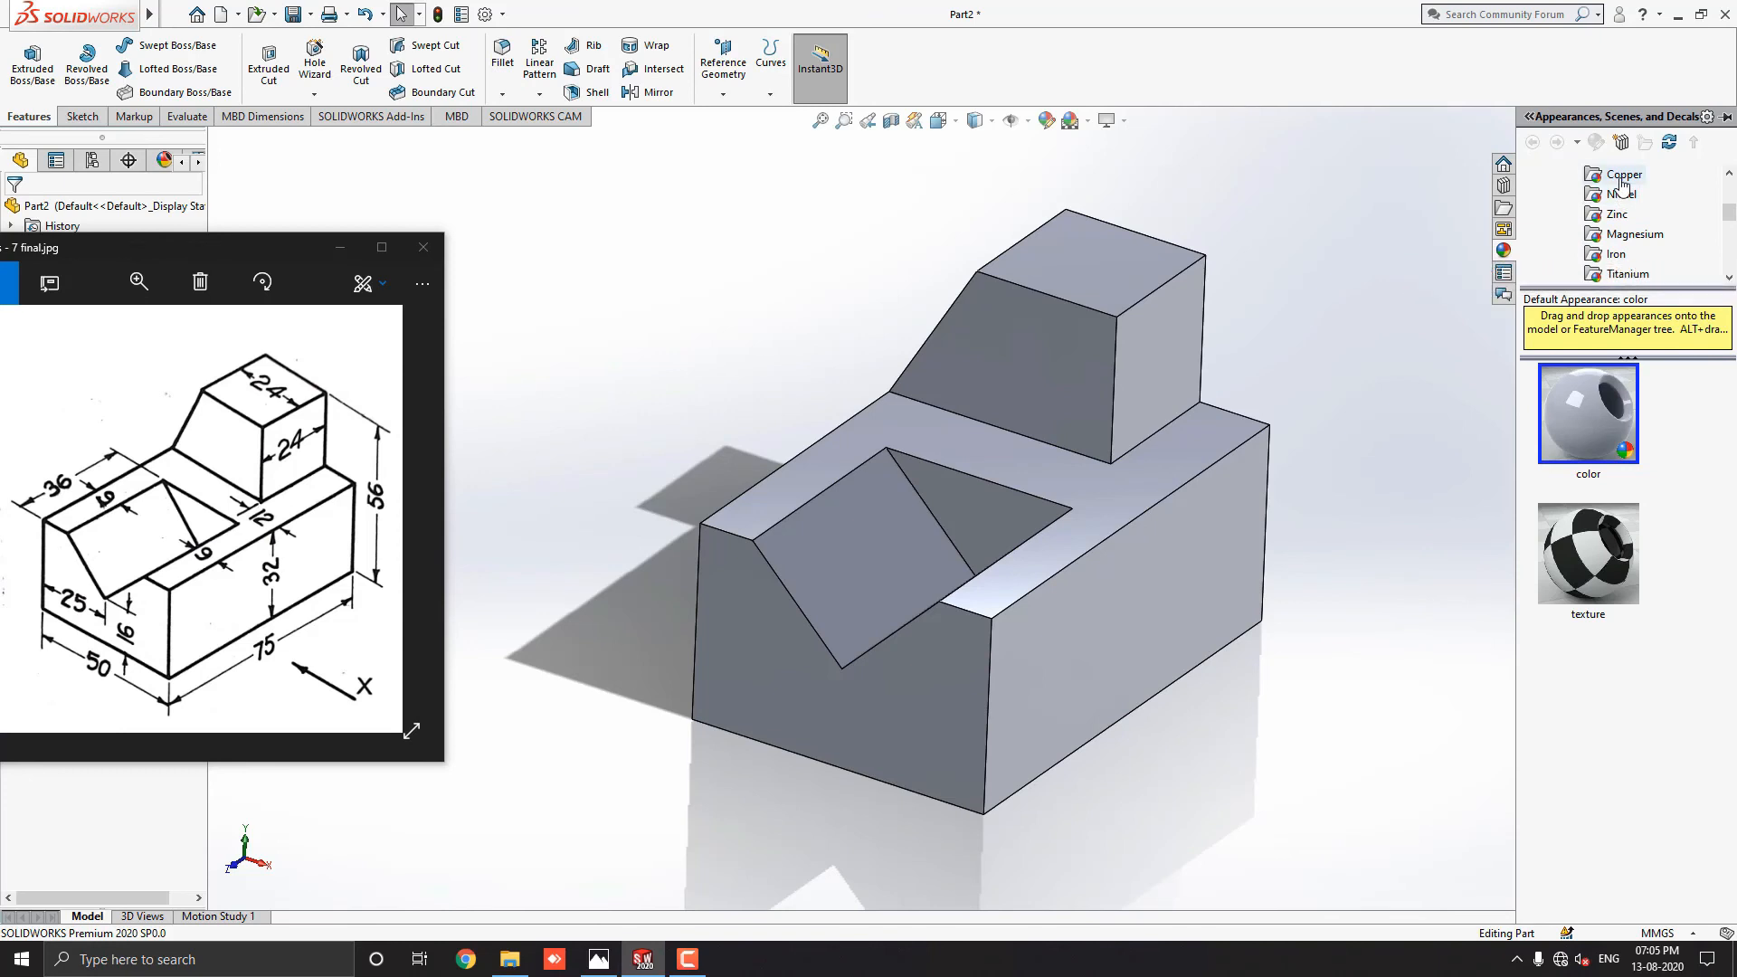
pyautogui.click(1623, 174)
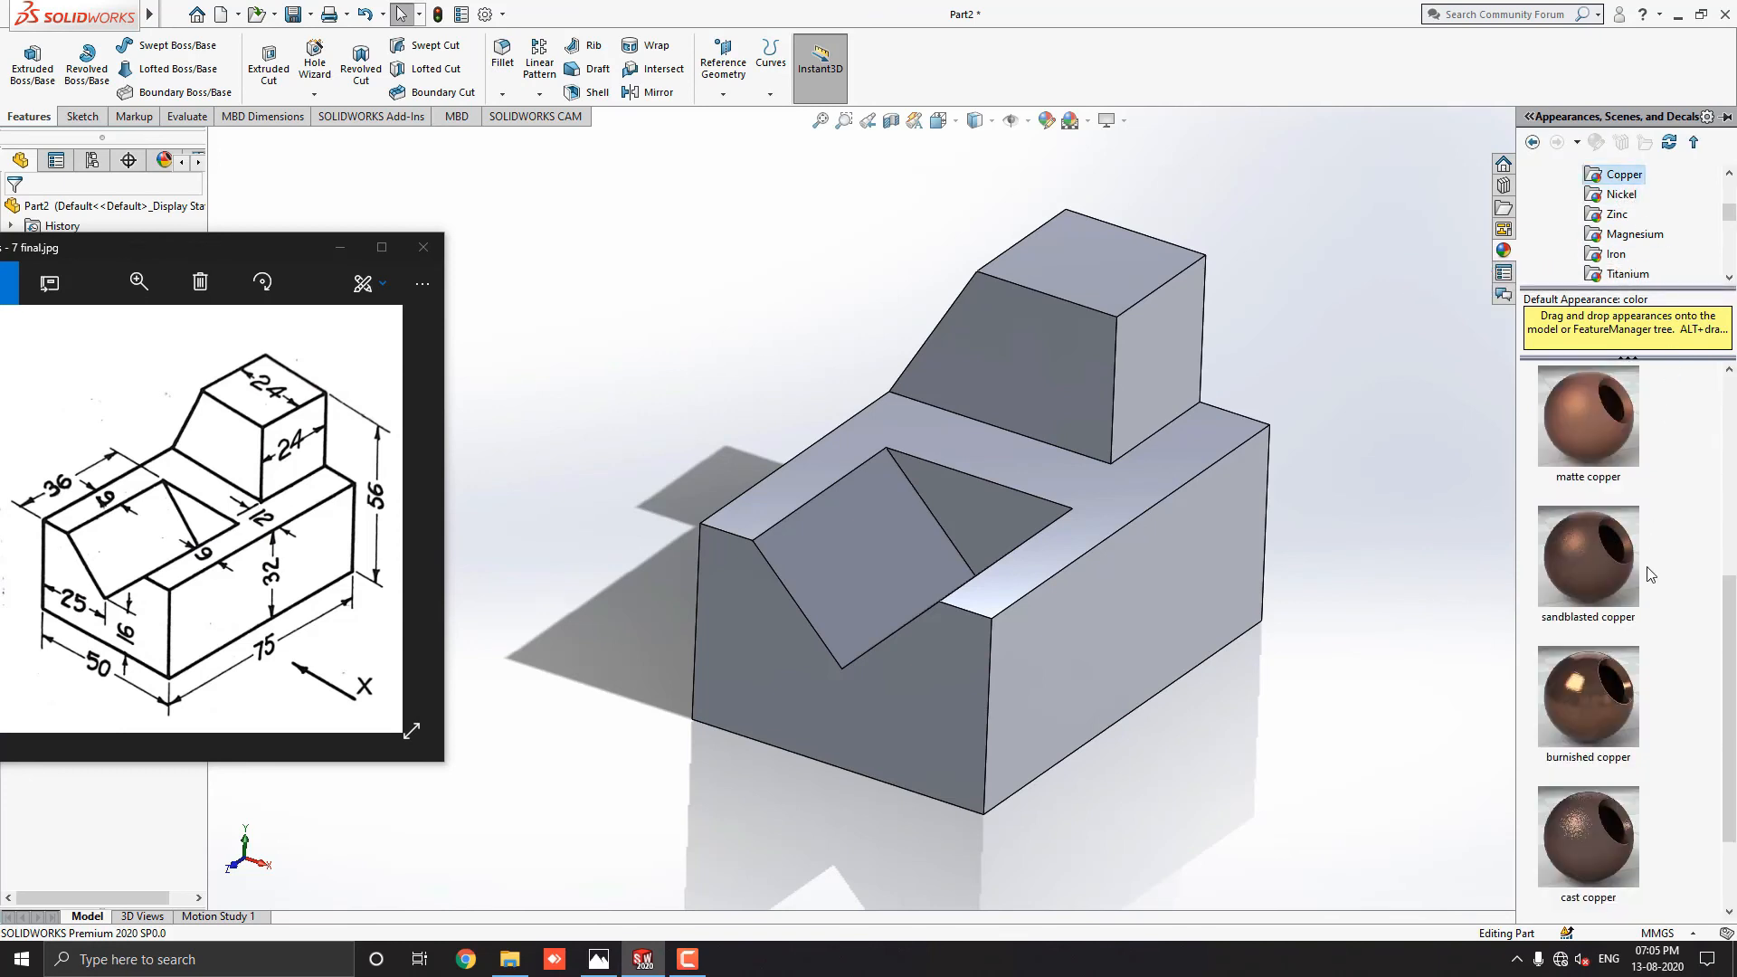